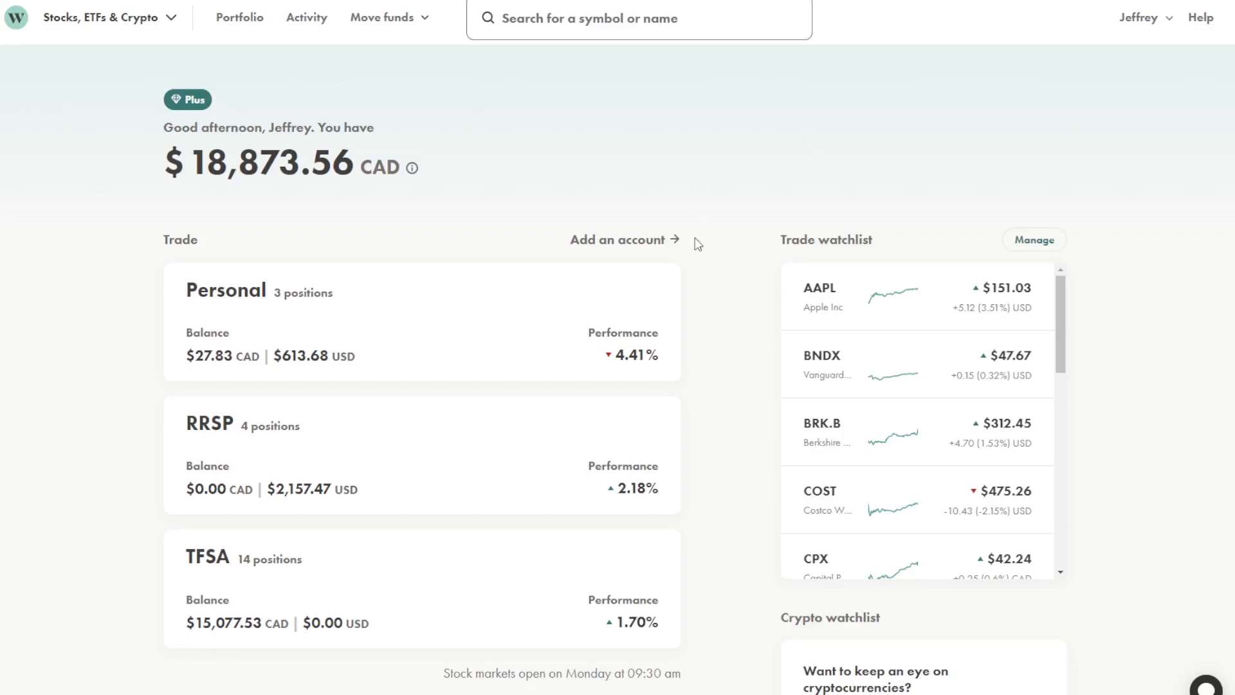
mouse_move(699, 252)
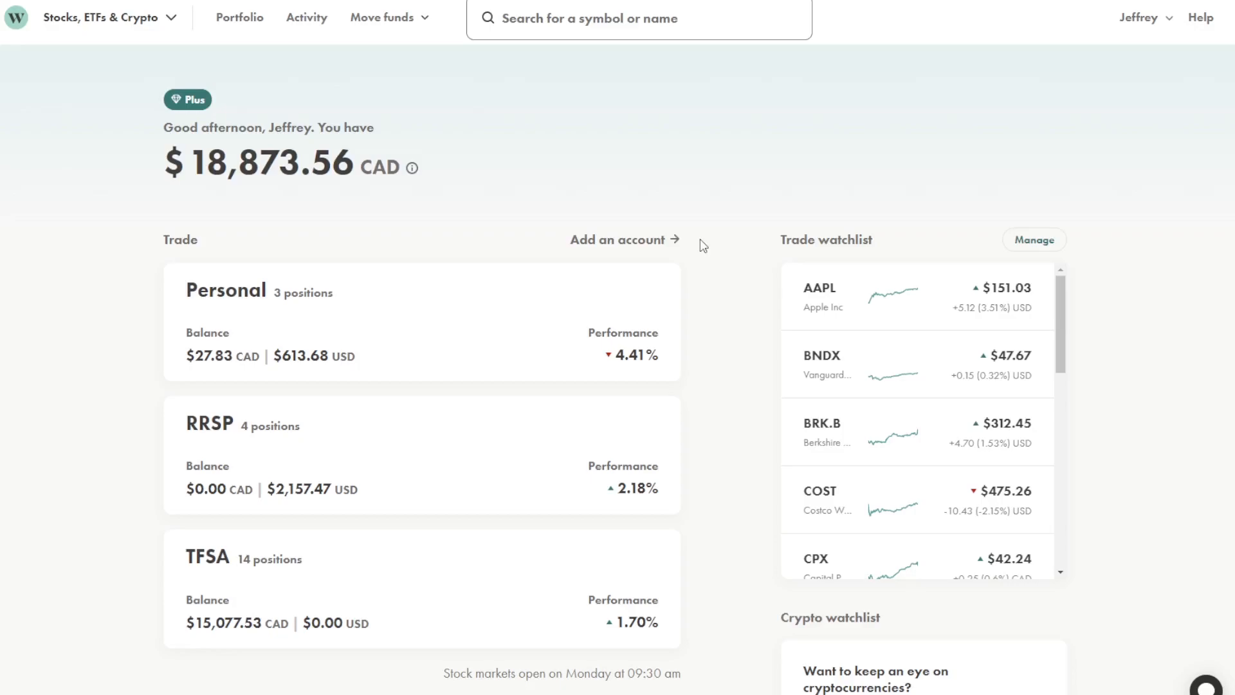
mouse_move(571, 378)
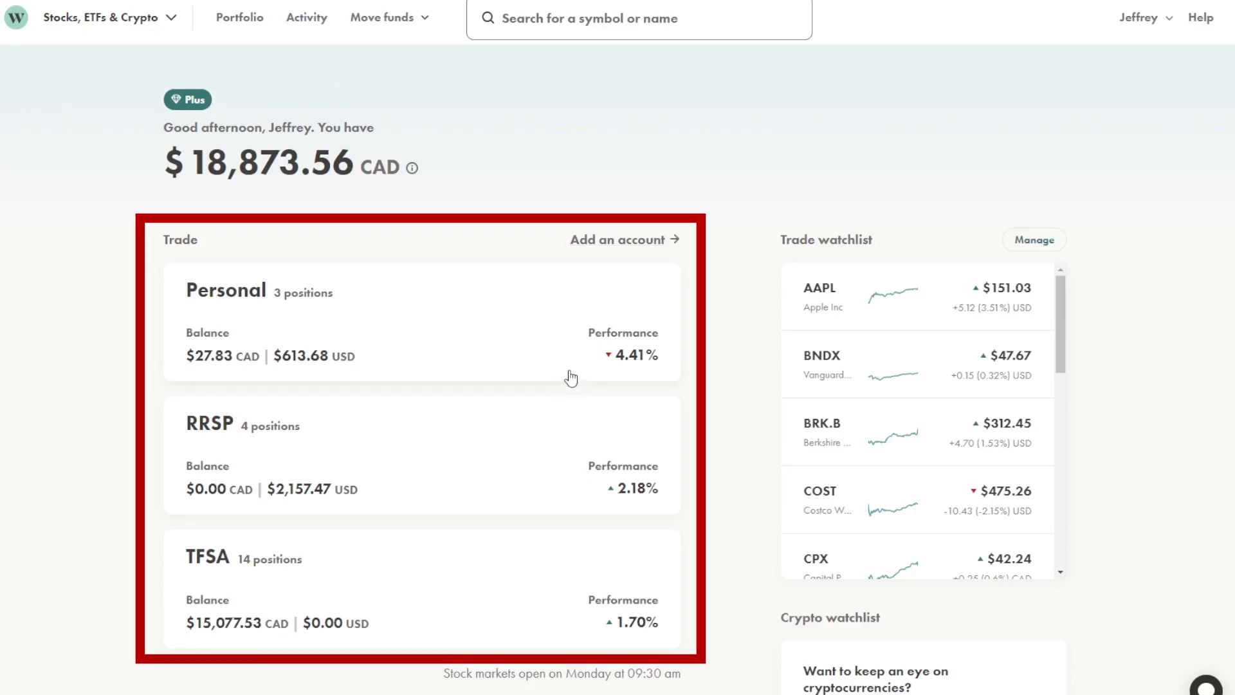
mouse_move(339, 478)
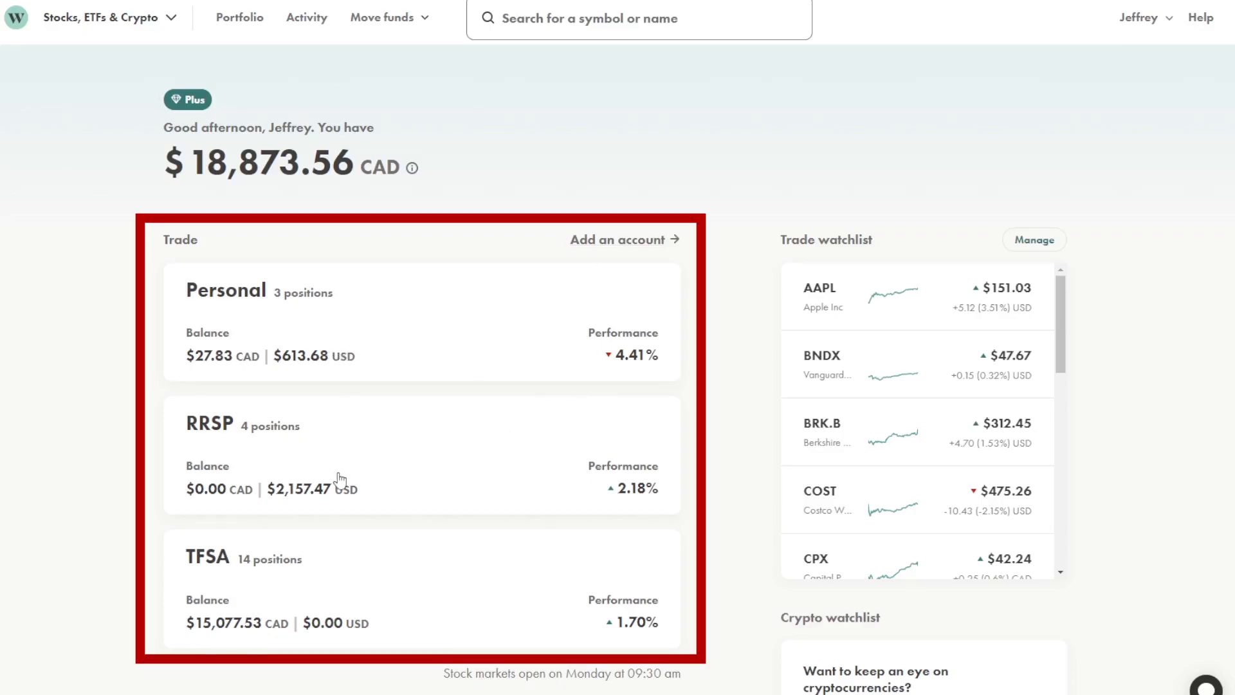
mouse_move(583, 462)
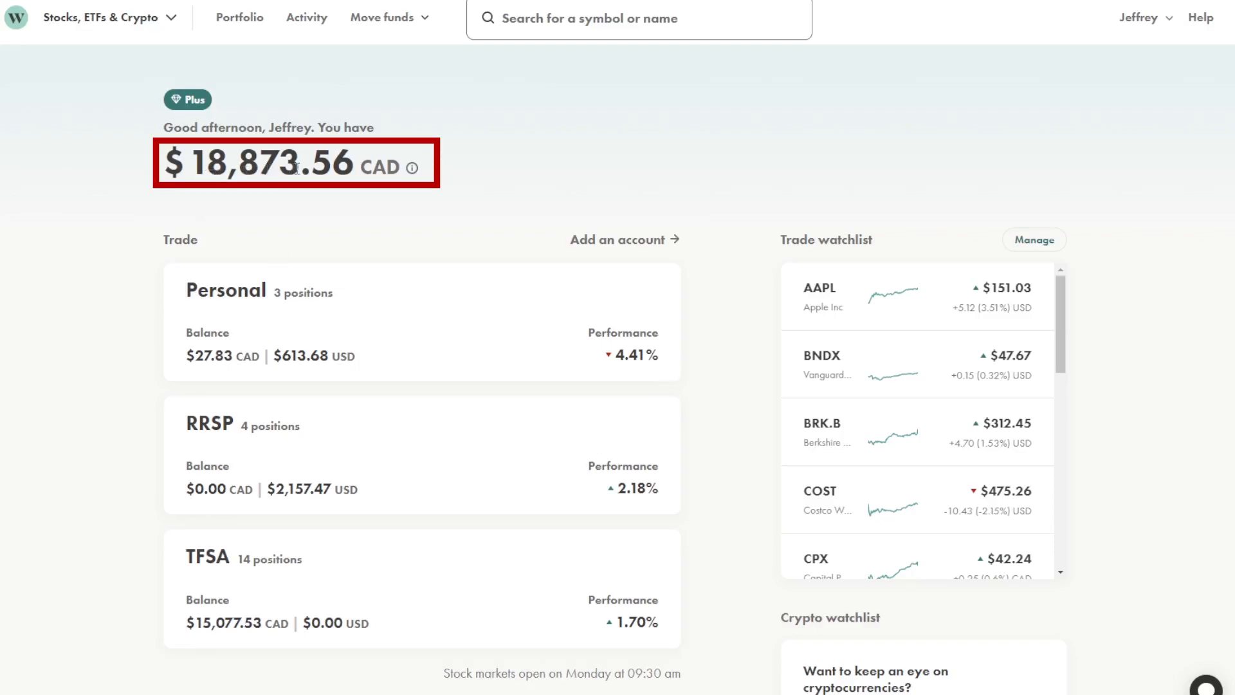
mouse_move(379, 245)
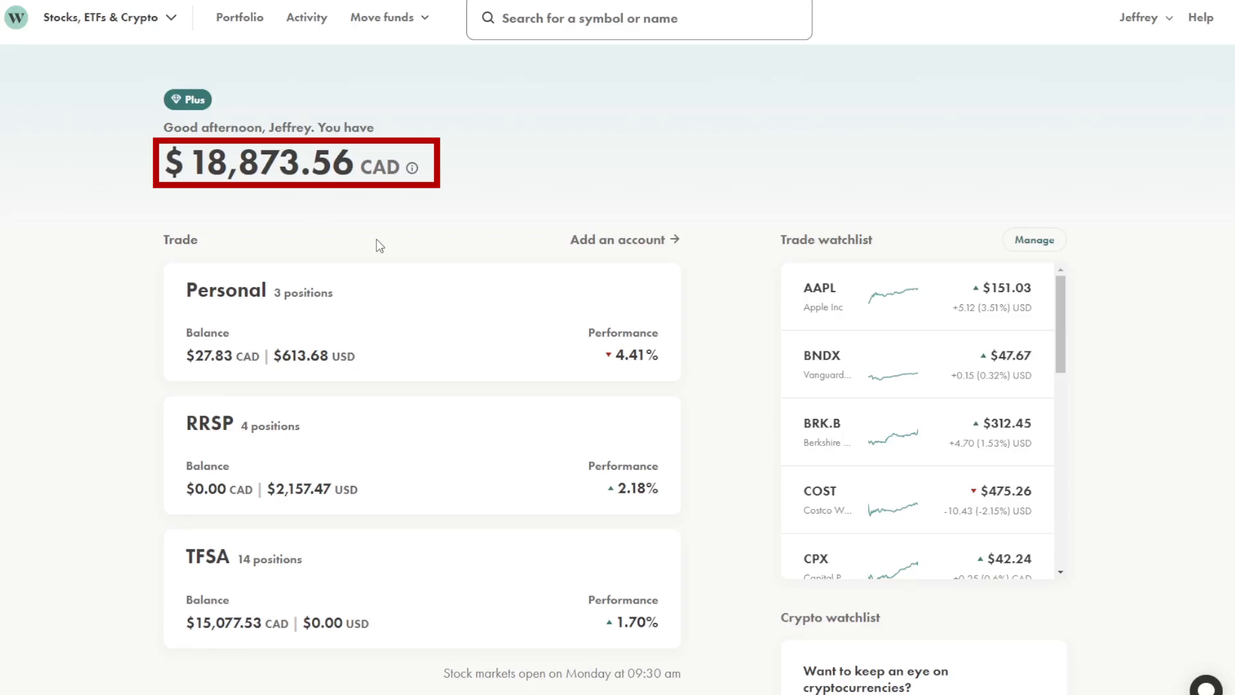
mouse_move(422, 284)
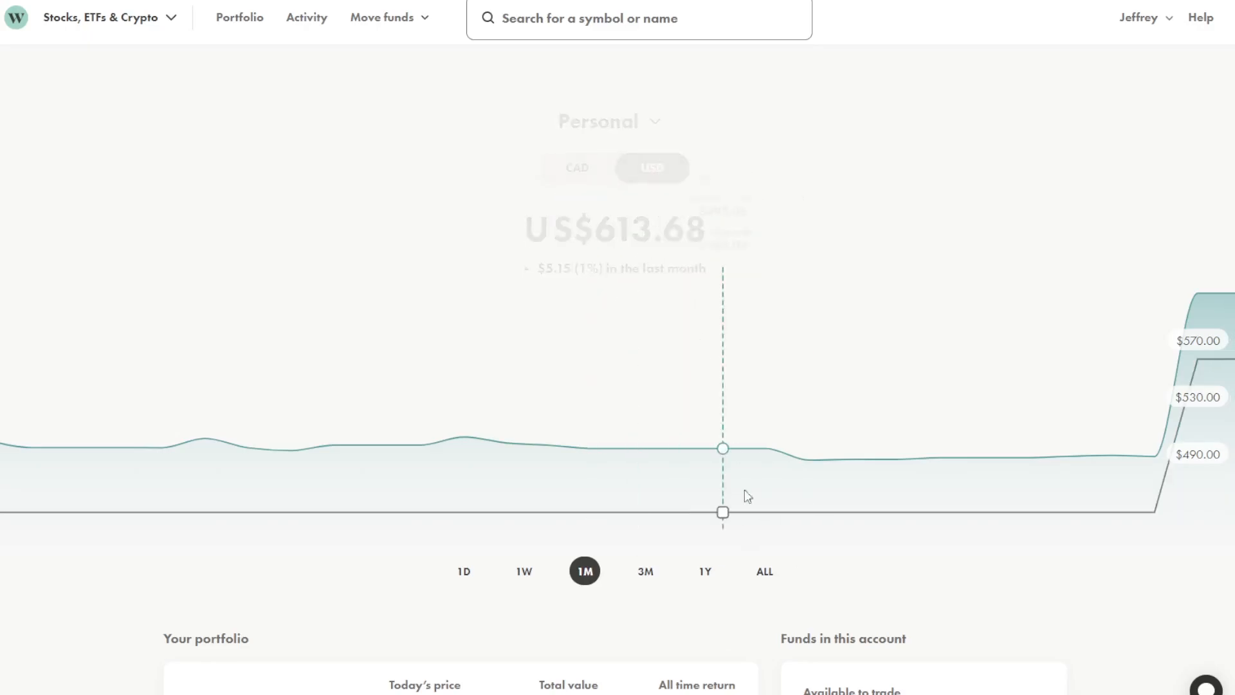
mouse_move(675, 620)
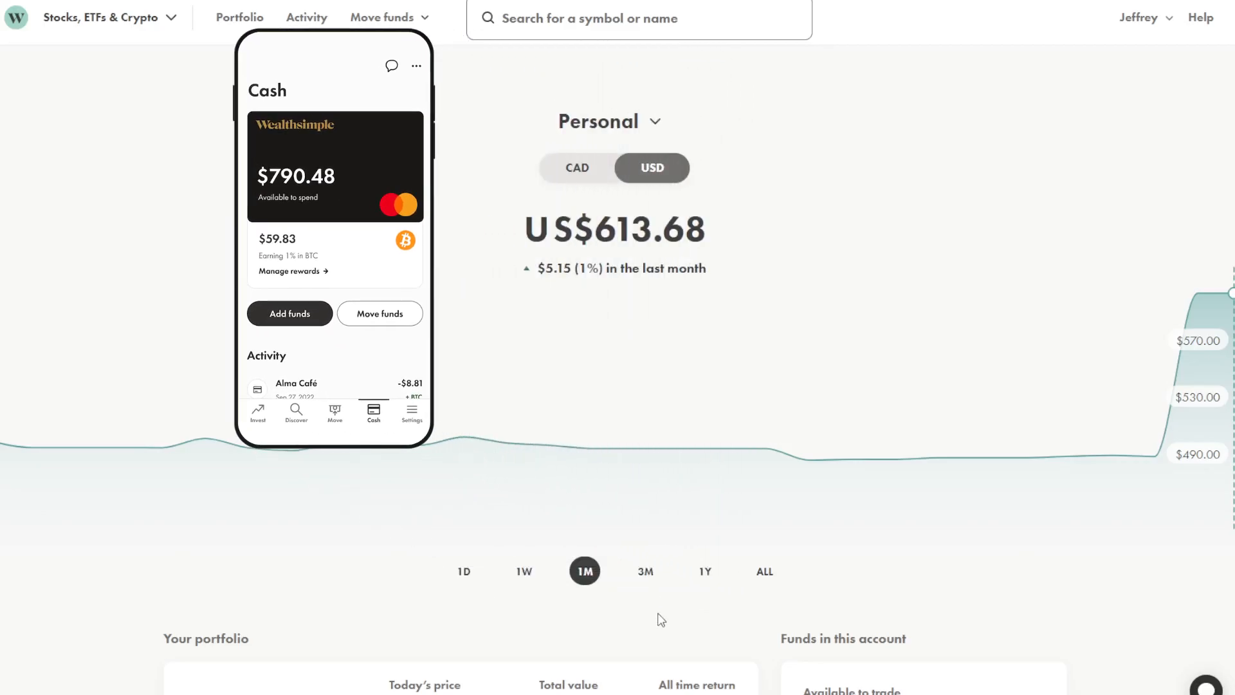
Scroll the Personal account page down to its BRK.B and VOO holdings.
scroll("down", 3)
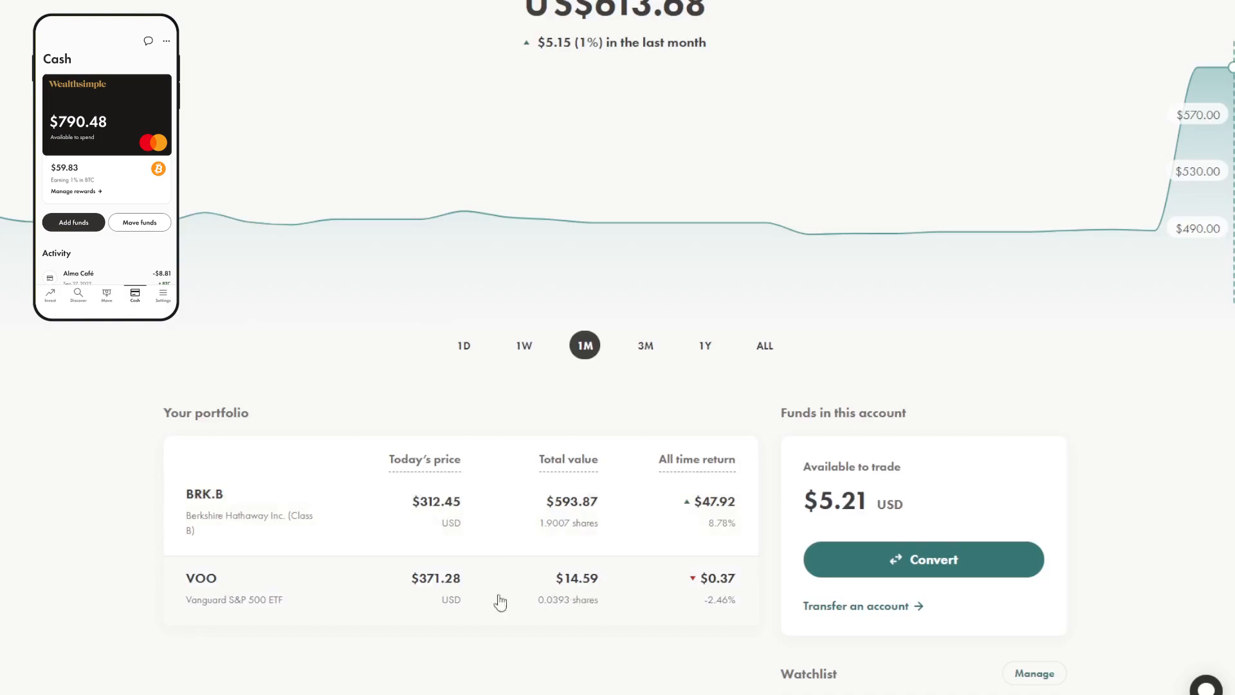
mouse_move(610, 601)
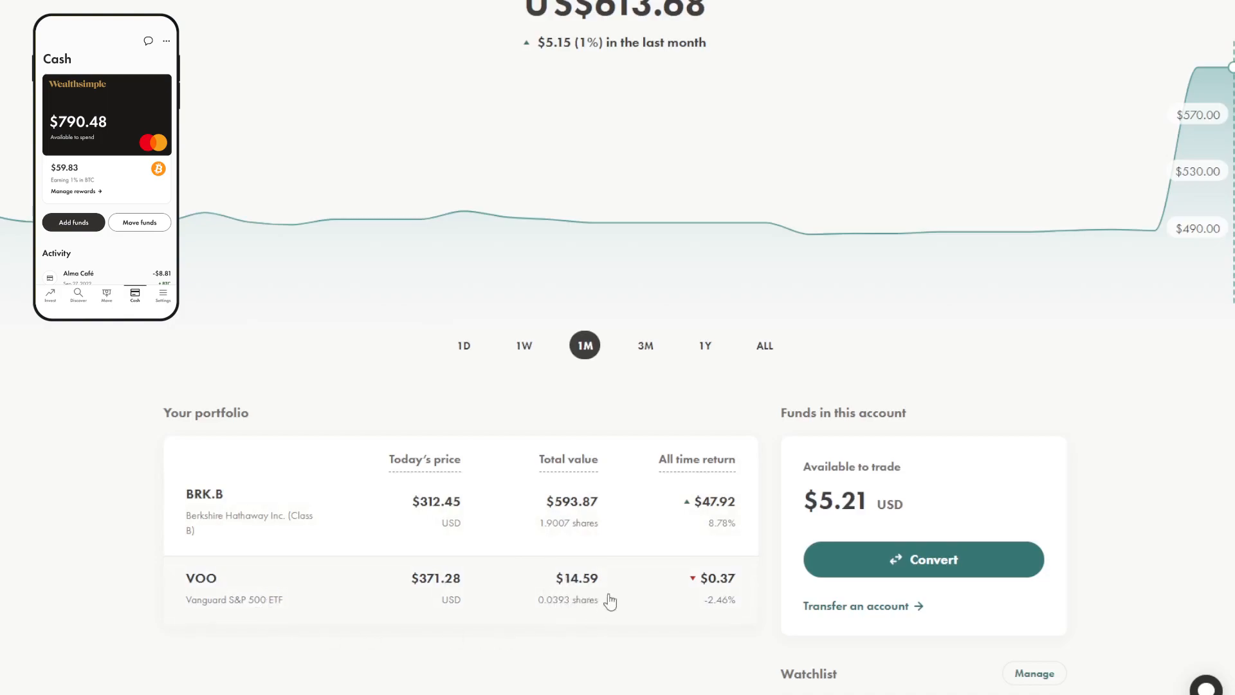
mouse_move(575, 593)
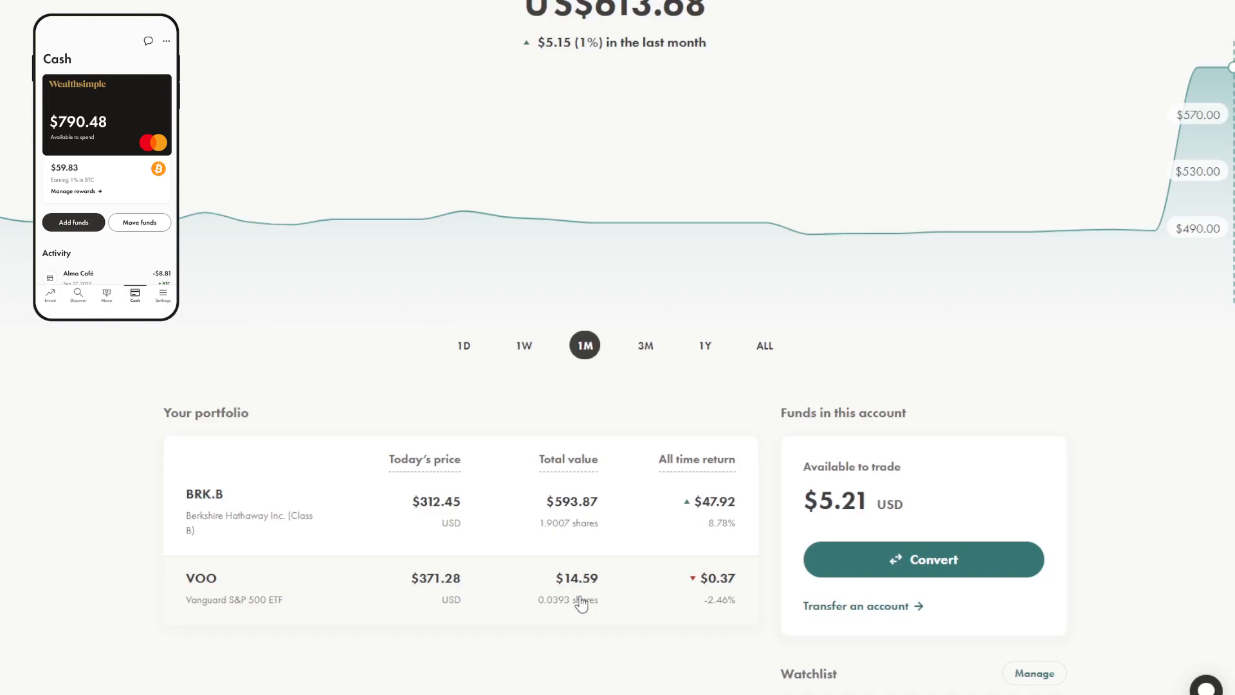
mouse_move(583, 589)
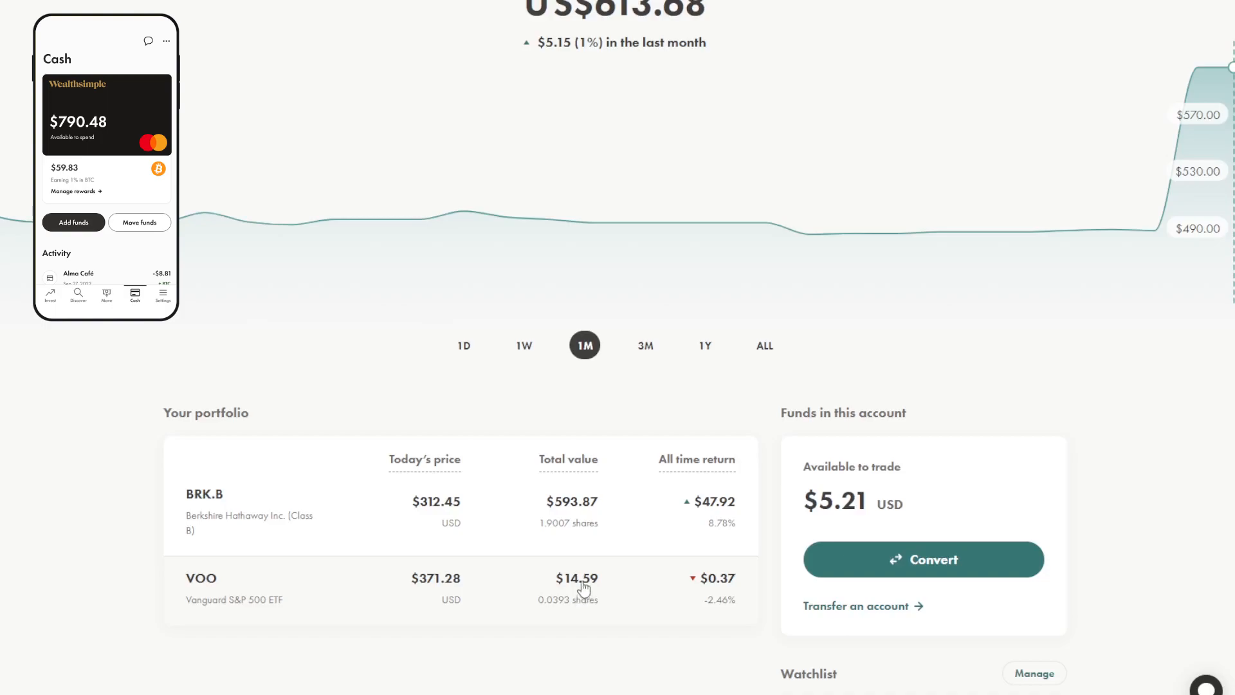
mouse_move(587, 410)
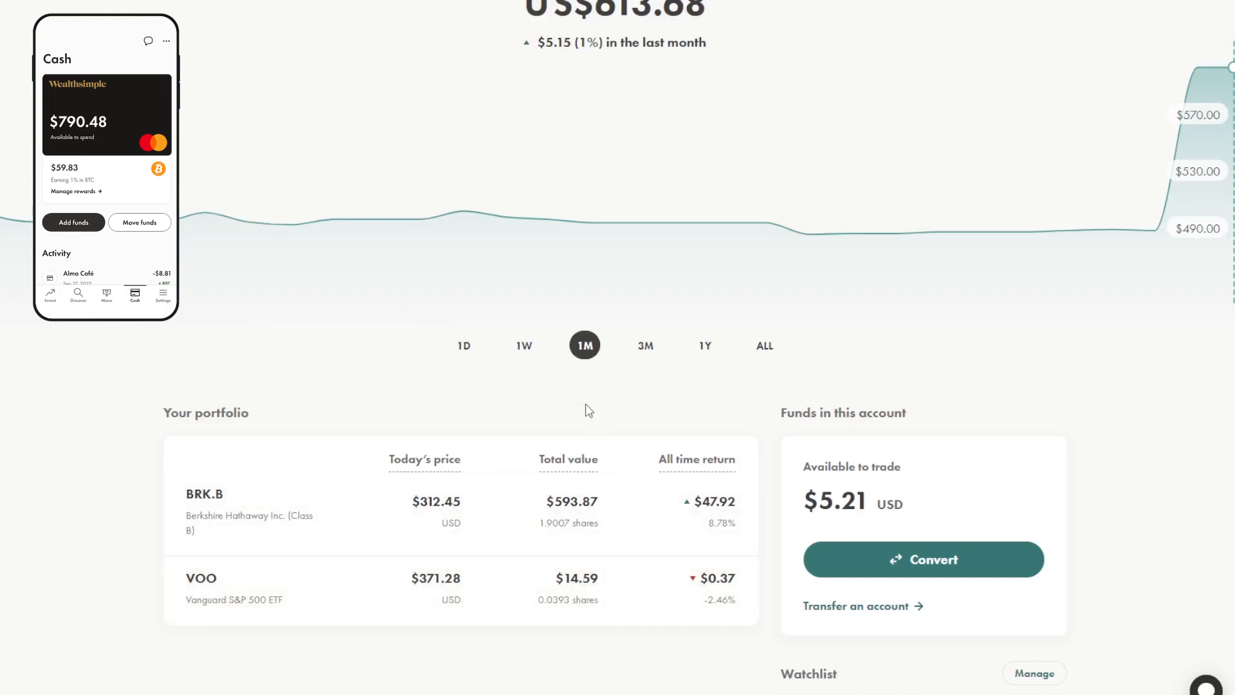
mouse_move(281, 466)
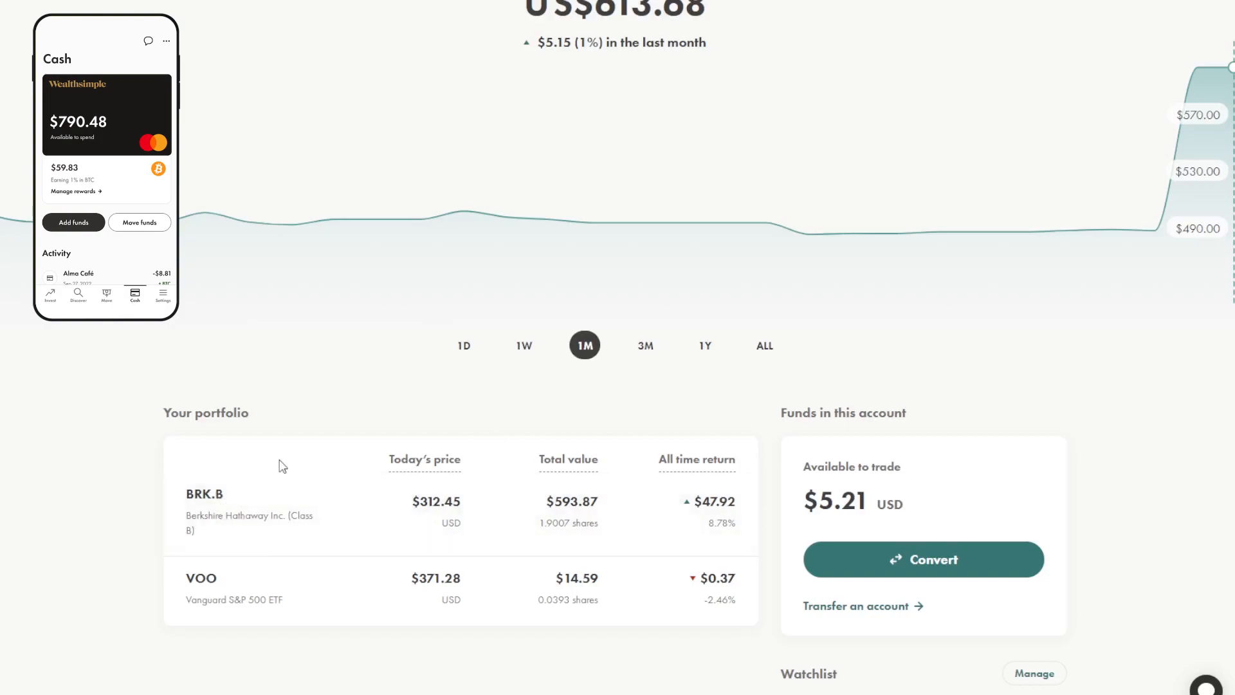
mouse_move(335, 436)
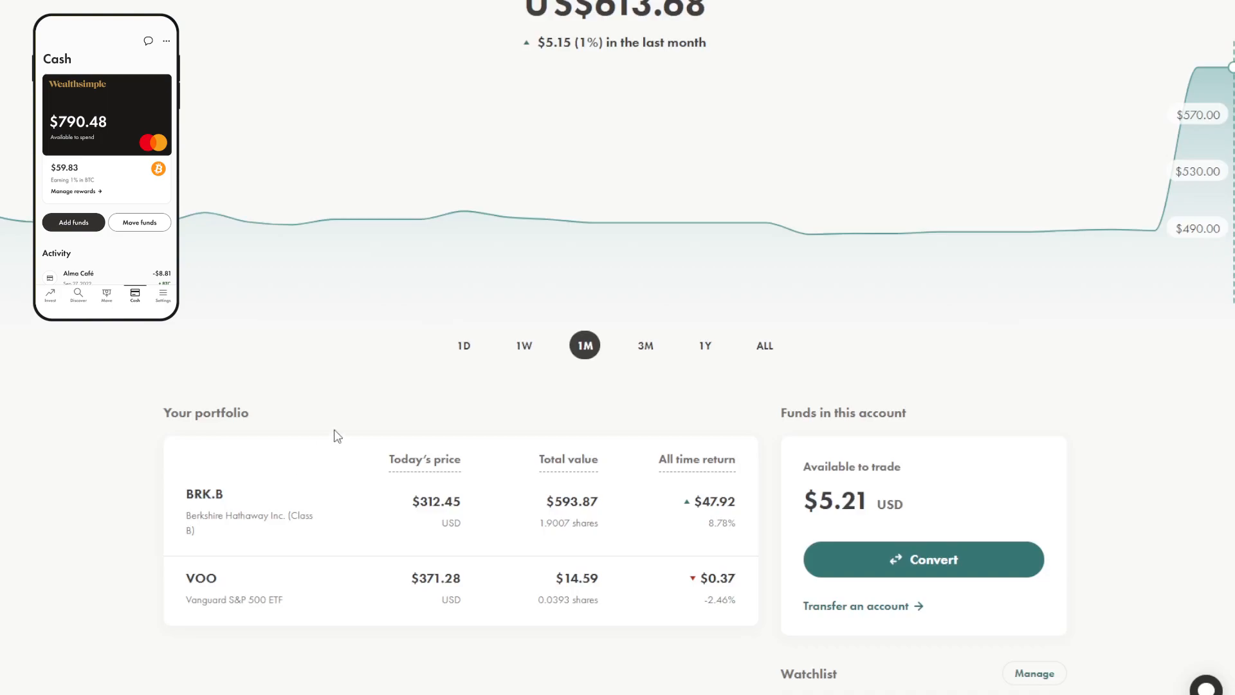
mouse_move(373, 440)
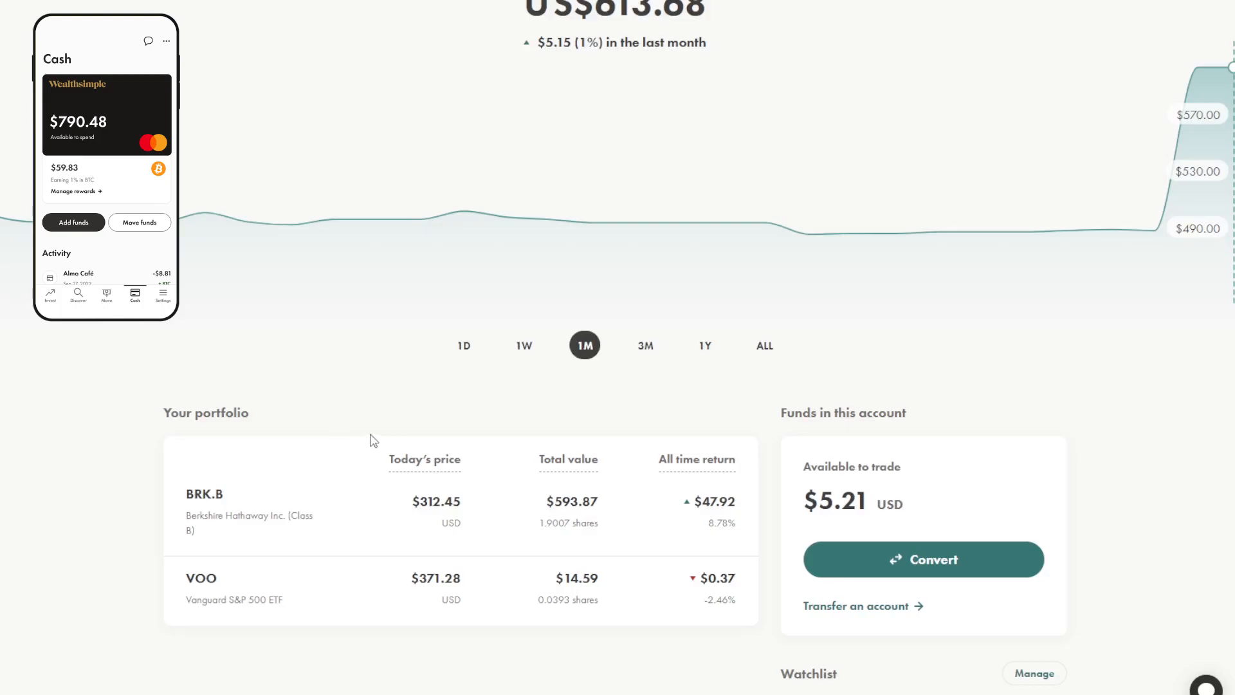
Set the Personal account chart to the 1Y range, showing +$55.58 (10%).
scroll("up", 3)
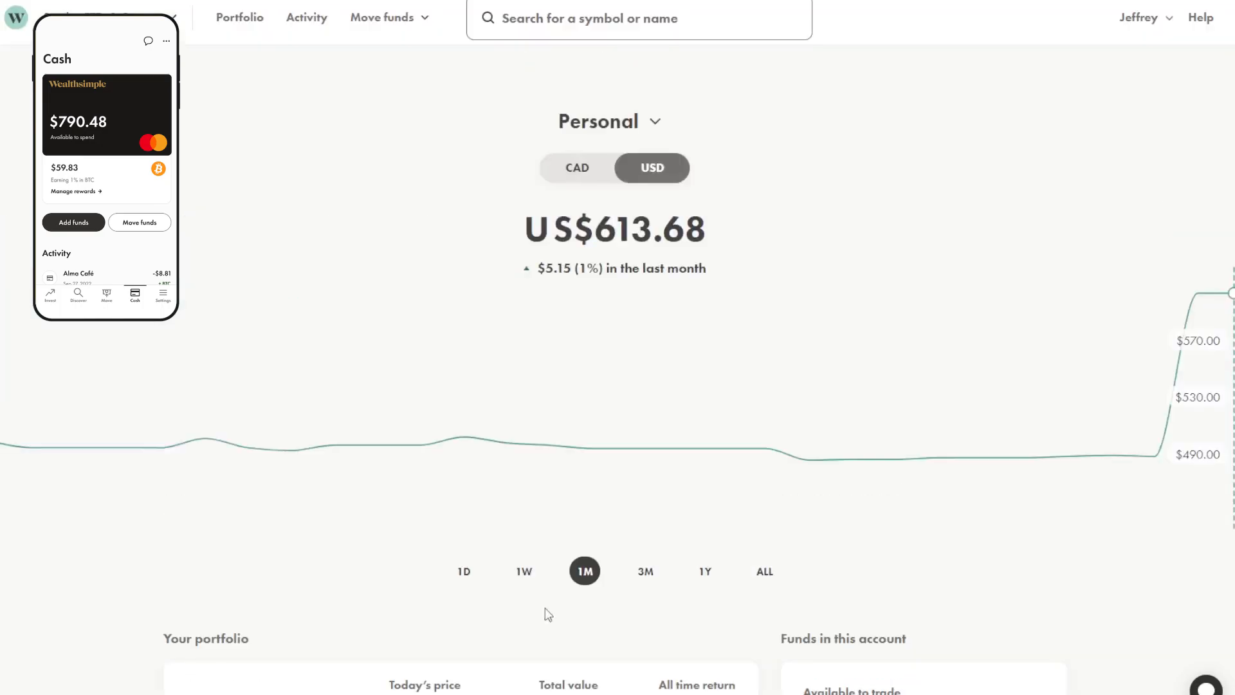
mouse_move(593, 303)
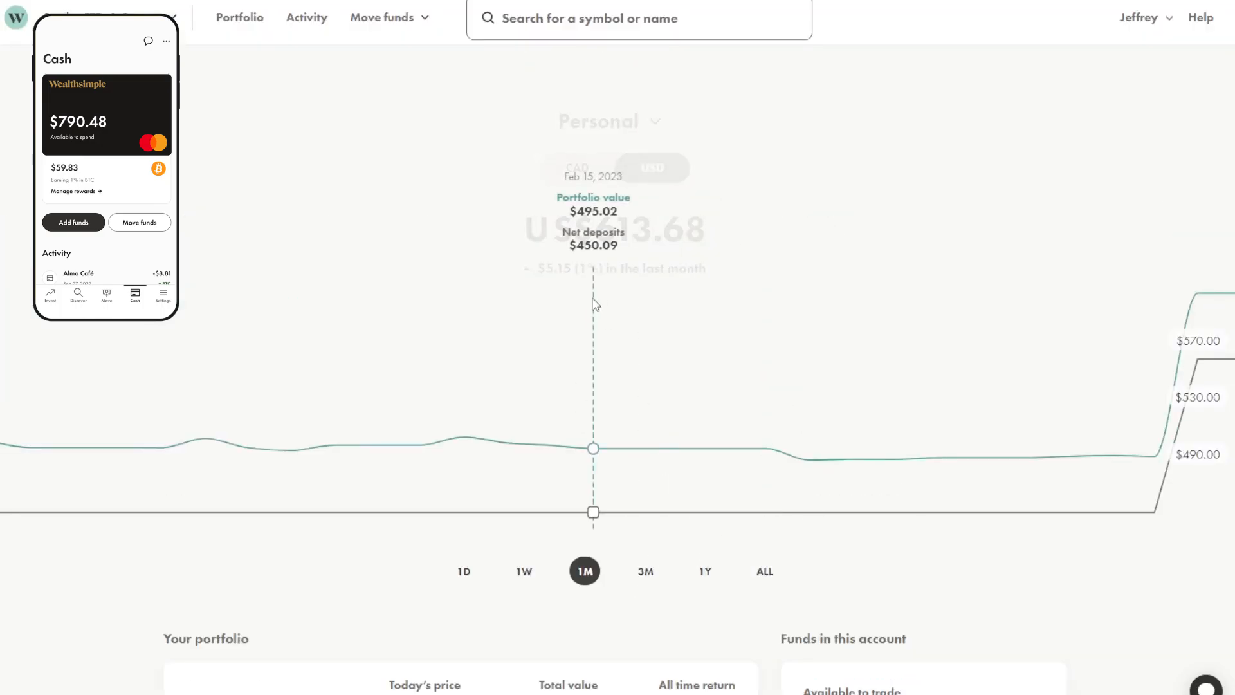
mouse_move(550, 445)
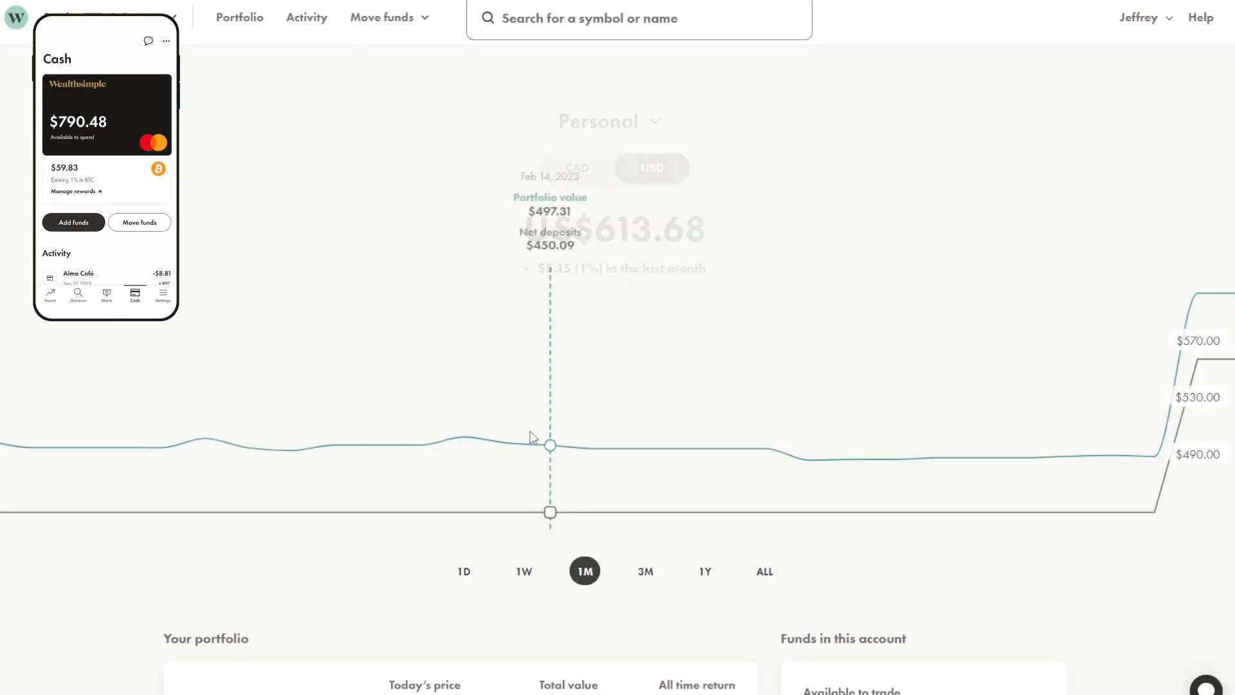
left_click(703, 571)
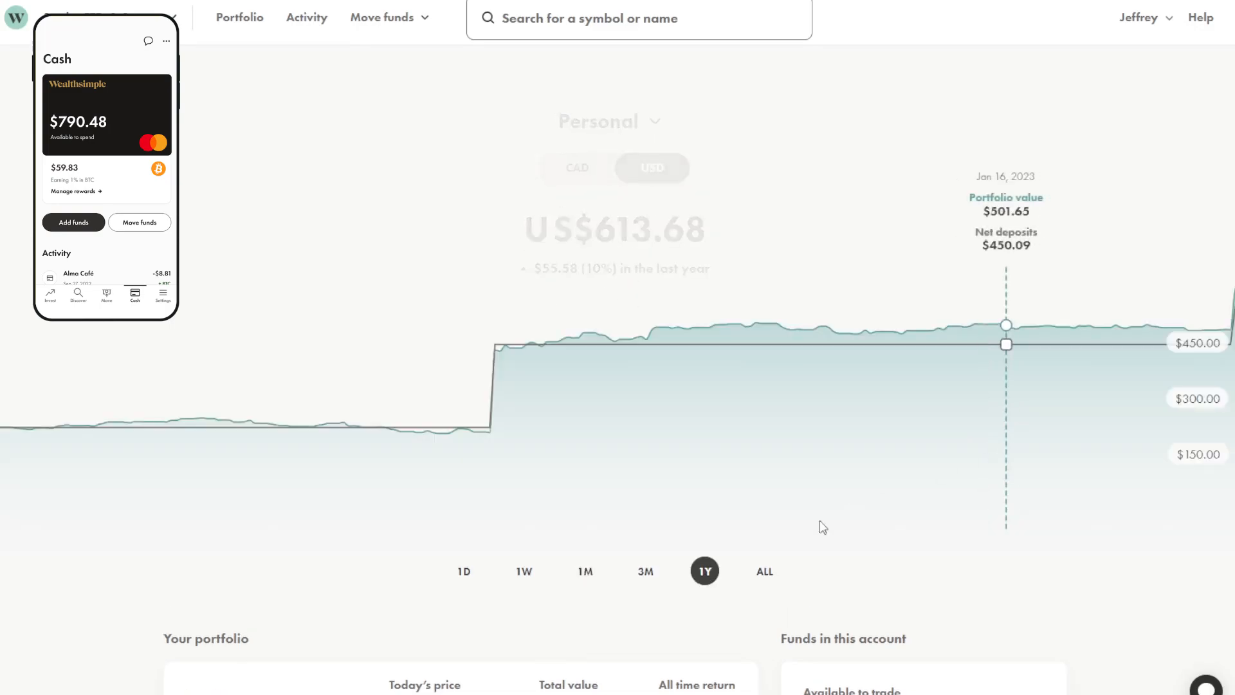
mouse_move(670, 347)
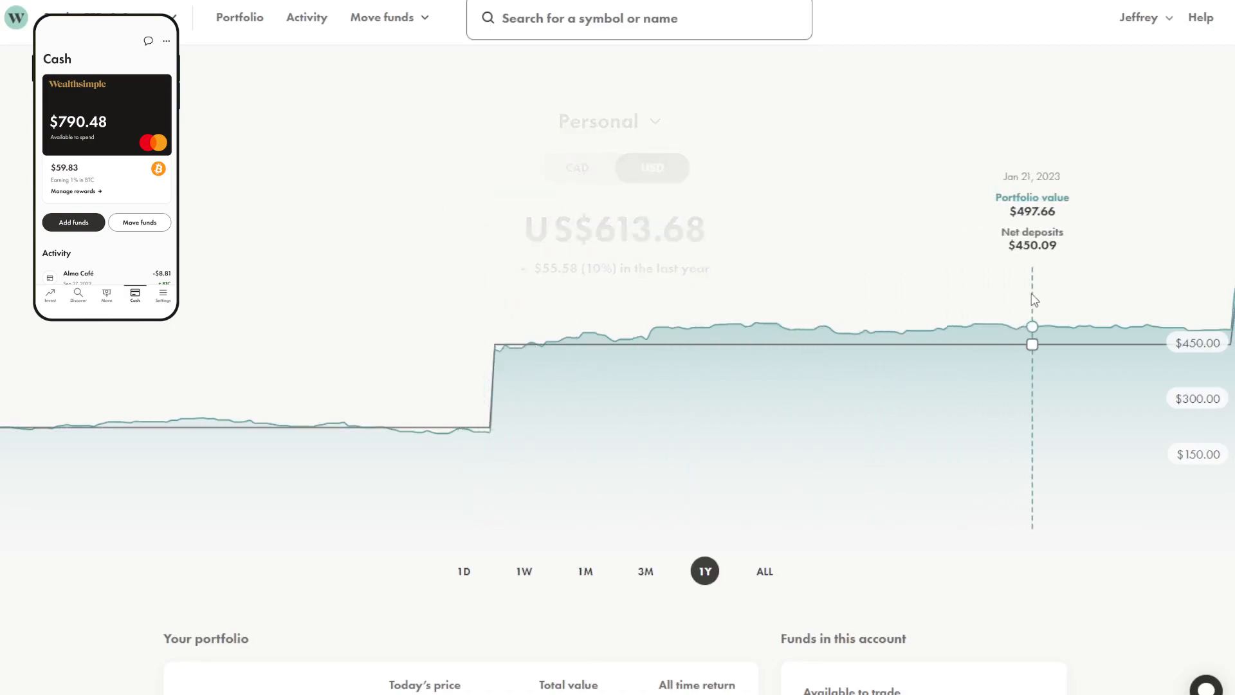
mouse_move(609, 640)
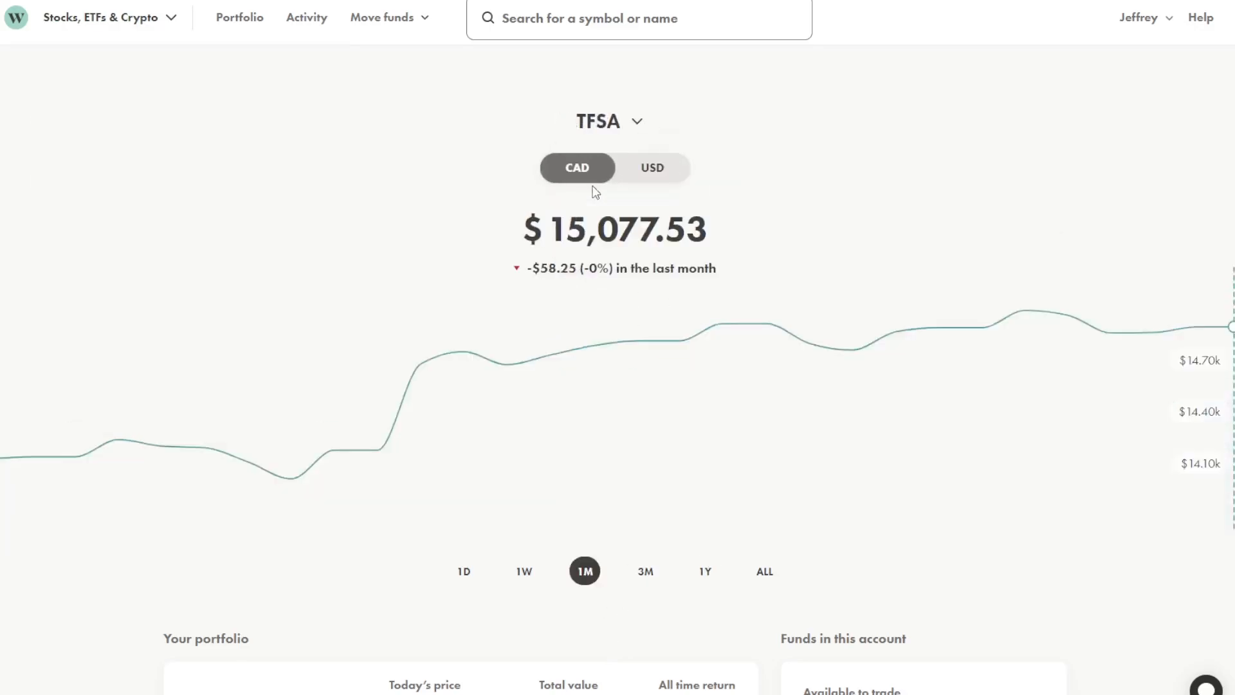
mouse_move(679, 560)
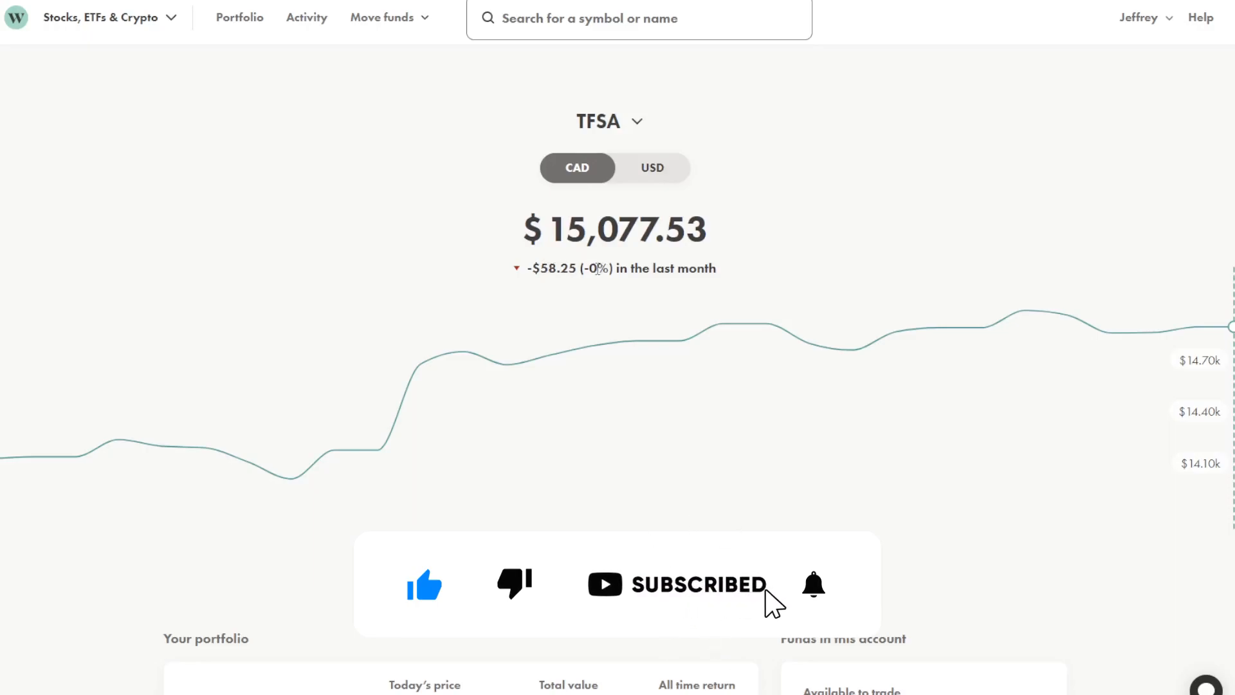
Set the TFSA chart to 1Y, showing $15,077.53, down $1,339.66 (-8%).
left_click(813, 585)
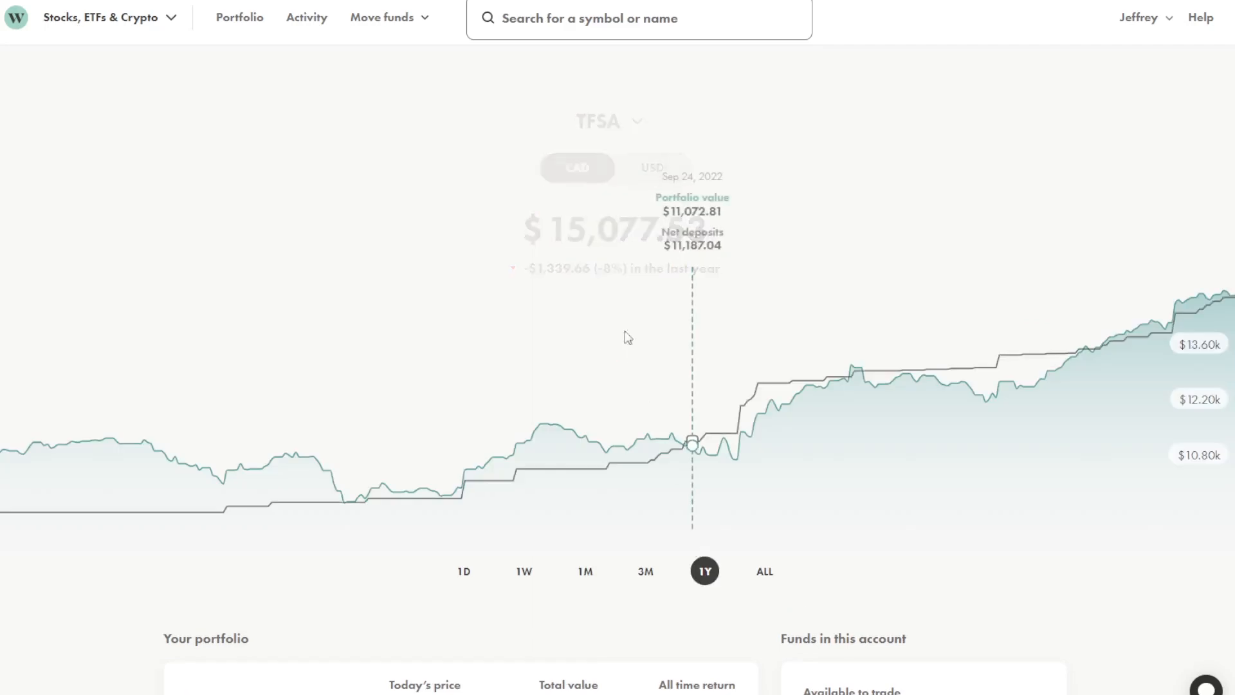
mouse_move(613, 413)
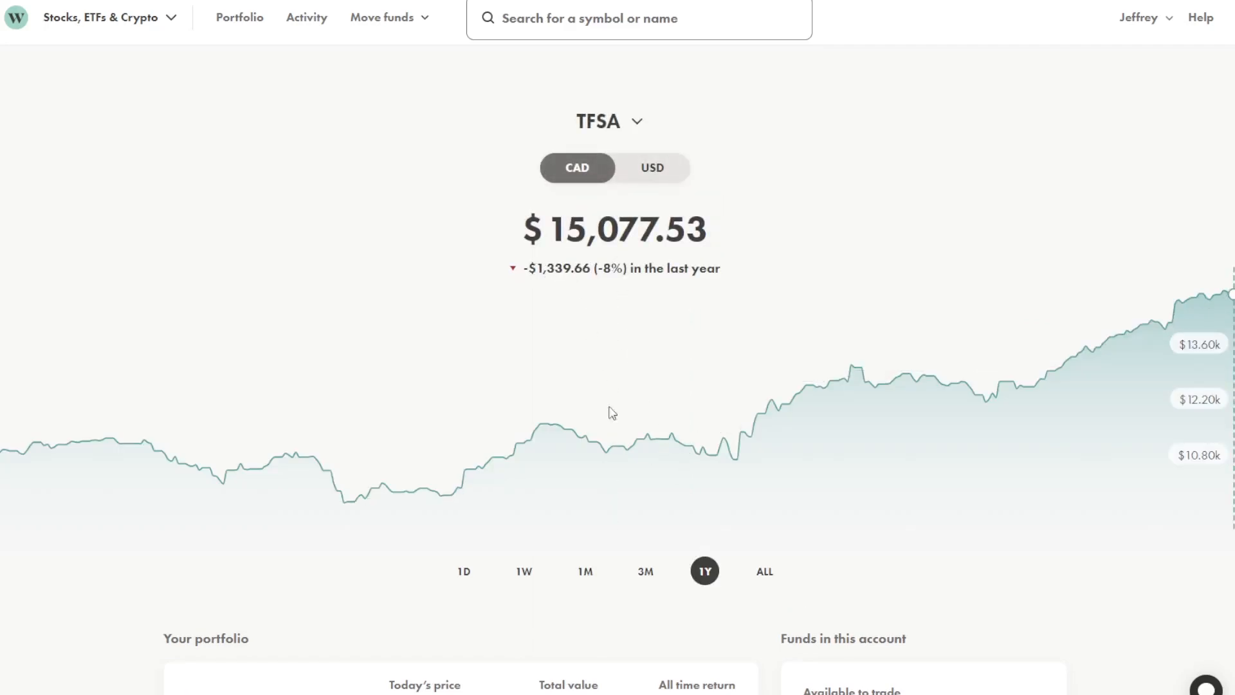
mouse_move(626, 600)
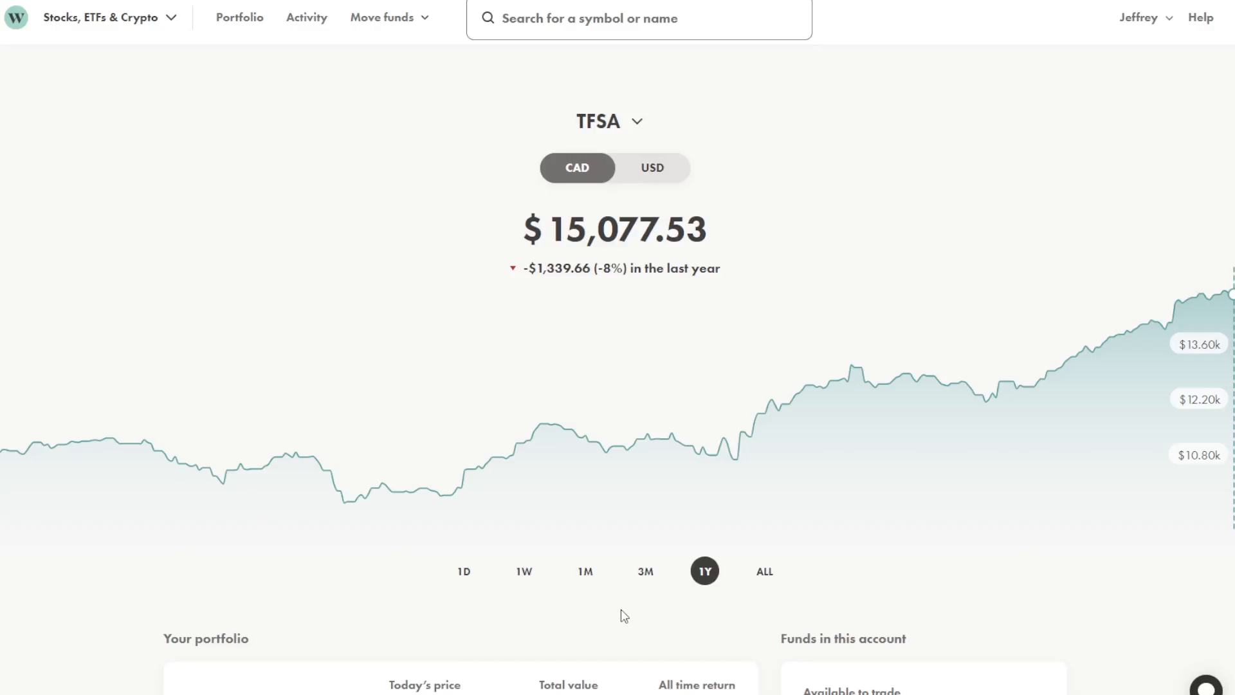
scroll("down", 3)
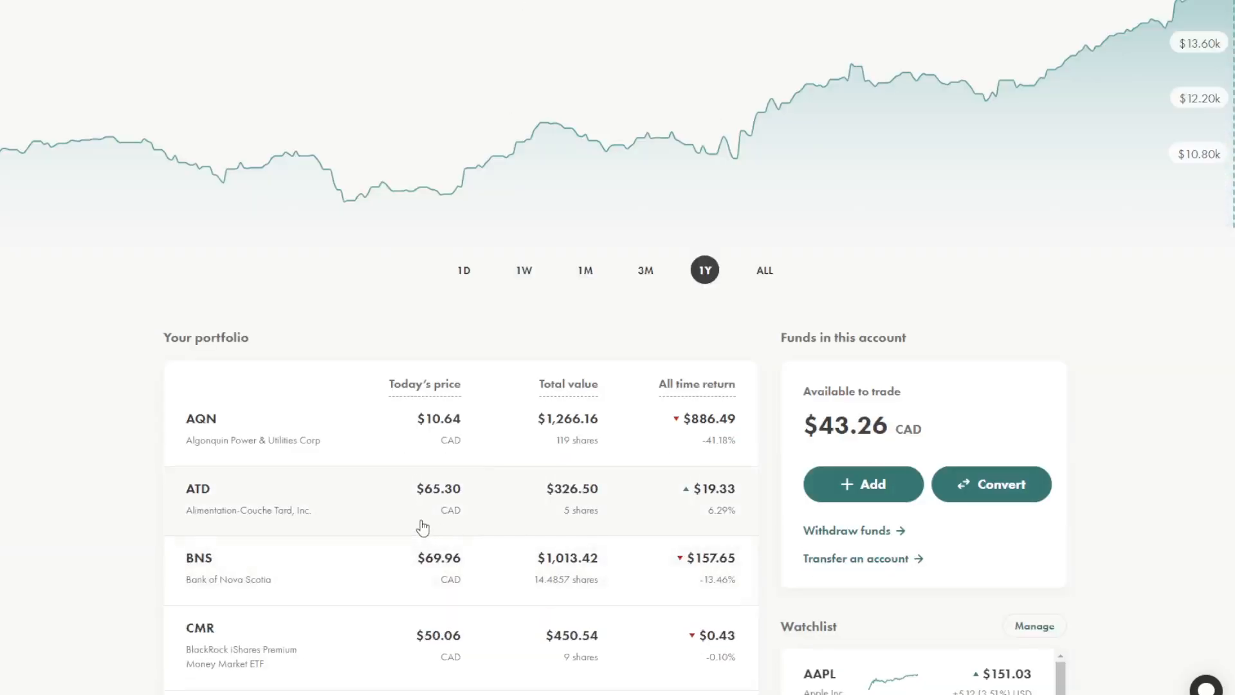
scroll("down", 3)
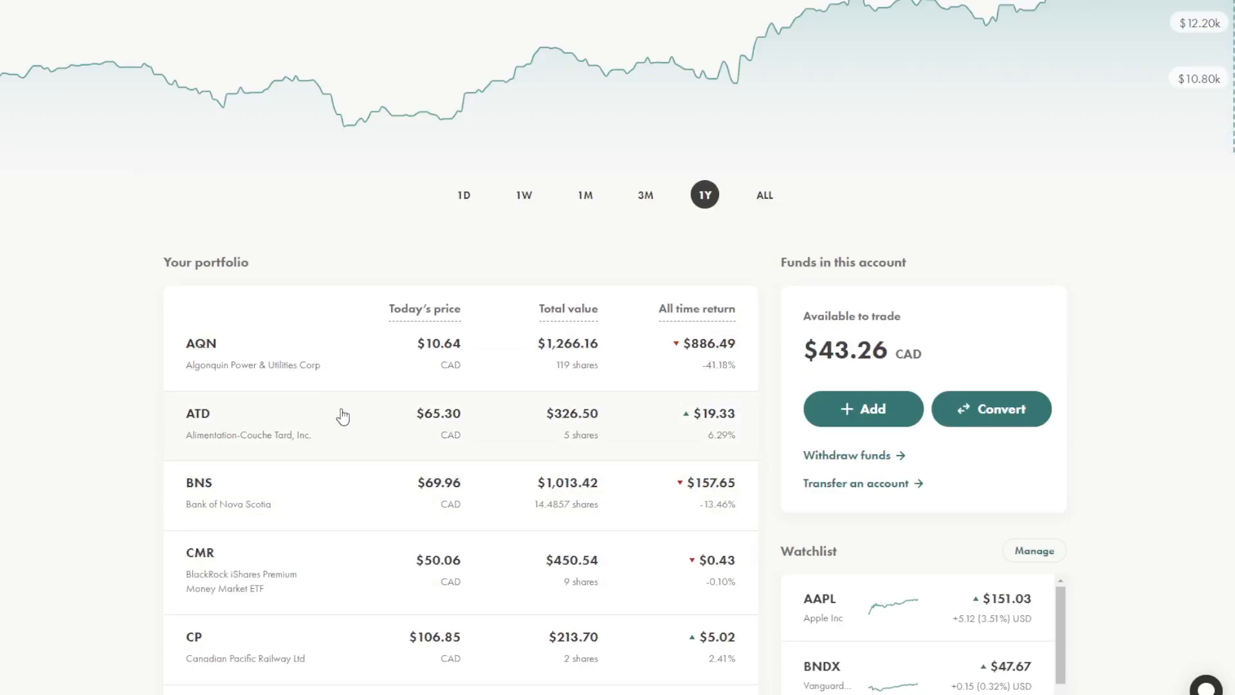
scroll("down", 3)
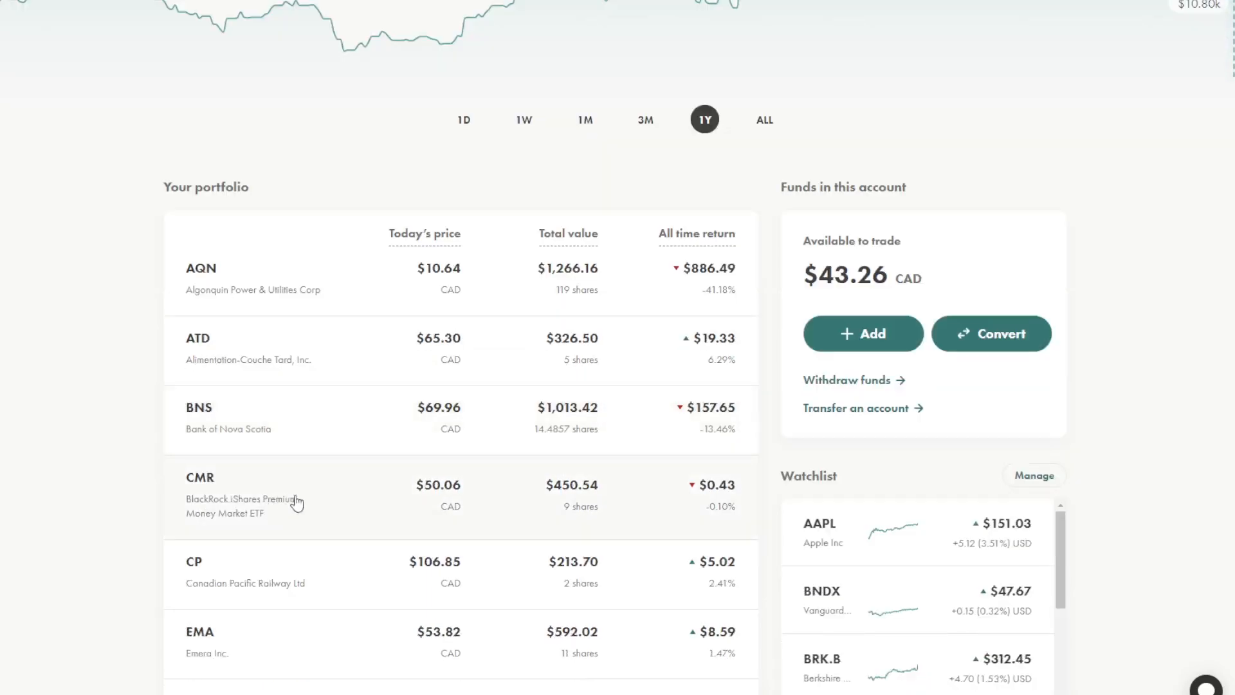
mouse_move(656, 285)
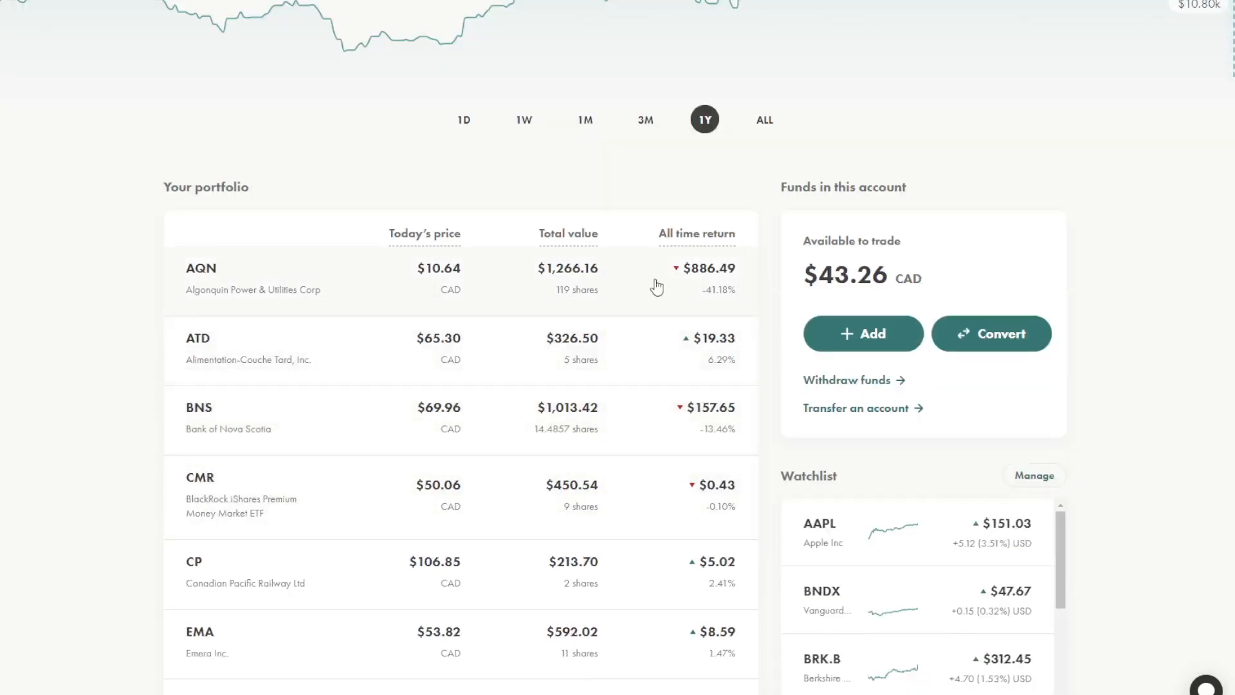
mouse_move(579, 424)
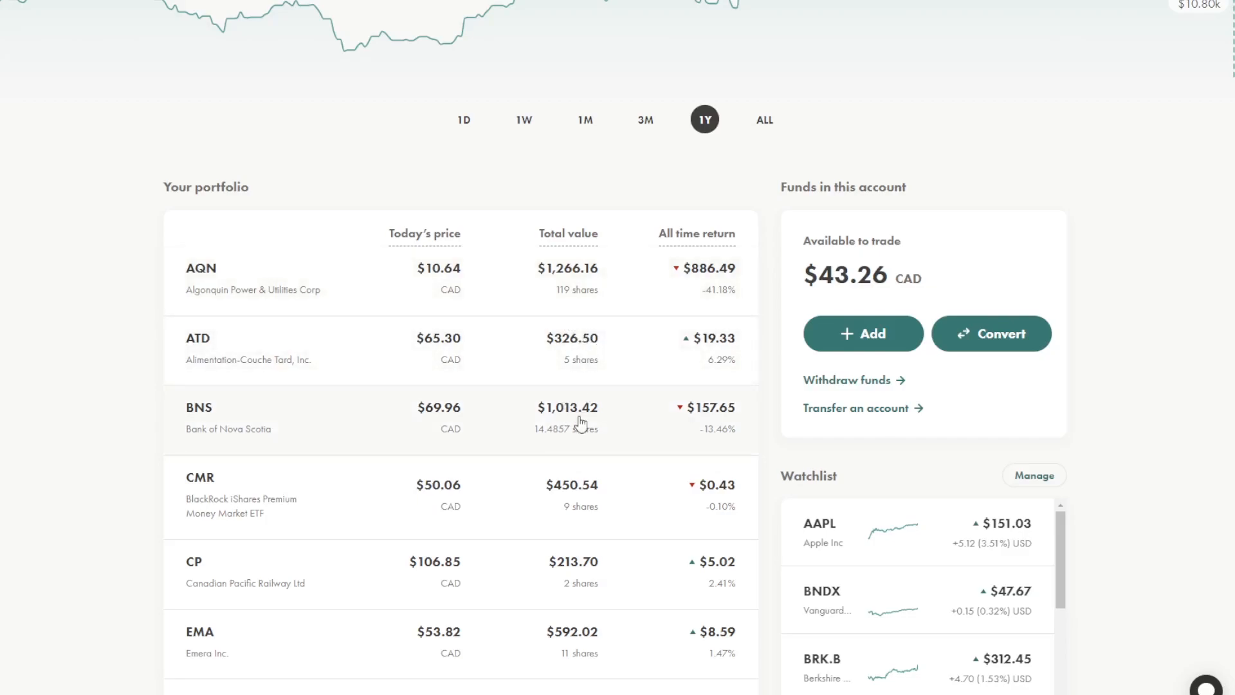
mouse_move(607, 431)
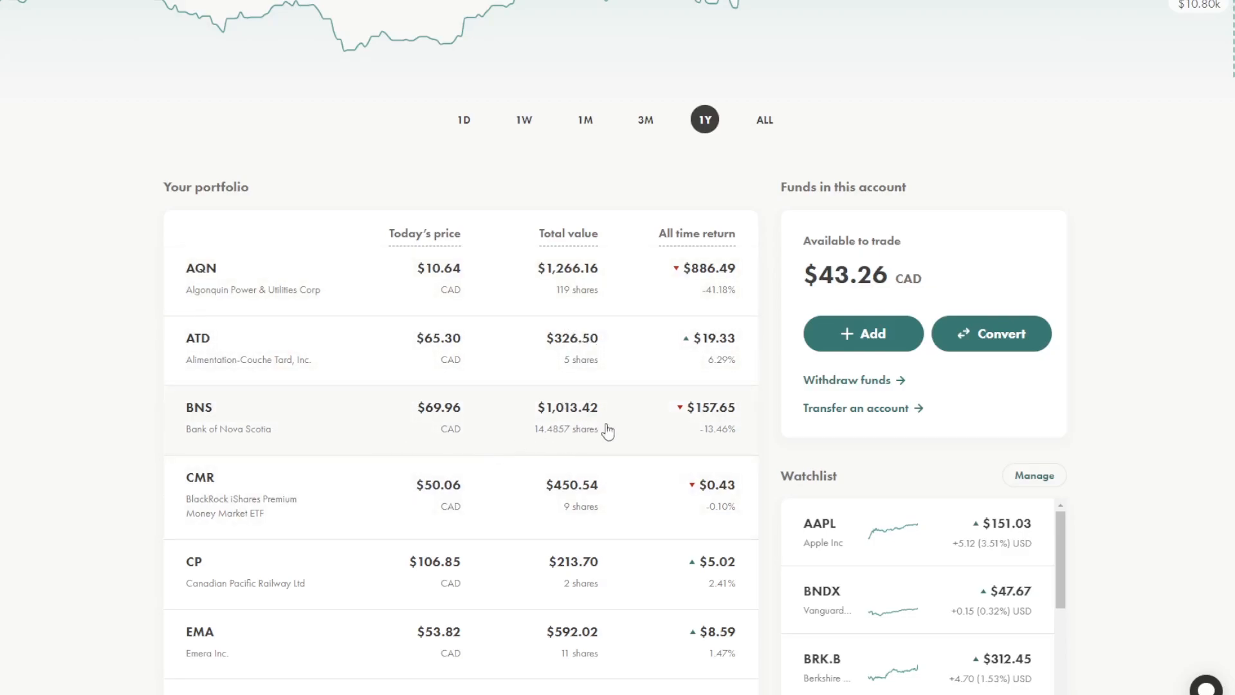
mouse_move(555, 444)
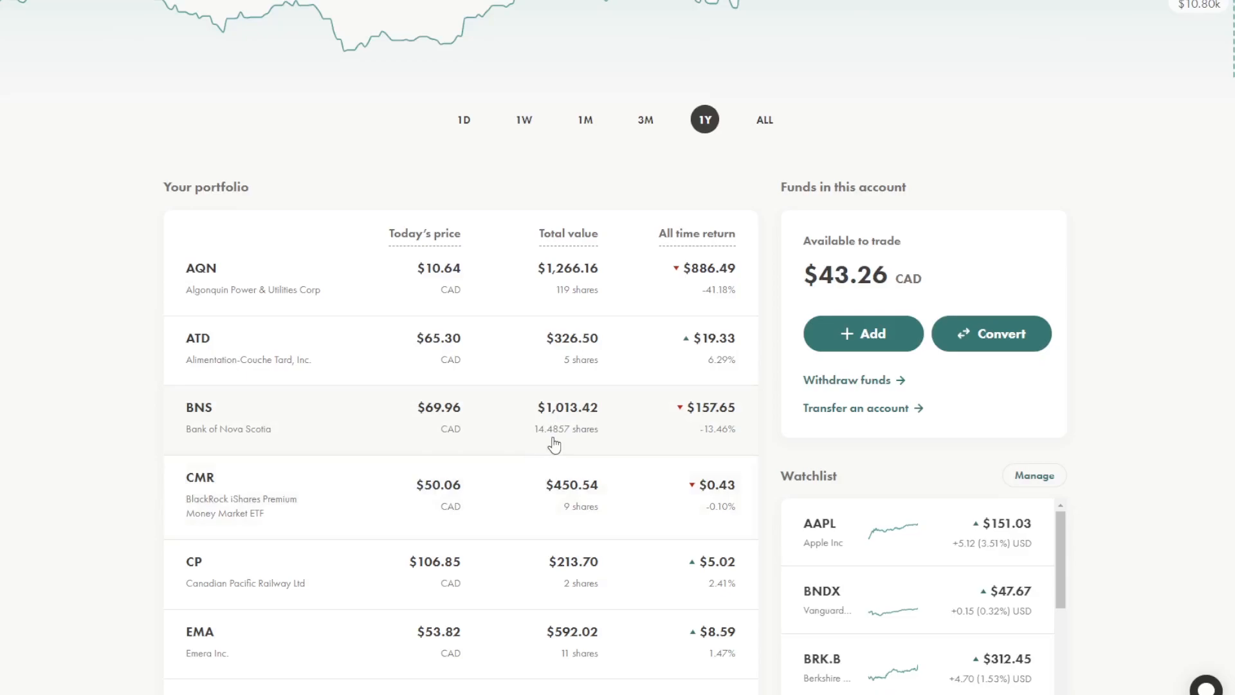
mouse_move(581, 361)
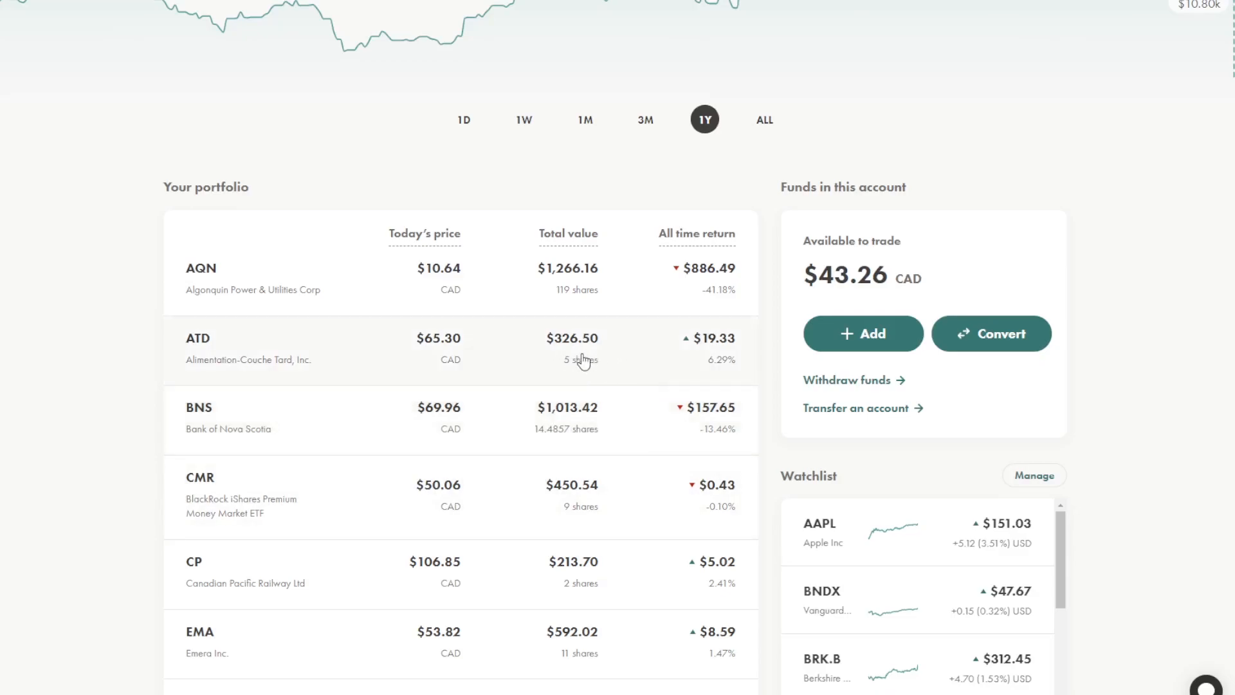
mouse_move(586, 355)
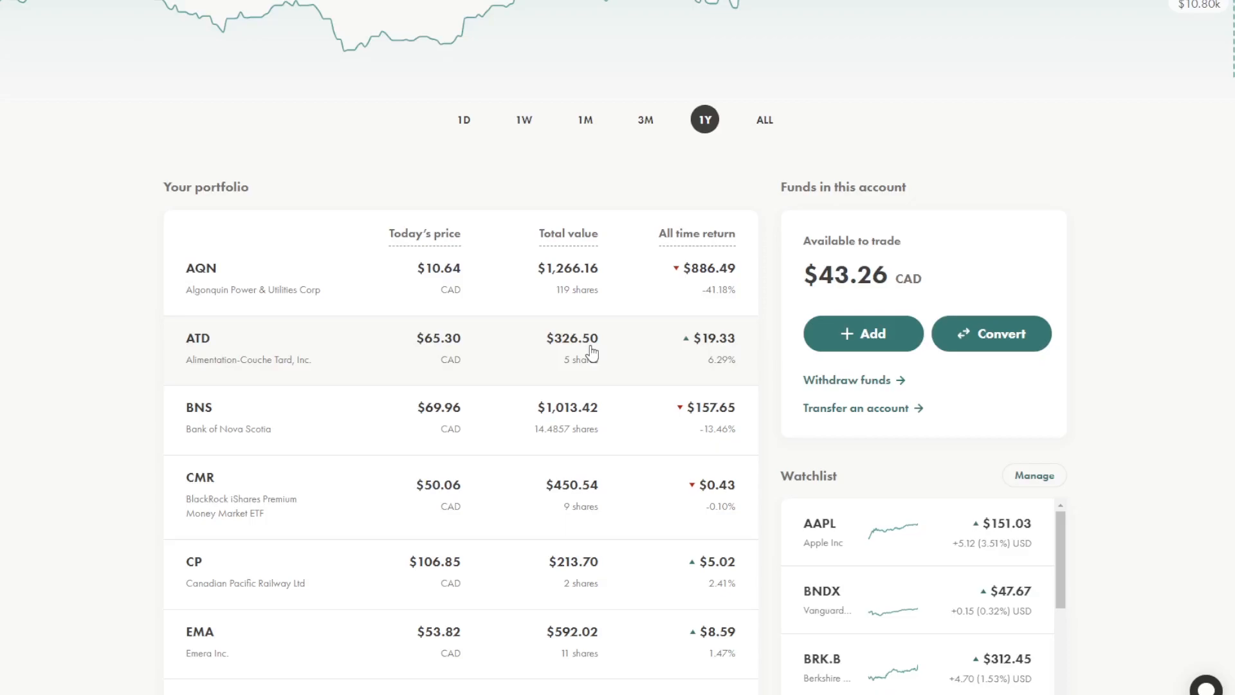
mouse_move(552, 366)
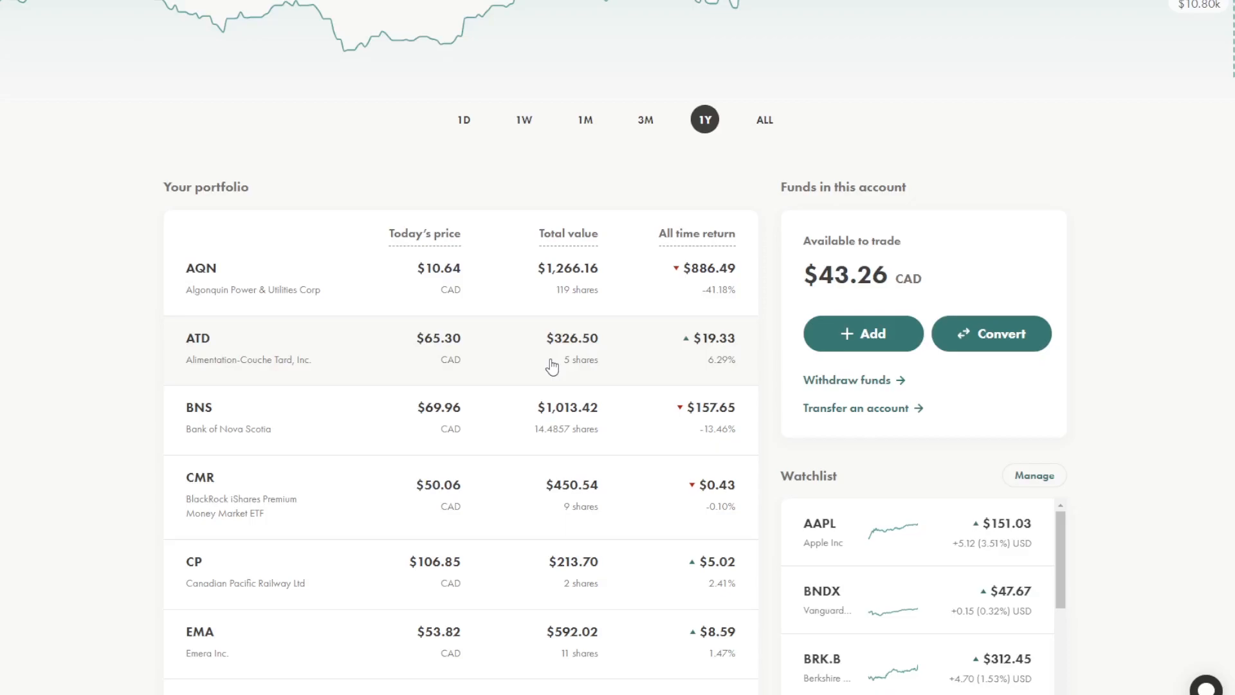
mouse_move(568, 407)
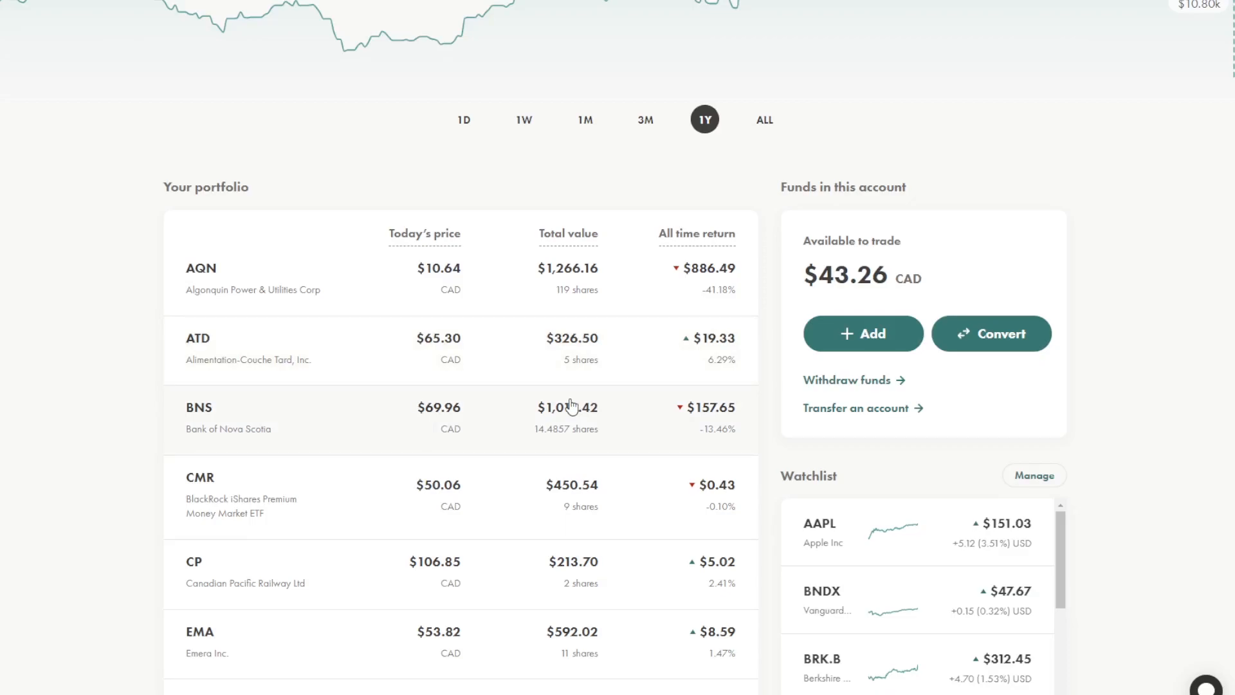
mouse_move(562, 420)
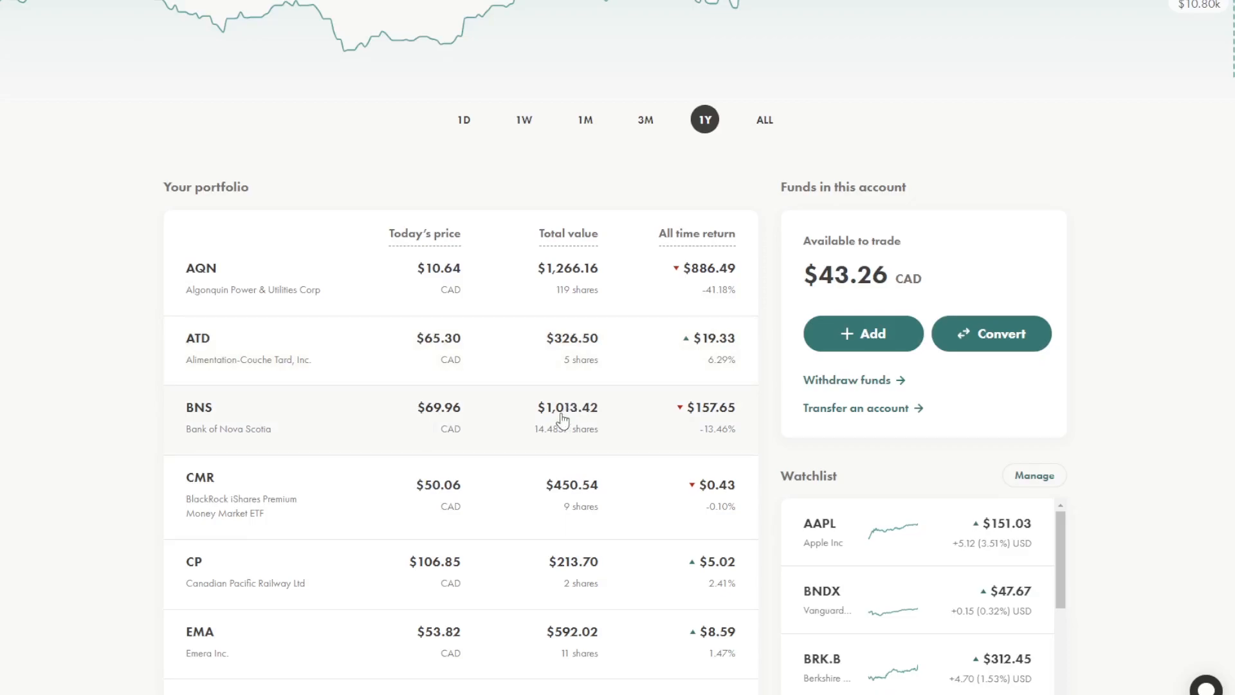
mouse_move(599, 406)
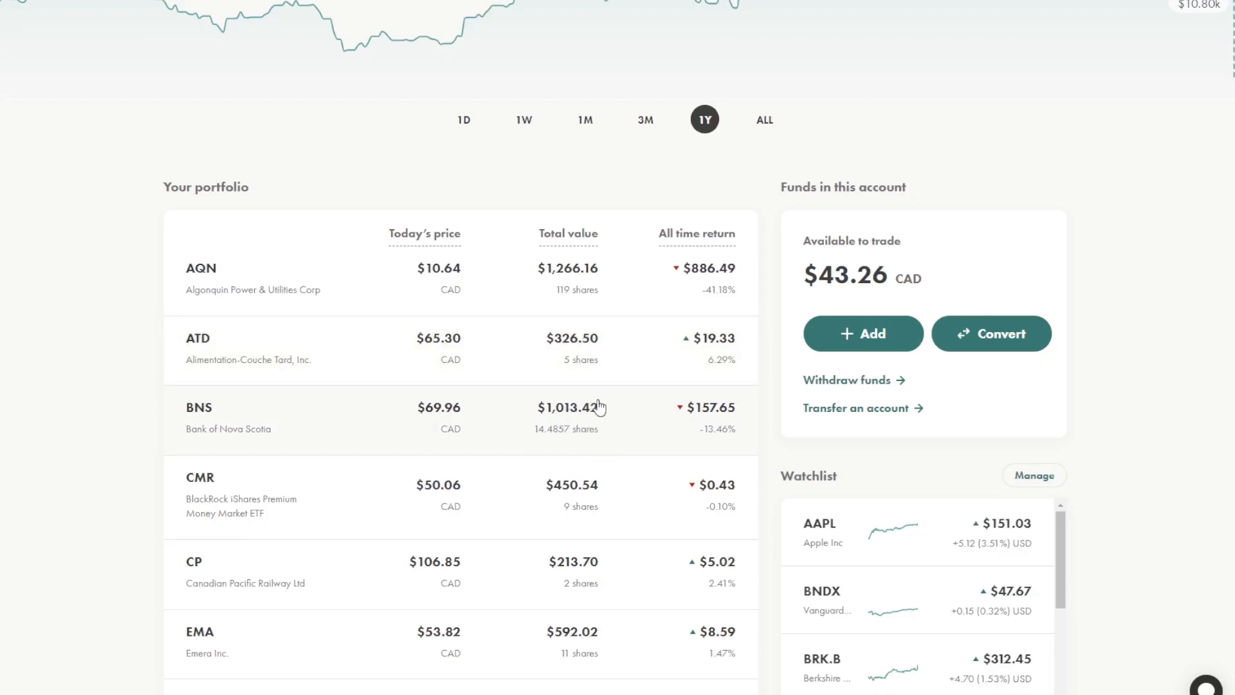
scroll("down", 3)
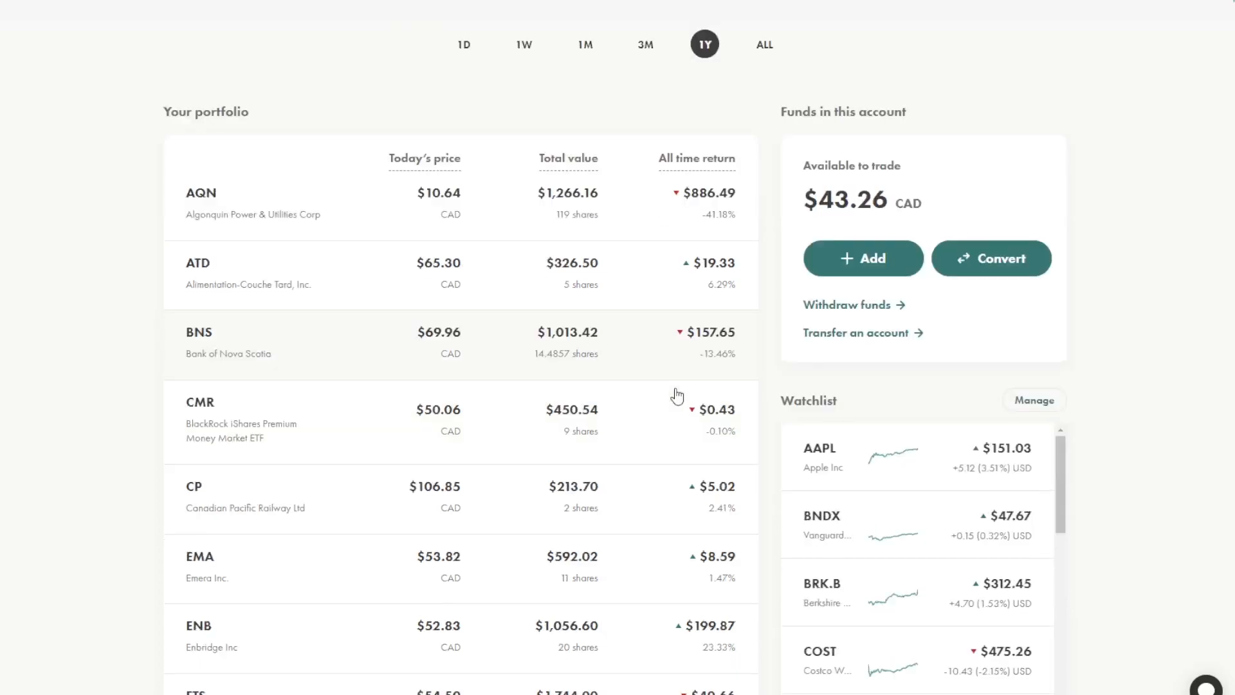
mouse_move(643, 369)
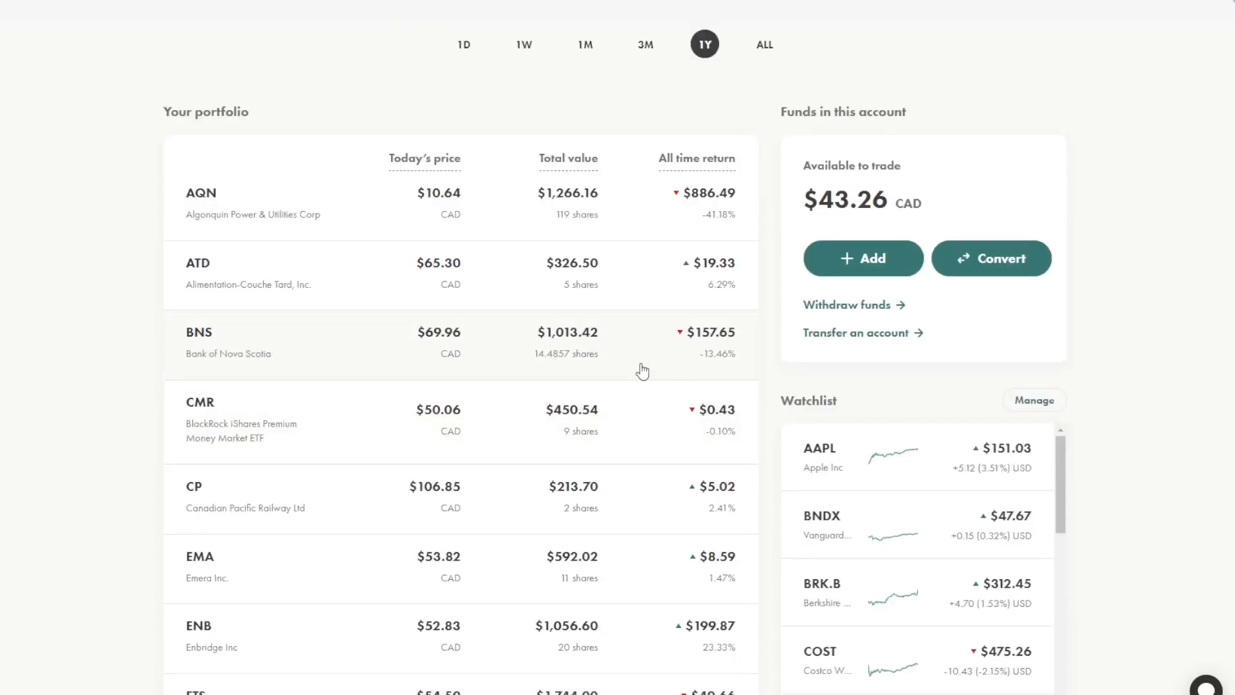
scroll("down", 3)
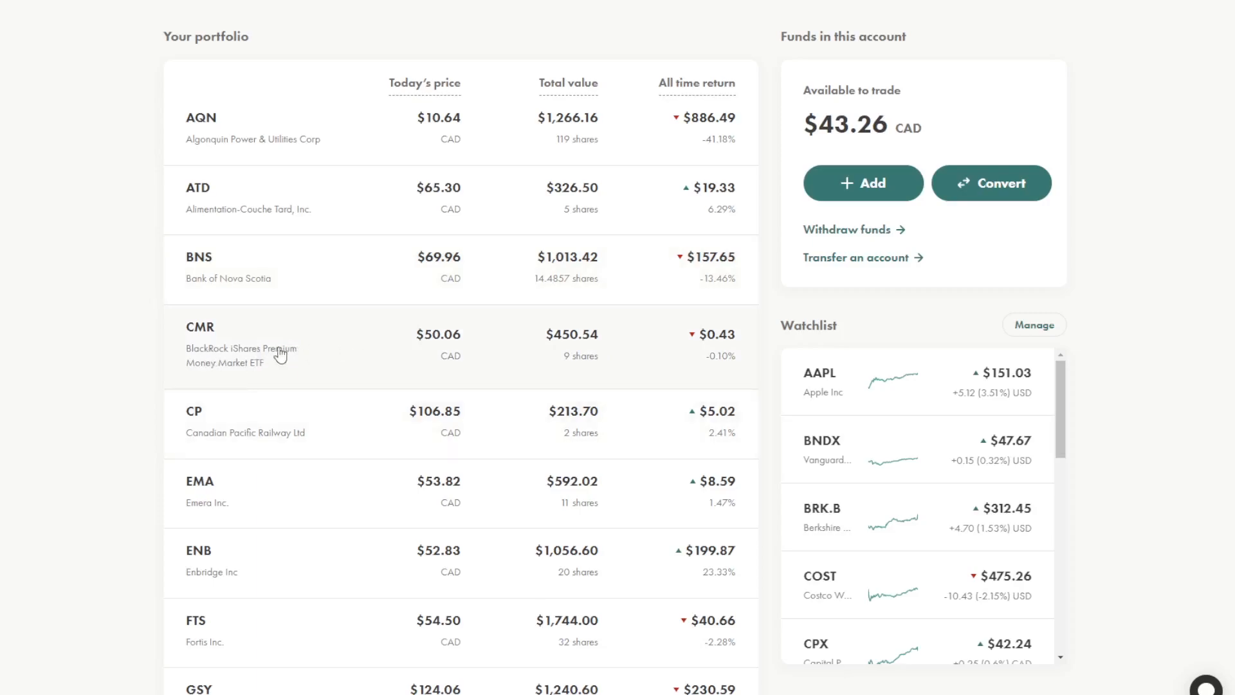
mouse_move(391, 355)
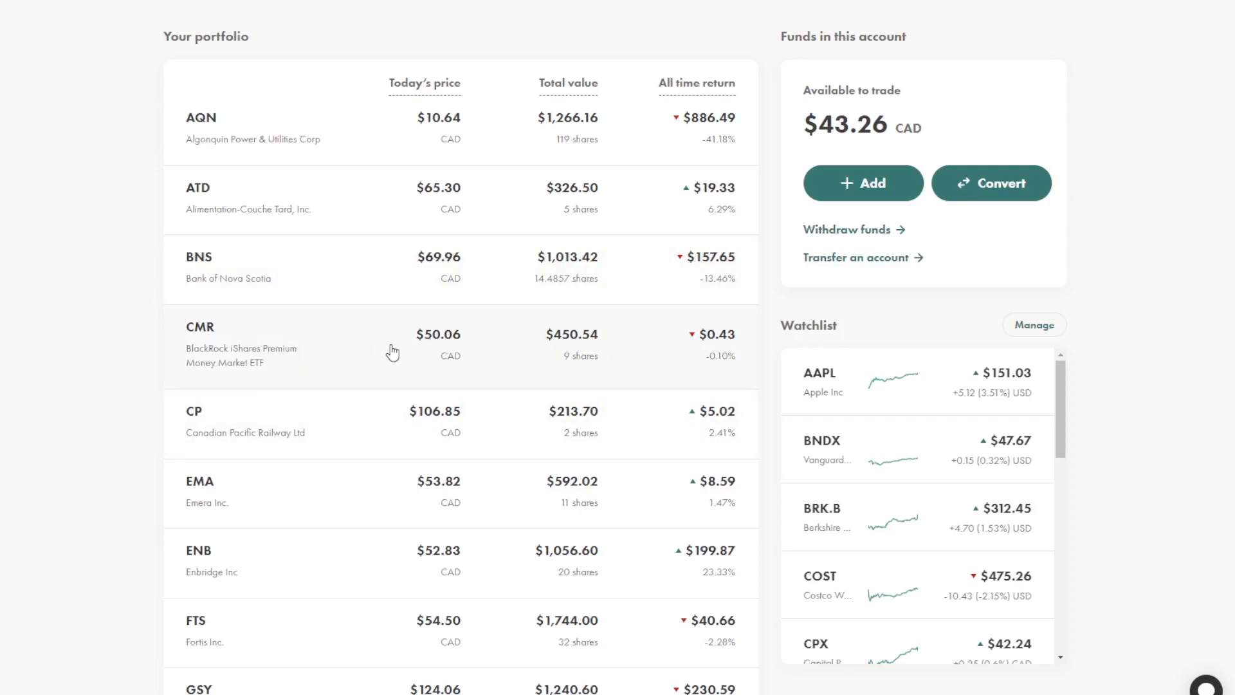
mouse_move(511, 351)
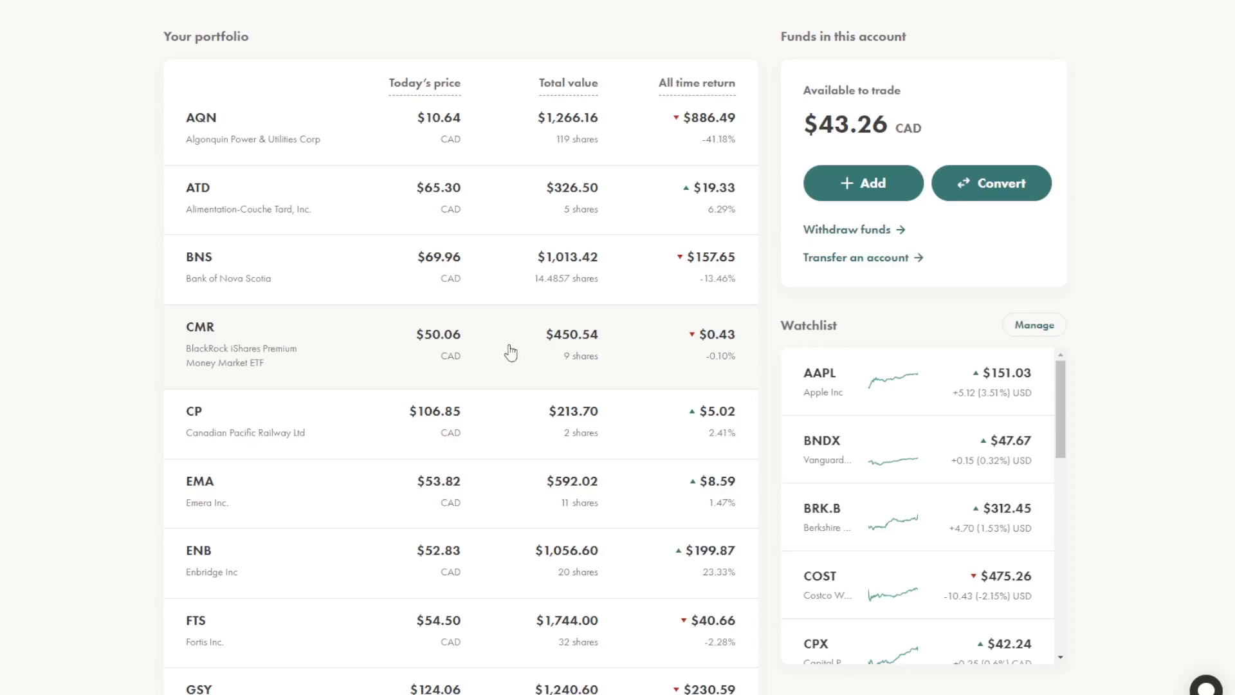
mouse_move(467, 354)
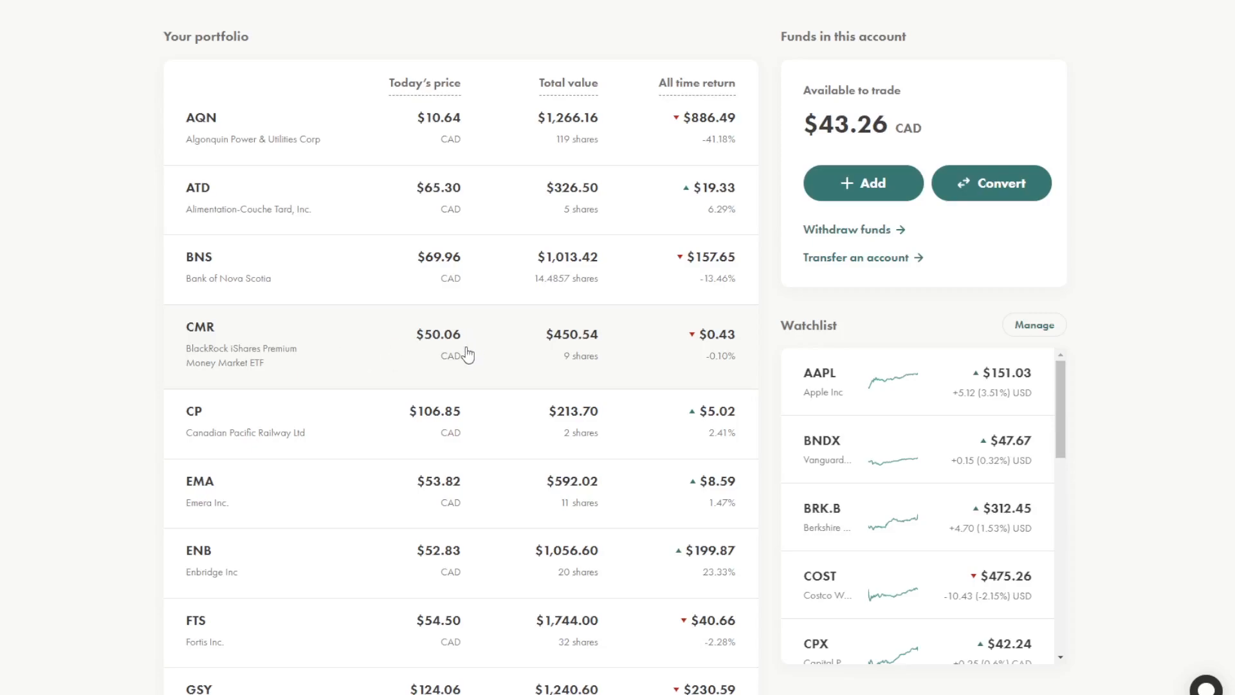
mouse_move(576, 361)
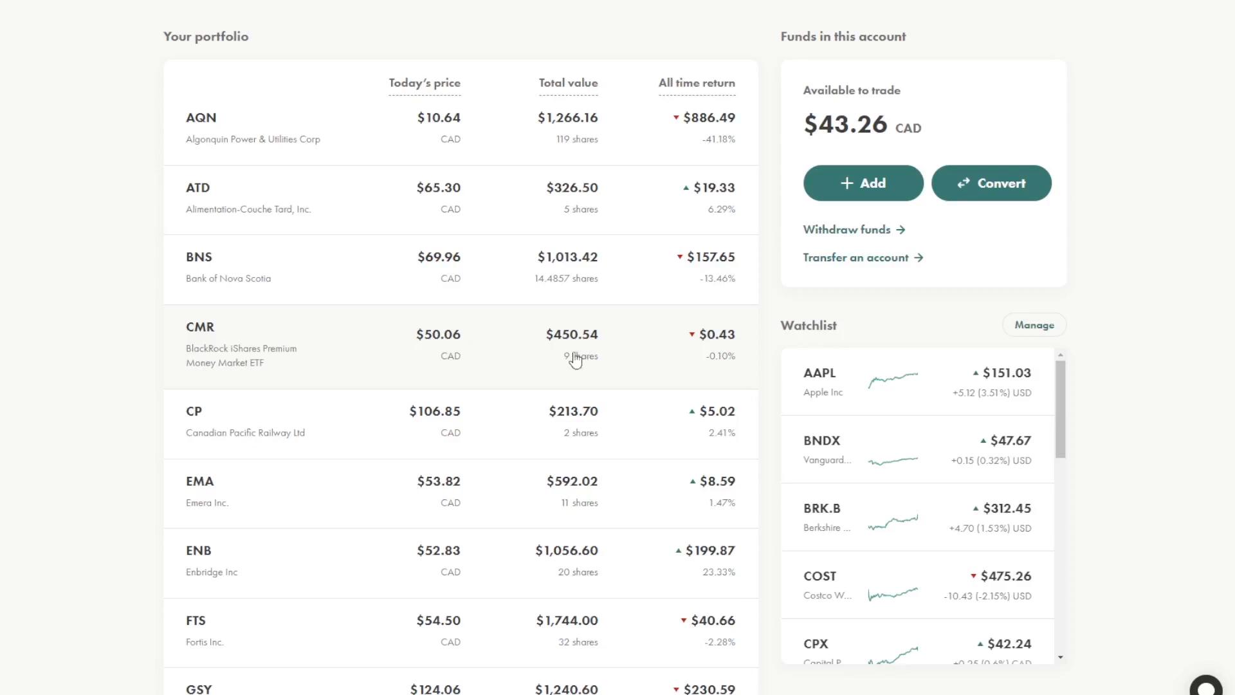
mouse_move(569, 348)
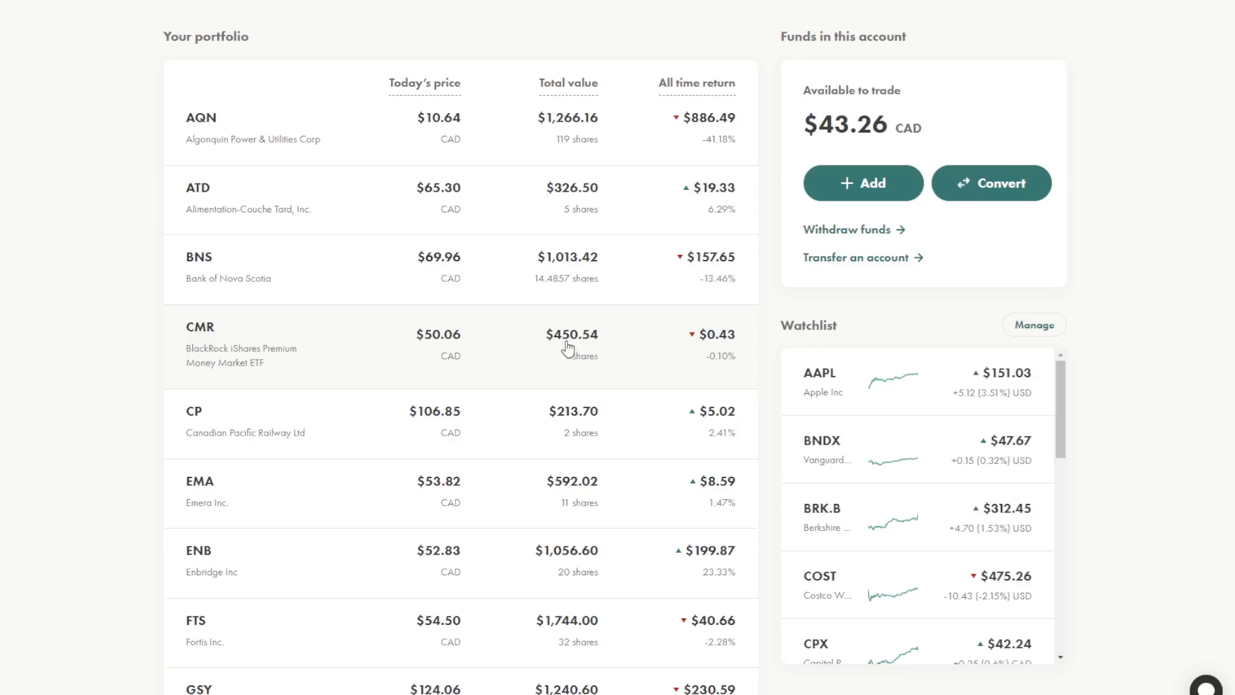
mouse_move(575, 358)
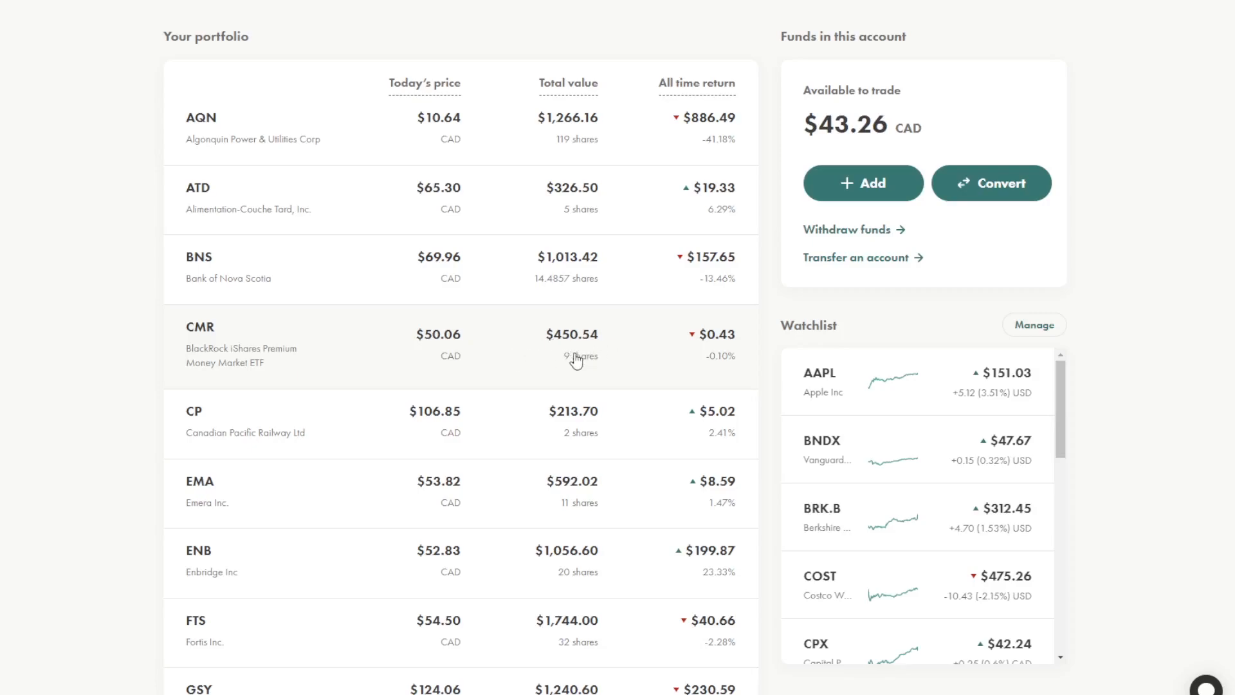
Scroll the TFSA holdings list to show CP through VDY, including GSY, POW, PPL, T and TD.
scroll("down", 3)
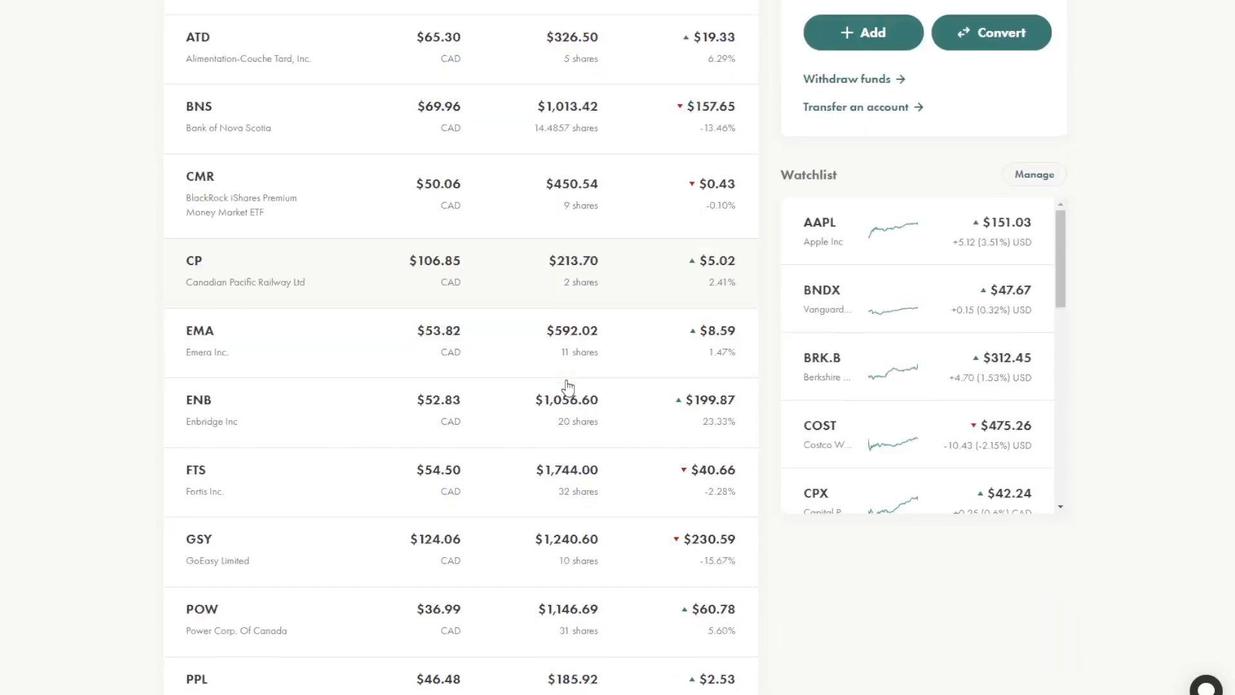
mouse_move(293, 299)
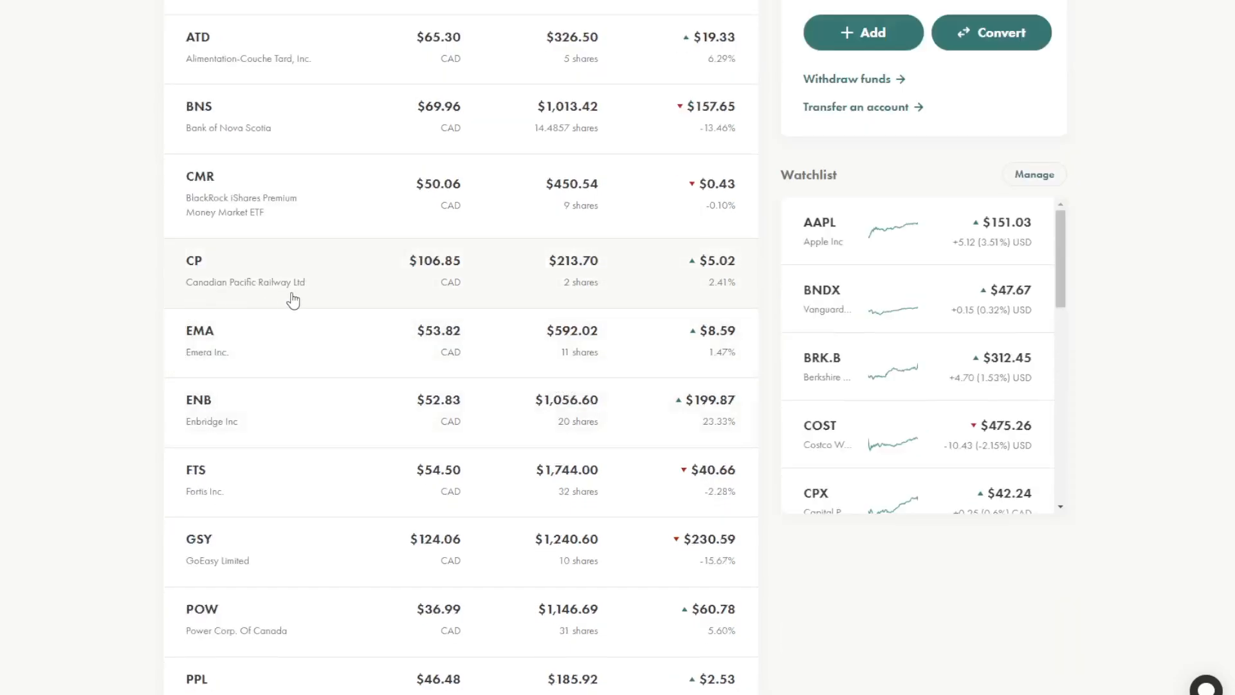
mouse_move(264, 428)
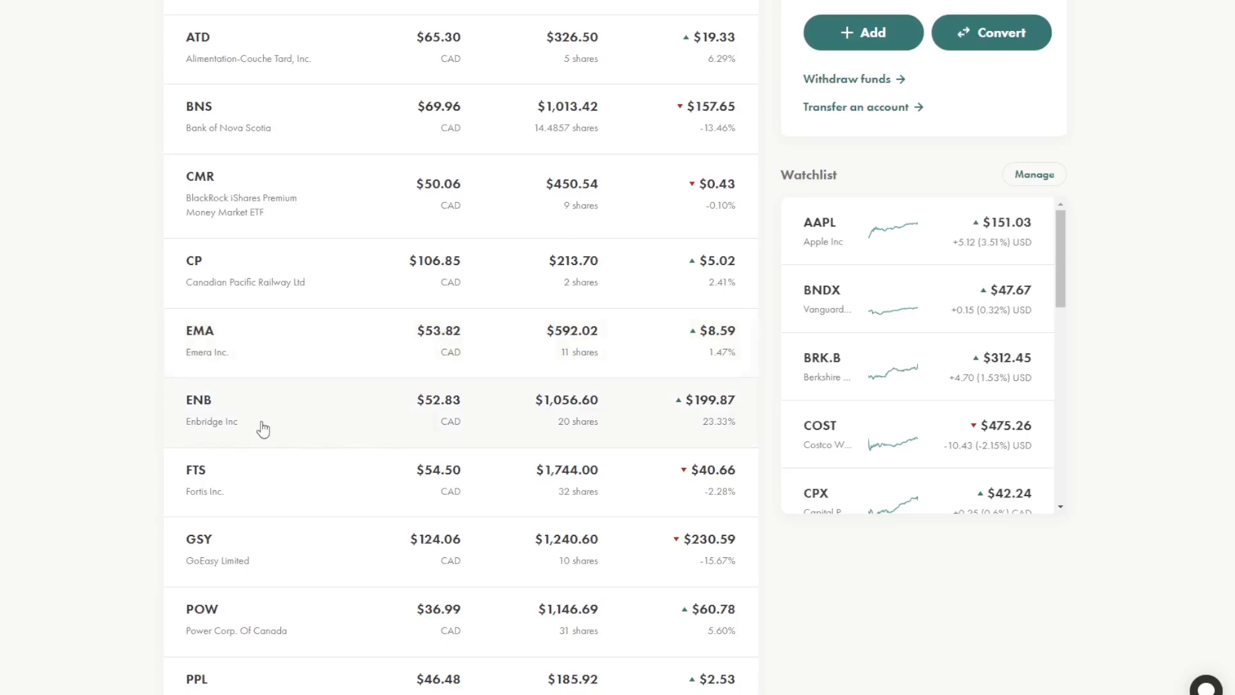
mouse_move(410, 397)
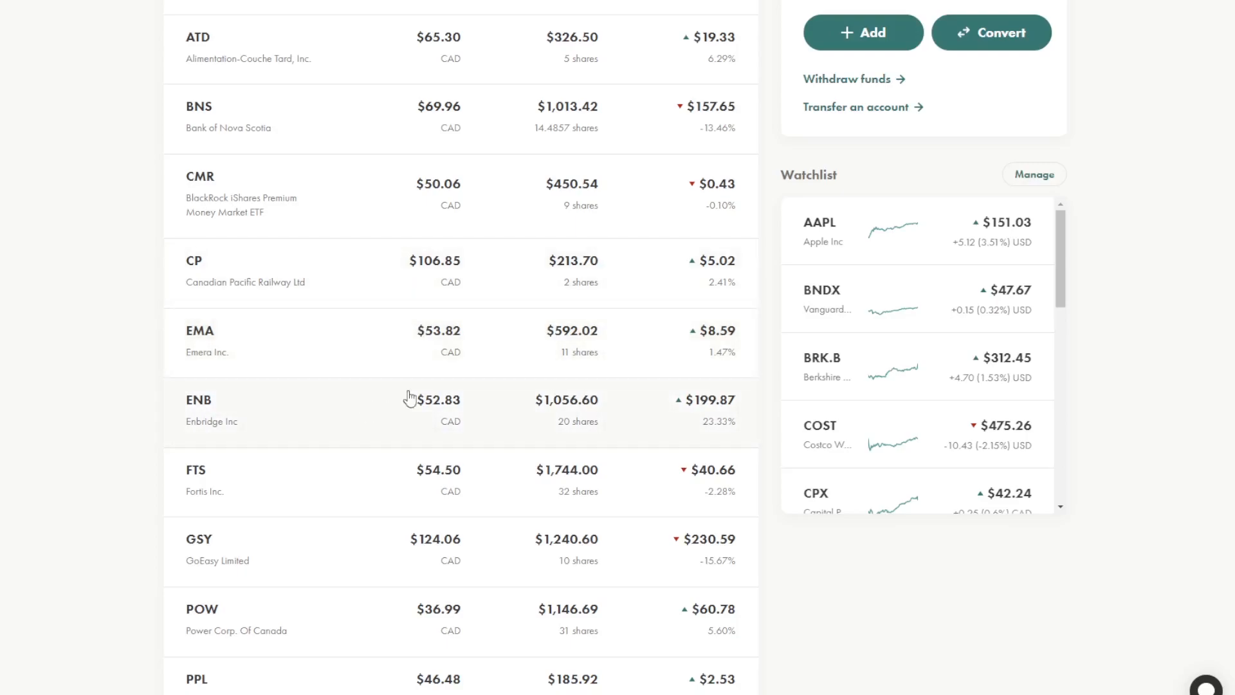
mouse_move(467, 456)
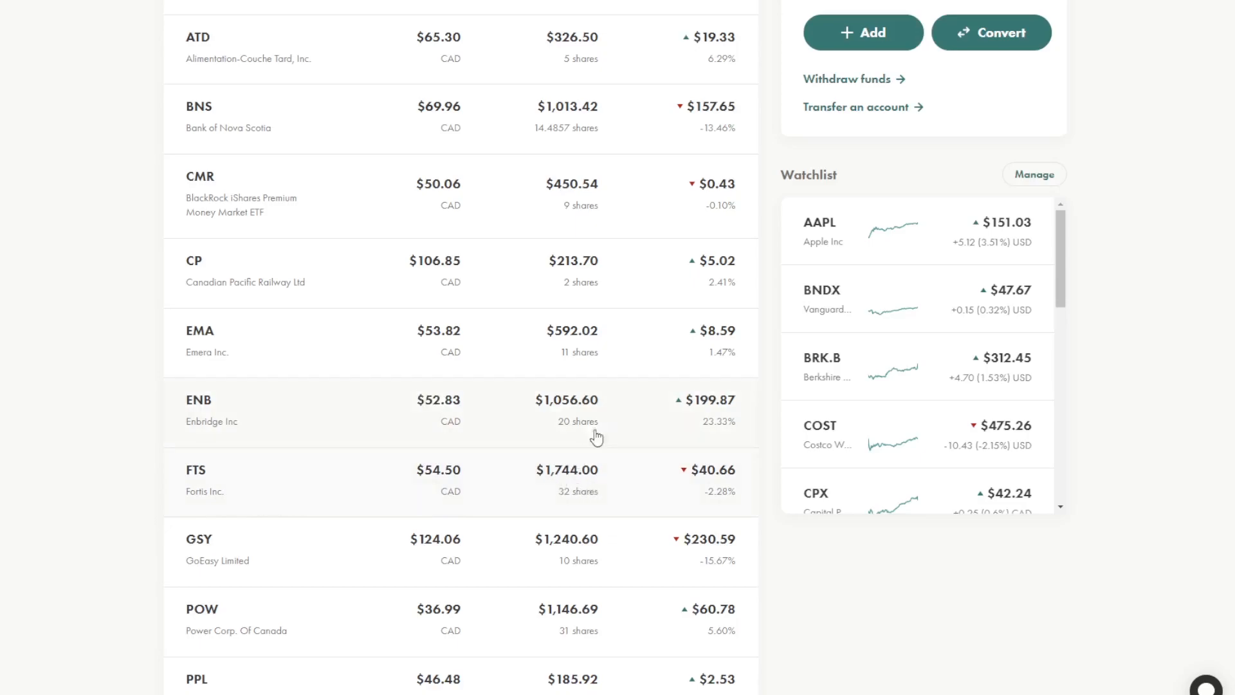
mouse_move(587, 447)
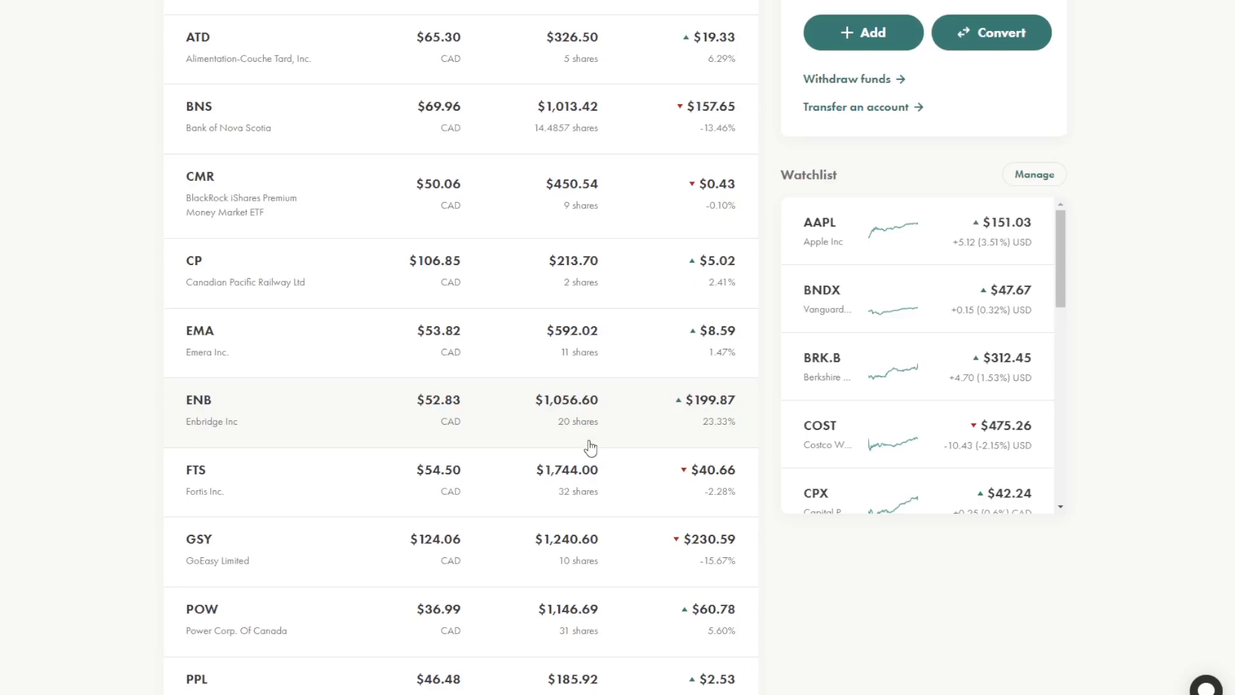
mouse_move(607, 447)
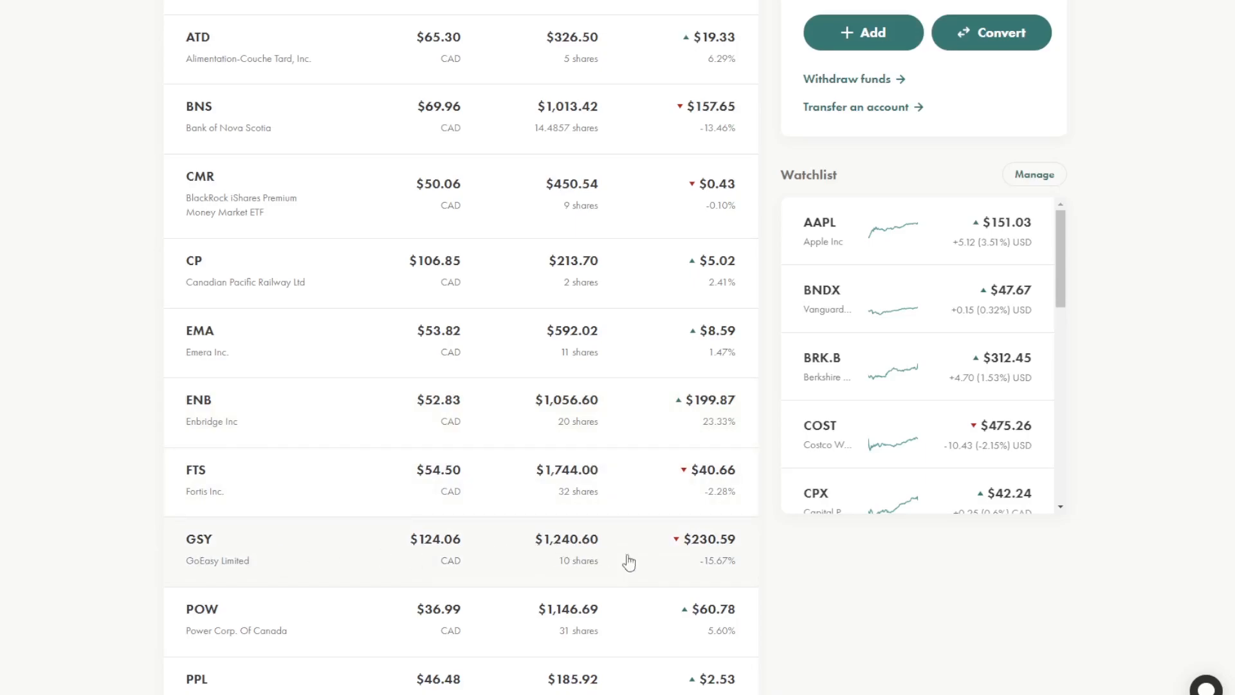
mouse_move(733, 572)
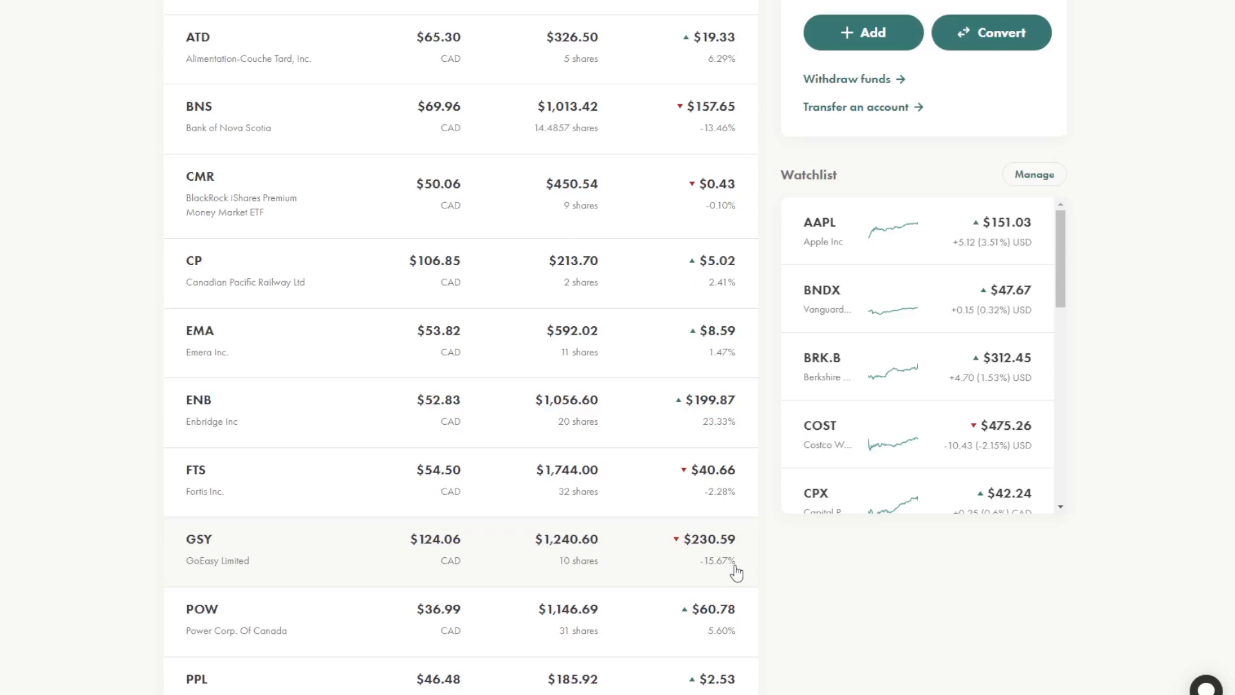
mouse_move(578, 567)
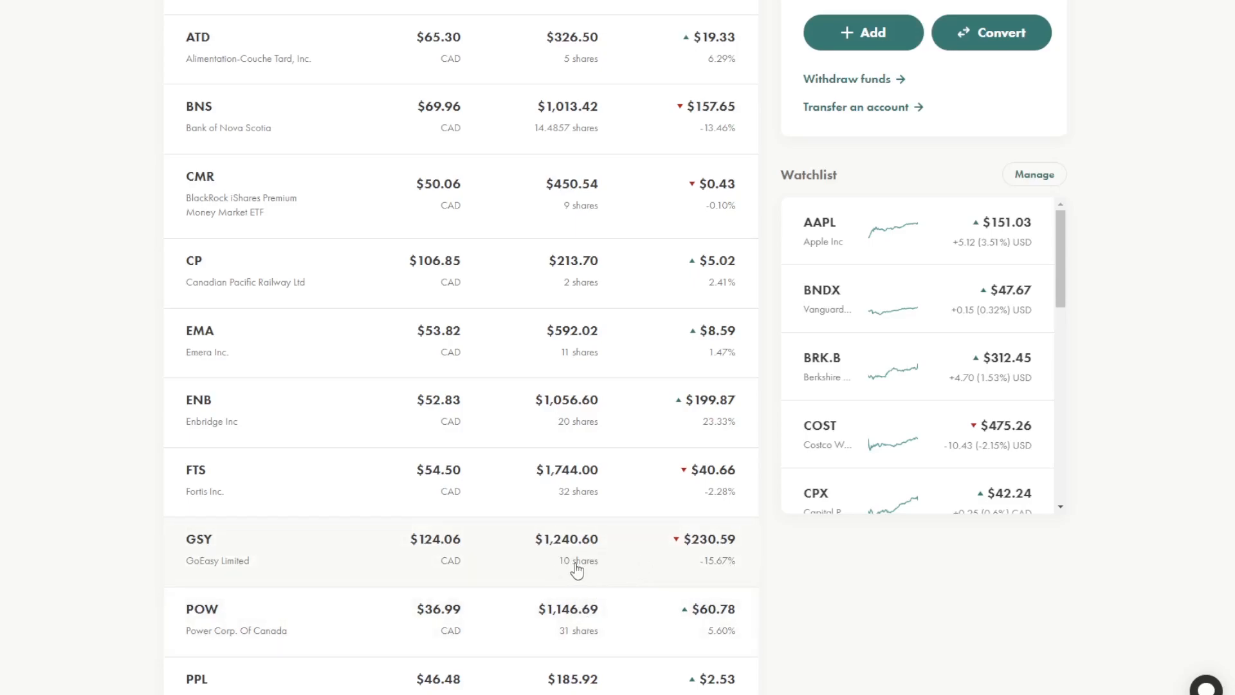
mouse_move(622, 558)
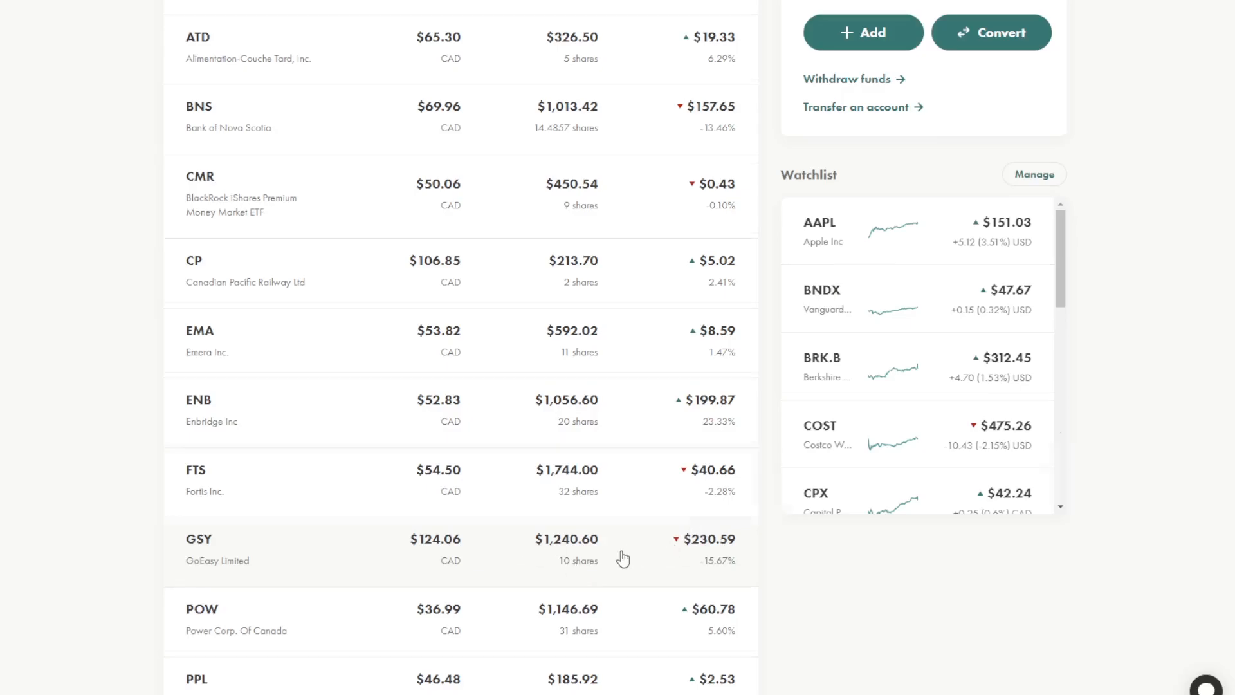
scroll("down", 3)
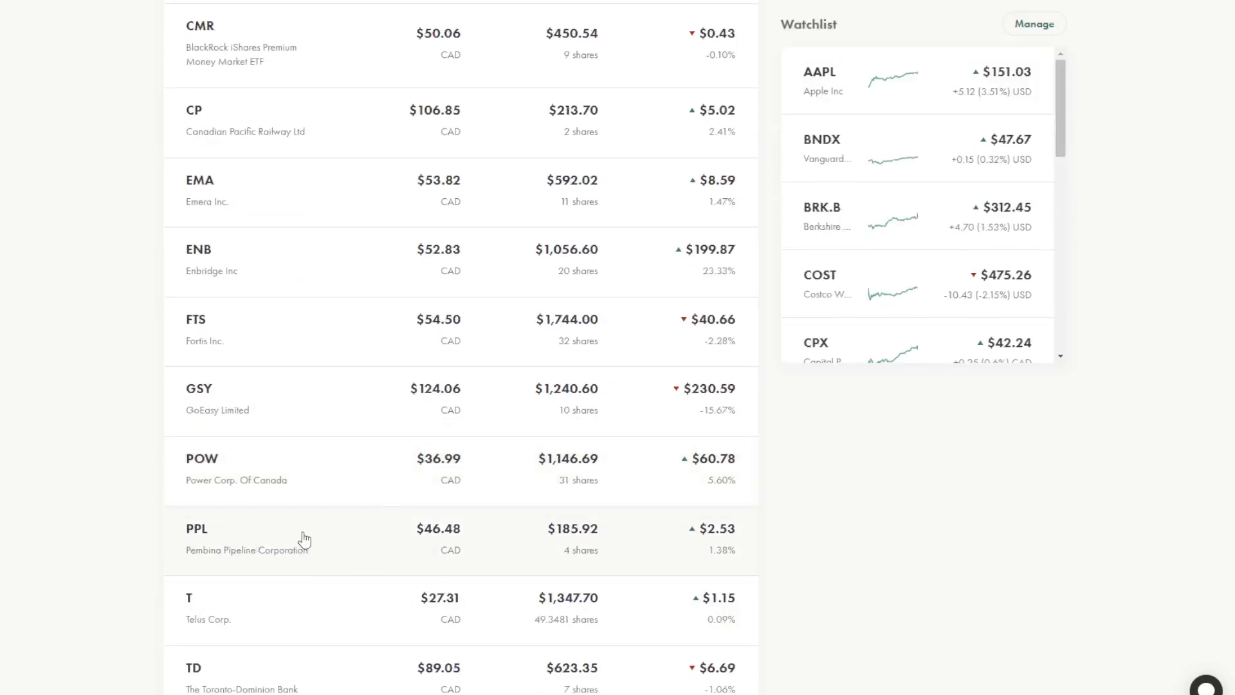
scroll("down", 3)
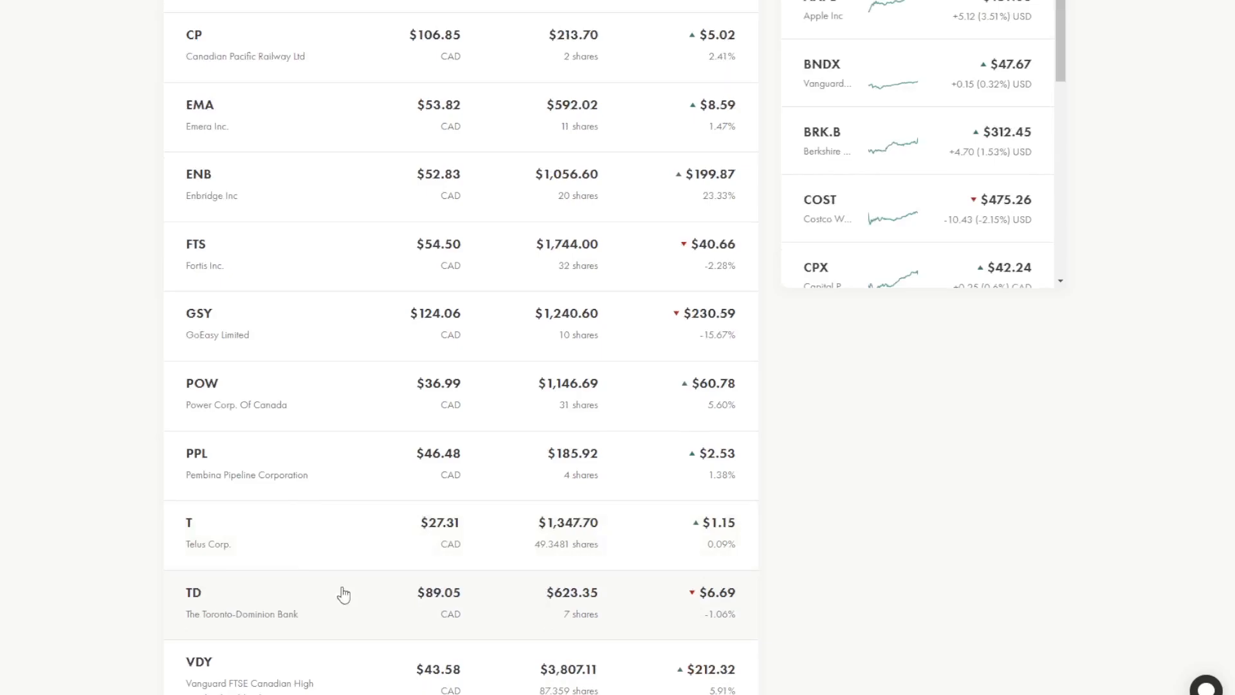
mouse_move(569, 613)
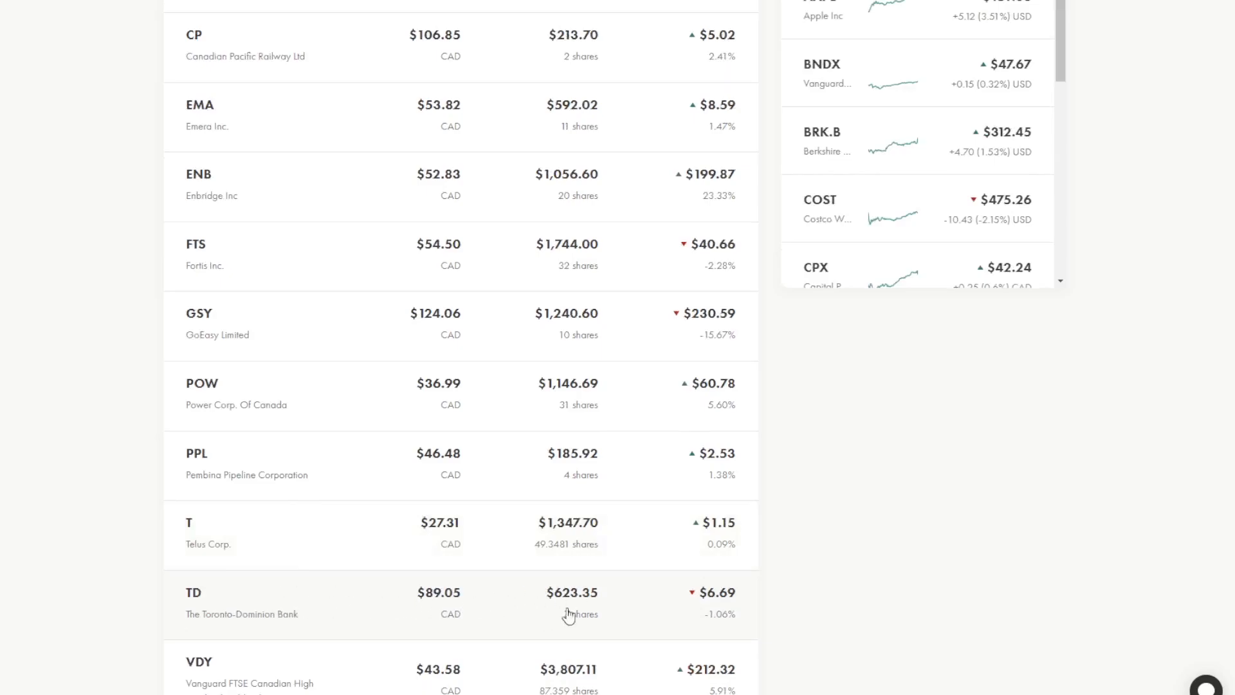
mouse_move(569, 618)
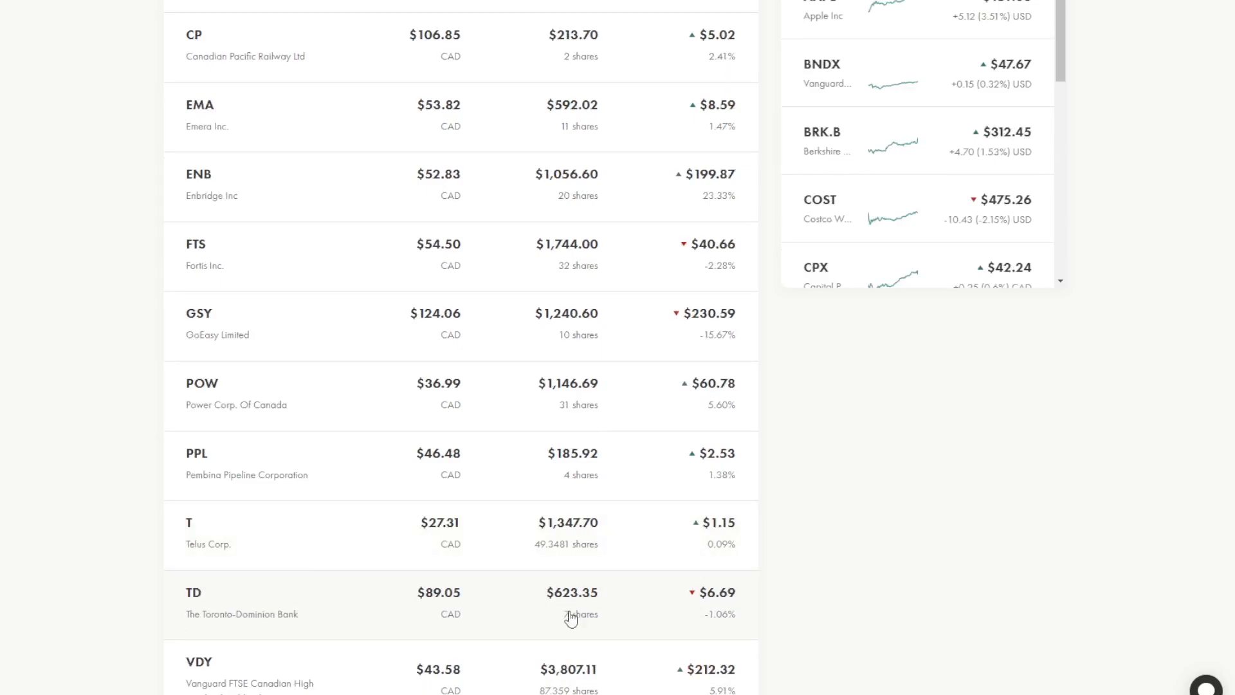
mouse_move(610, 619)
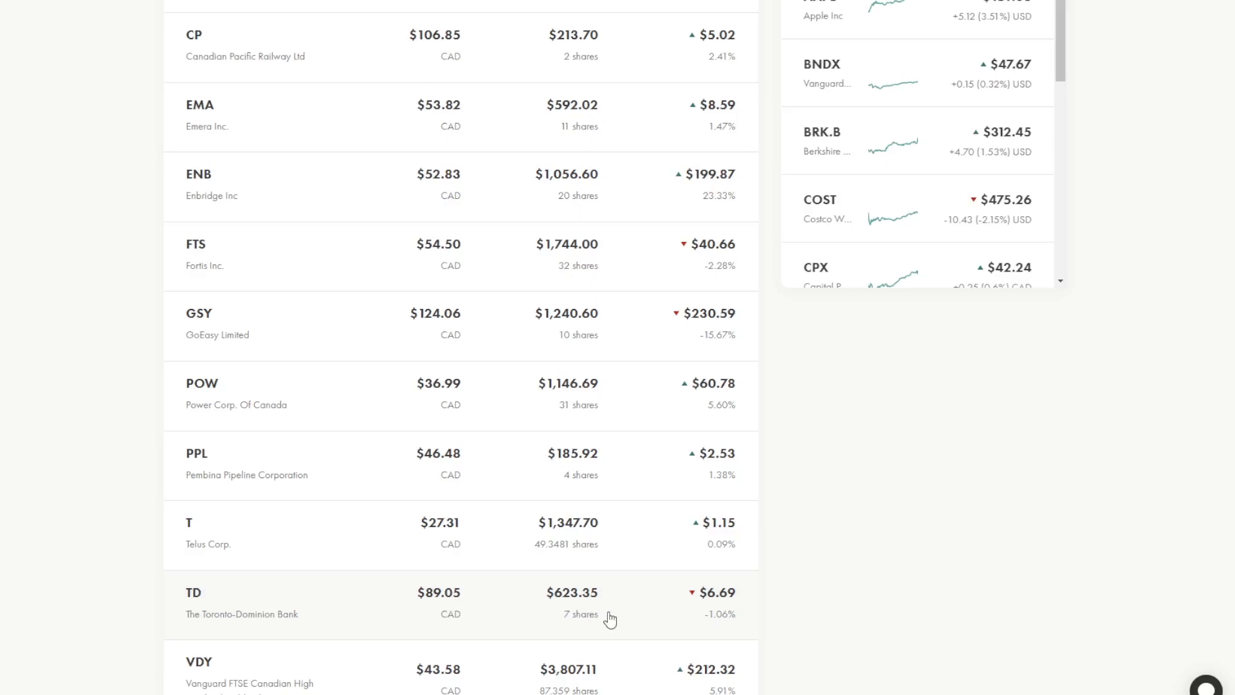
mouse_move(626, 622)
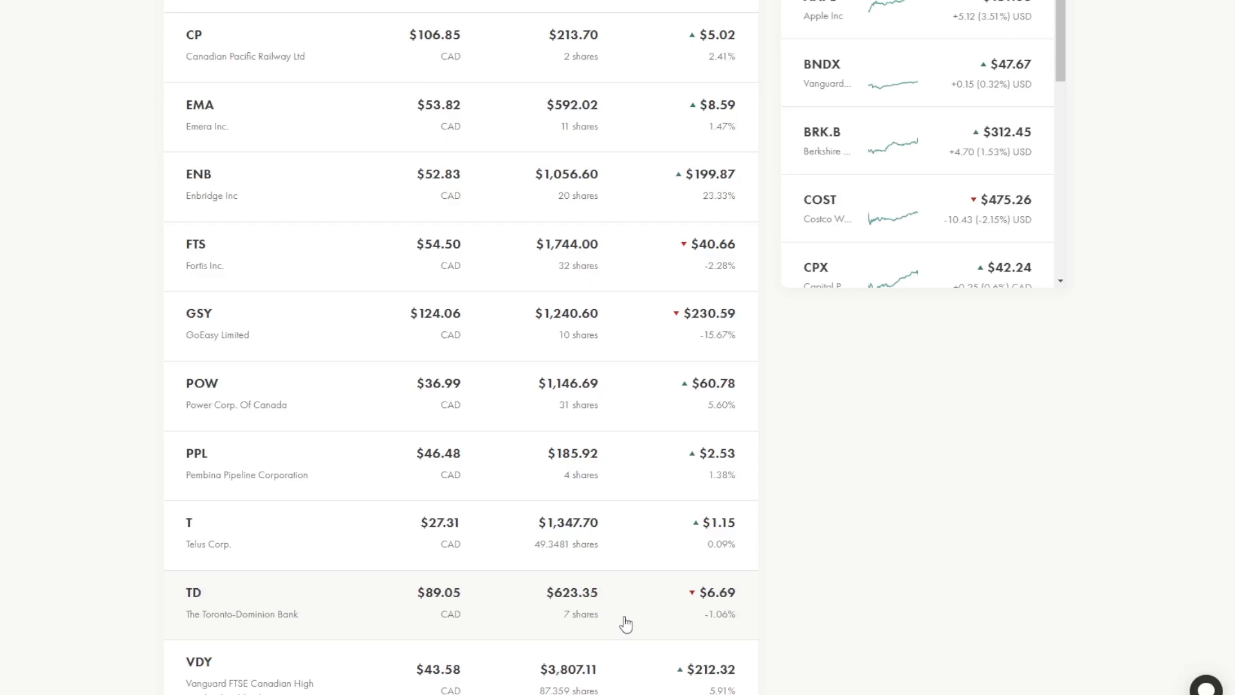
scroll("down", 3)
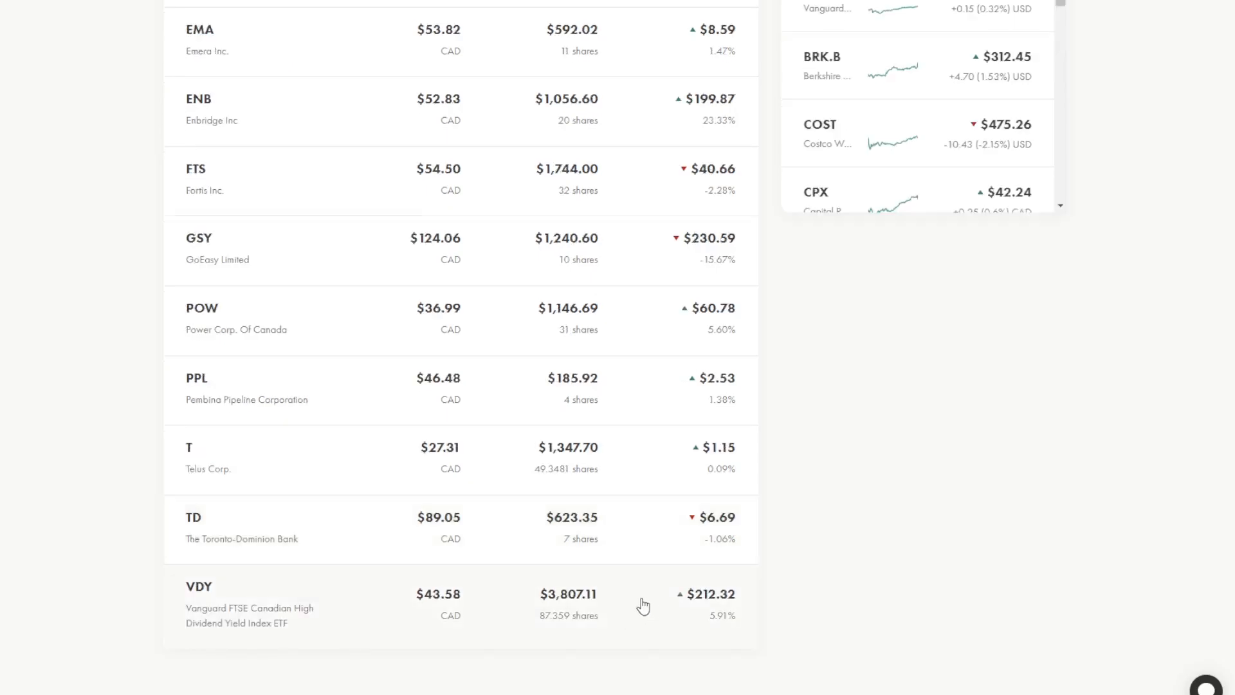
mouse_move(198, 628)
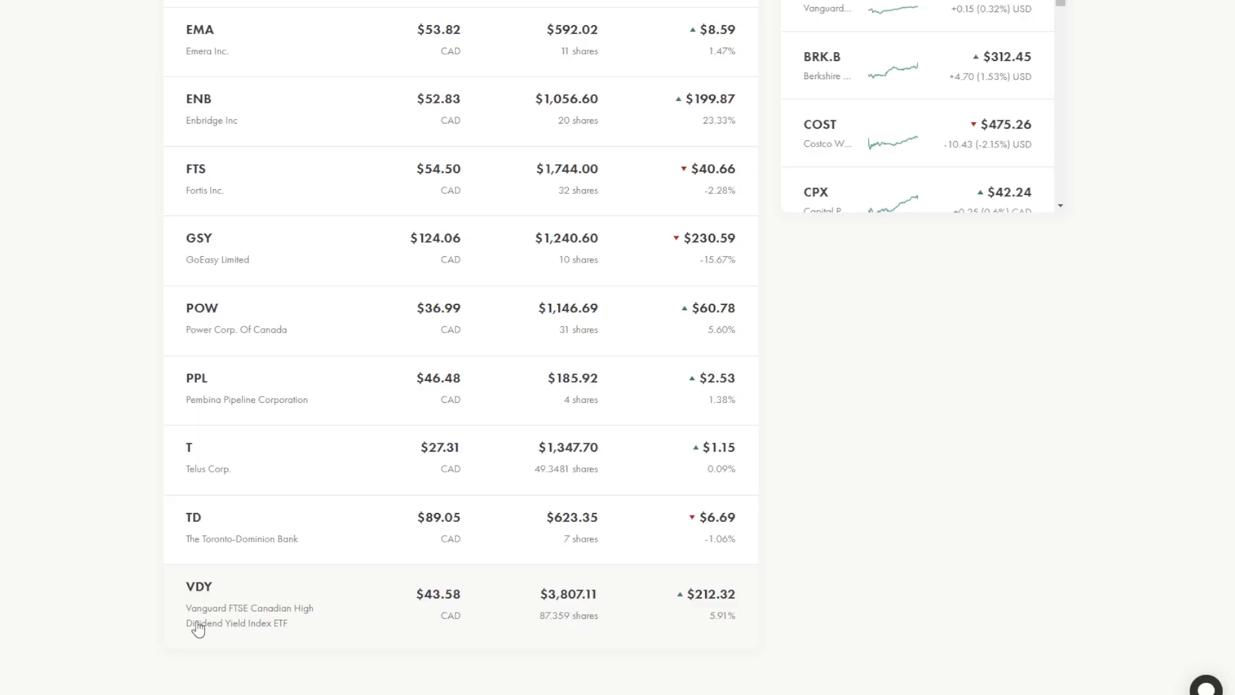
mouse_move(560, 617)
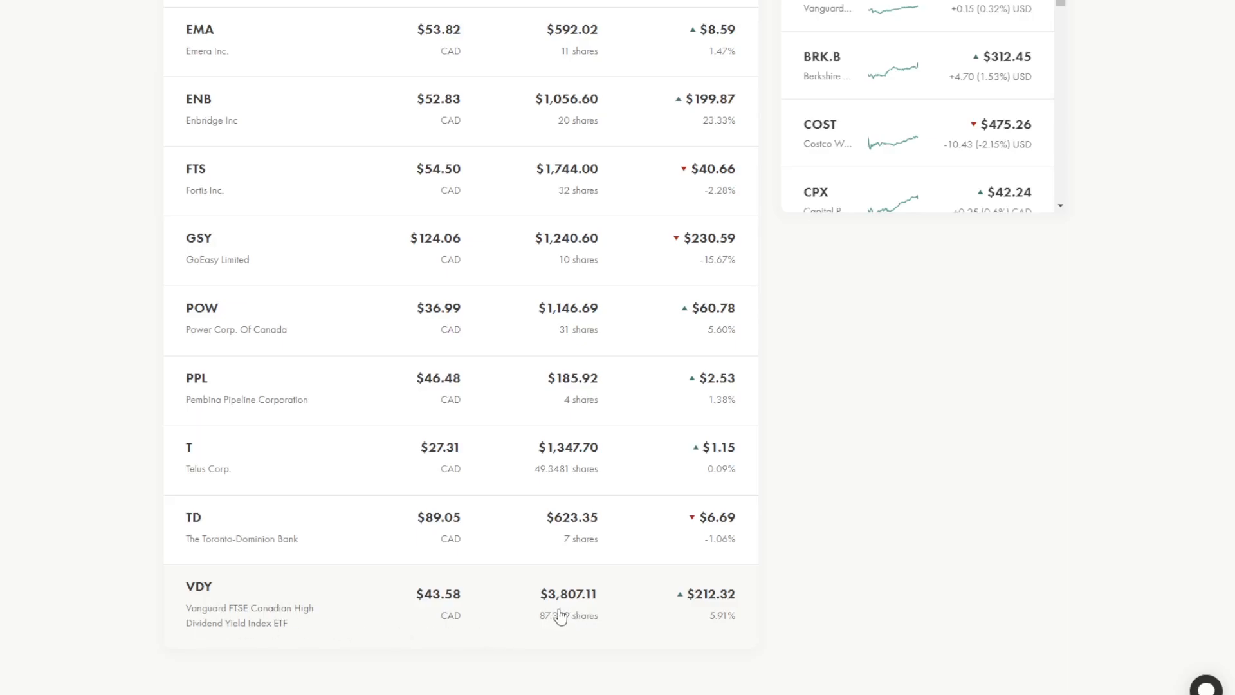
mouse_move(598, 603)
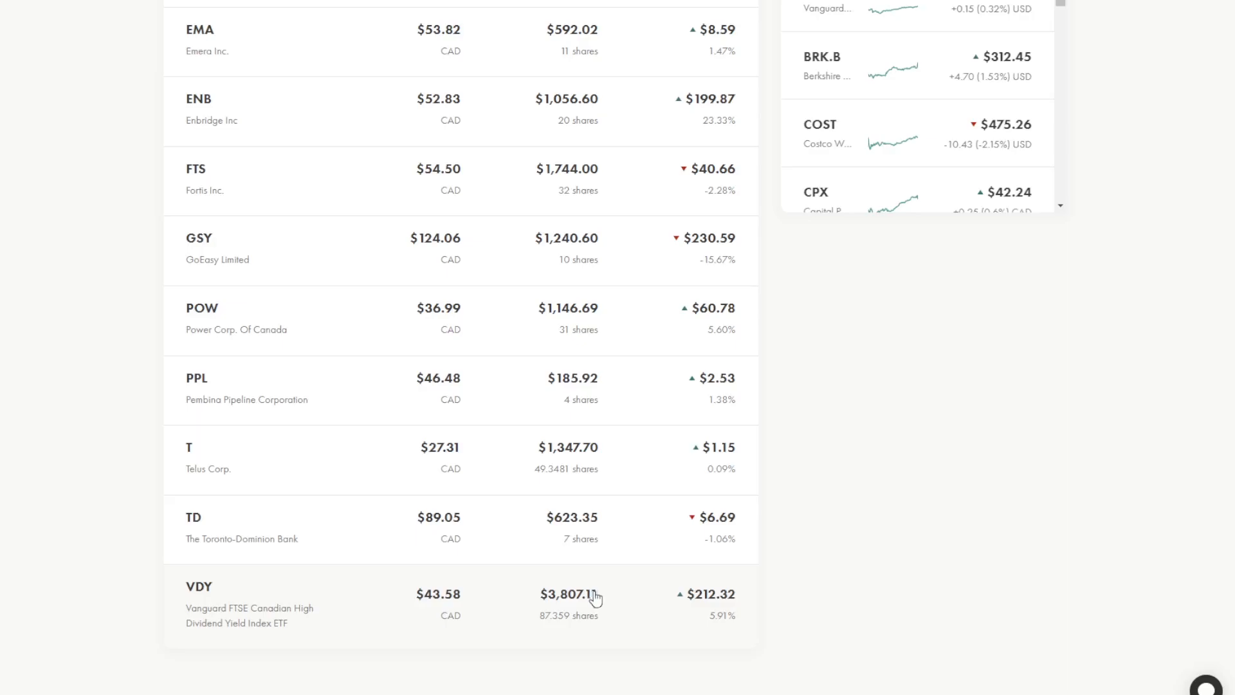
mouse_move(622, 592)
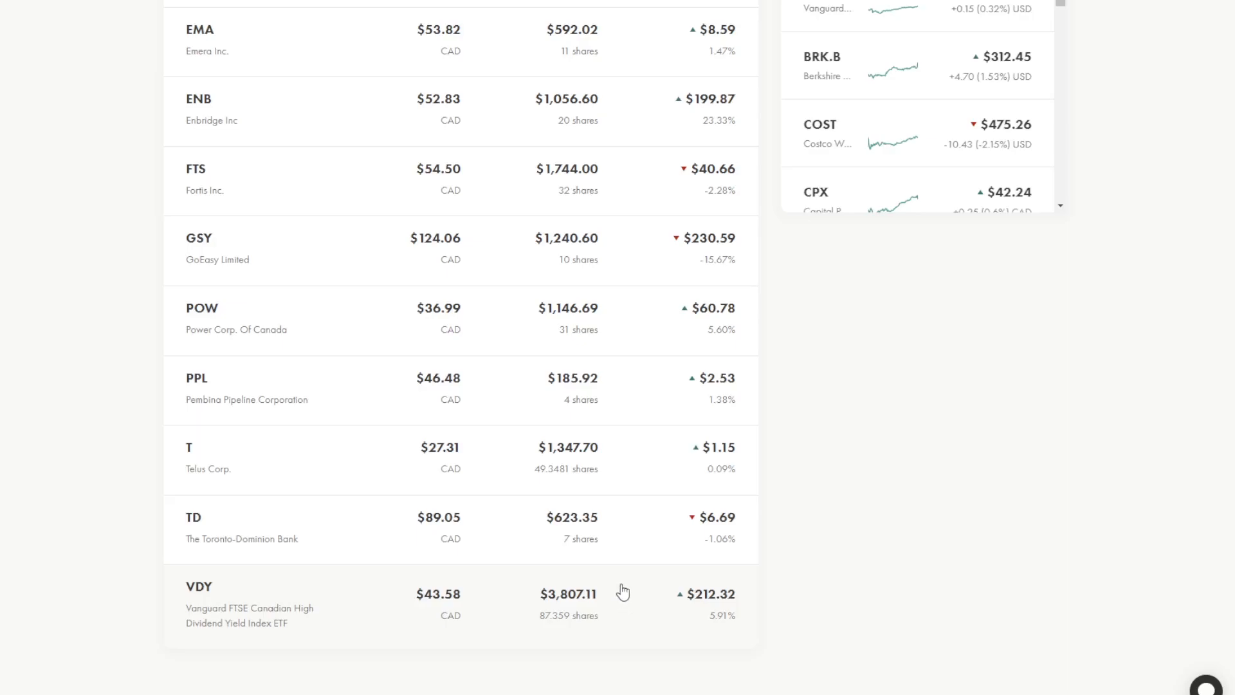
mouse_move(629, 592)
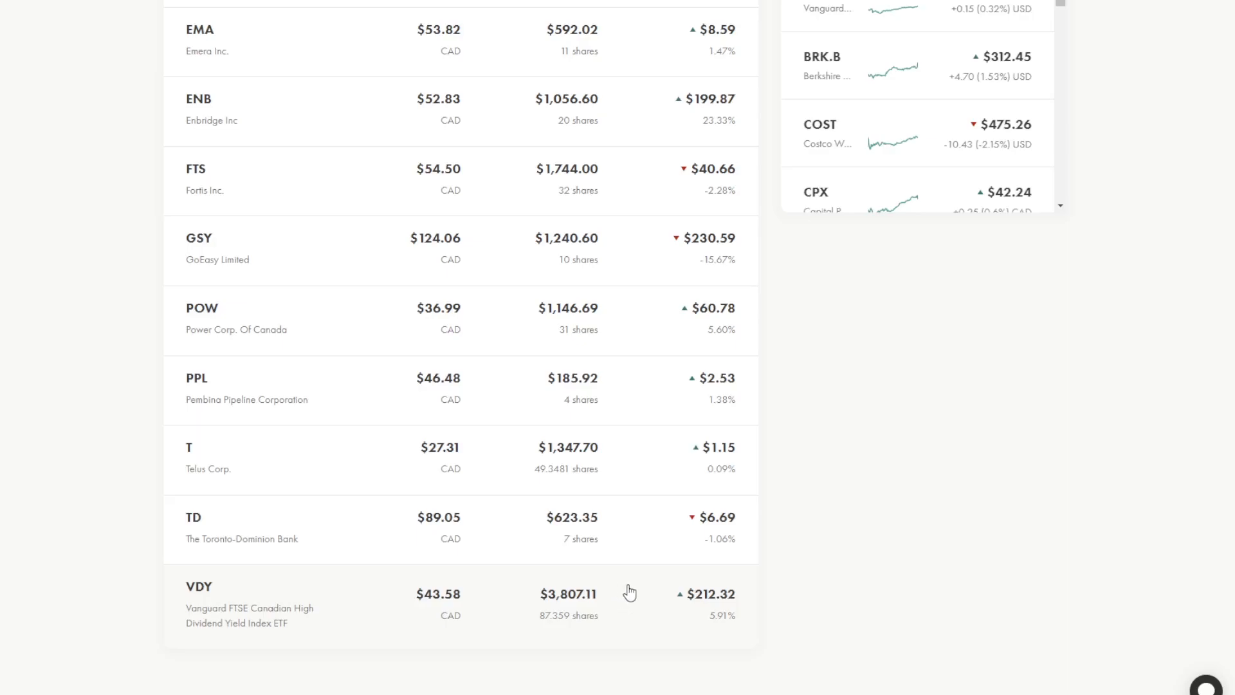
mouse_move(616, 603)
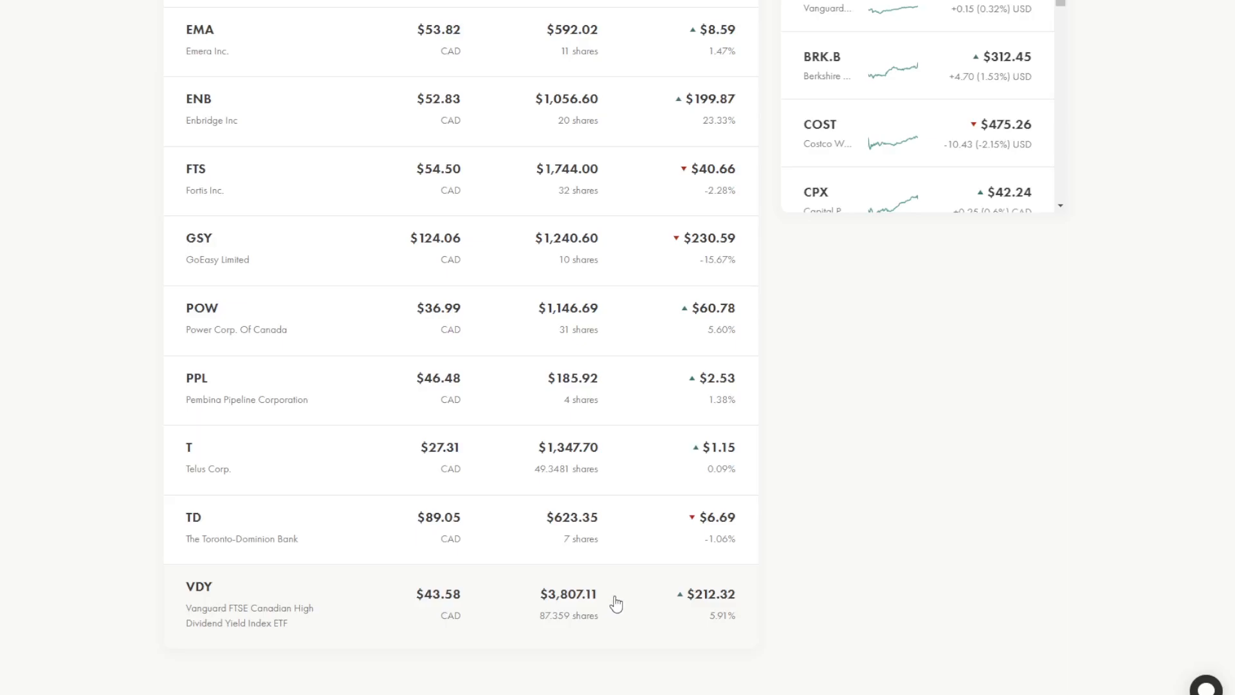
mouse_move(634, 577)
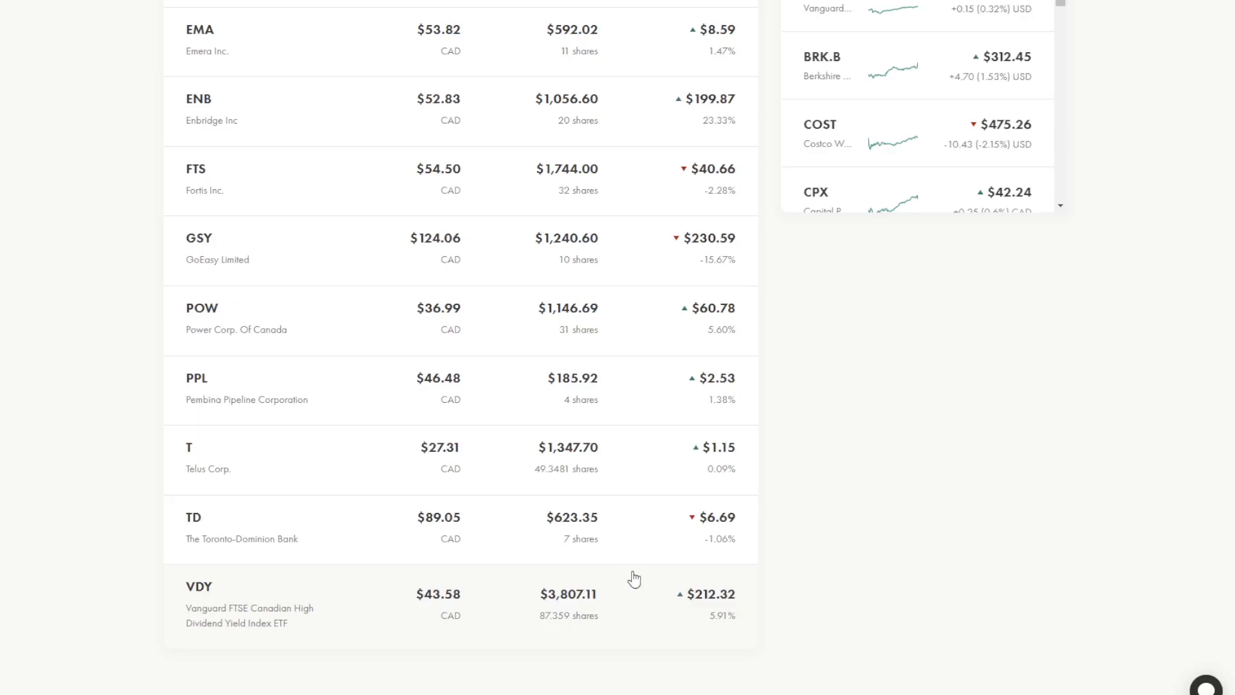
mouse_move(607, 546)
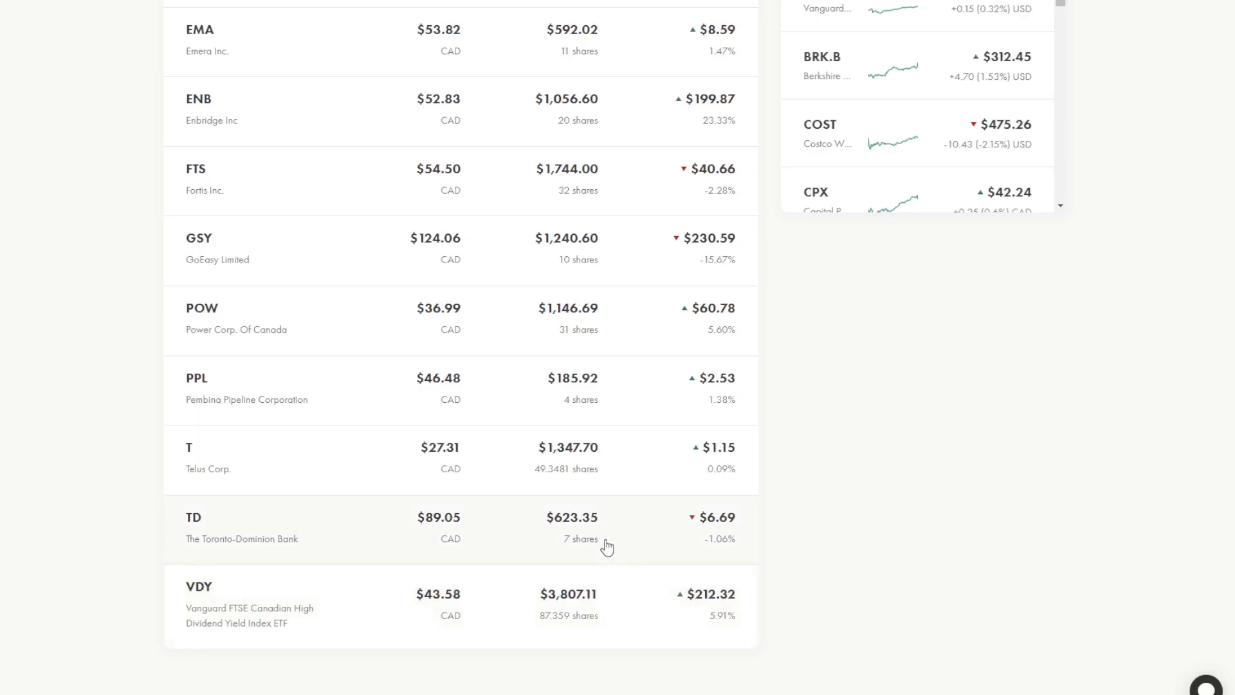
mouse_move(719, 513)
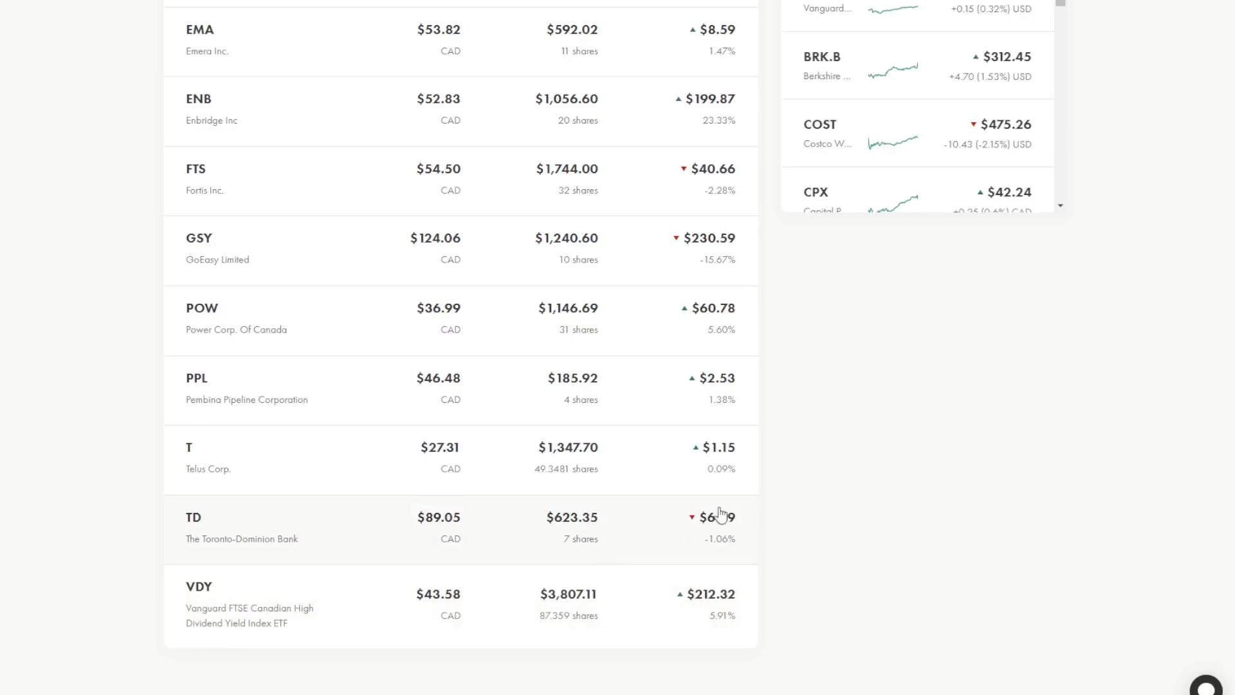
mouse_move(811, 473)
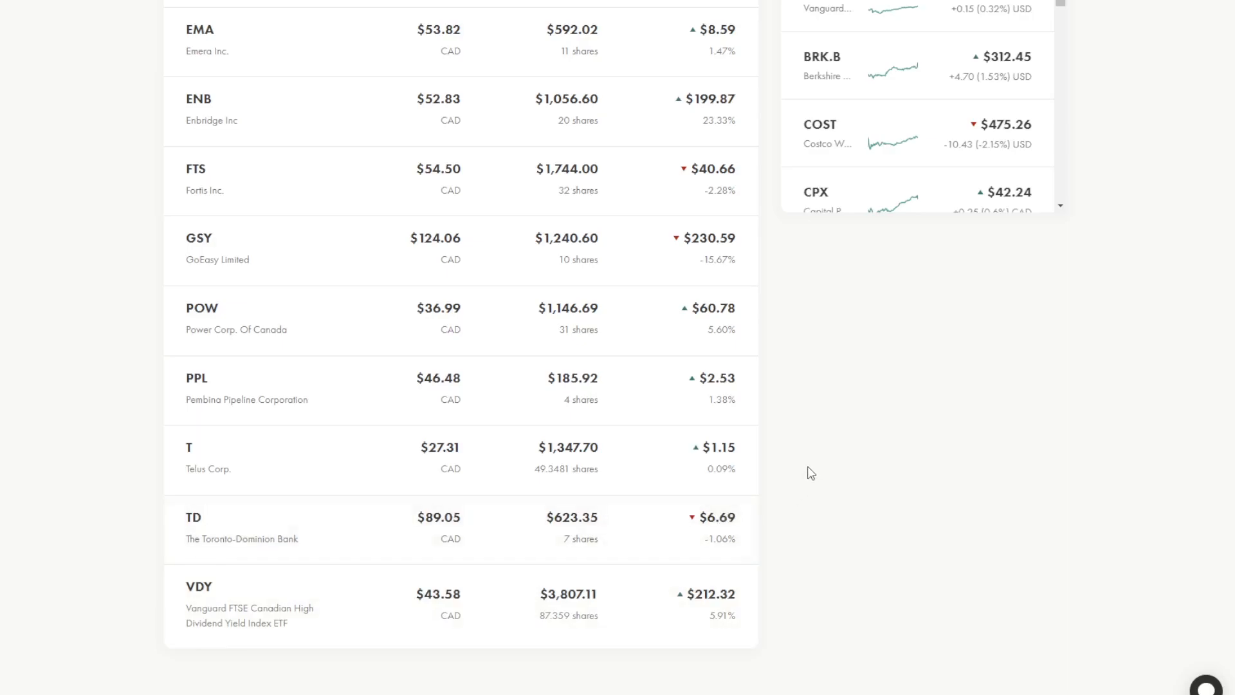
mouse_move(805, 483)
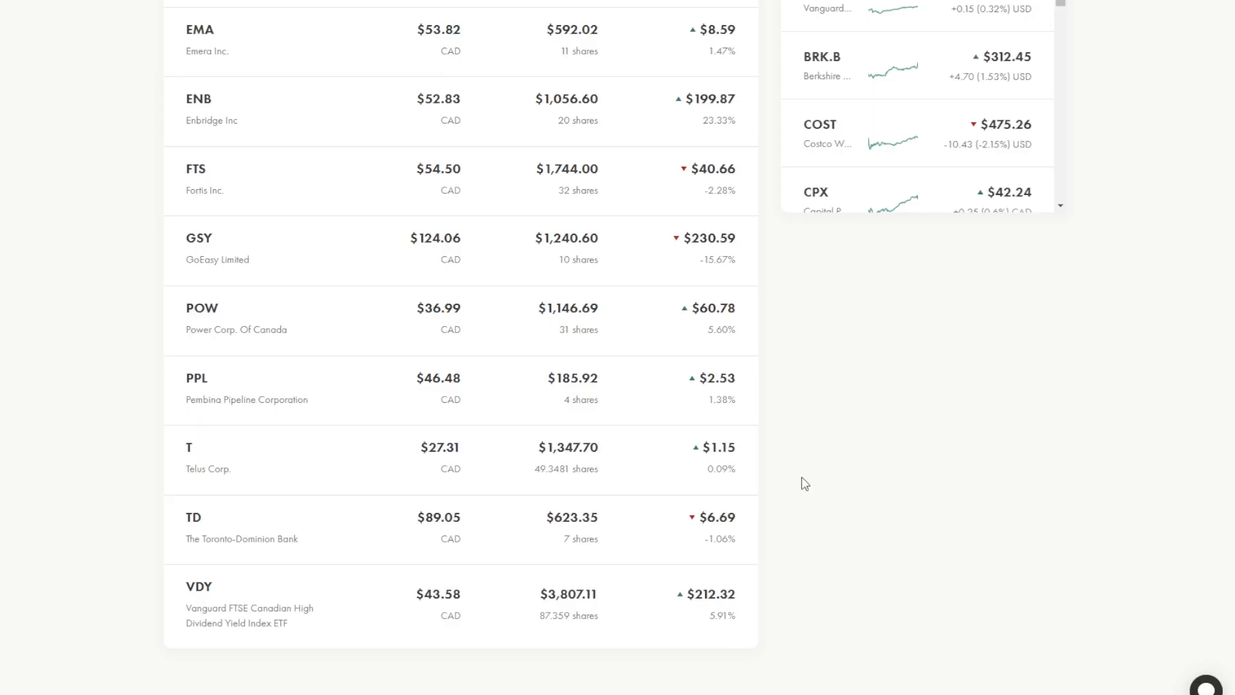
mouse_move(779, 480)
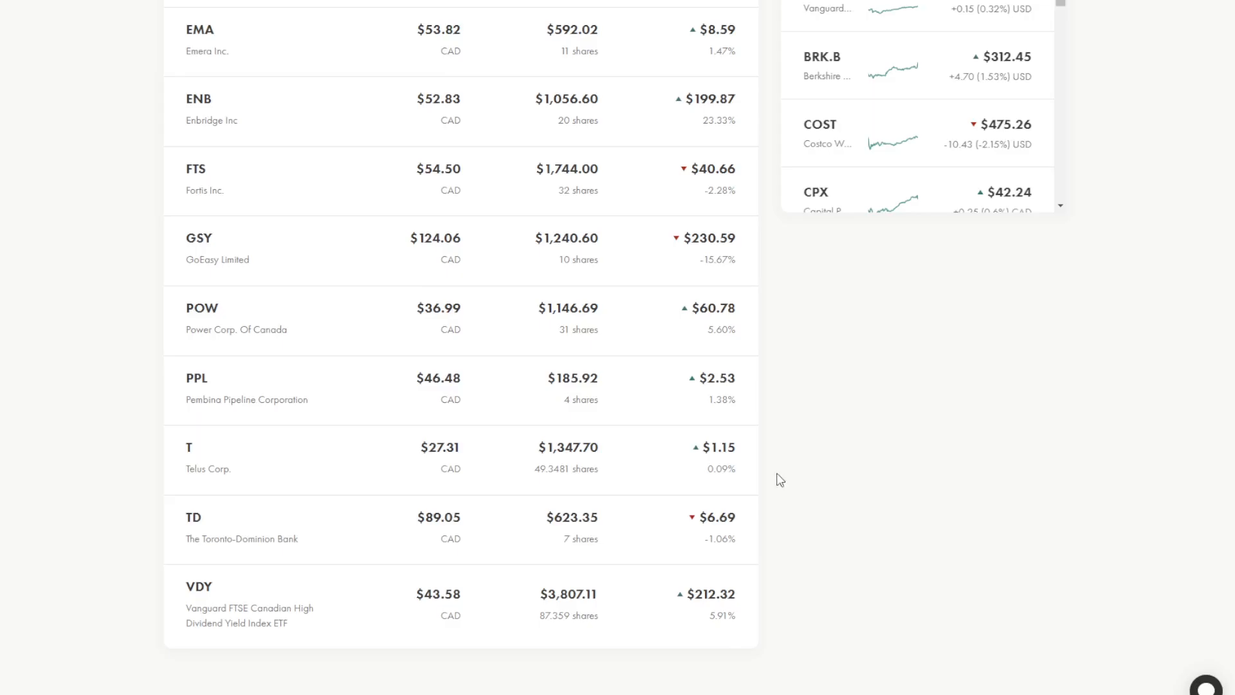
Switch the account dropdown from TFSA to RRSP, showing US$2,157.47.
scroll("up", 3)
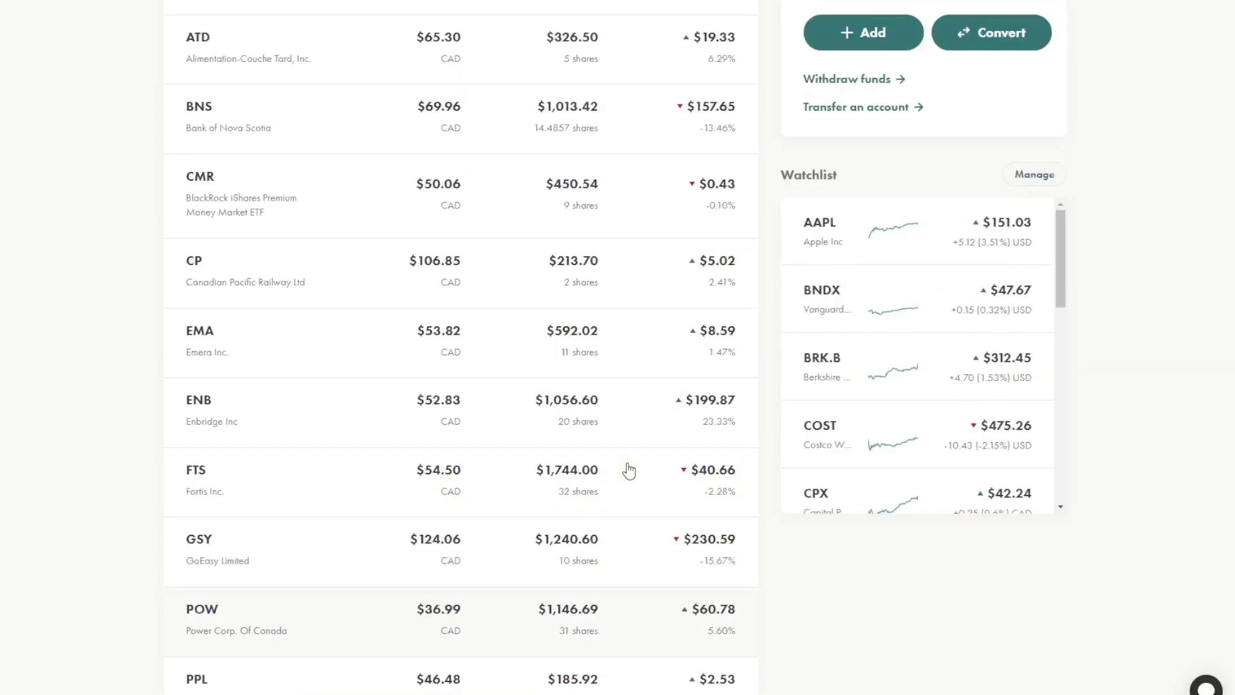
scroll("up", 3)
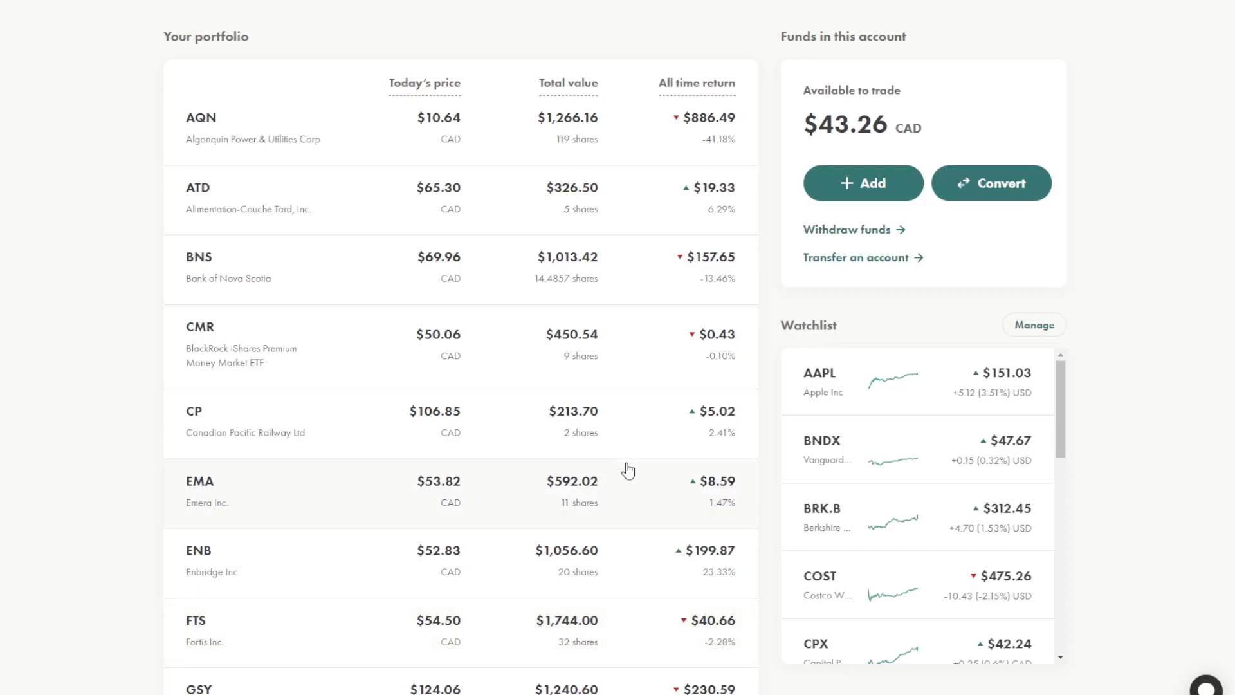
scroll("up", 3)
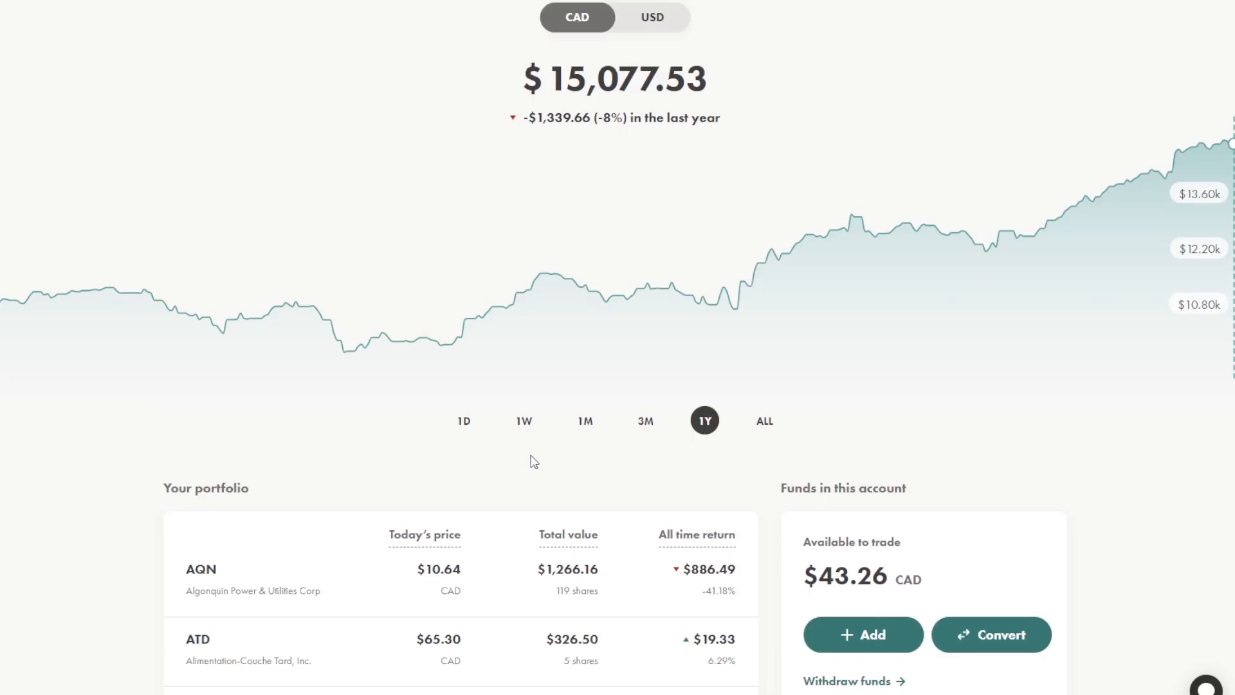
mouse_move(569, 473)
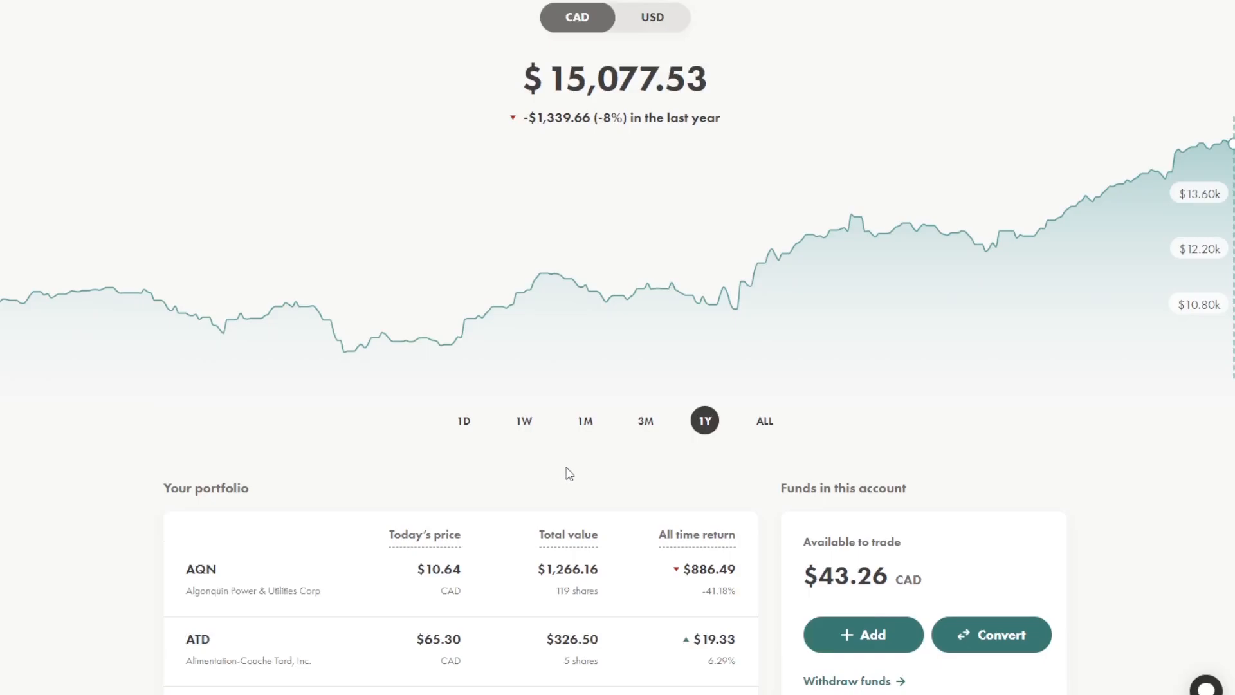
mouse_move(624, 457)
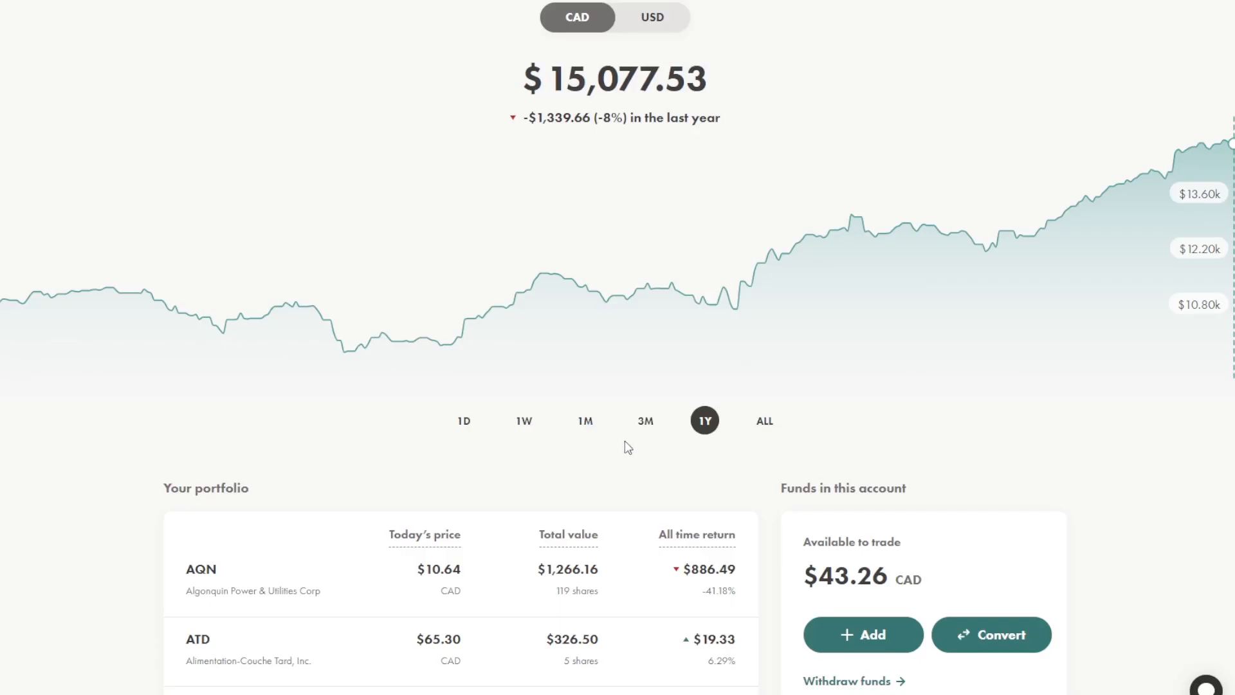
mouse_move(633, 502)
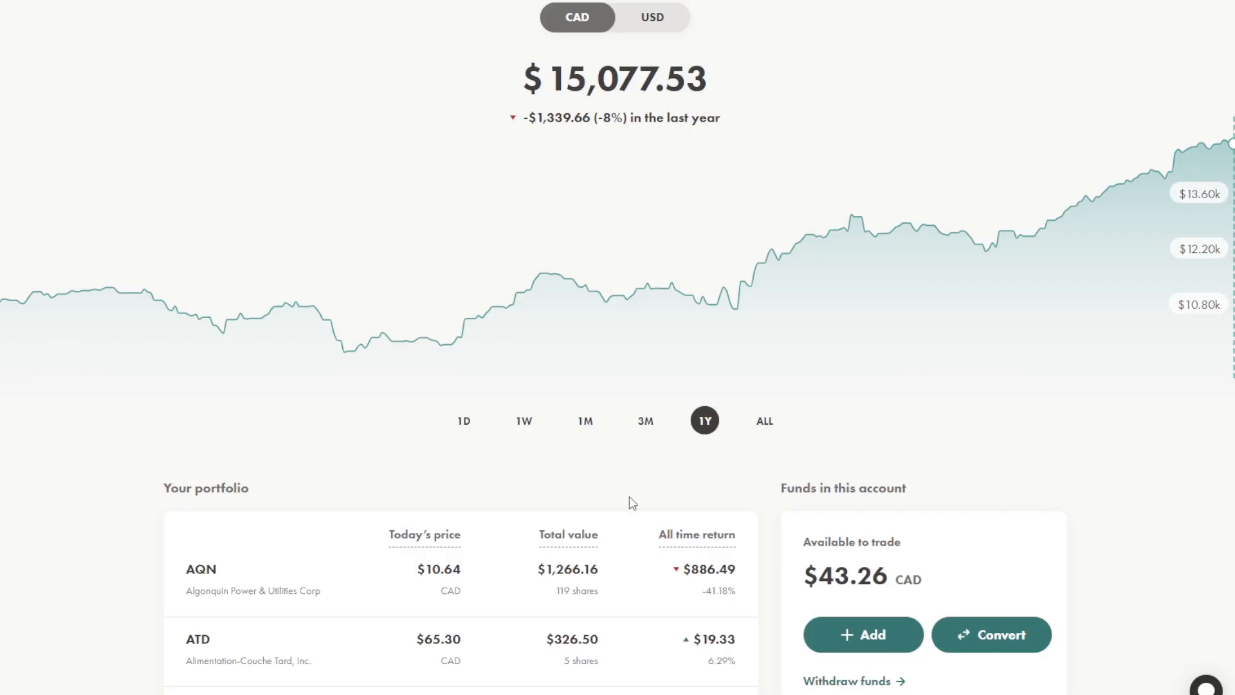
scroll("up", 3)
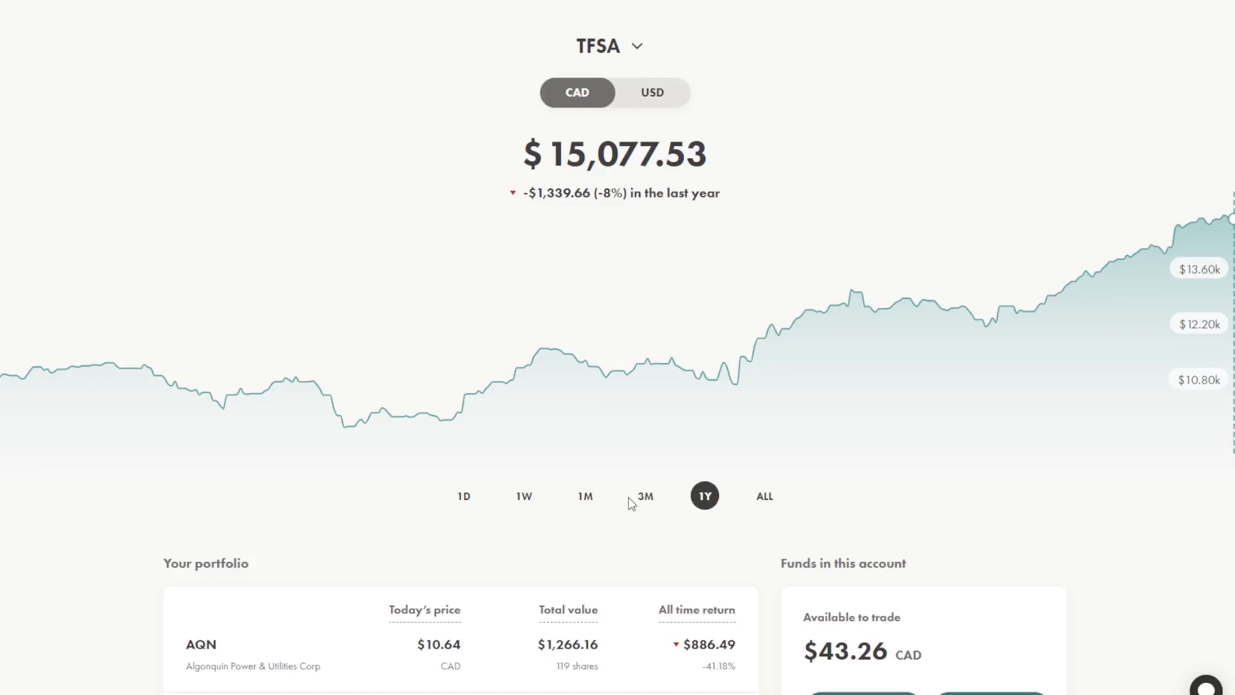
mouse_move(655, 528)
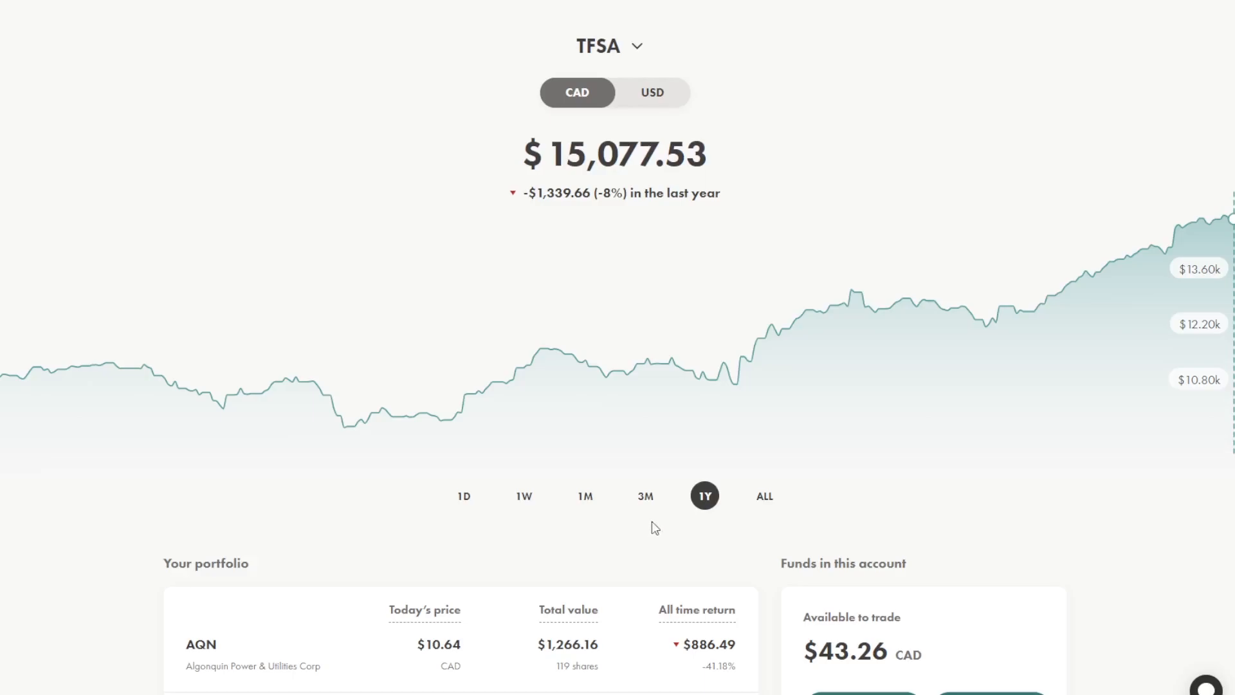
mouse_move(664, 545)
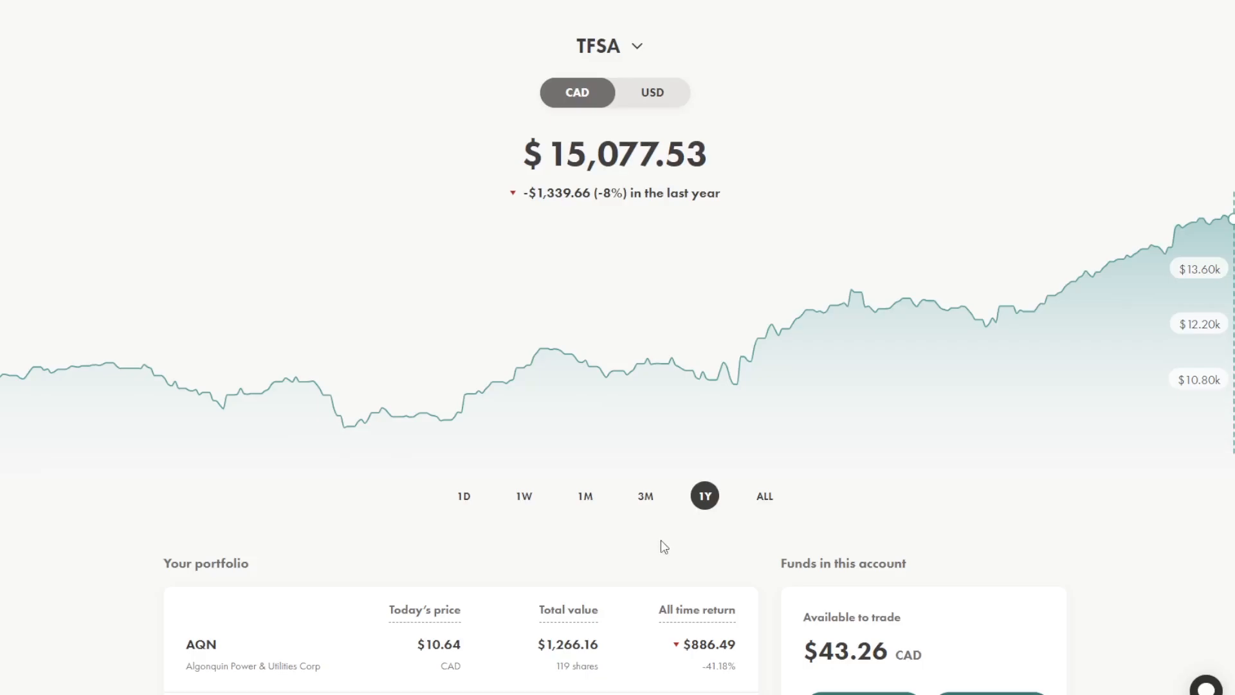
mouse_move(676, 339)
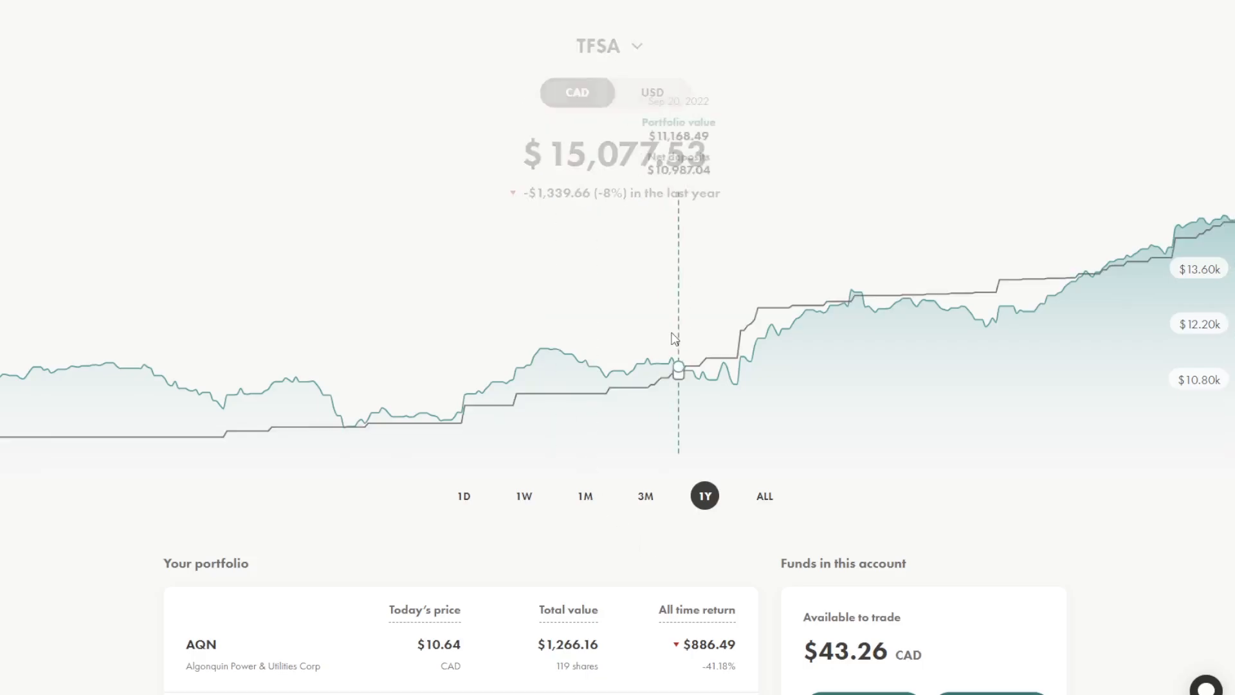
left_click(608, 46)
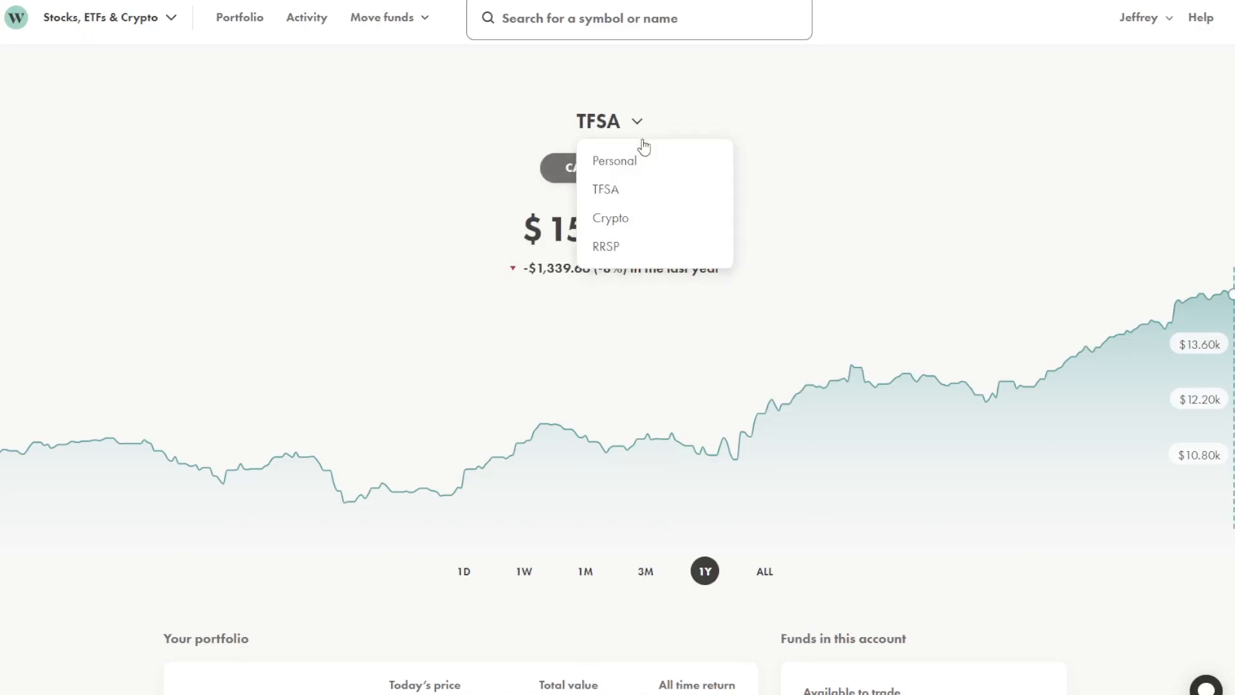
left_click(606, 245)
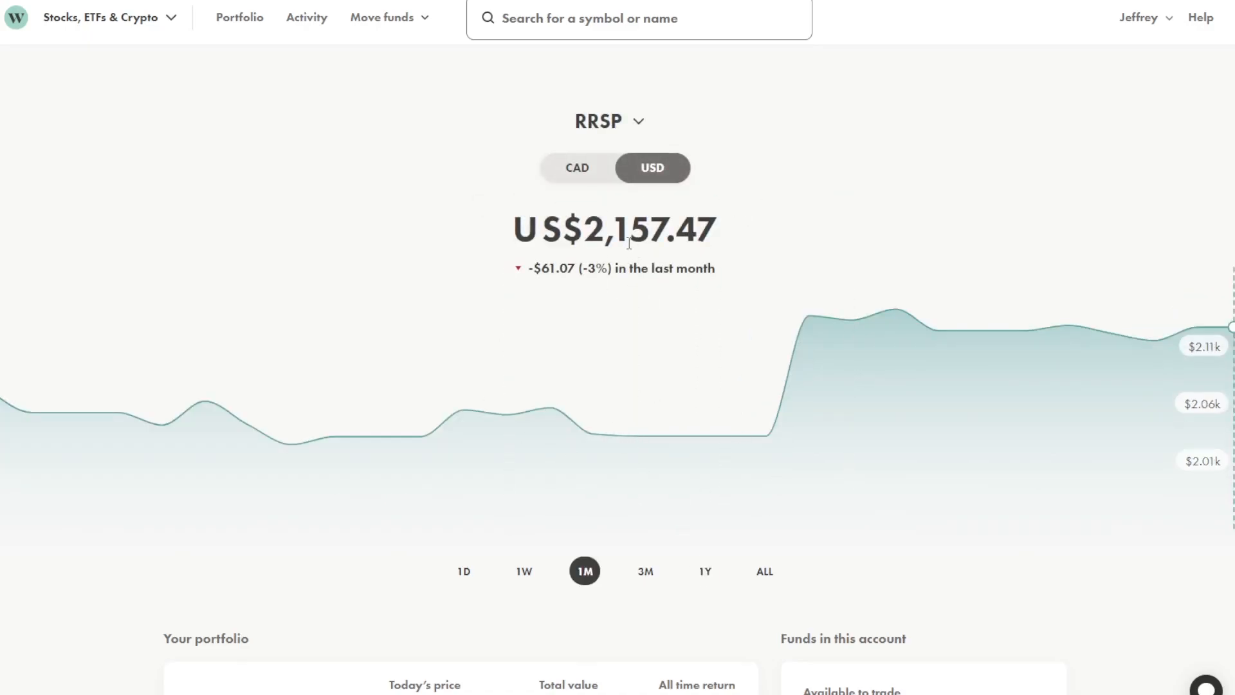
mouse_move(526, 240)
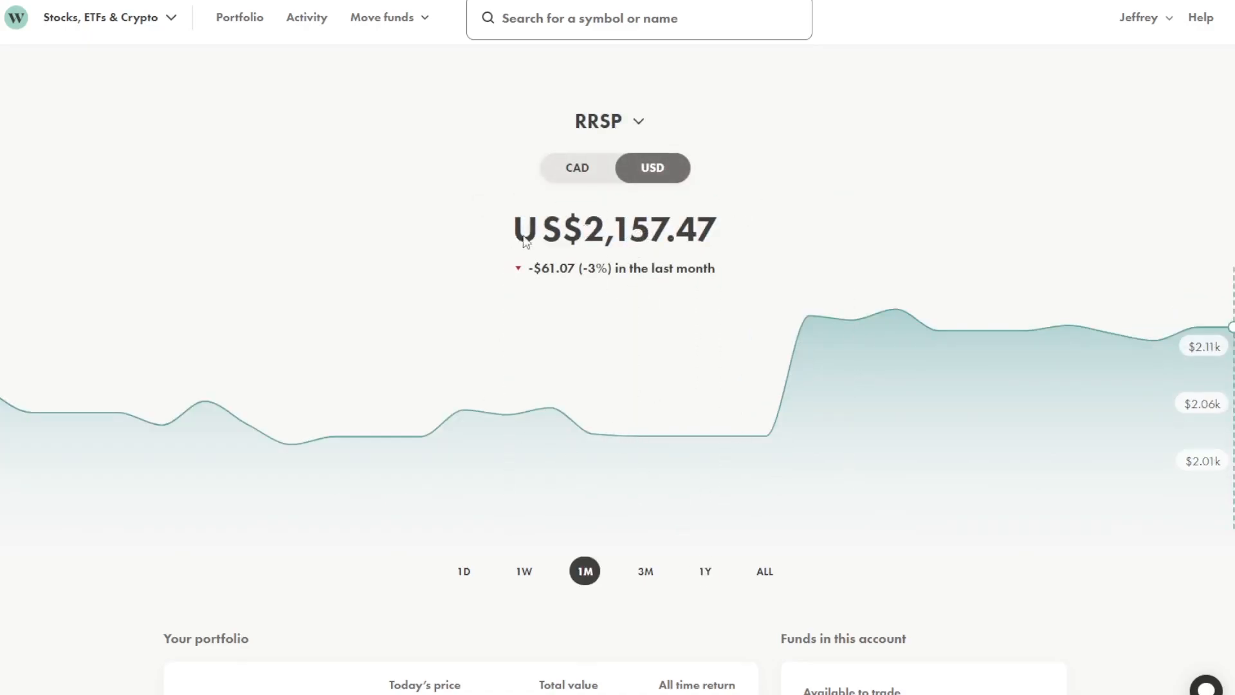
mouse_move(564, 627)
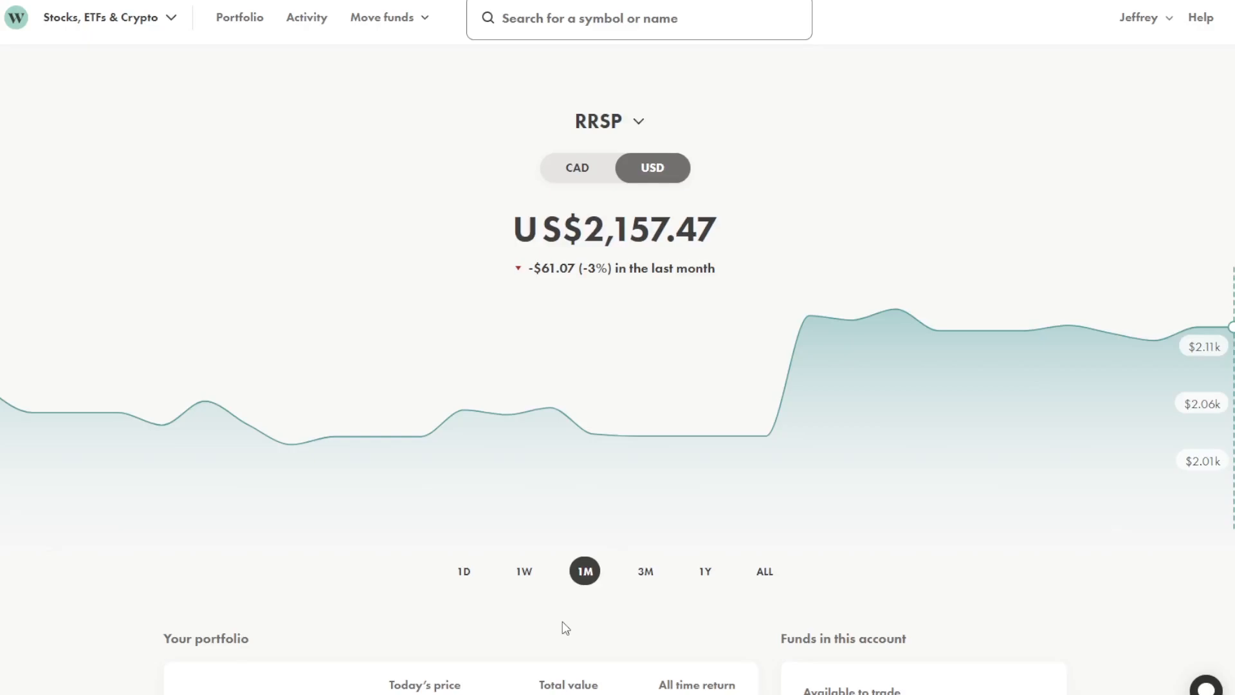
mouse_move(602, 604)
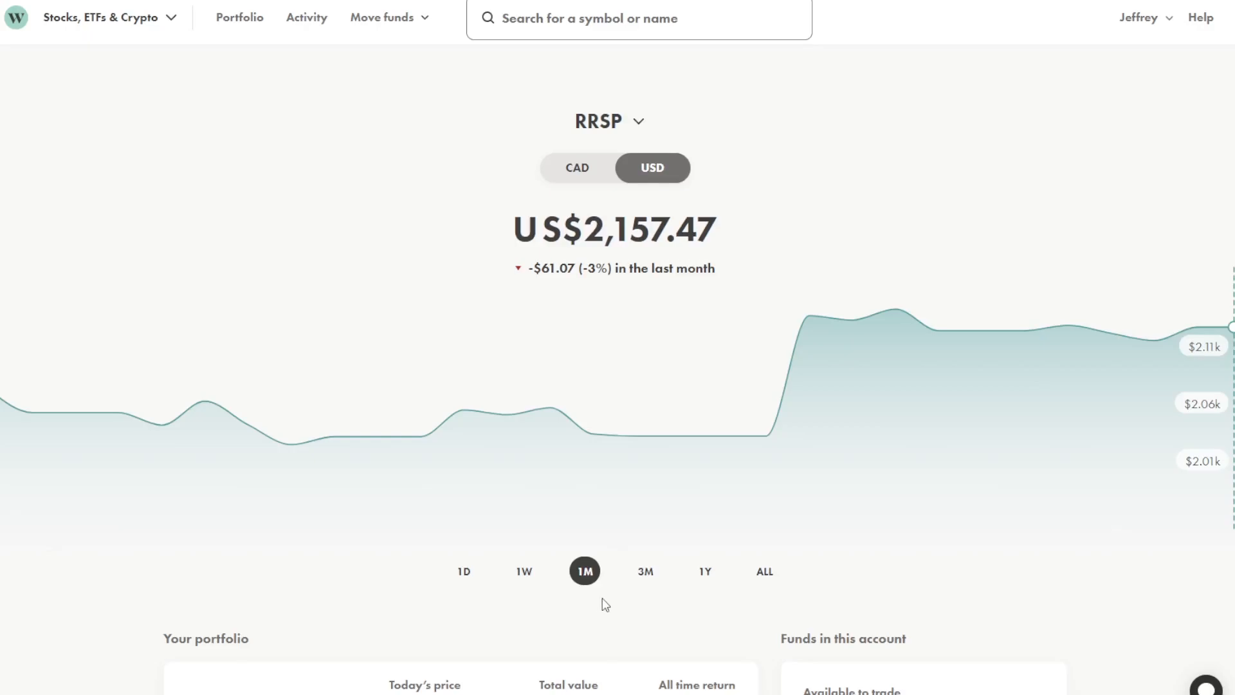
mouse_move(589, 268)
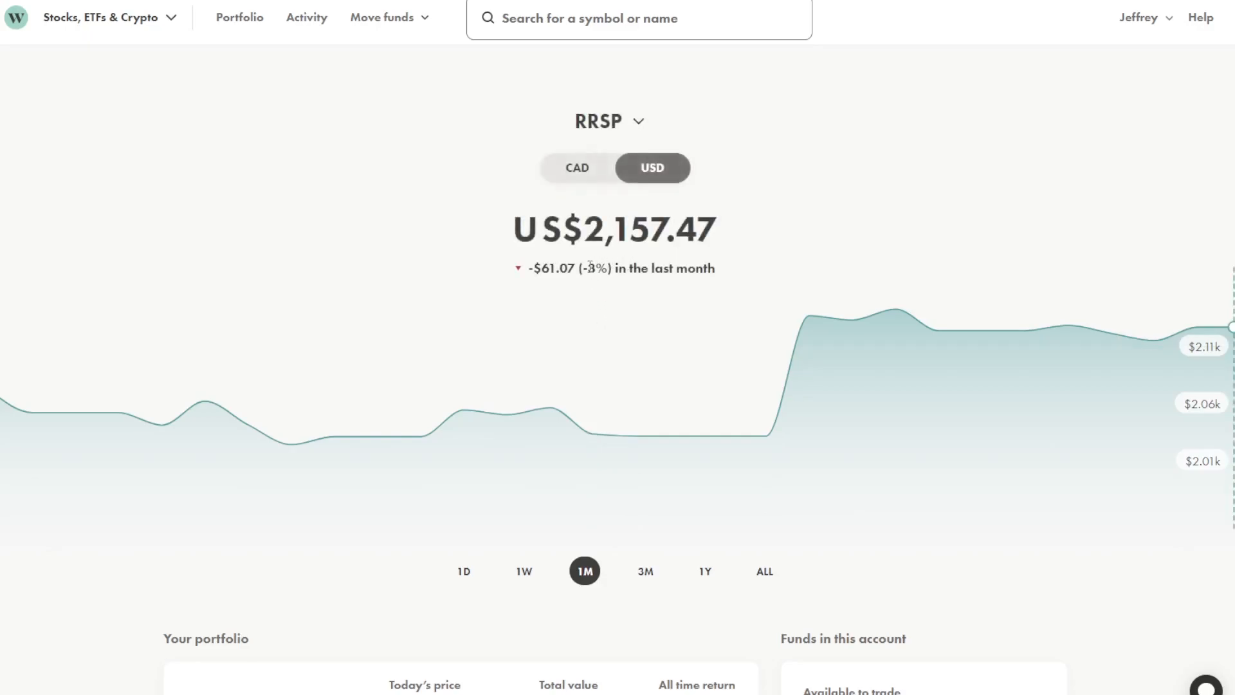
mouse_move(722, 436)
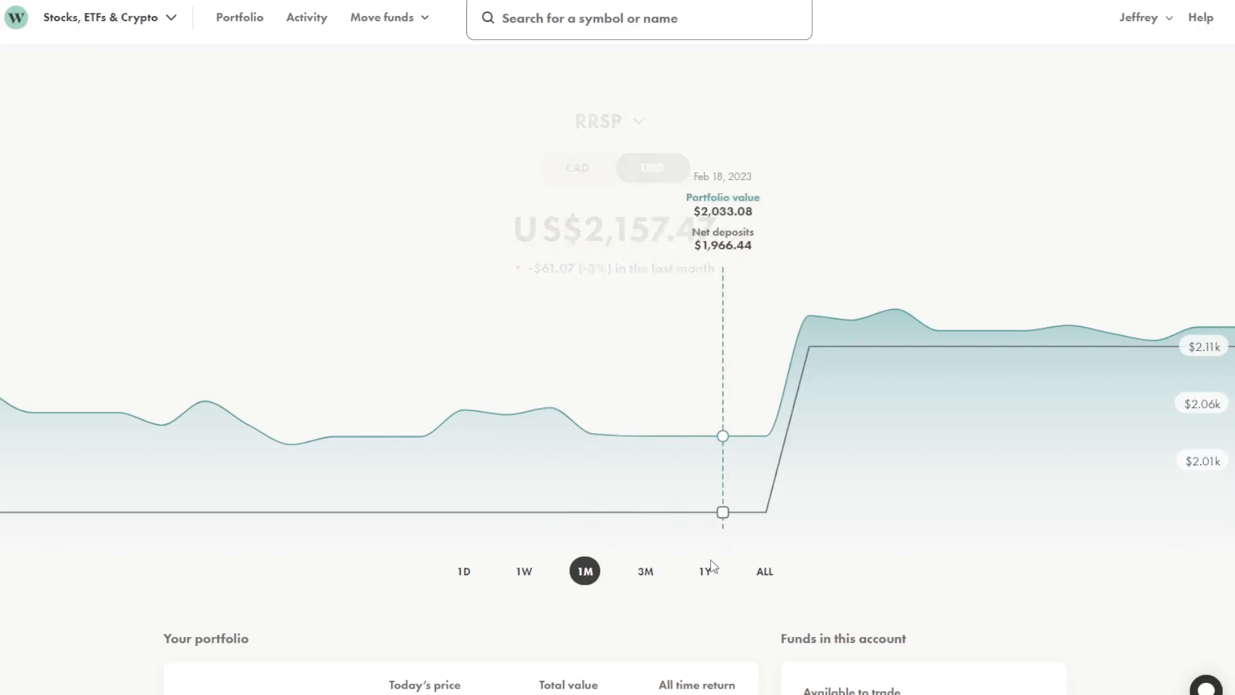
Set the RRSP chart to the 1Y range to show stepwise deposit growth.
left_click(703, 571)
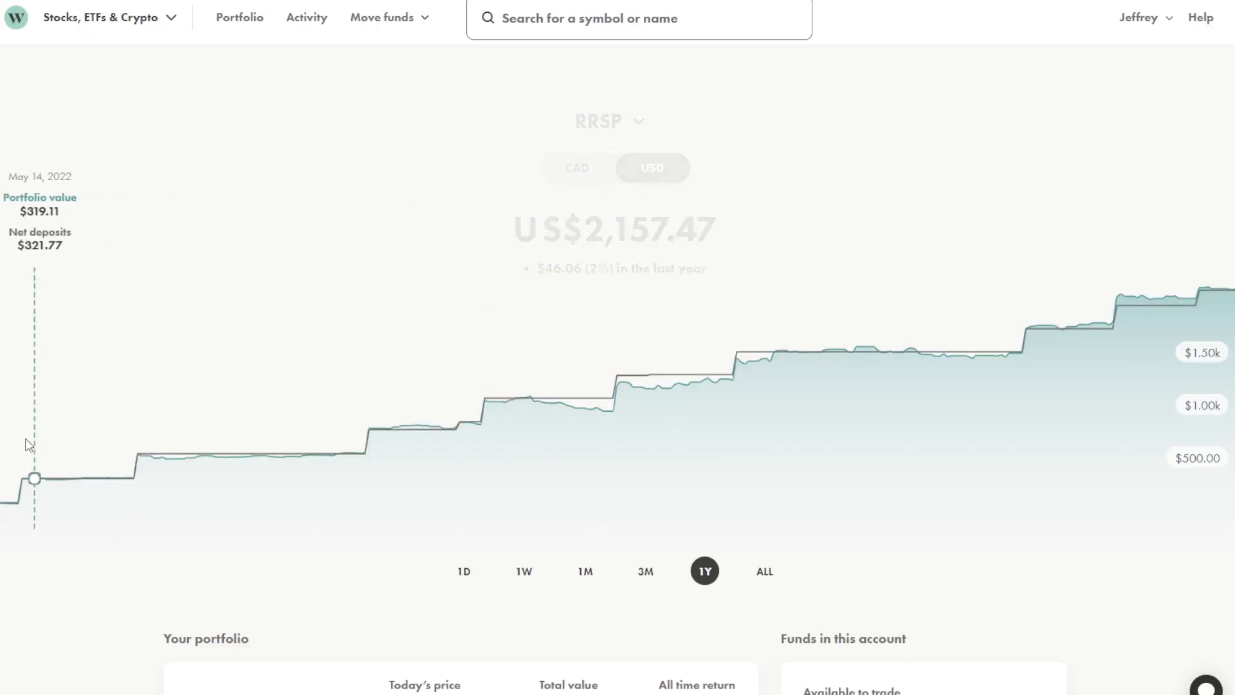
mouse_move(20, 480)
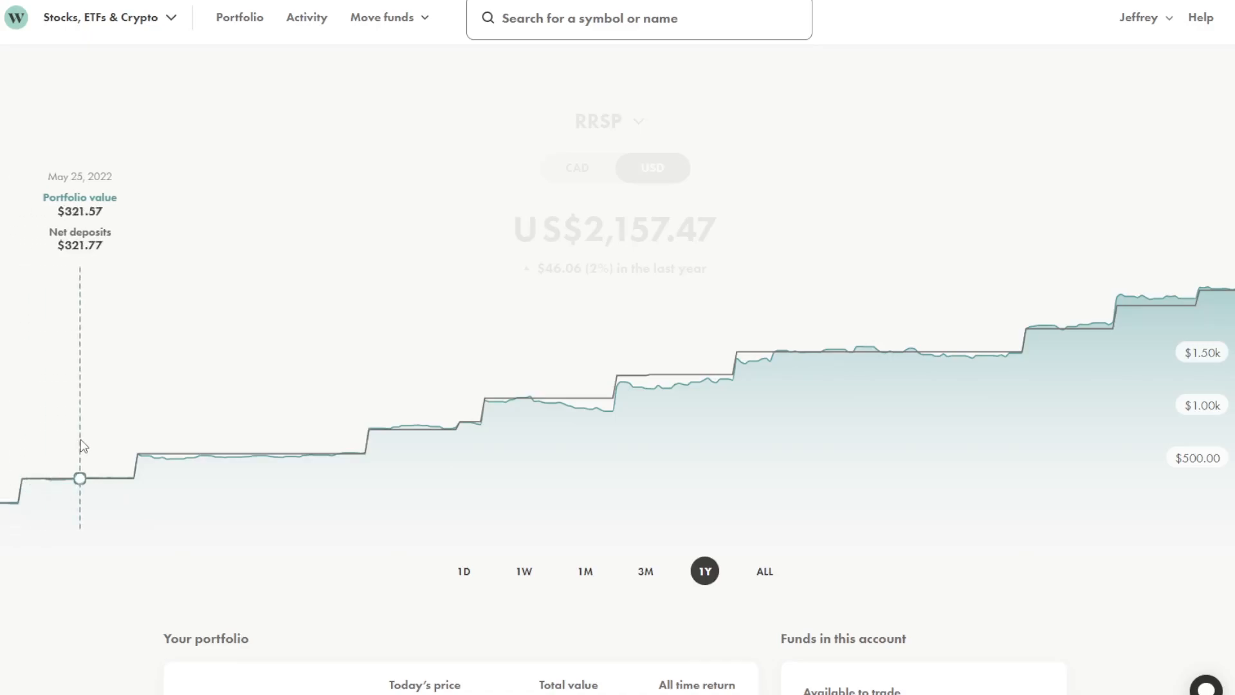
mouse_move(457, 425)
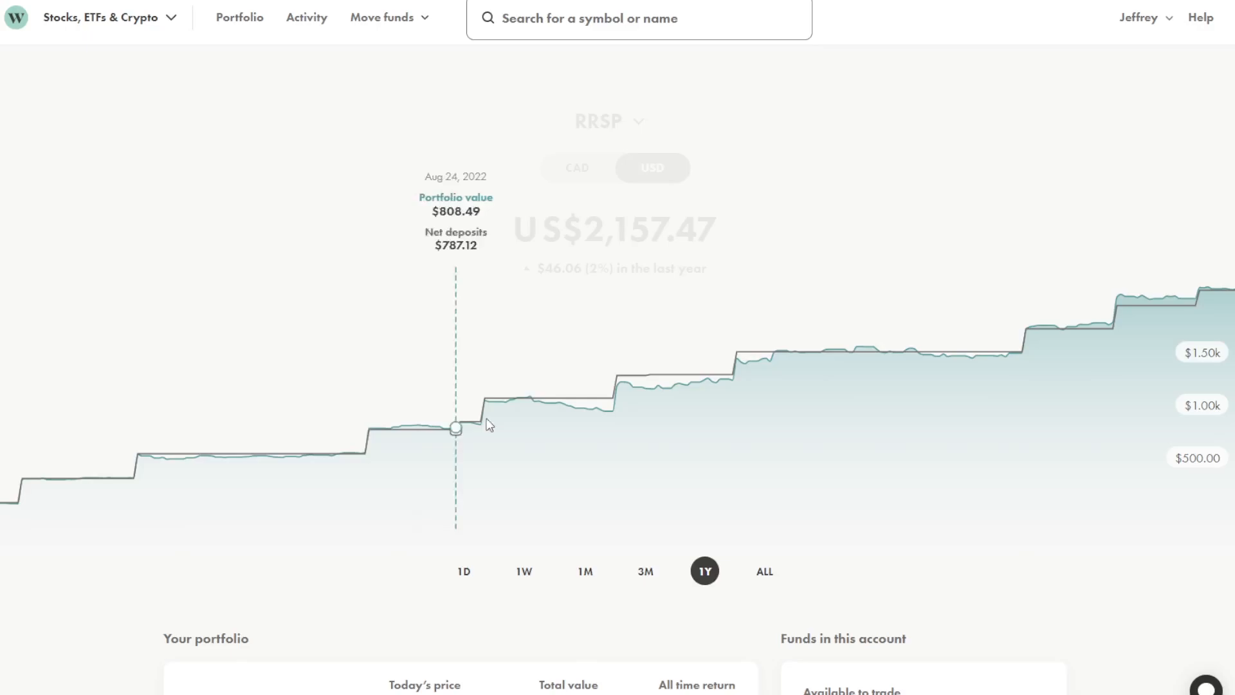
mouse_move(566, 596)
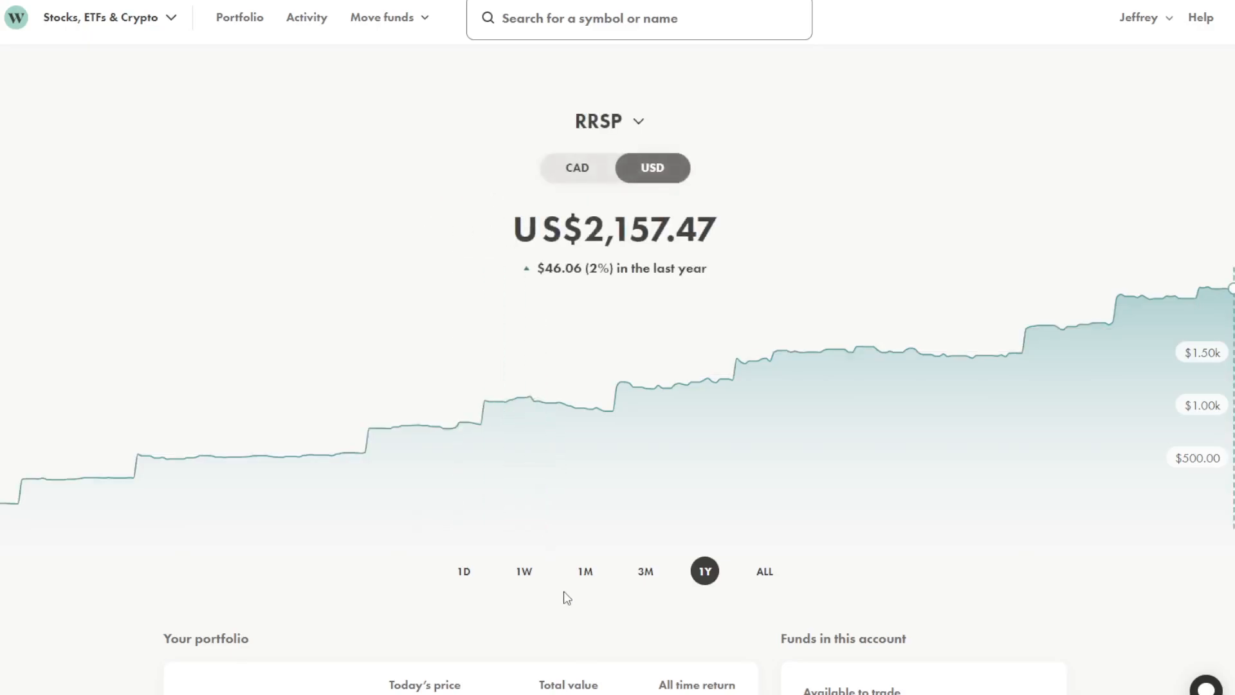
Scroll through the RRSP LQD, QQQ, SCHD and VOO holdings, then back up to the 1Y chart.
scroll("down", 3)
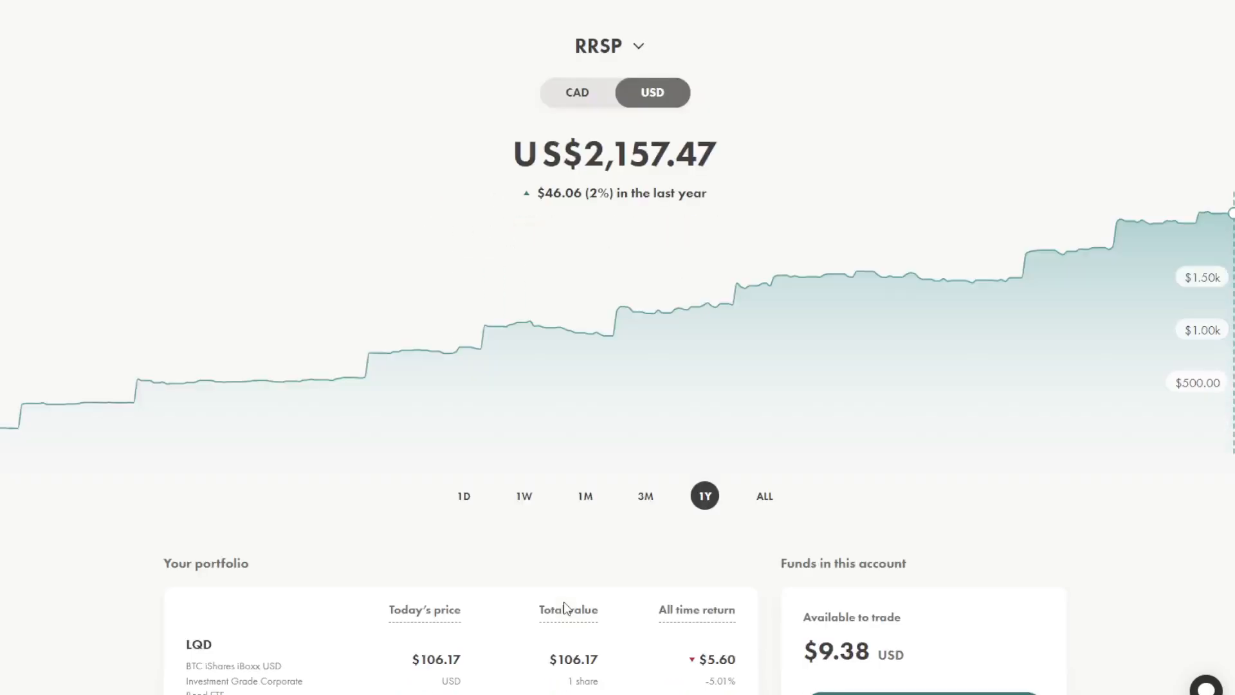
scroll("down", 3)
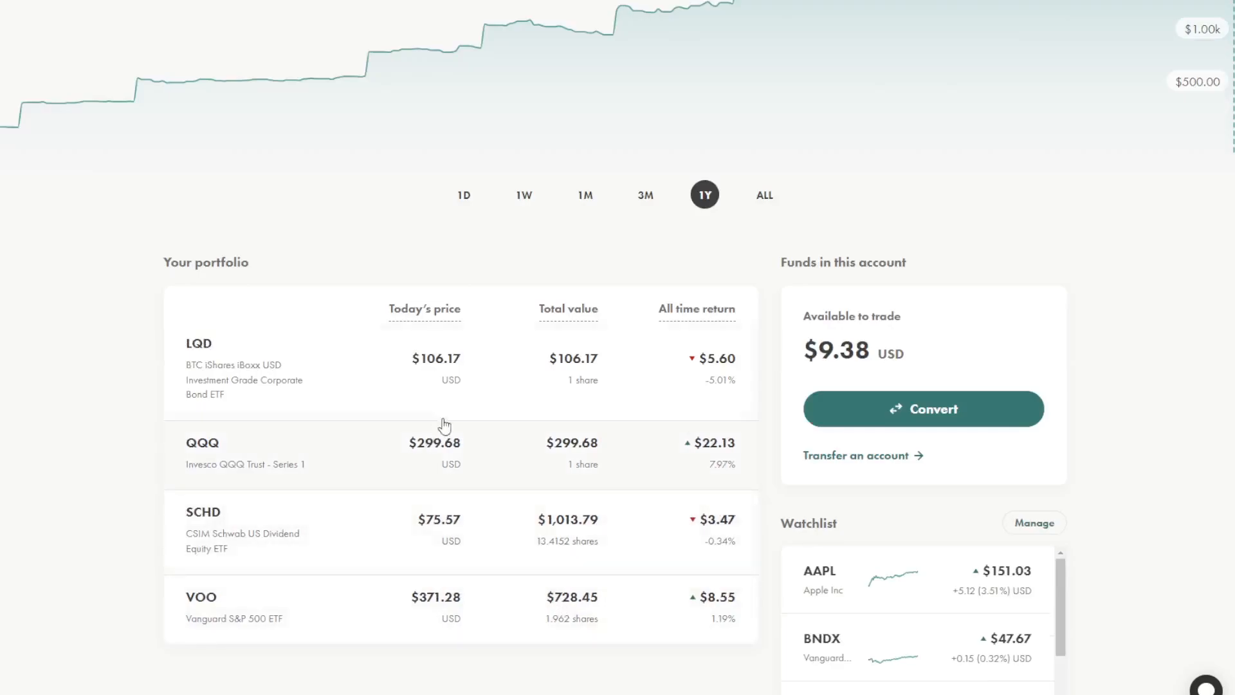
mouse_move(224, 409)
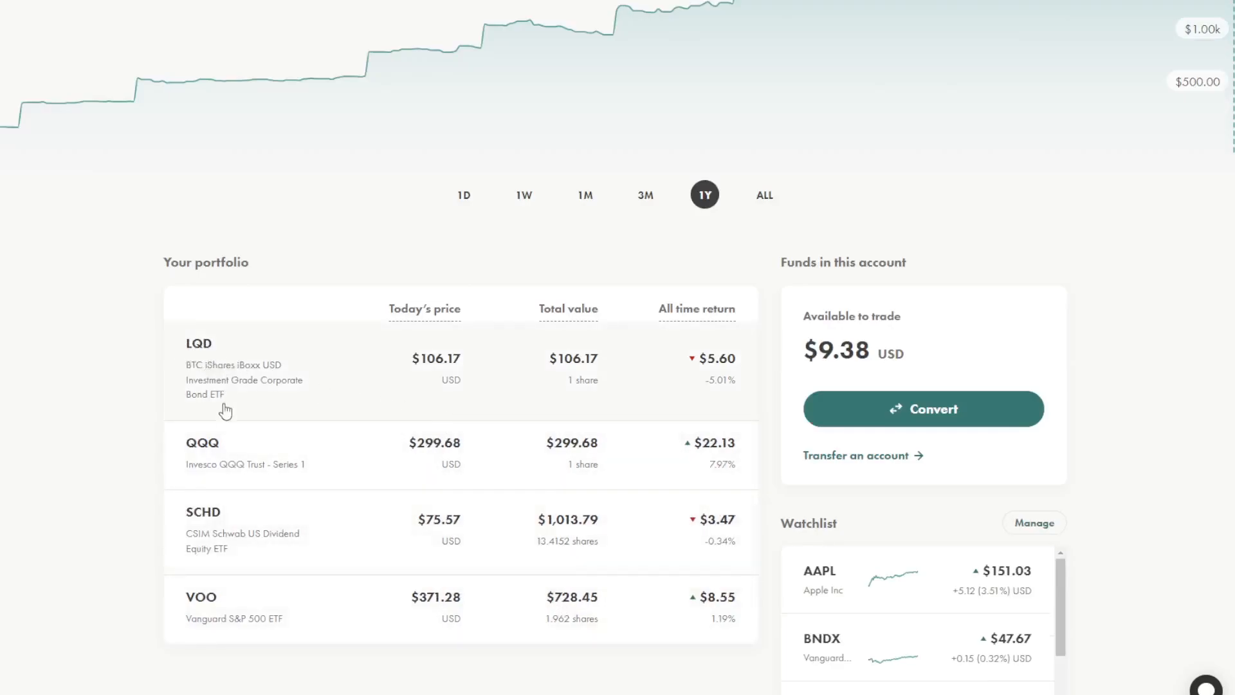
mouse_move(277, 466)
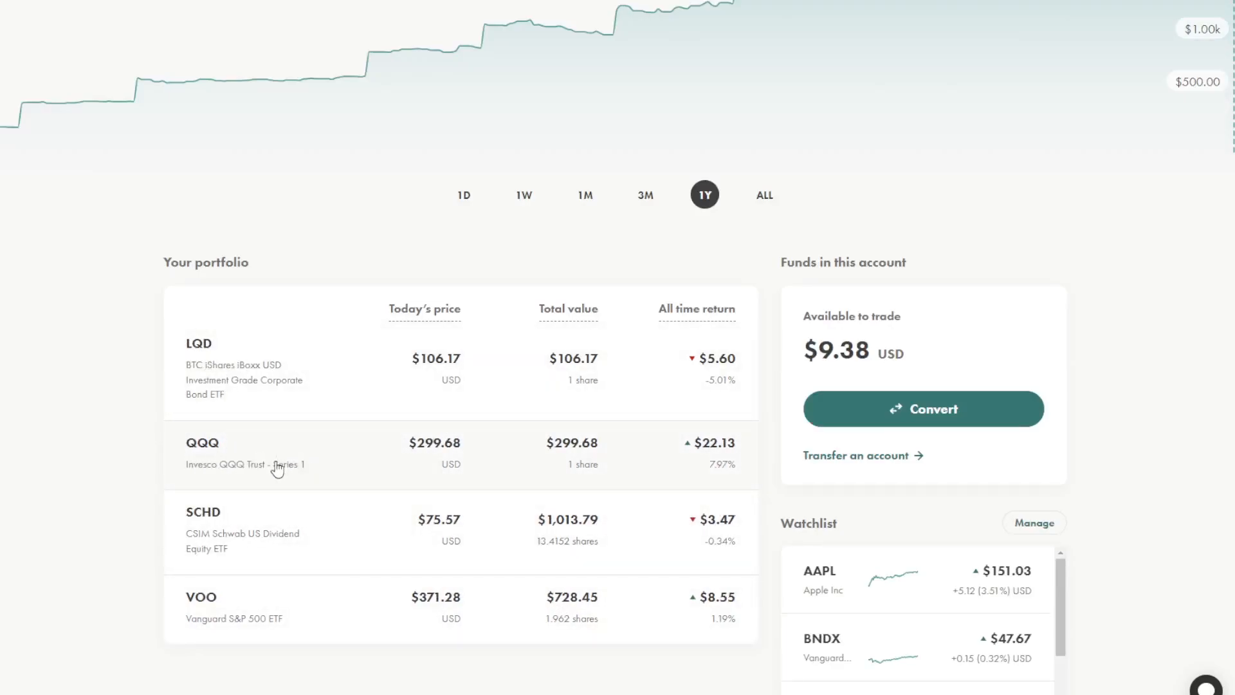
mouse_move(298, 539)
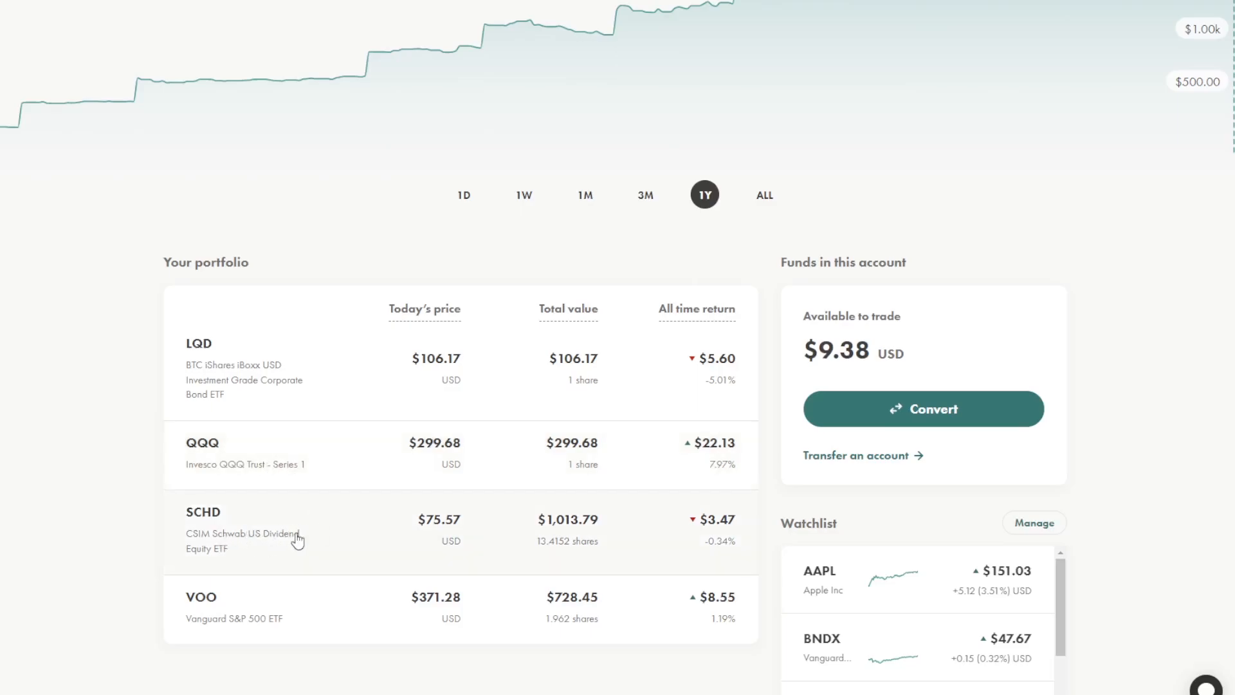
mouse_move(270, 596)
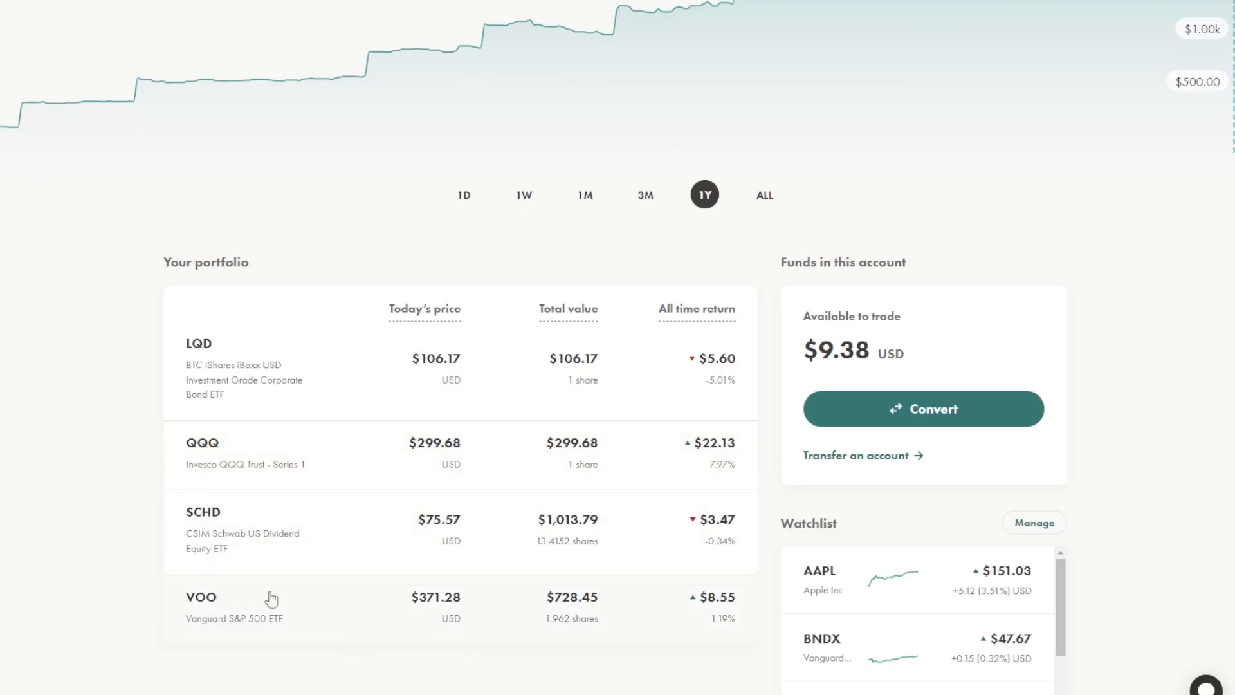
mouse_move(371, 569)
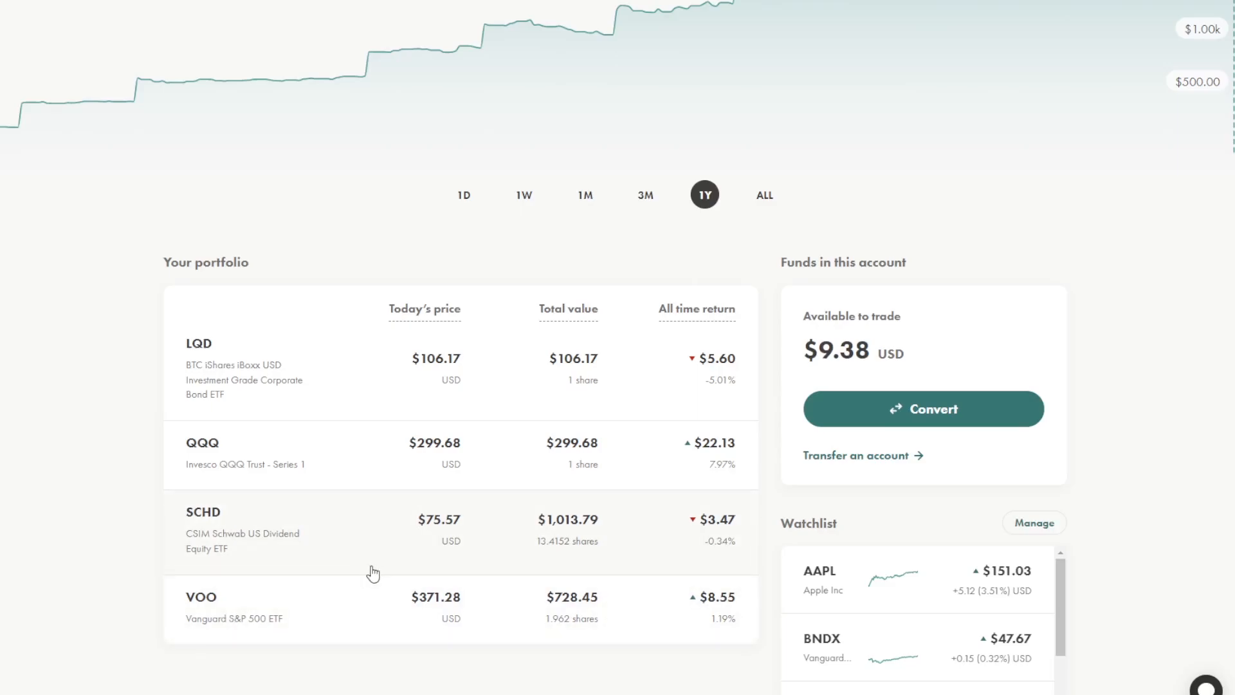
mouse_move(582, 408)
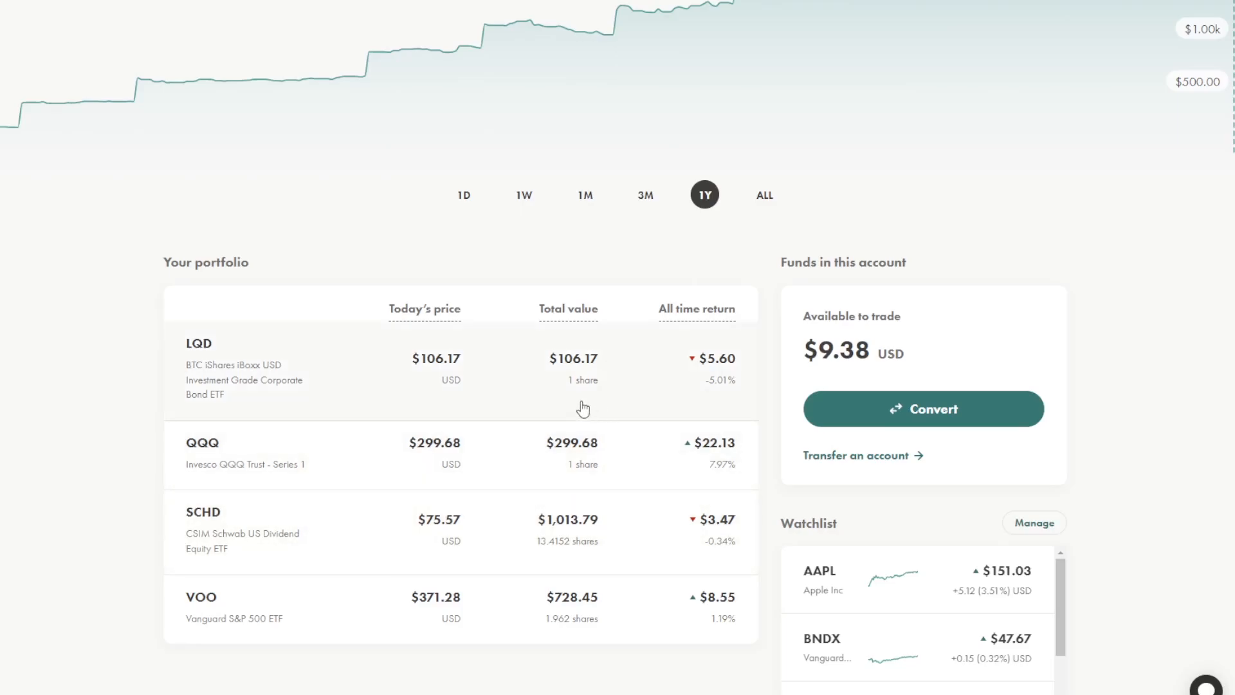
mouse_move(583, 369)
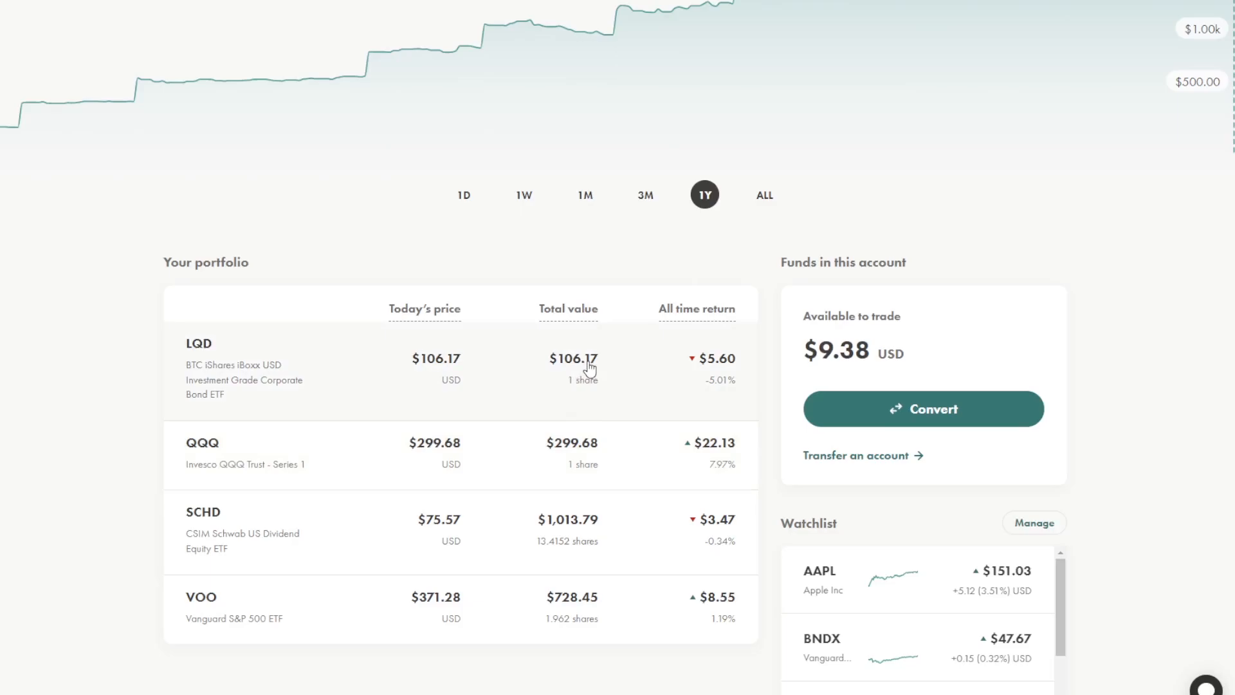
mouse_move(581, 459)
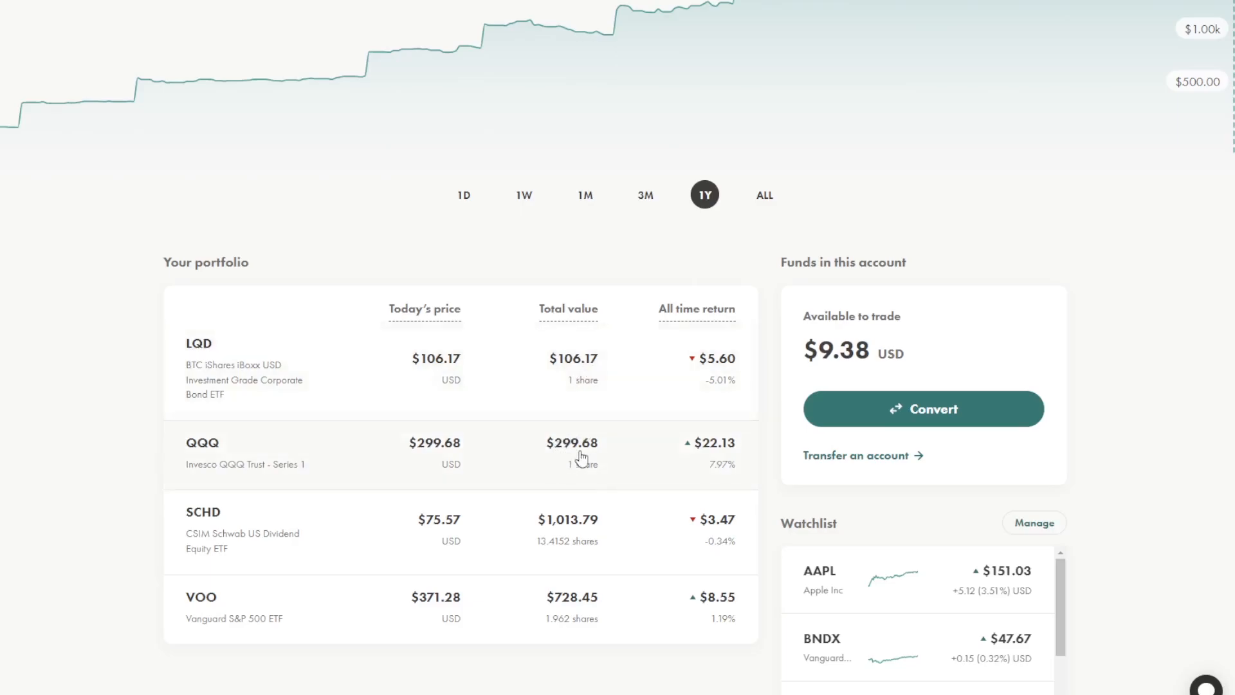
mouse_move(609, 460)
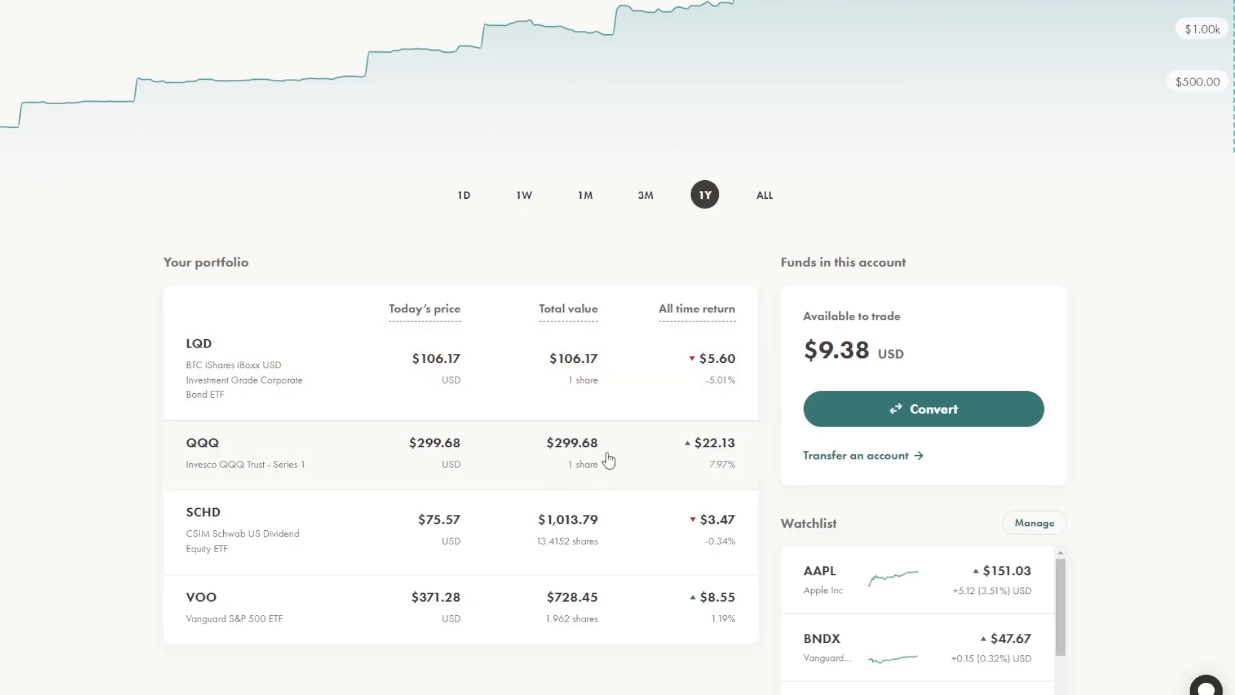
mouse_move(594, 495)
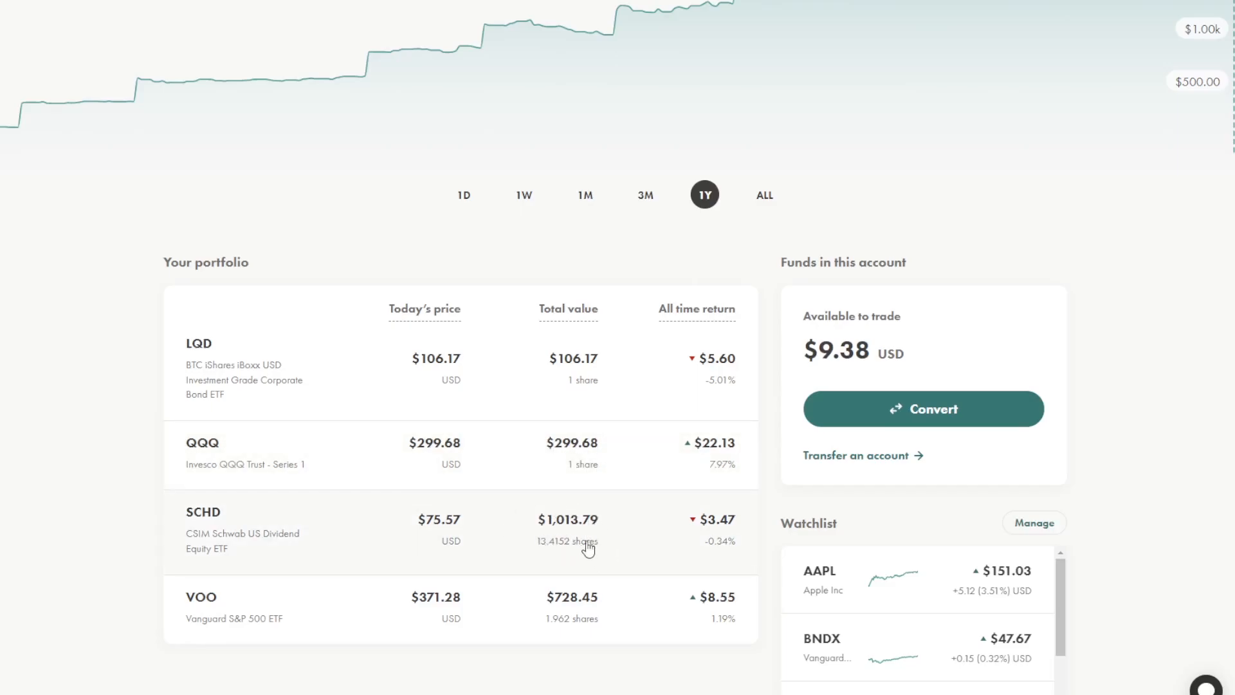
mouse_move(580, 515)
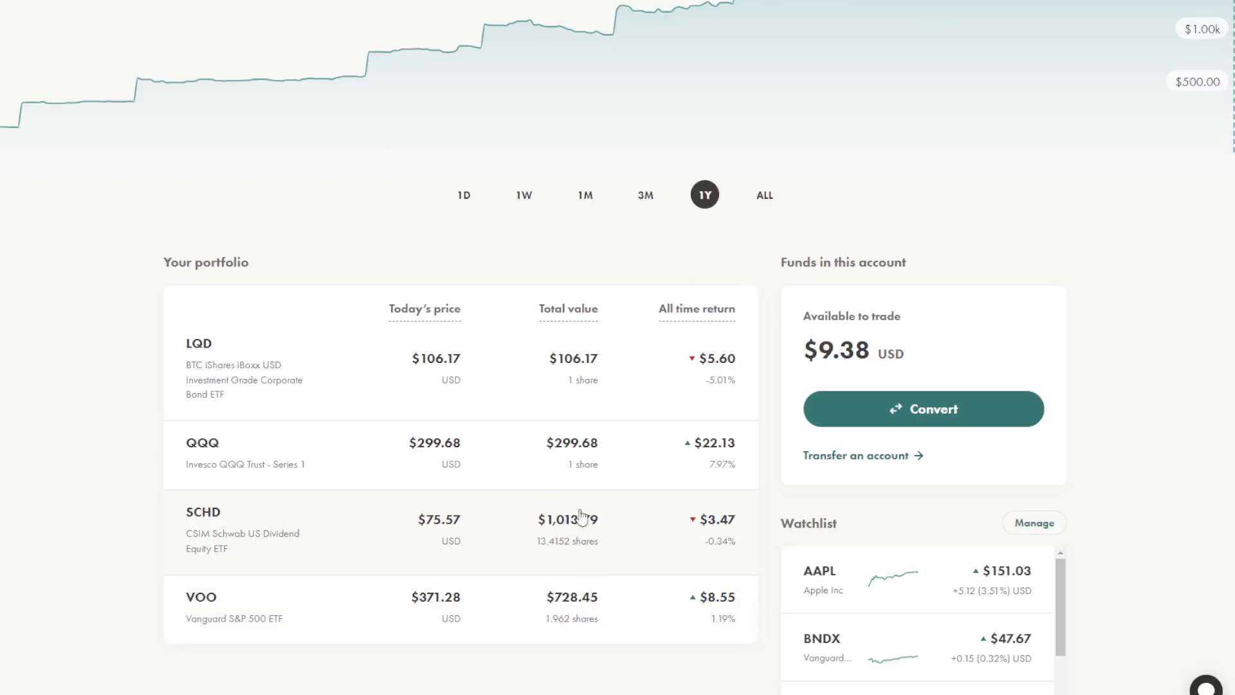
mouse_move(614, 607)
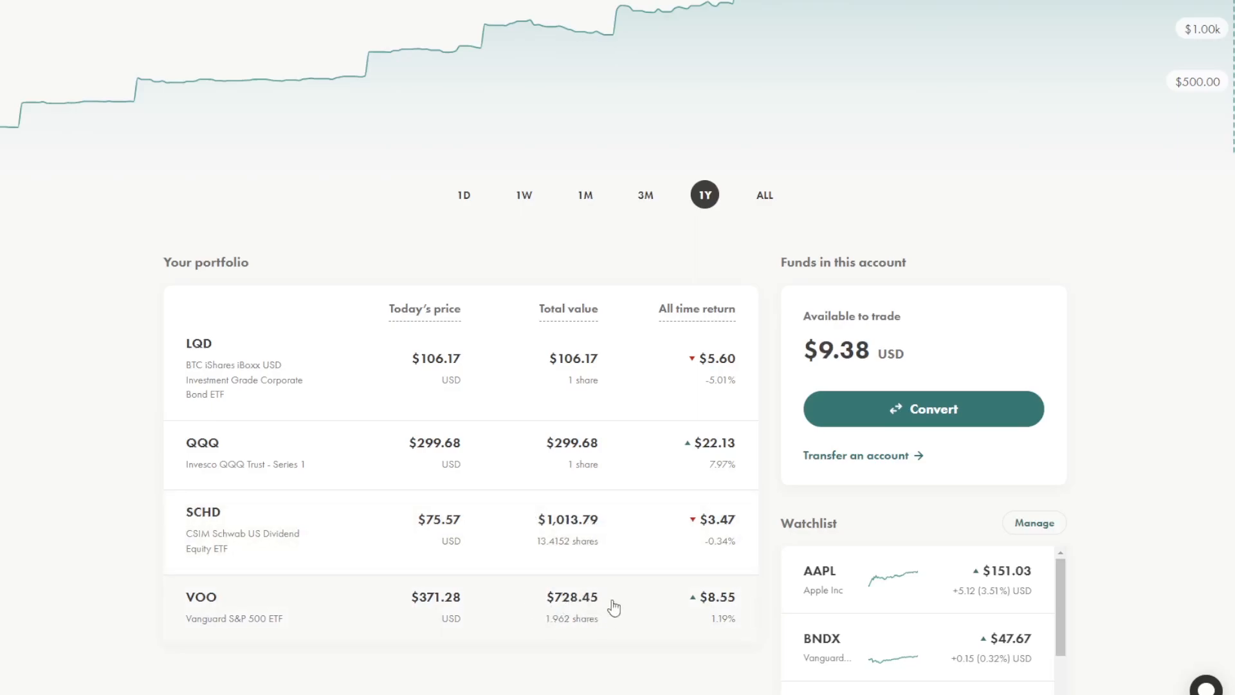
mouse_move(603, 605)
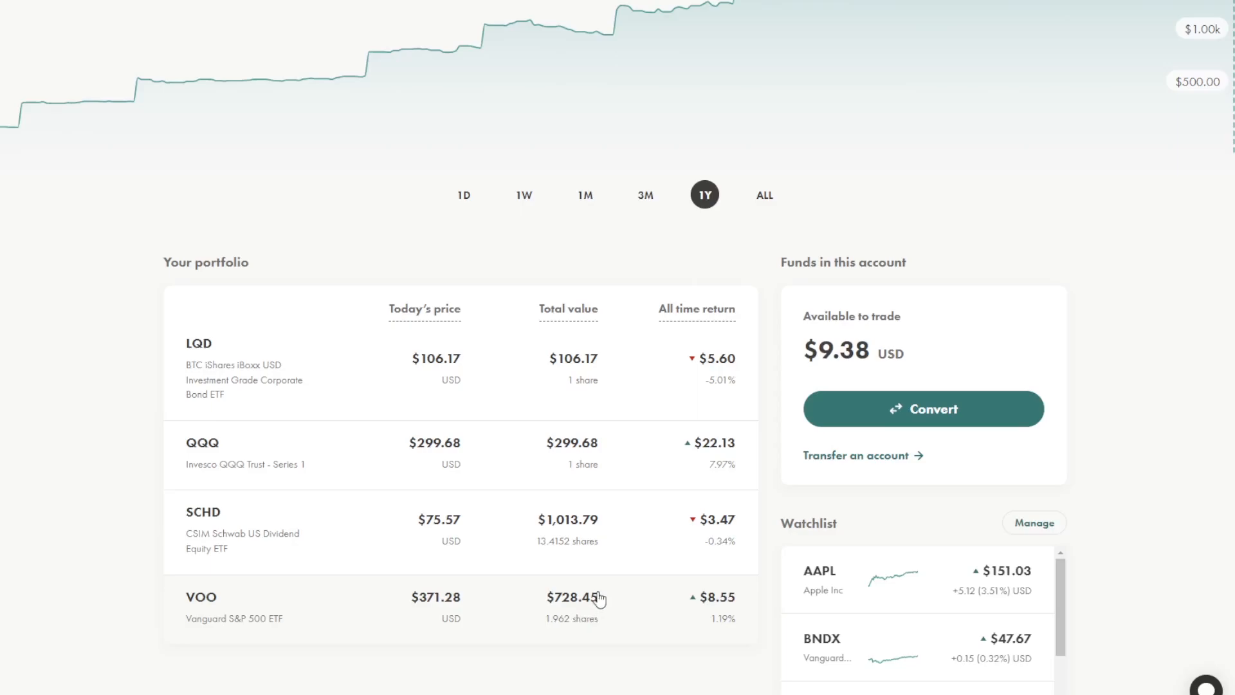
mouse_move(597, 512)
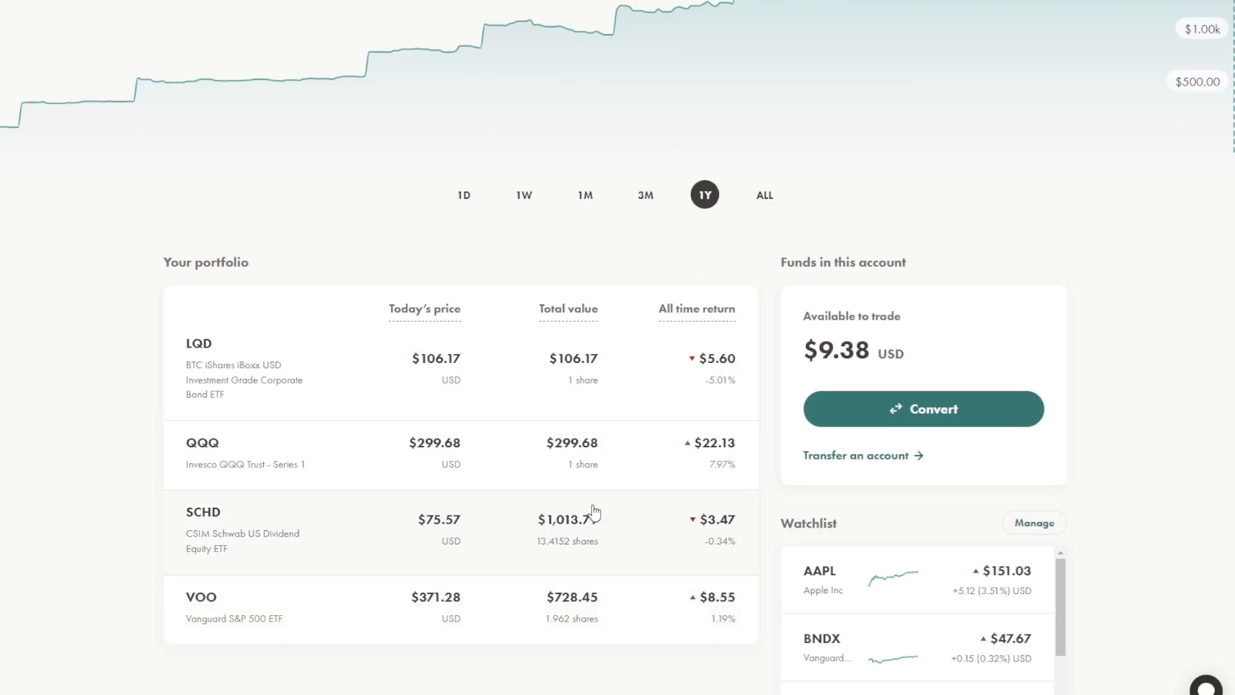
mouse_move(587, 376)
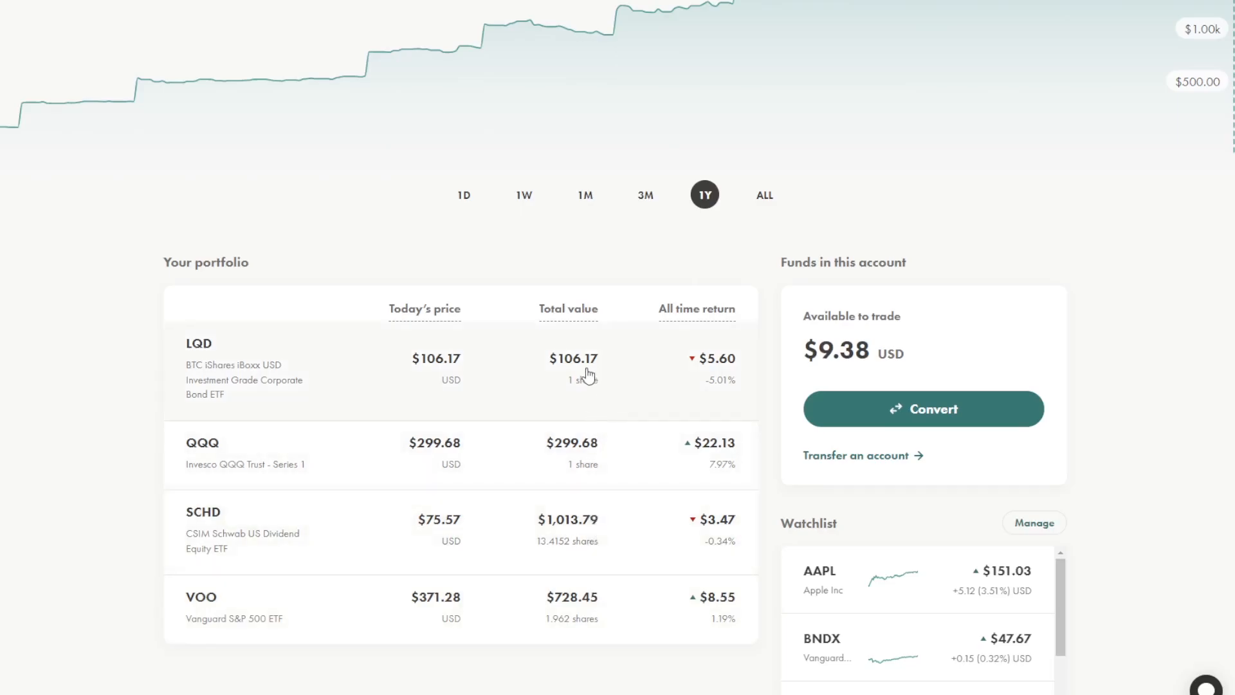
mouse_move(569, 449)
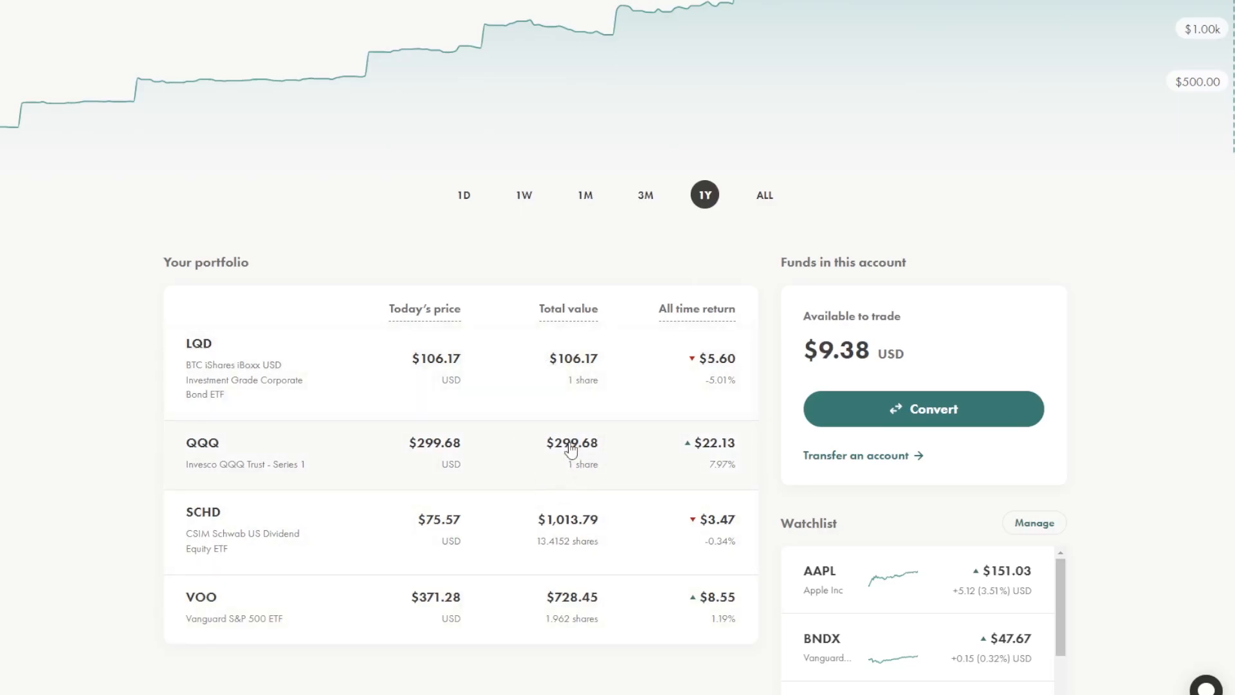
mouse_move(572, 435)
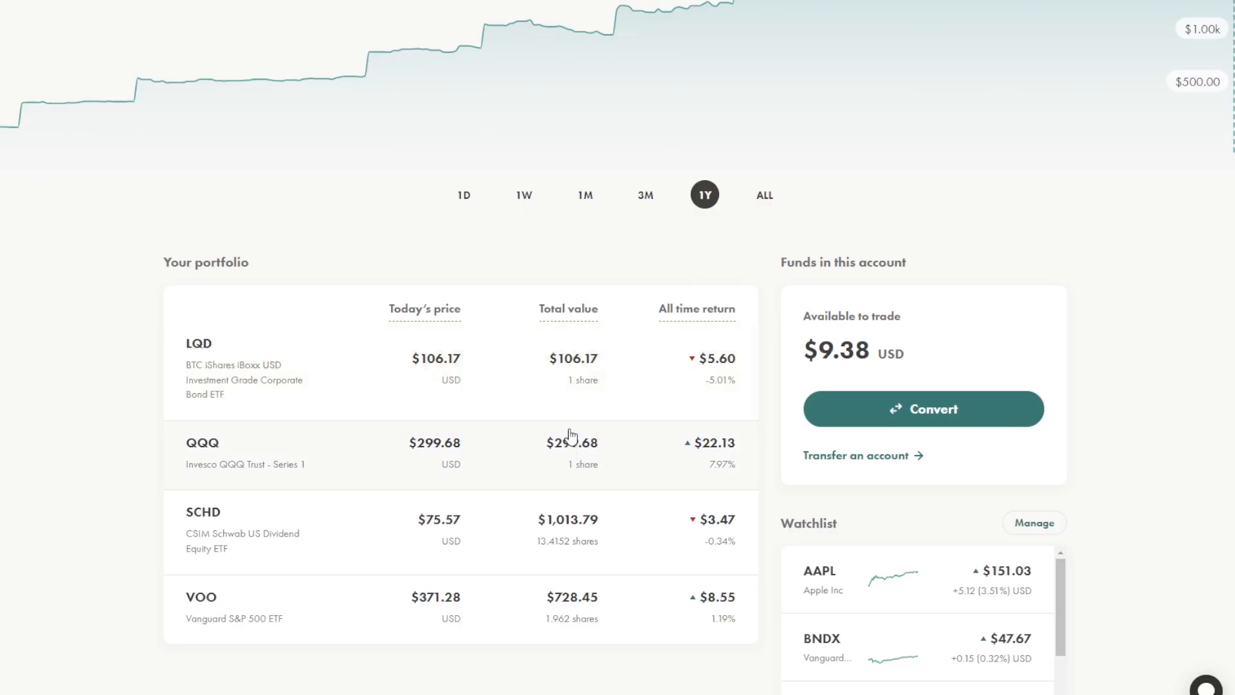
mouse_move(600, 541)
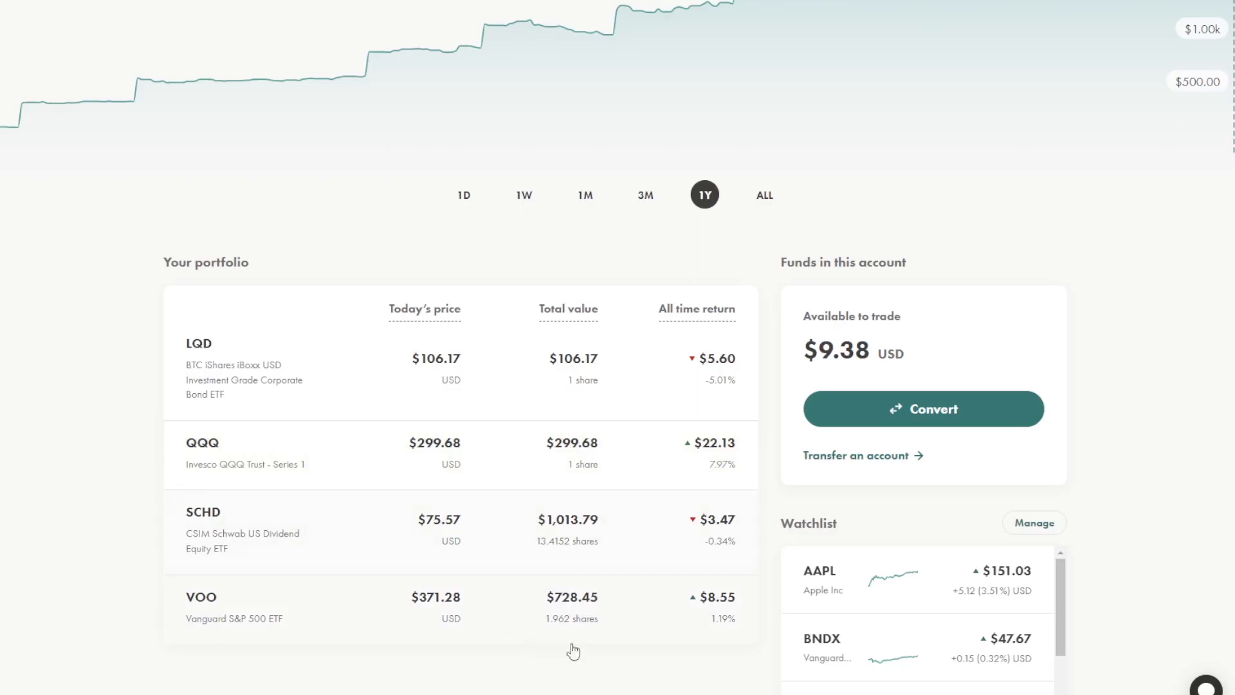
mouse_move(596, 399)
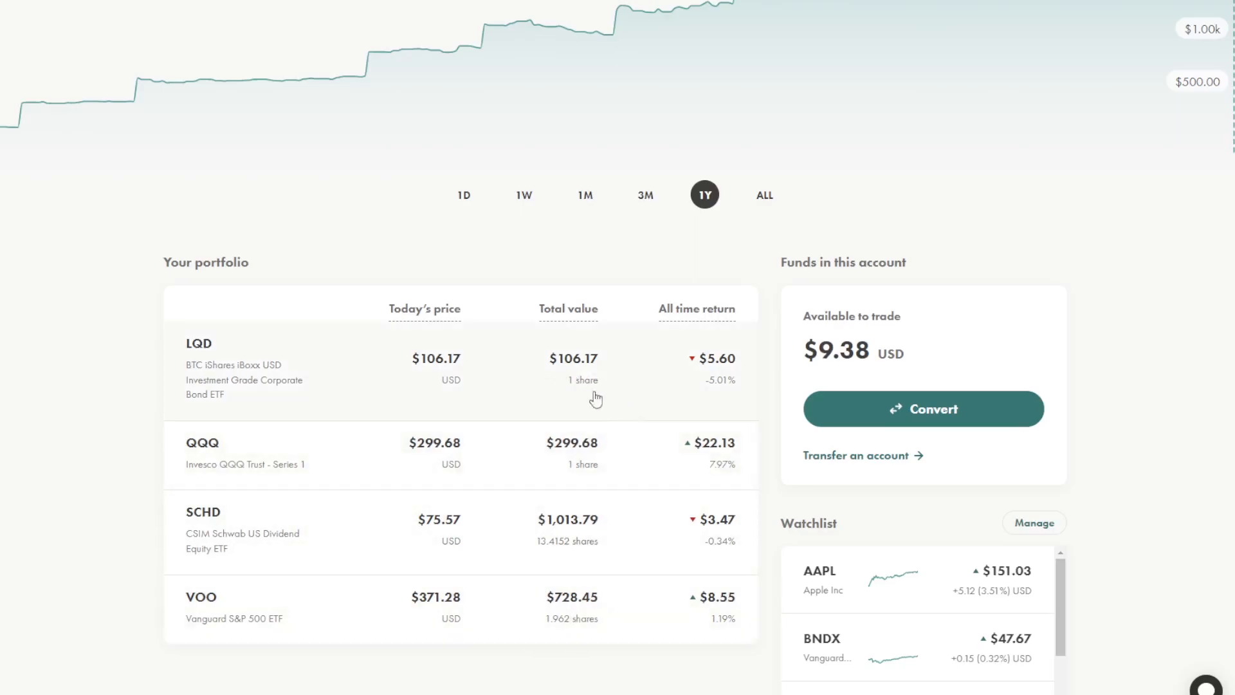
mouse_move(581, 383)
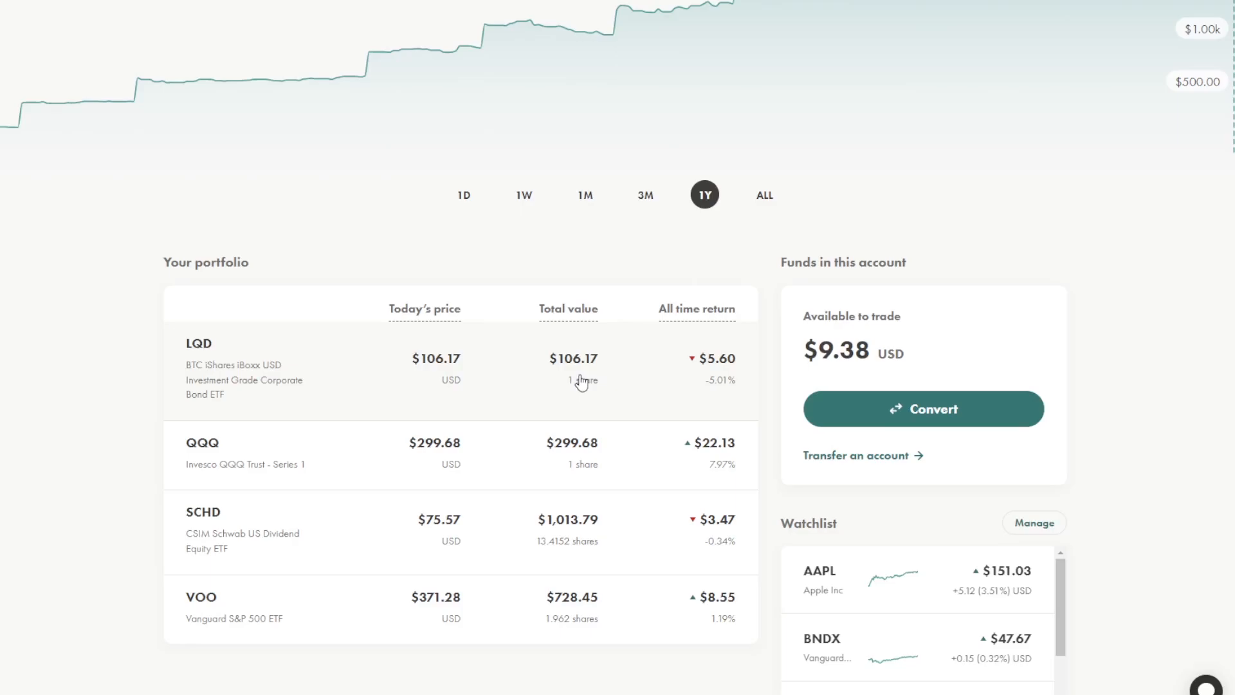
mouse_move(635, 364)
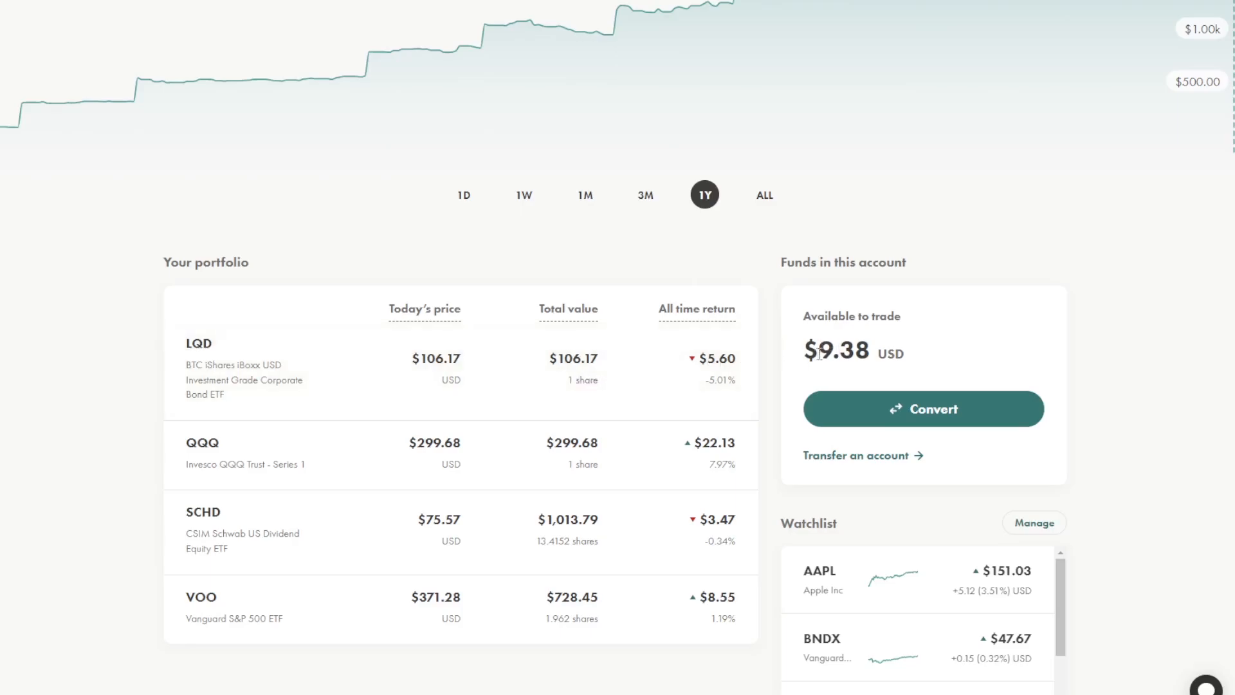
double_click(841, 353)
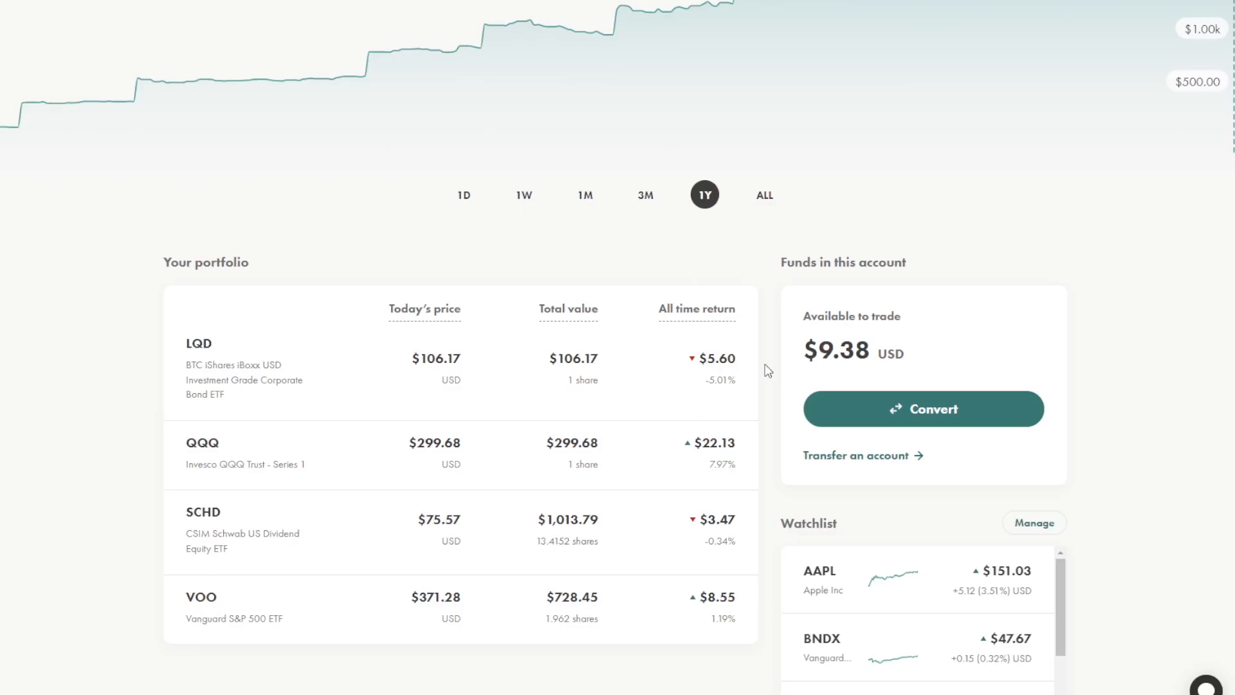
mouse_move(762, 364)
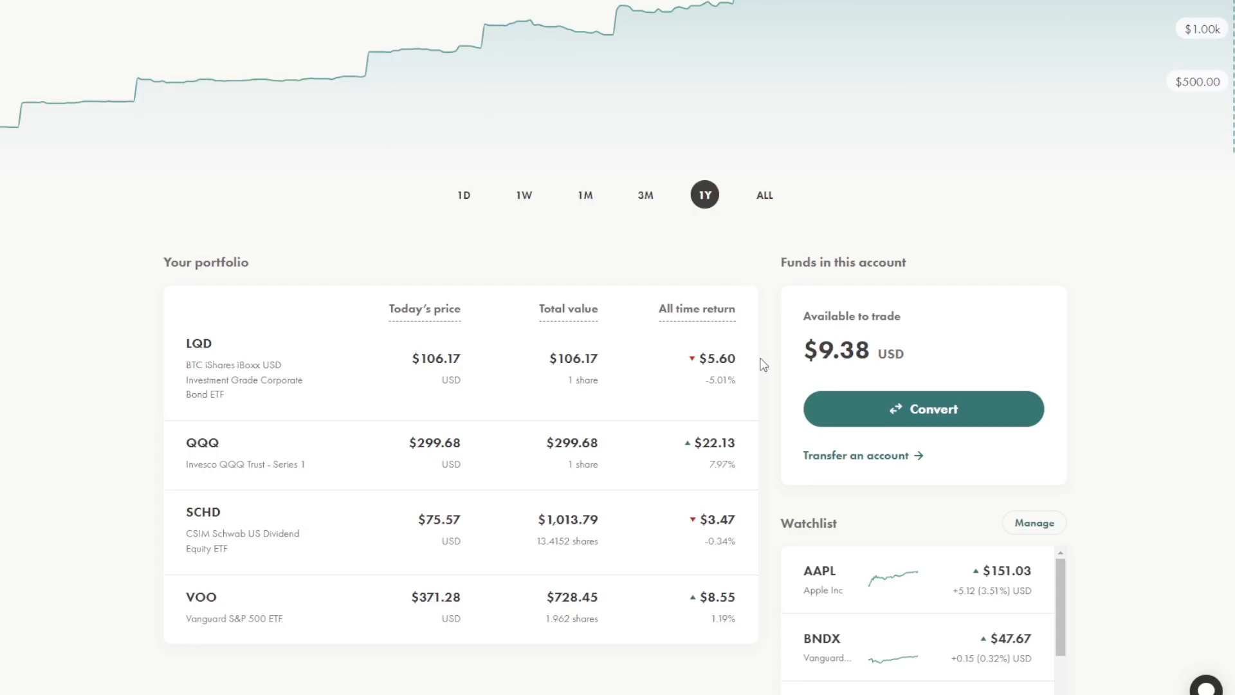
scroll("up", 3)
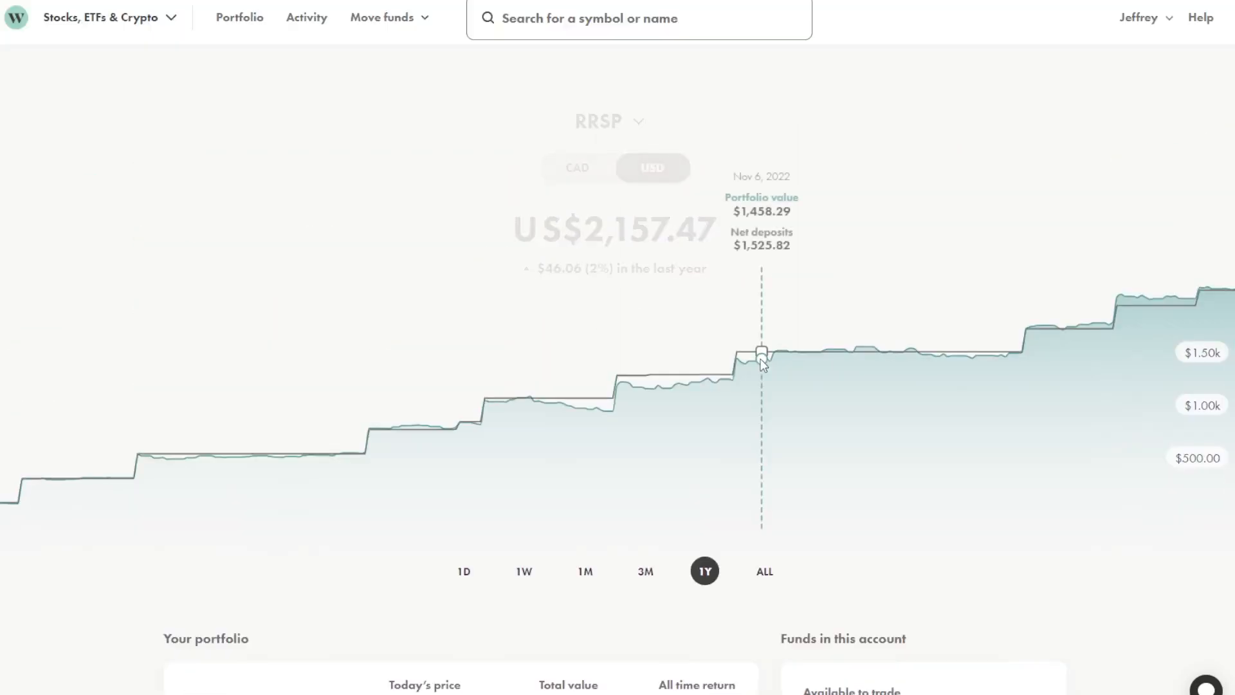
mouse_move(641, 596)
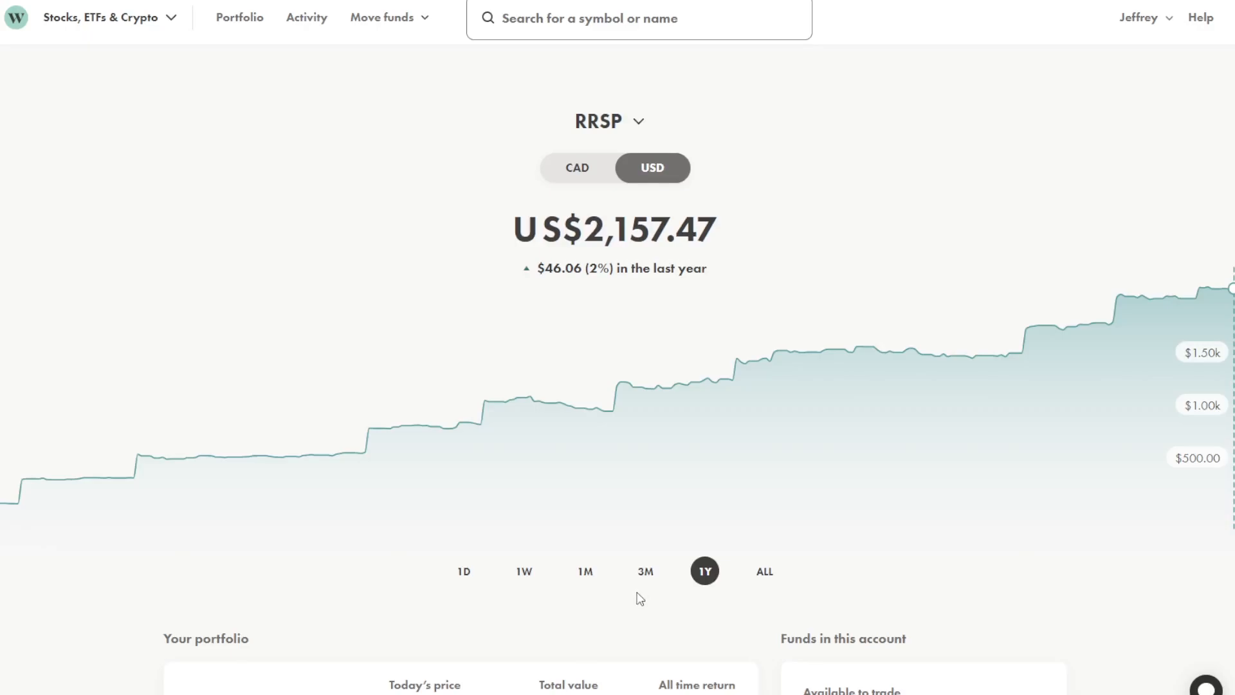
mouse_move(645, 589)
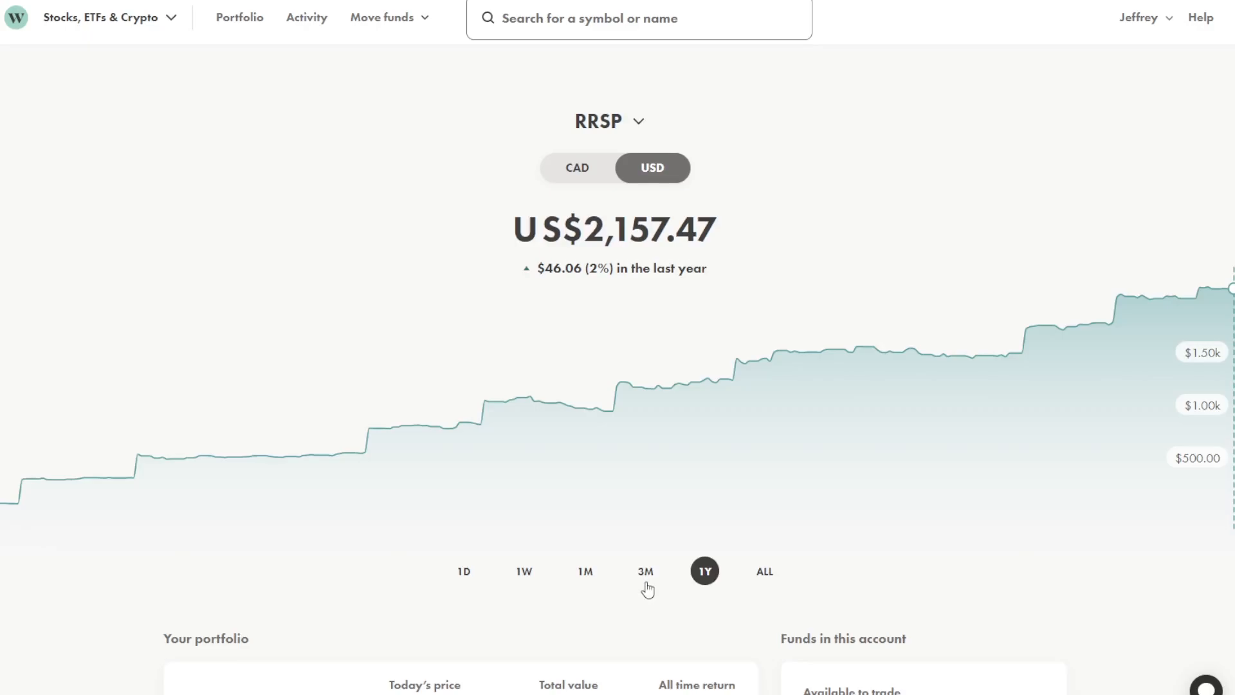
left_click(306, 16)
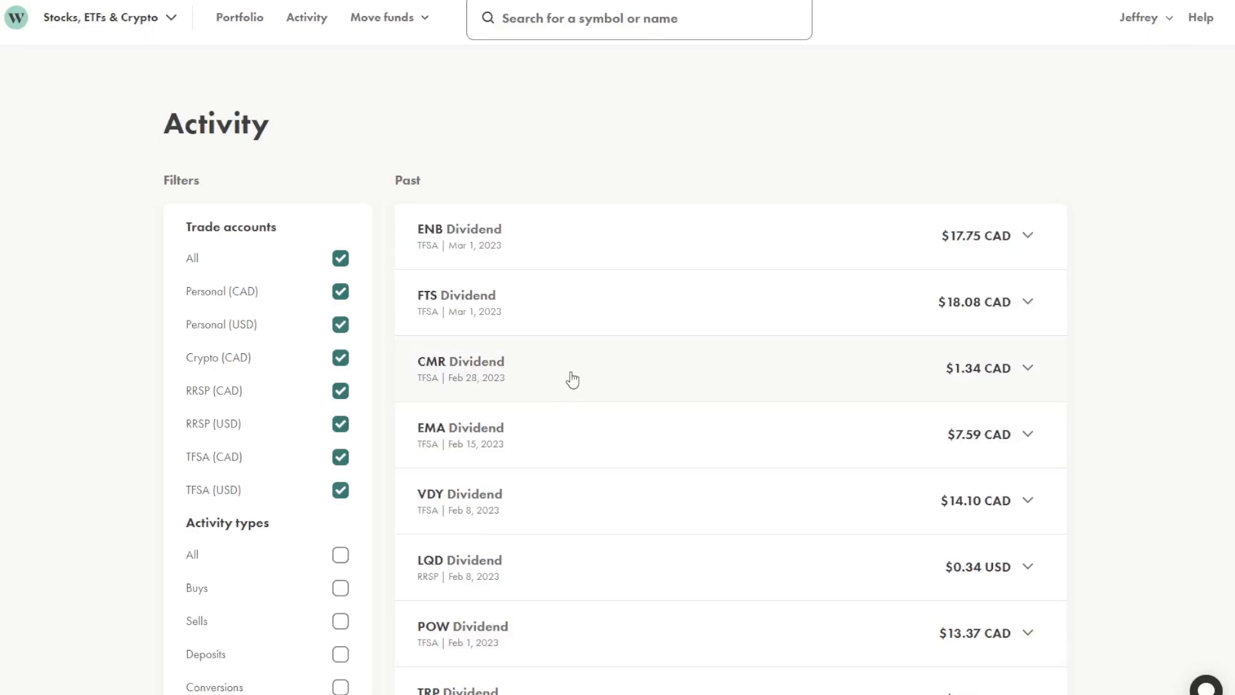
mouse_move(715, 390)
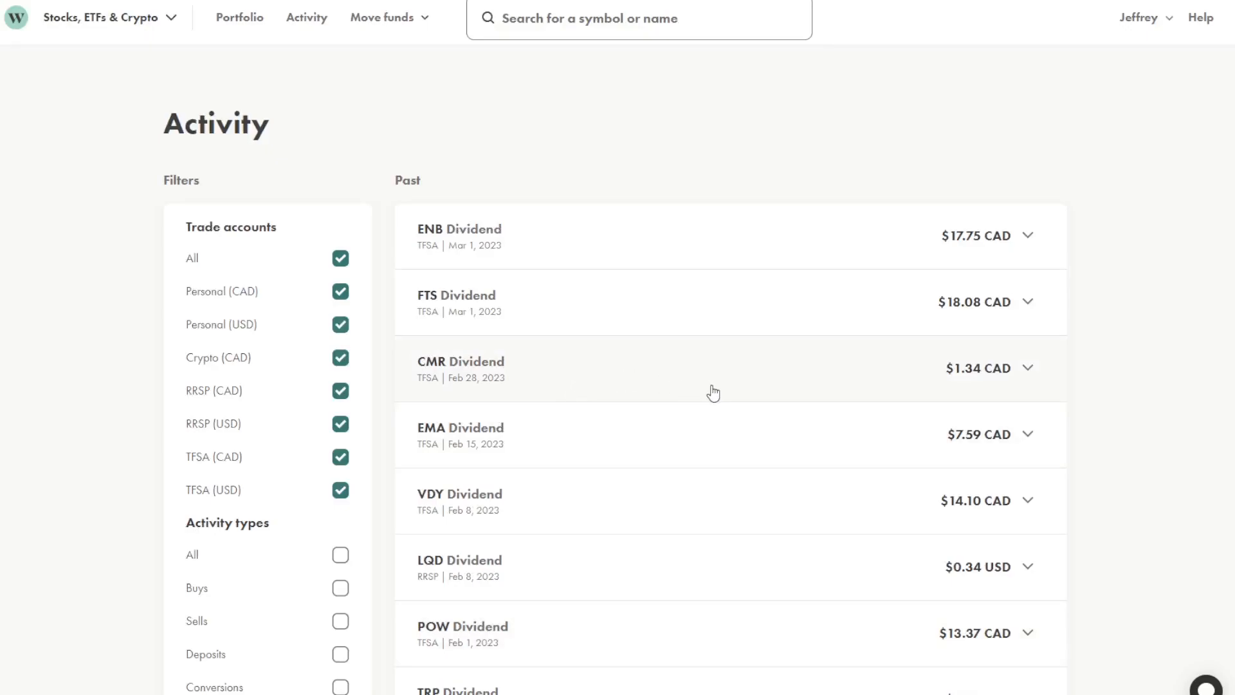
mouse_move(709, 390)
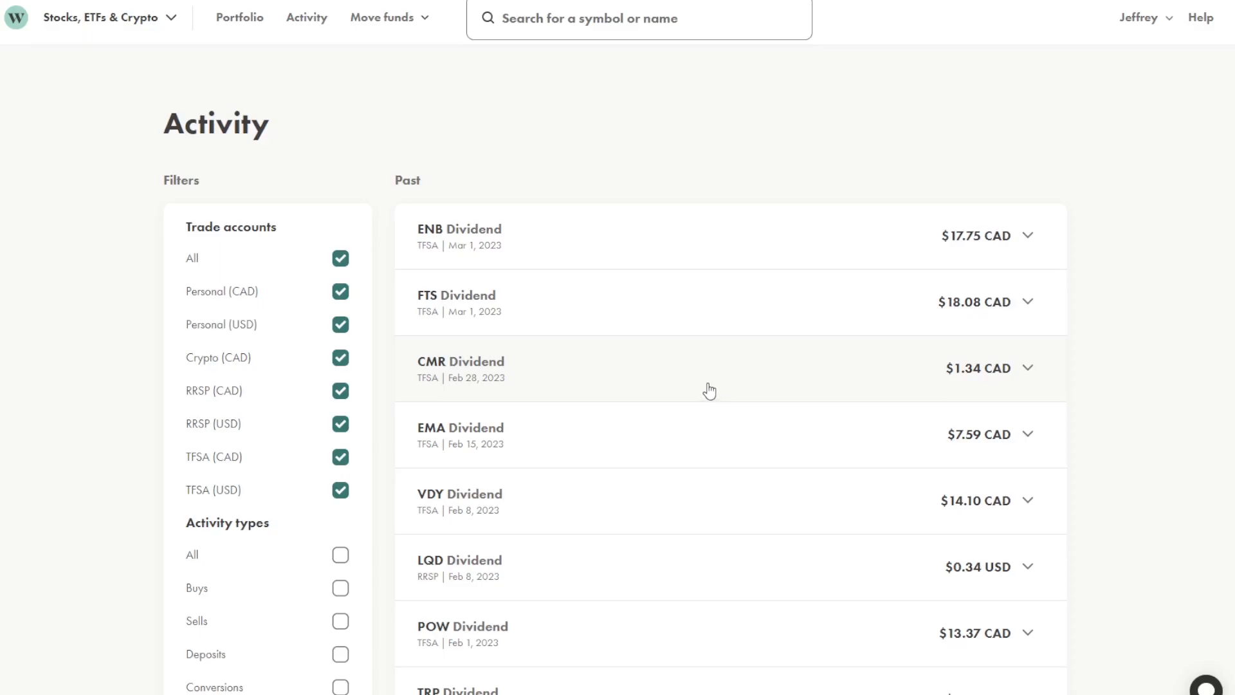
mouse_move(659, 373)
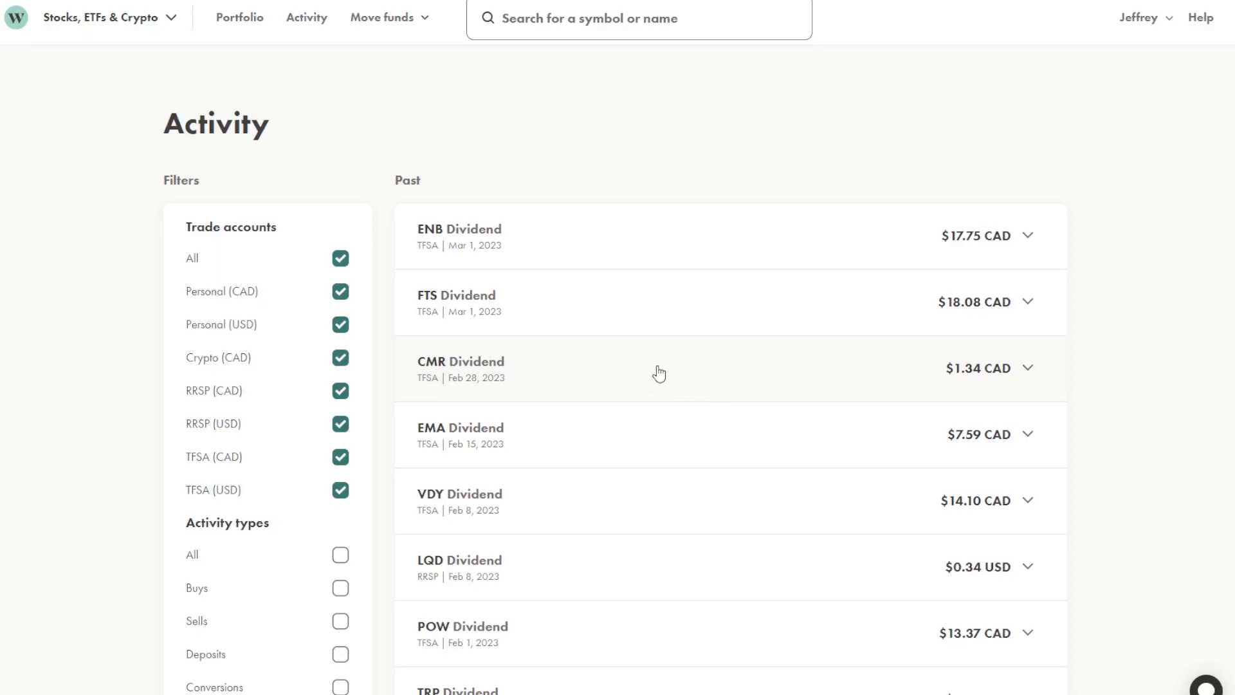
mouse_move(864, 215)
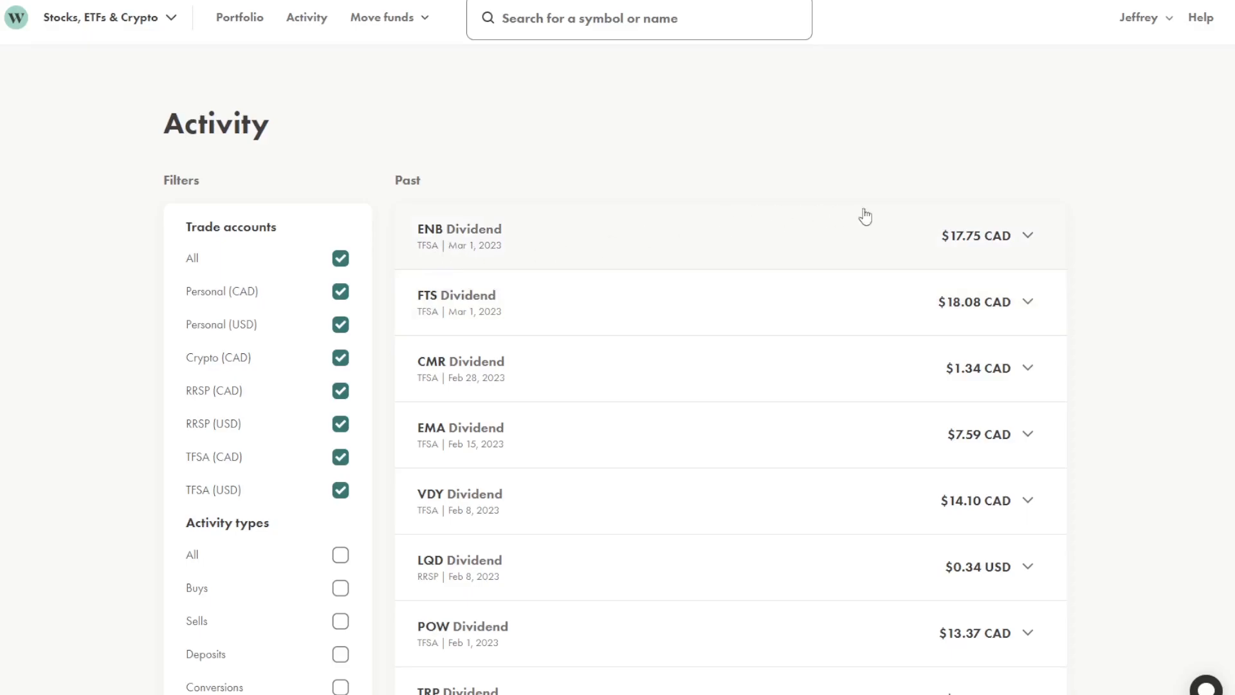
mouse_move(872, 278)
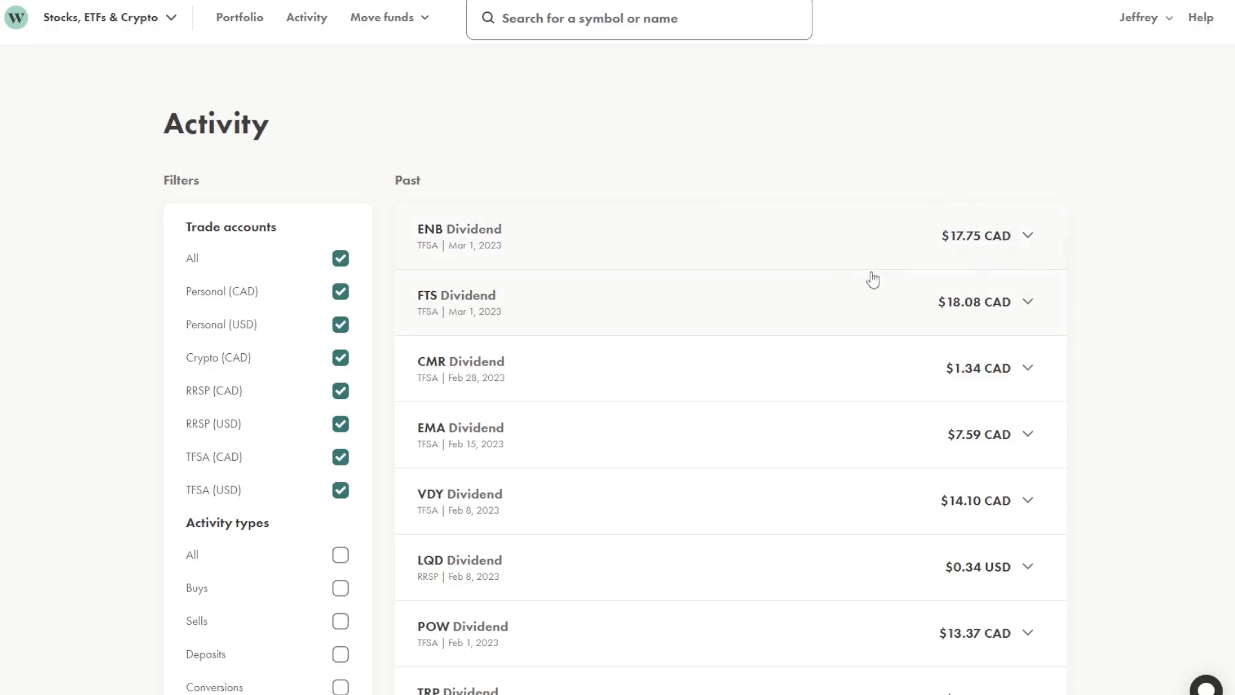
mouse_move(954, 322)
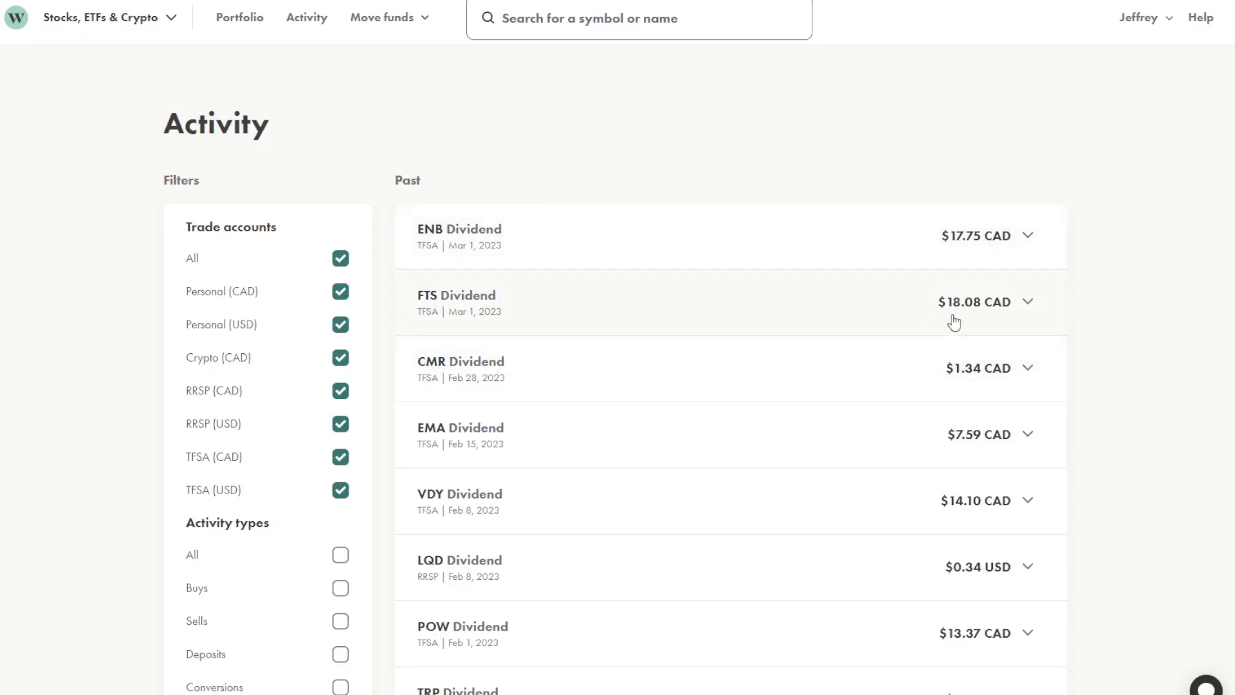
mouse_move(727, 292)
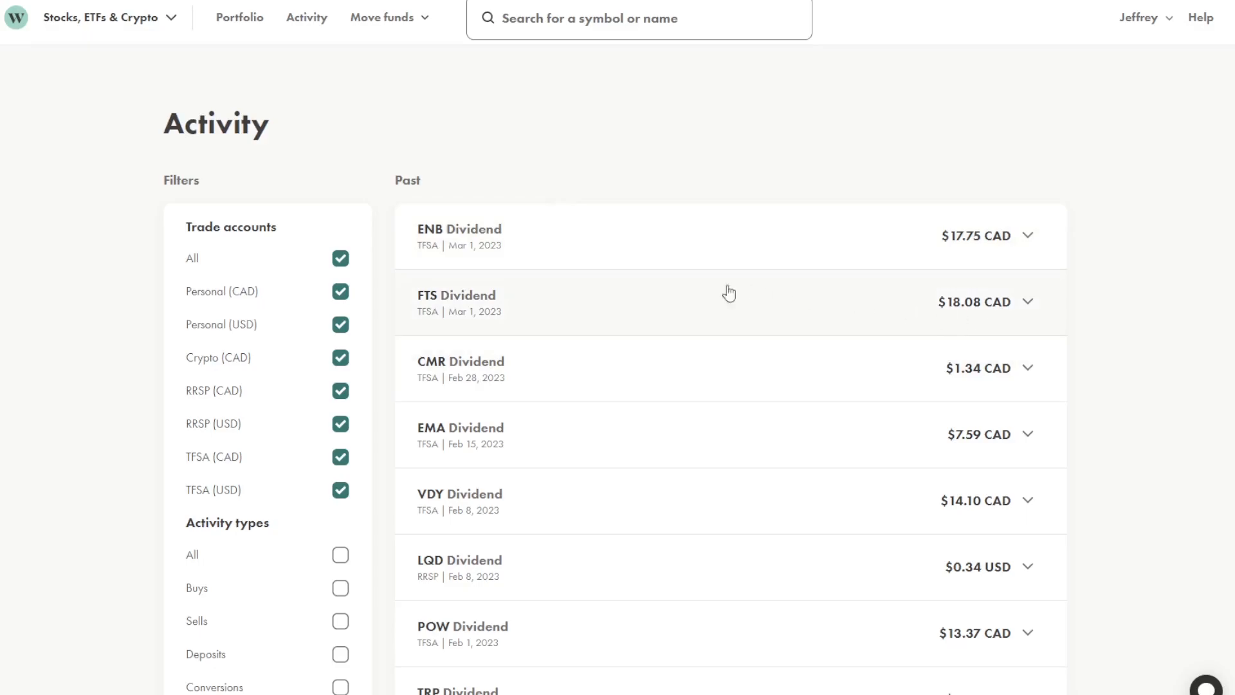
mouse_move(526, 389)
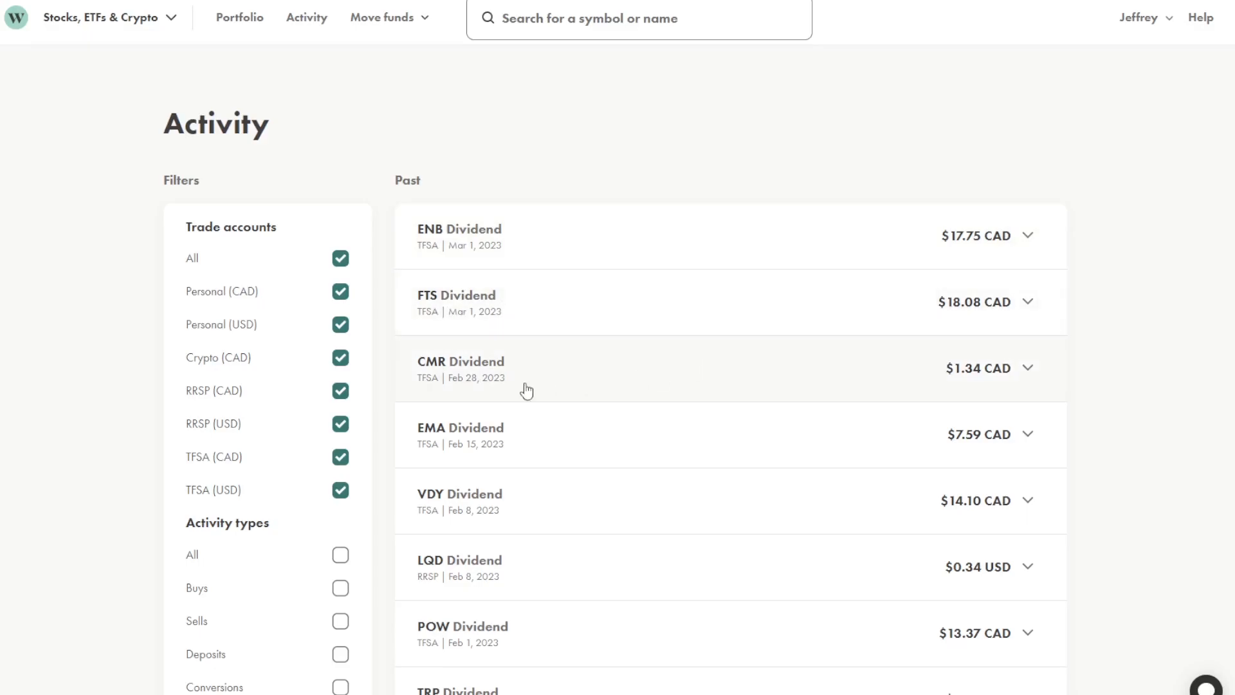
mouse_move(746, 387)
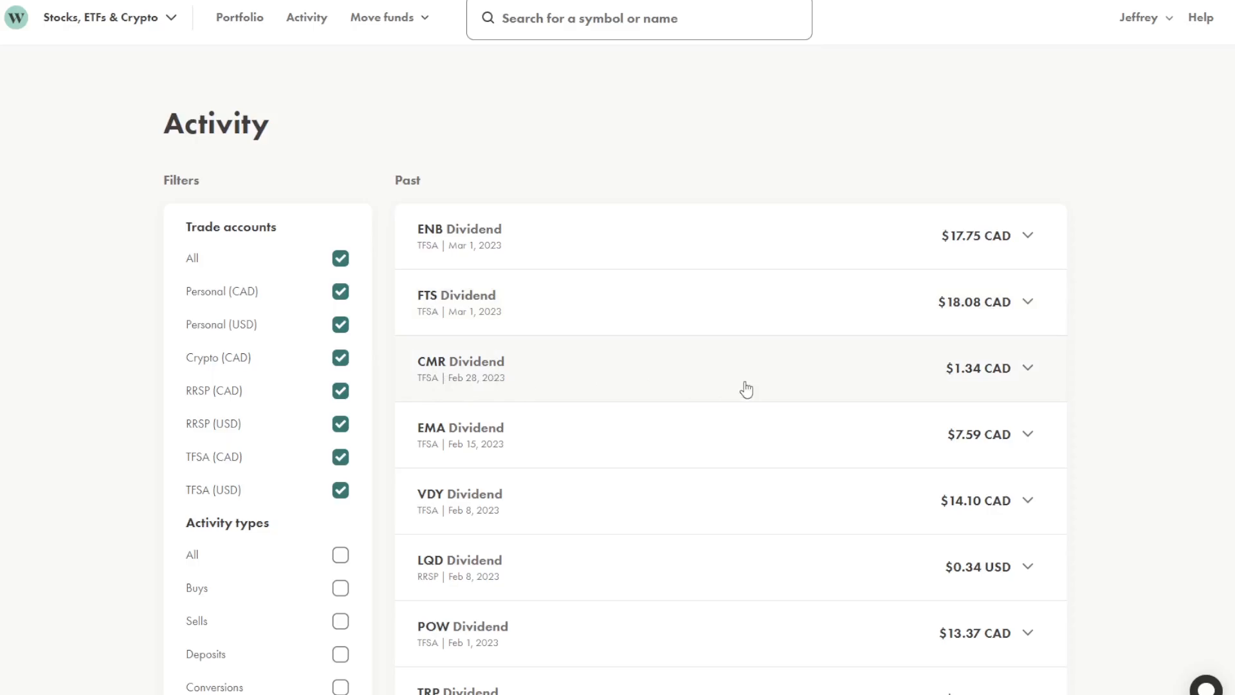
mouse_move(522, 401)
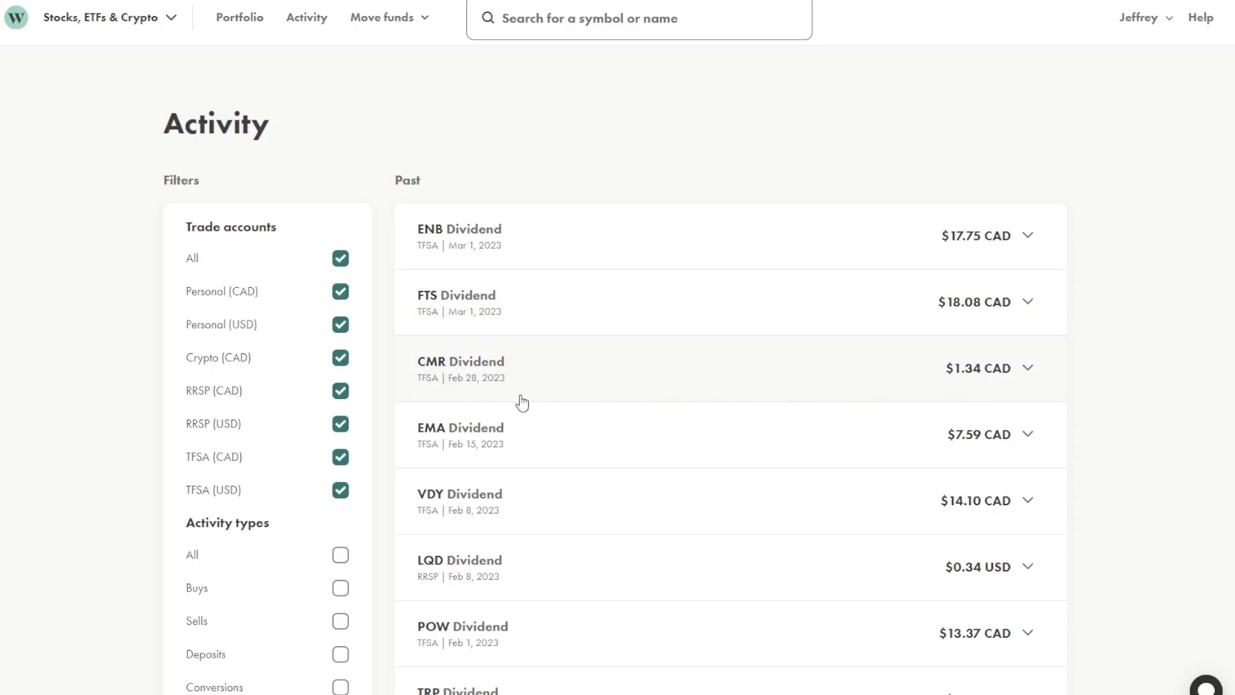
Scroll the dividends-only Past activity list past POW, TRP and BNS down to AQN.
scroll("down", 3)
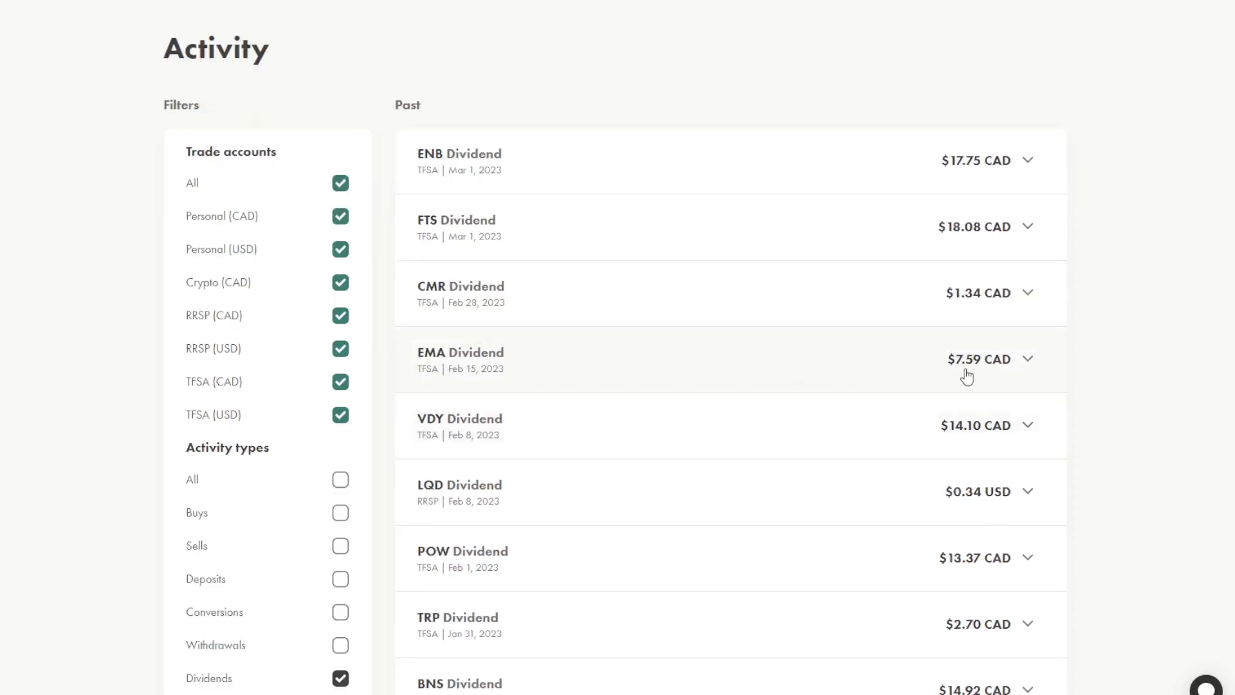
mouse_move(462, 175)
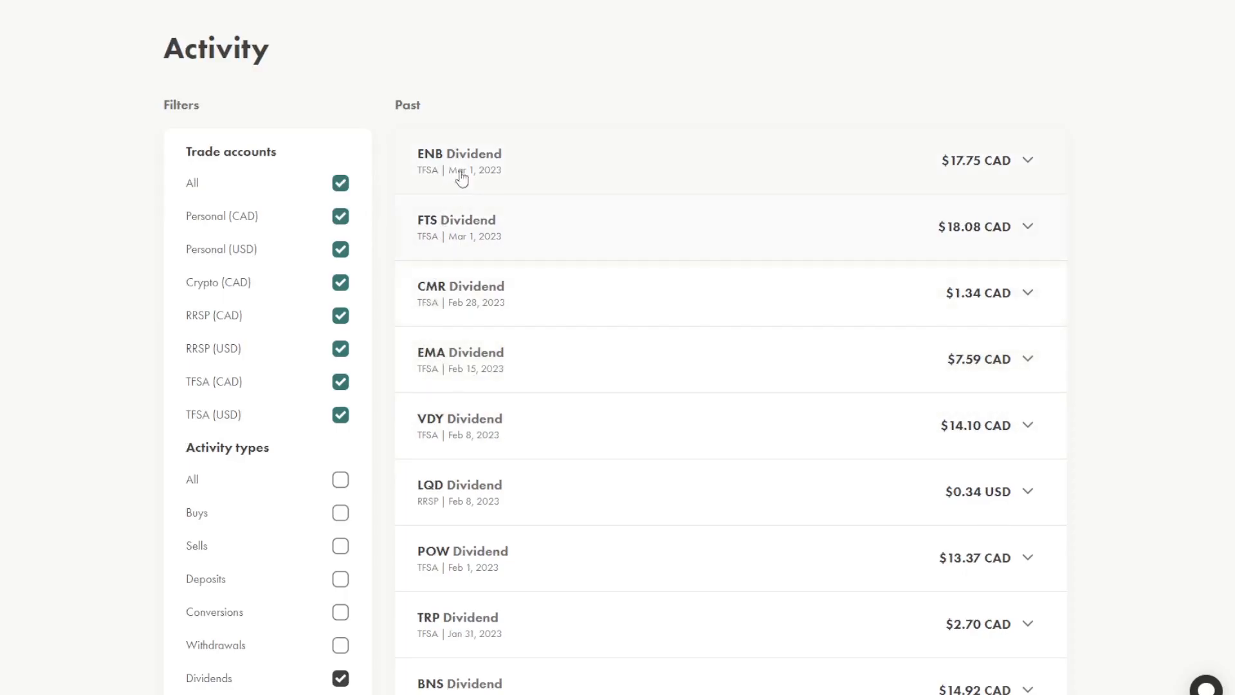
mouse_move(482, 443)
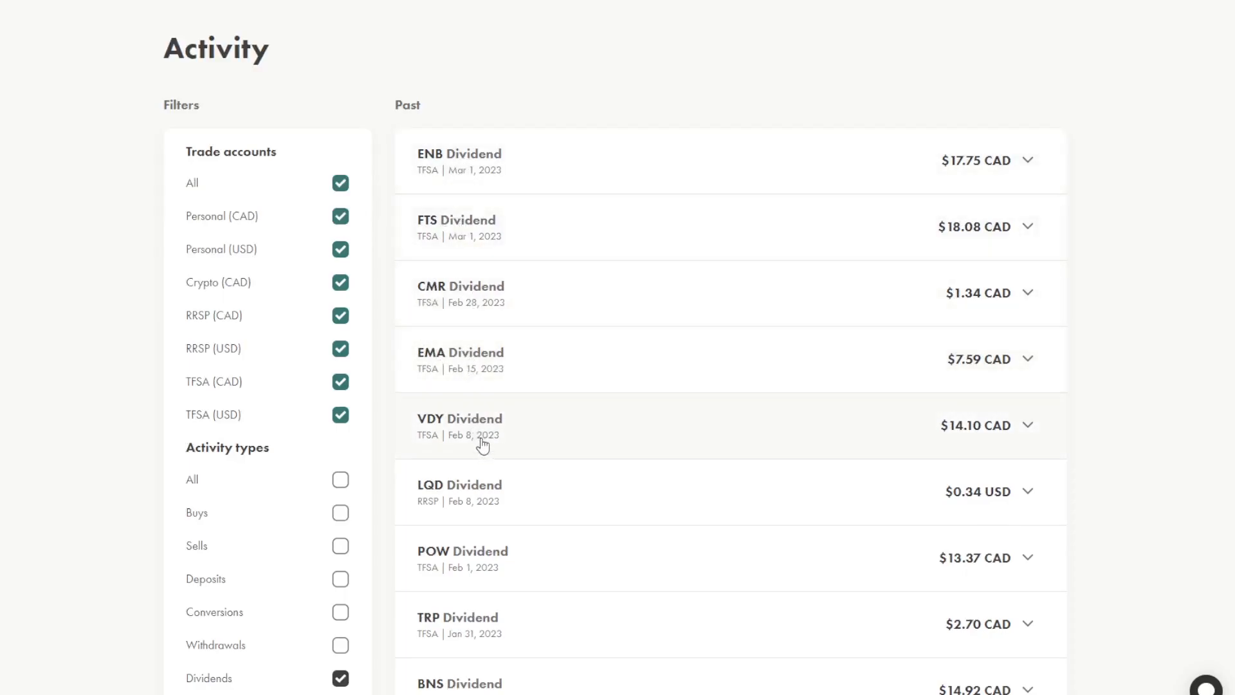
mouse_move(959, 445)
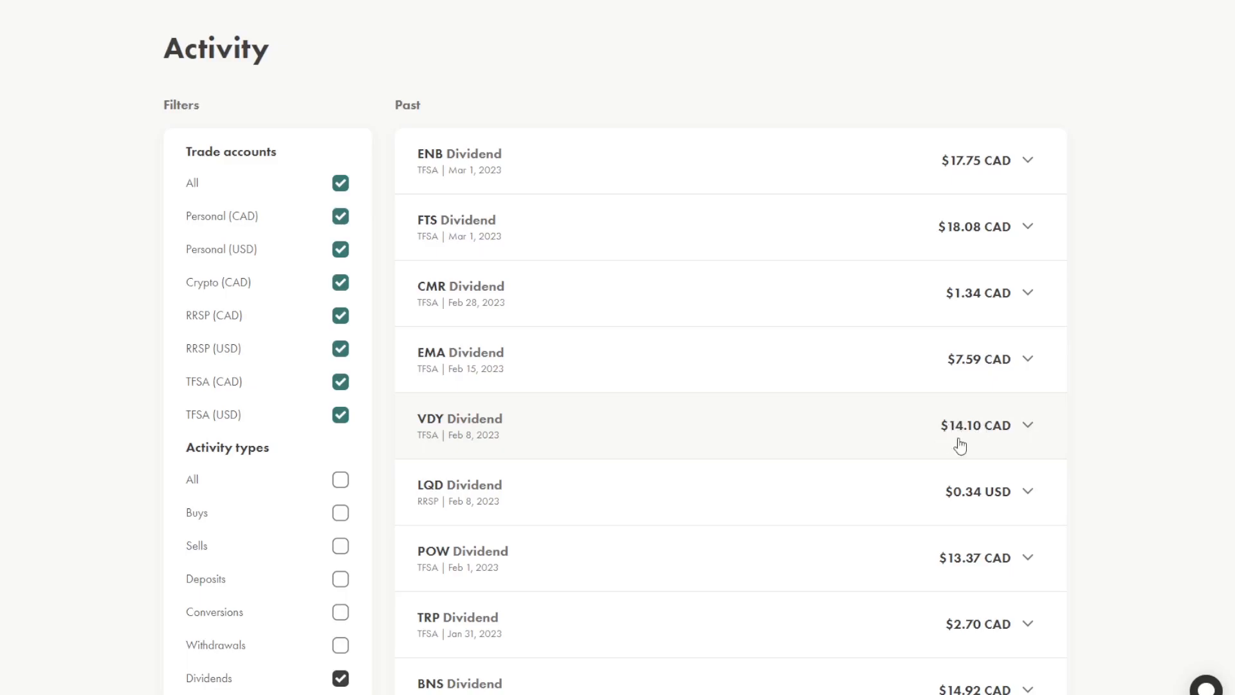
mouse_move(535, 510)
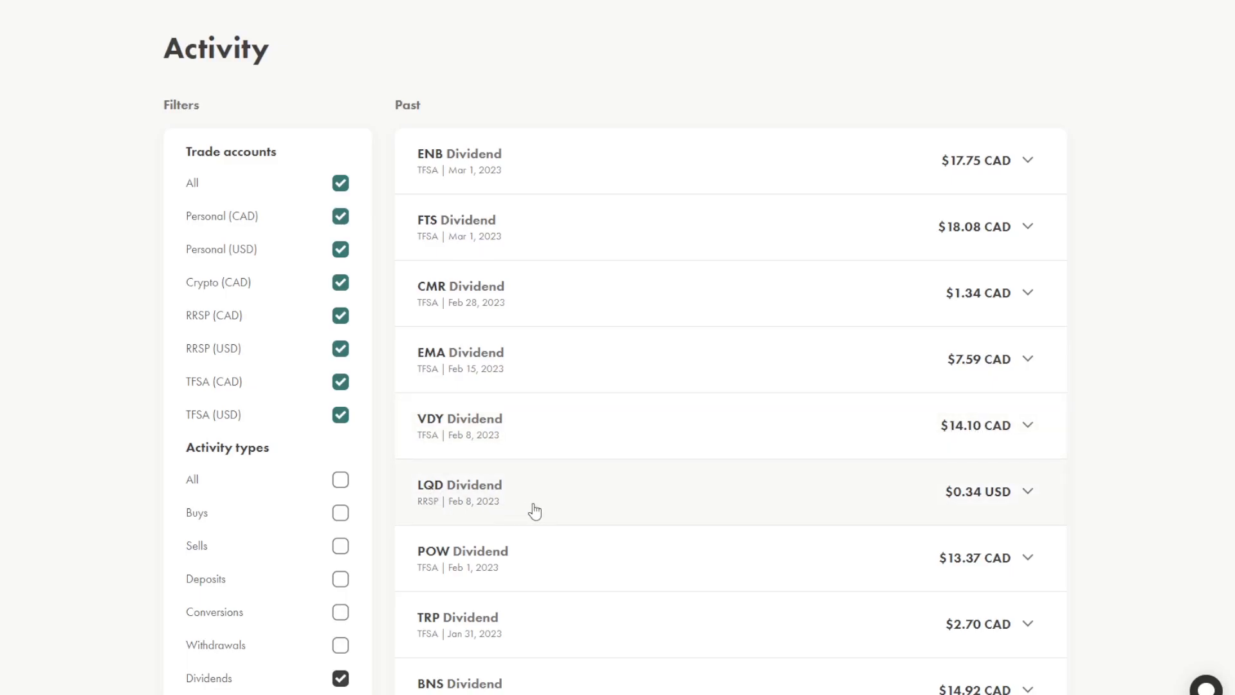
mouse_move(748, 520)
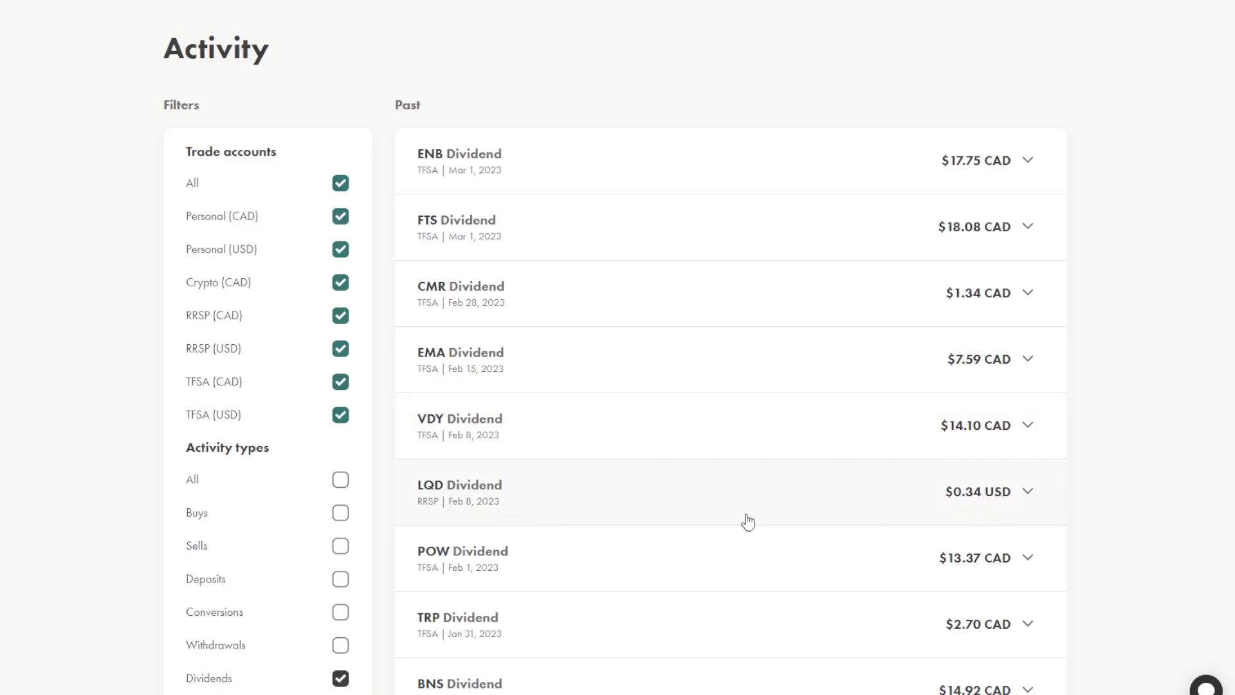
mouse_move(477, 500)
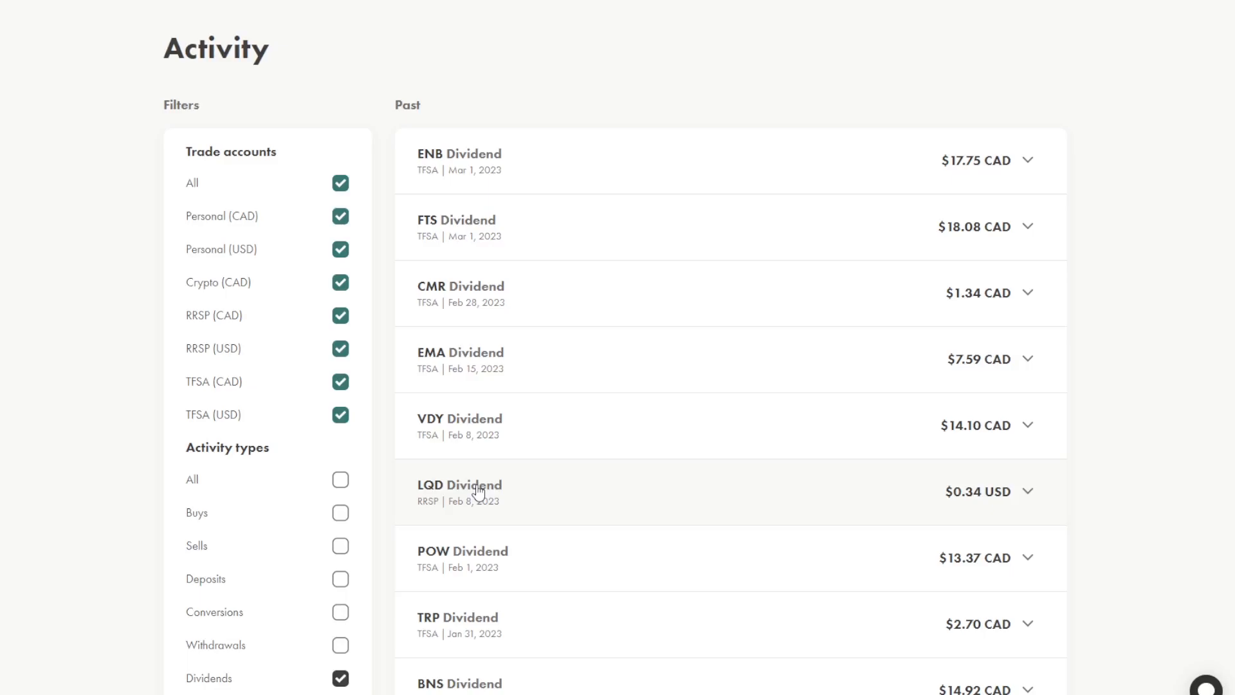
mouse_move(506, 476)
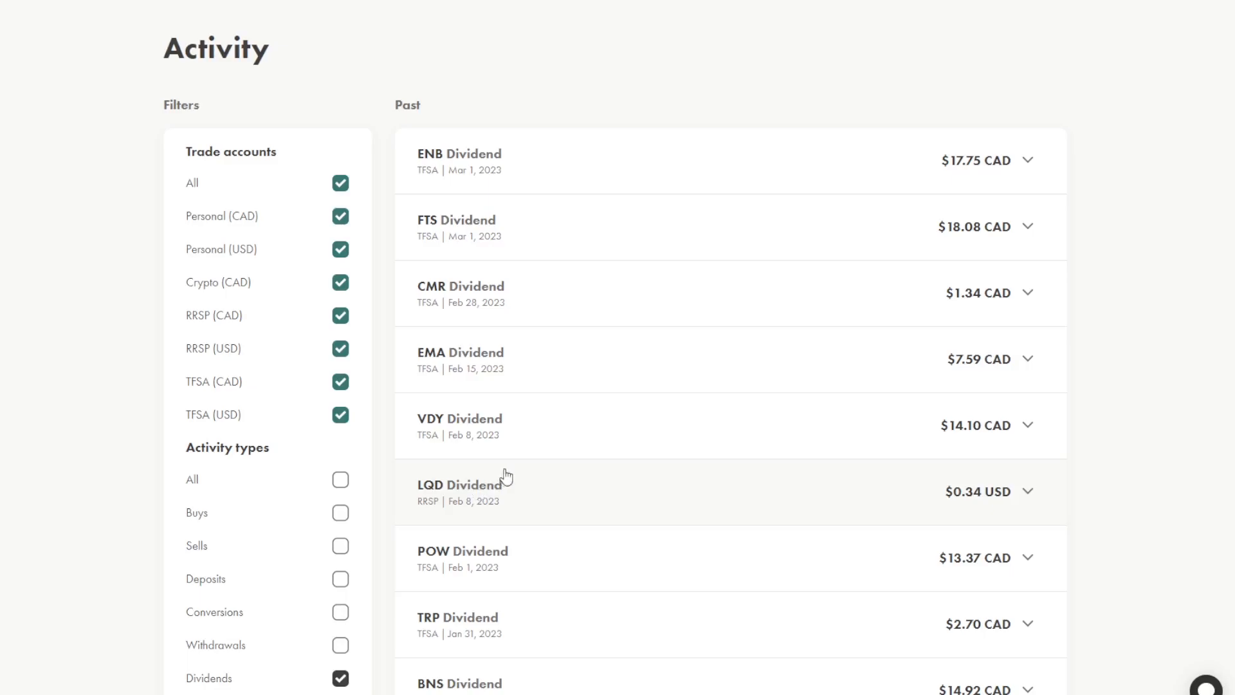
mouse_move(505, 448)
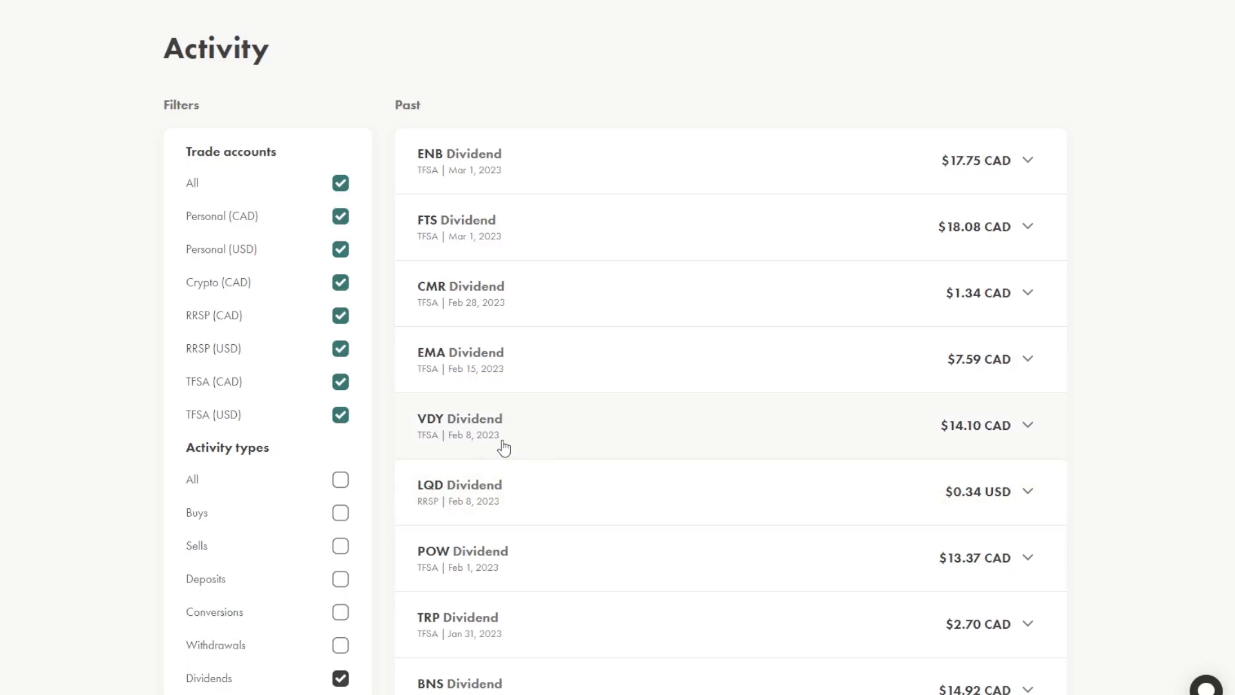
scroll("down", 3)
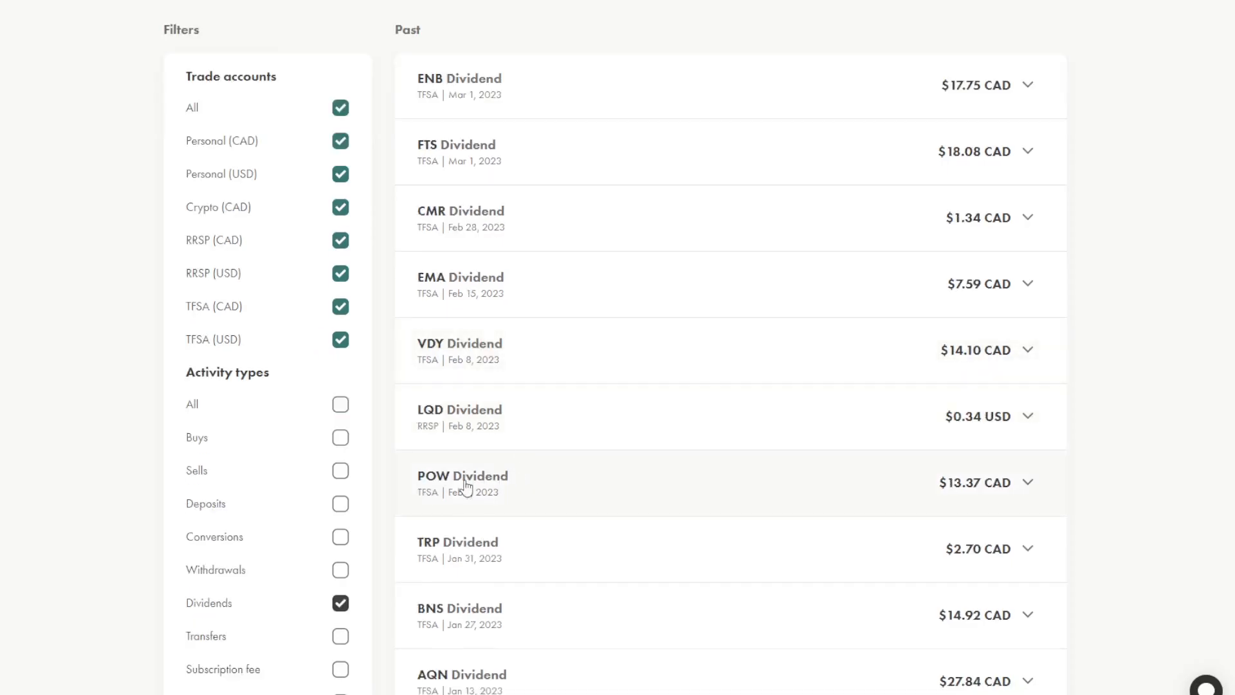
mouse_move(453, 567)
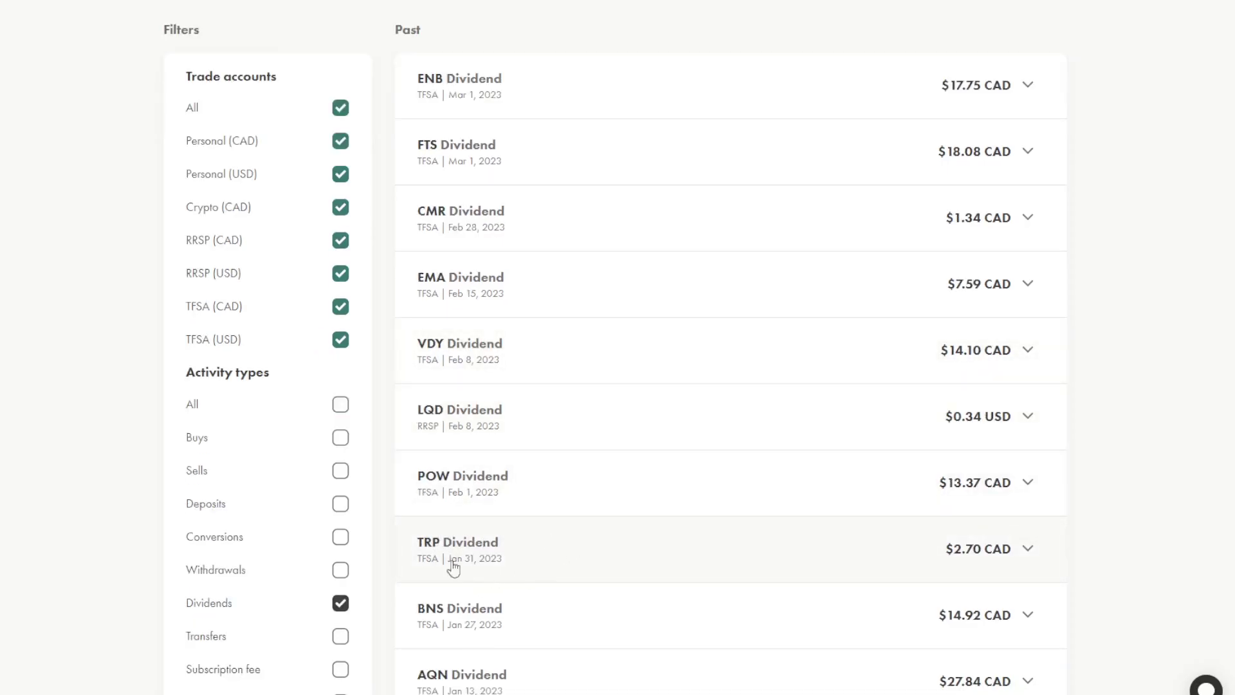
mouse_move(974, 556)
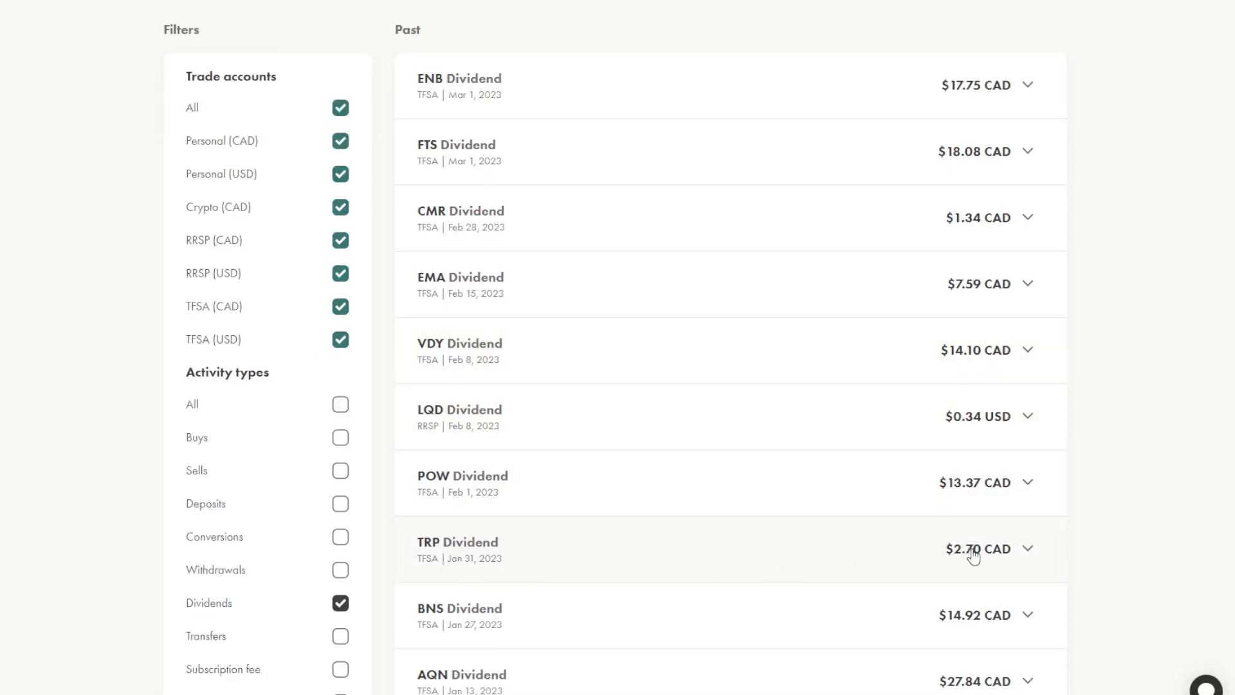
mouse_move(445, 636)
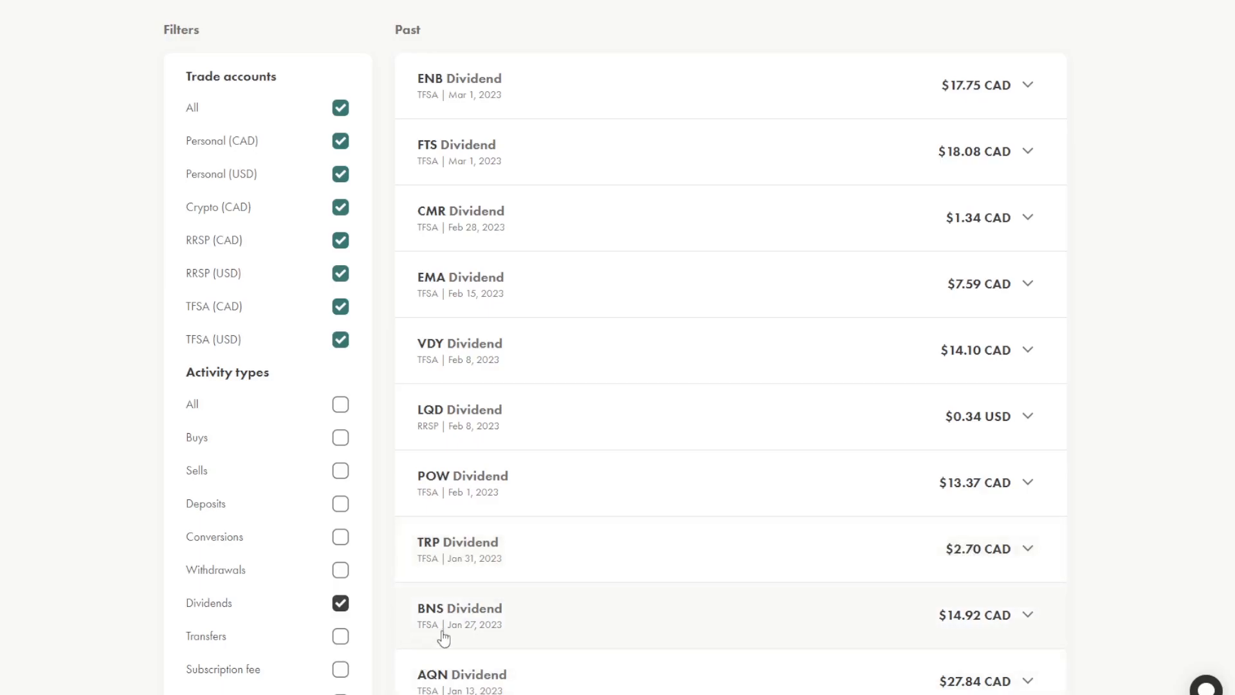
mouse_move(473, 633)
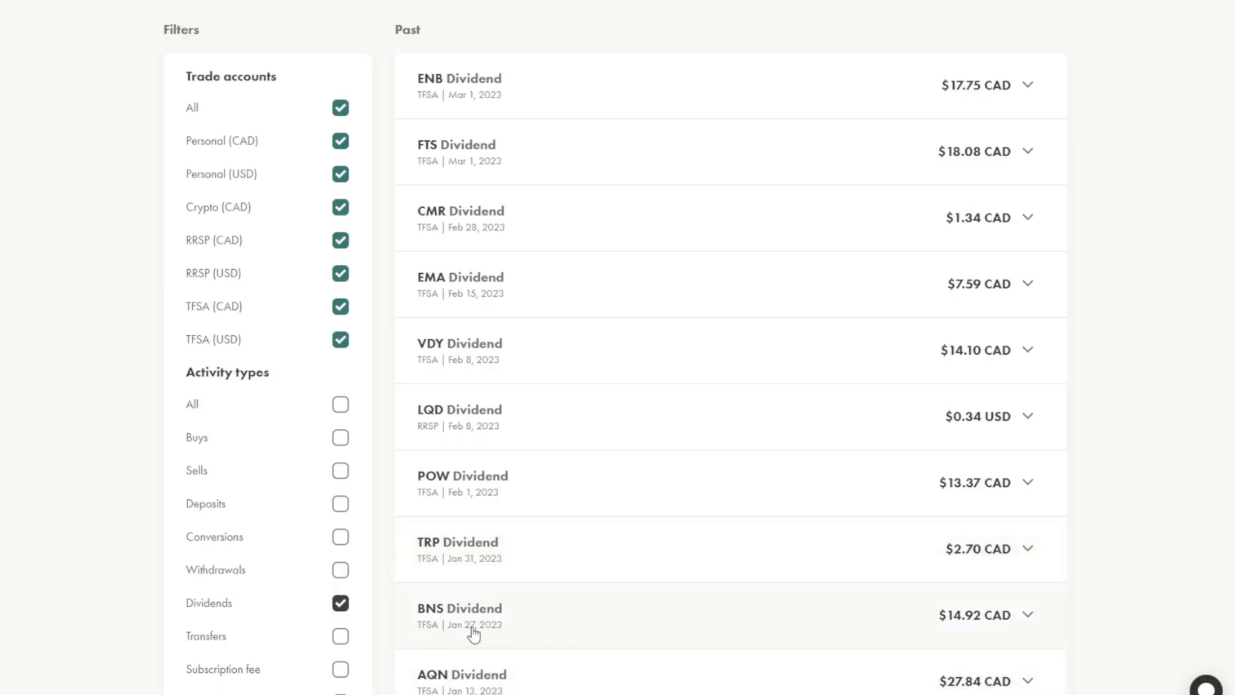
mouse_move(975, 626)
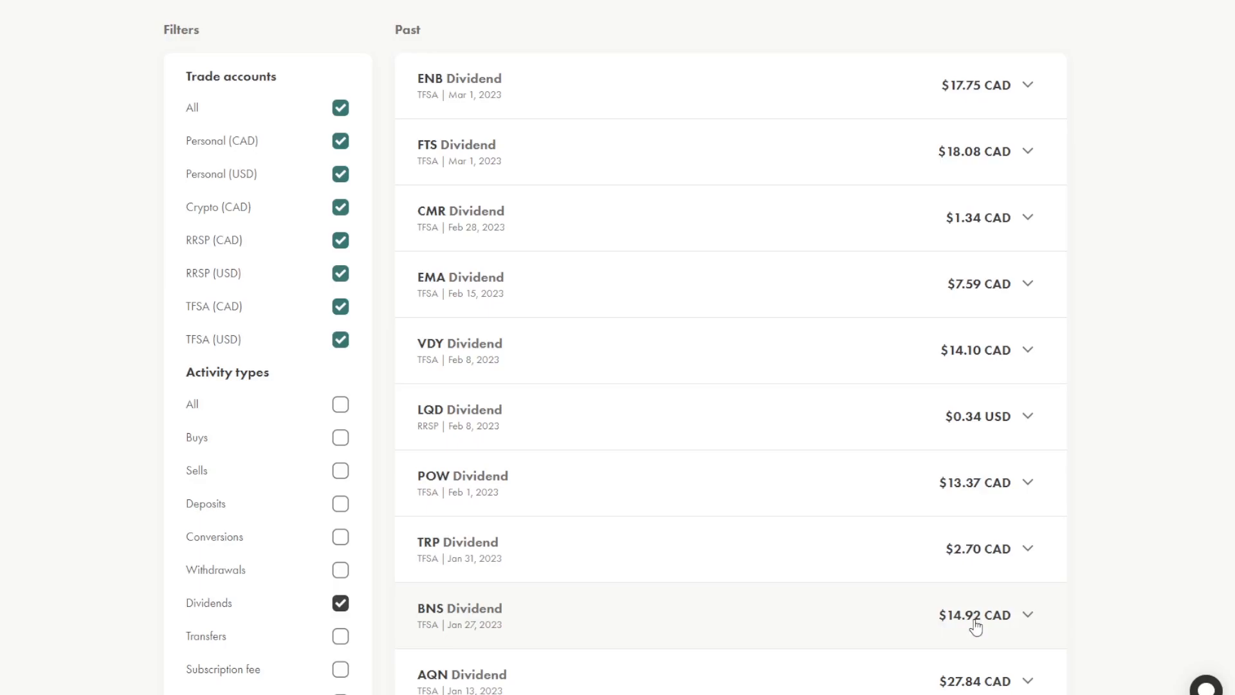
mouse_move(974, 622)
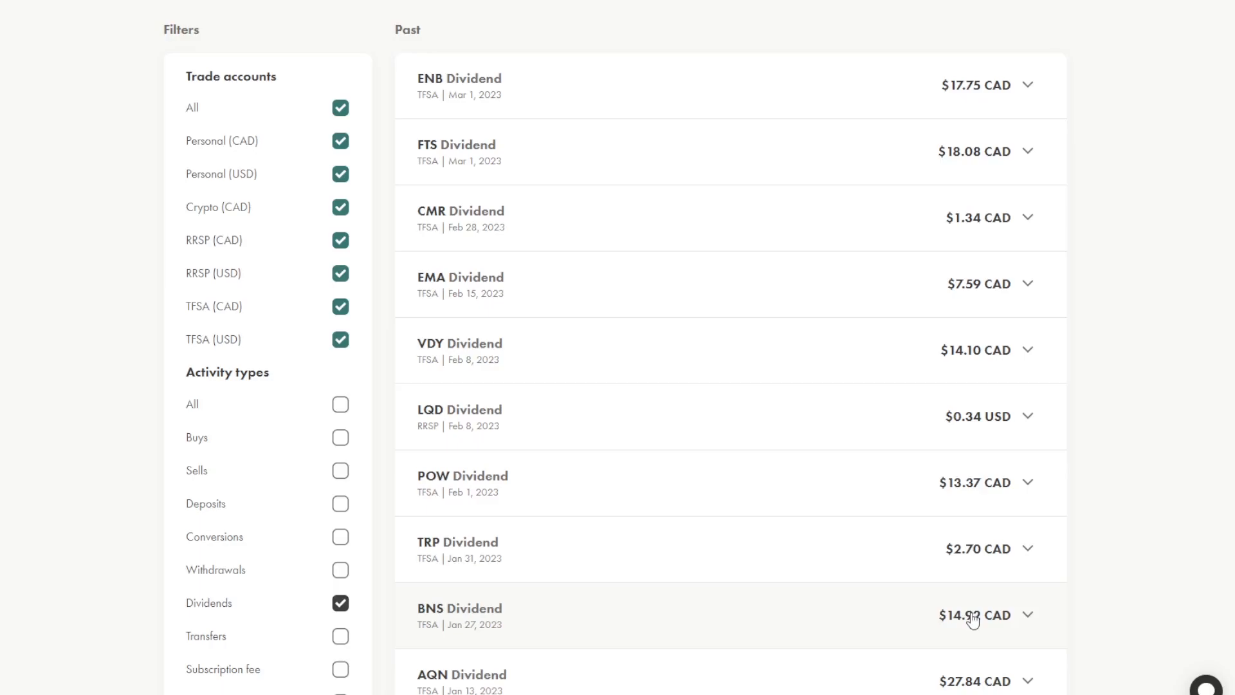
mouse_move(870, 508)
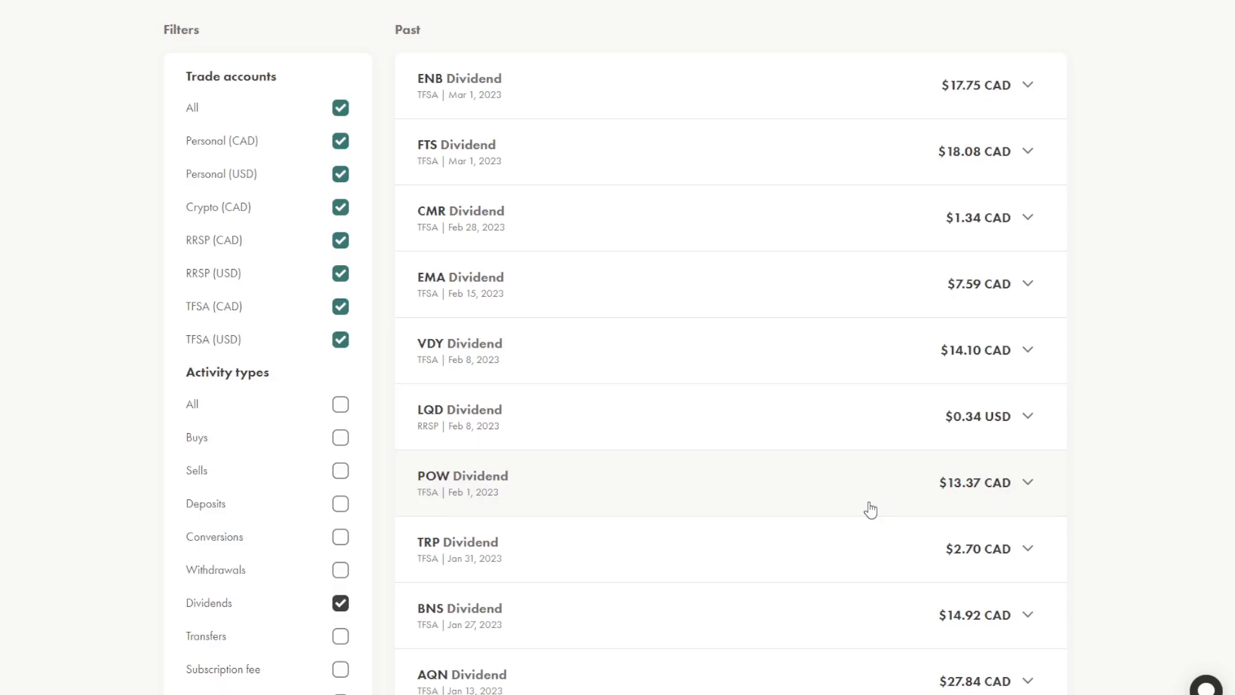
scroll("up", 3)
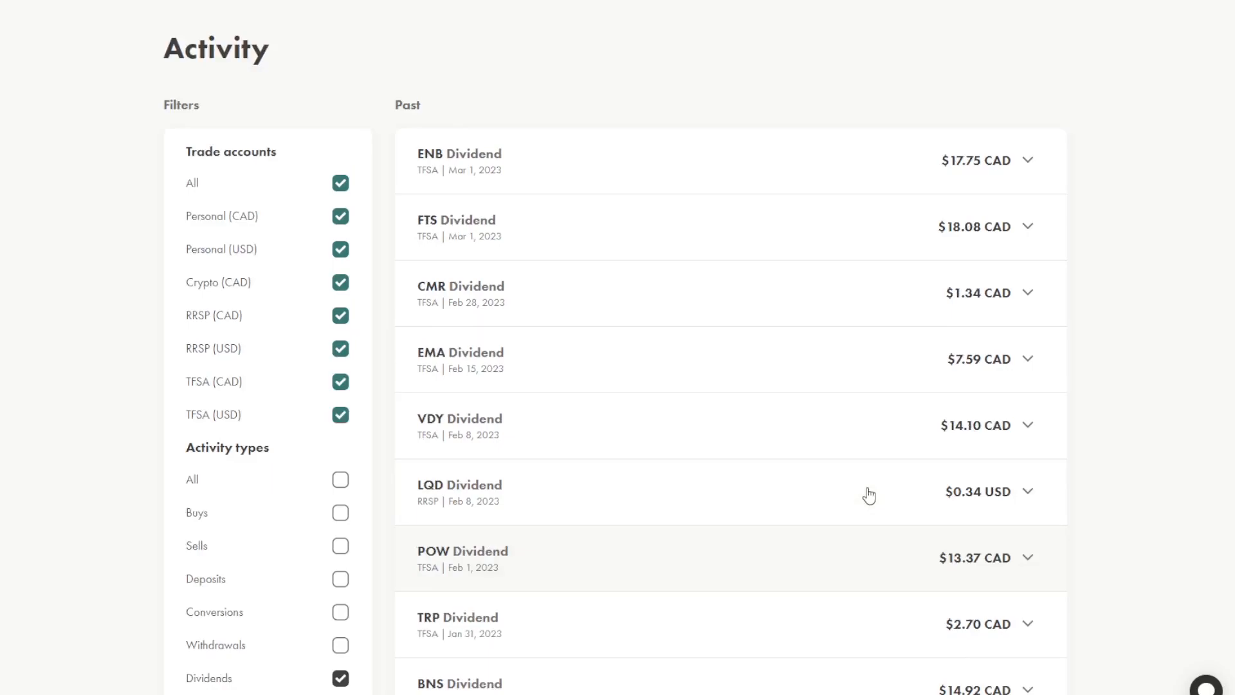
scroll("down", 3)
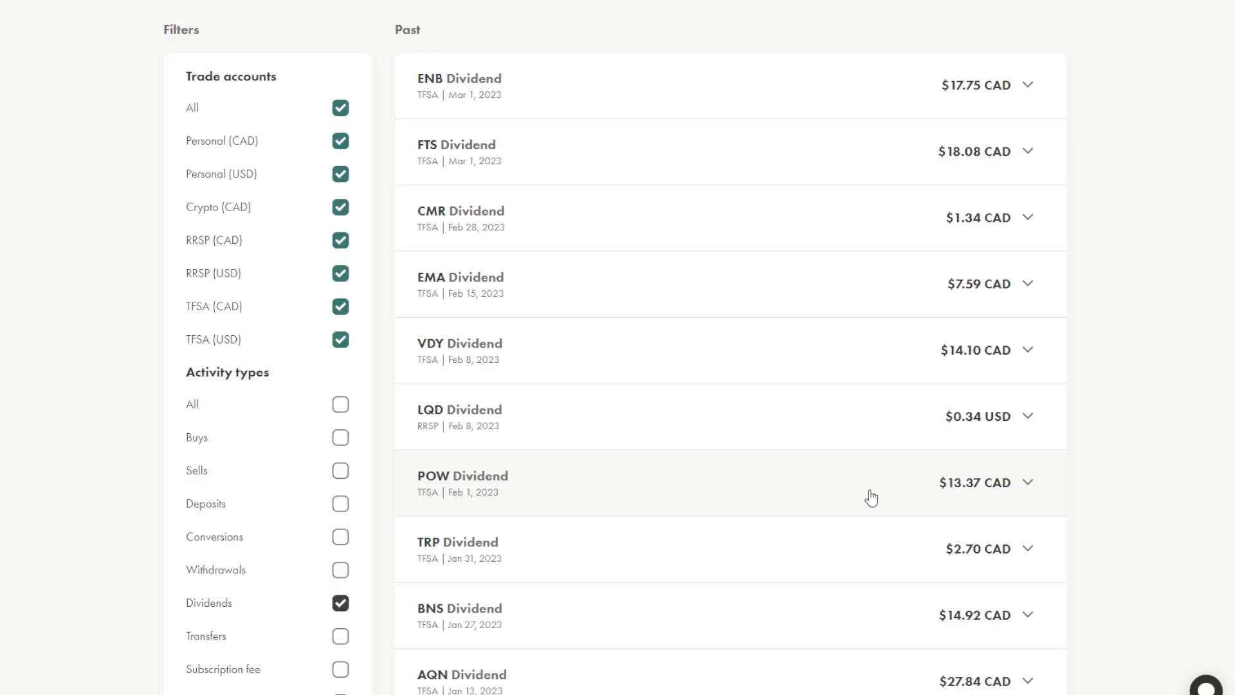
mouse_move(887, 492)
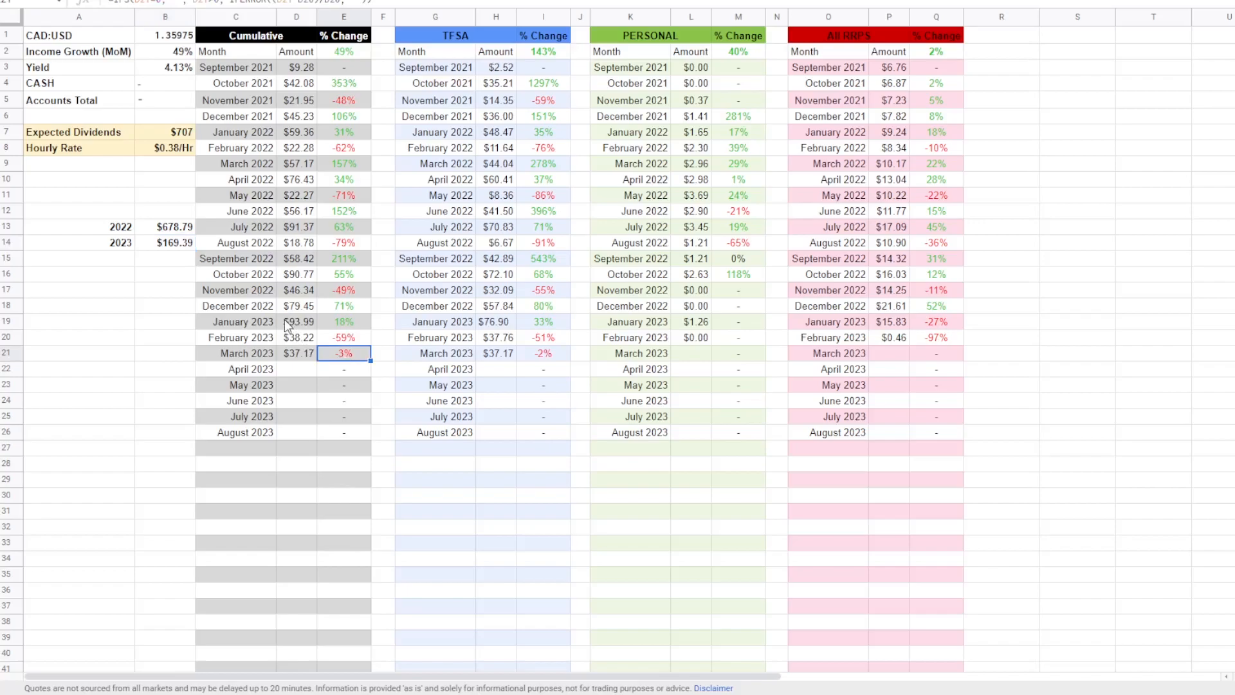
mouse_move(472, 326)
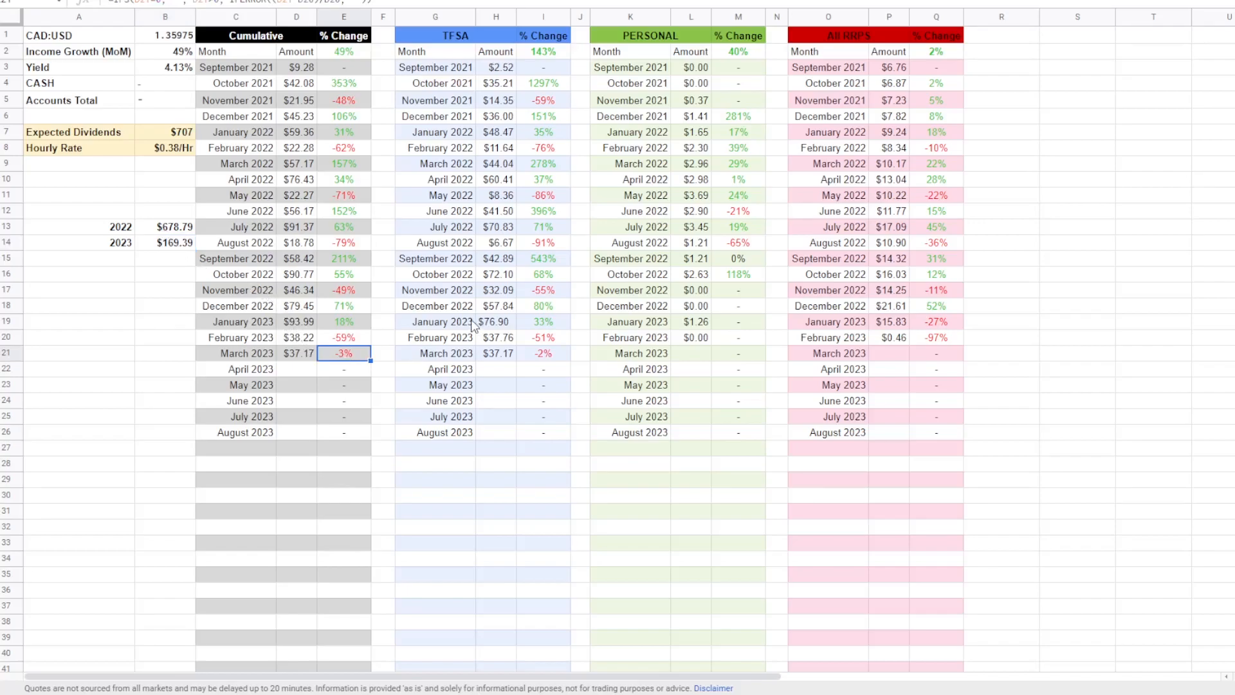
mouse_move(619, 60)
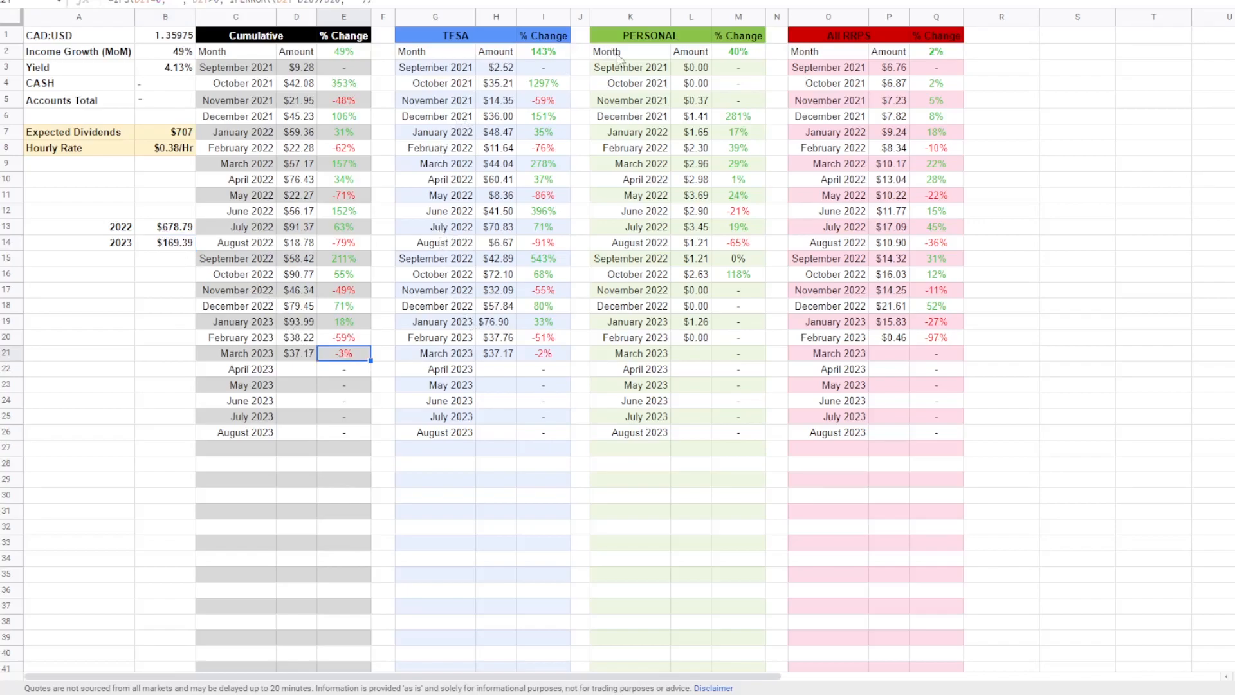
mouse_move(858, 130)
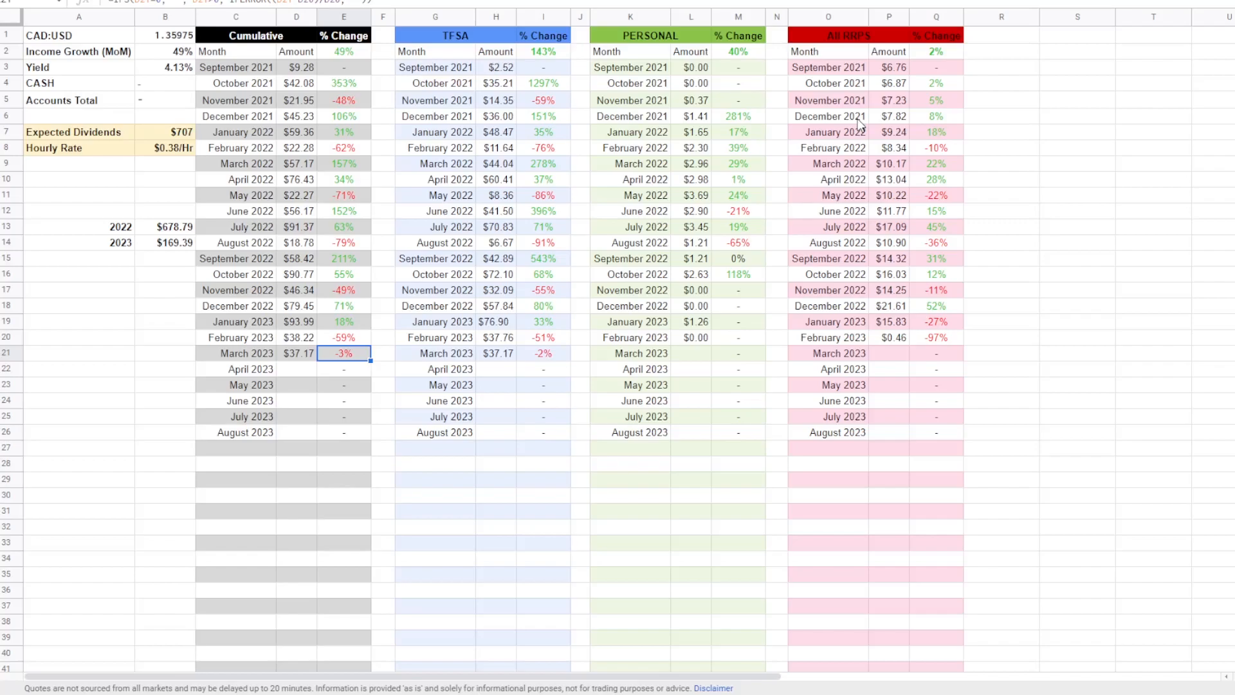
mouse_move(915, 330)
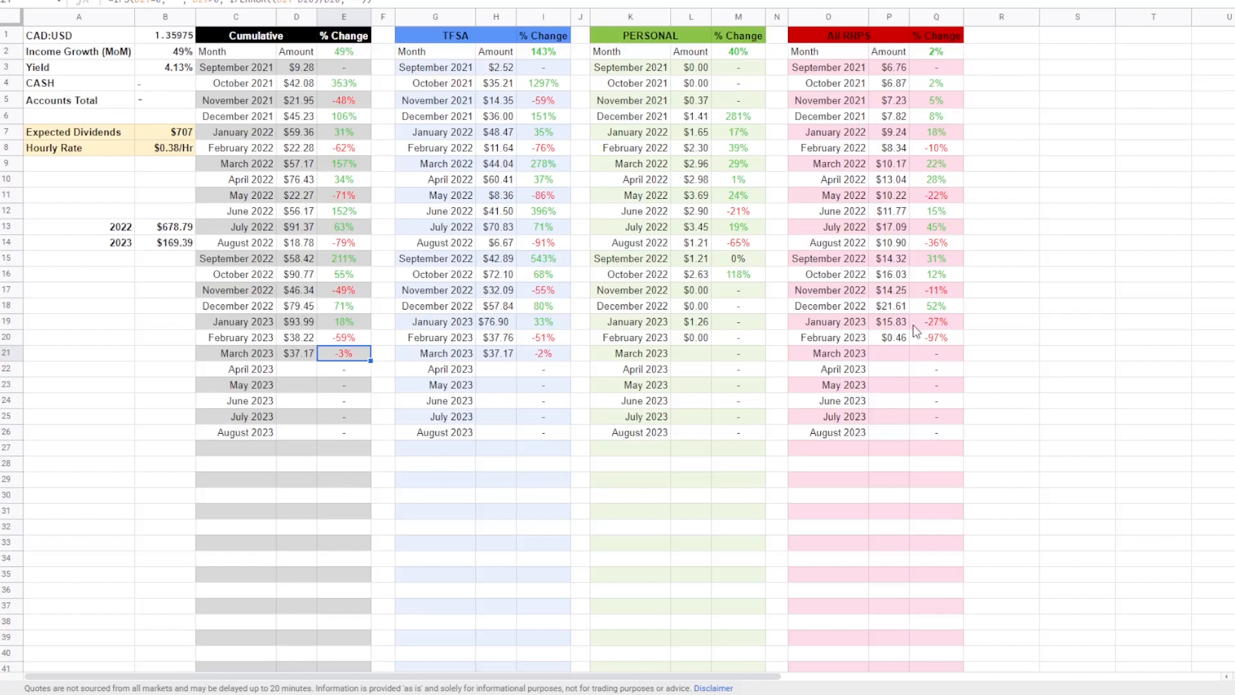
mouse_move(398, 368)
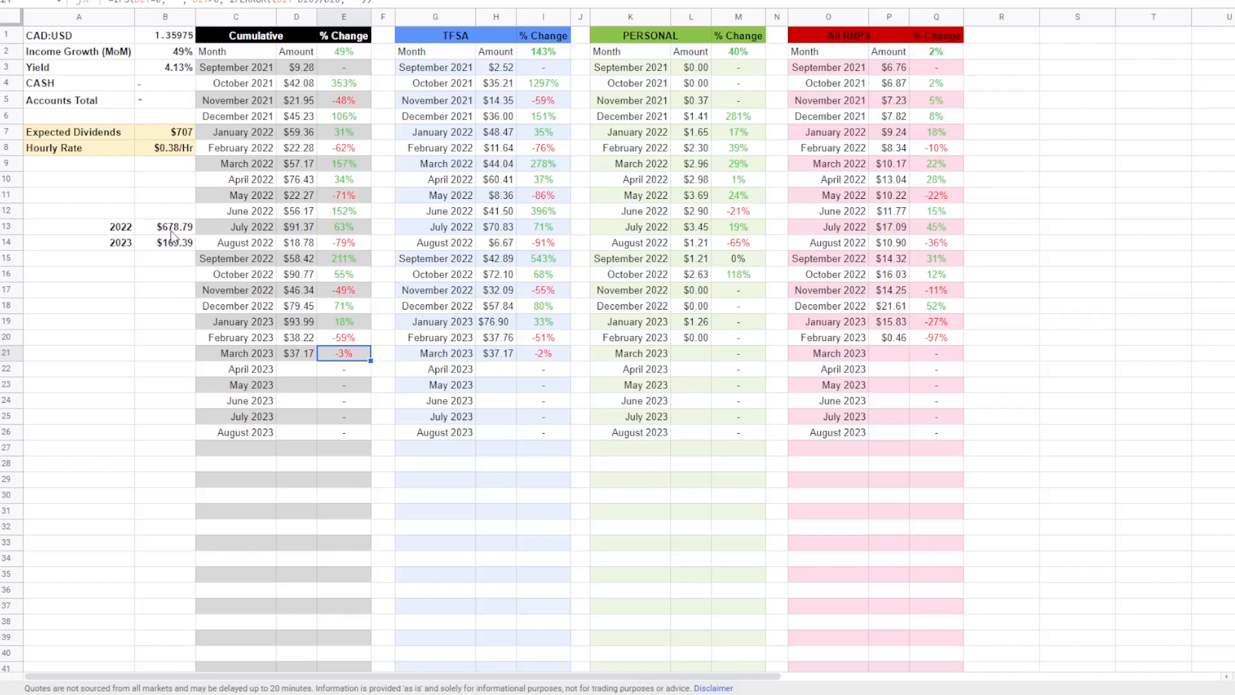
Select cell B13 to inspect the 2022 yearly dividend total formula.
left_click(165, 227)
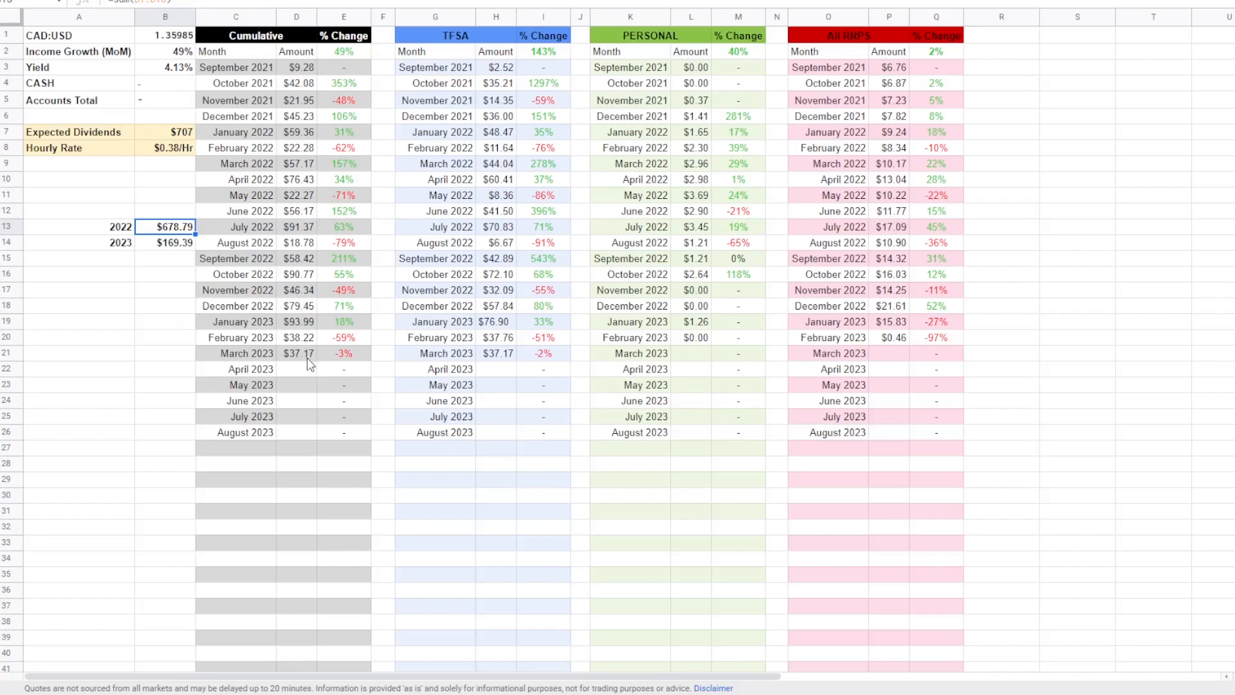
mouse_move(175, 257)
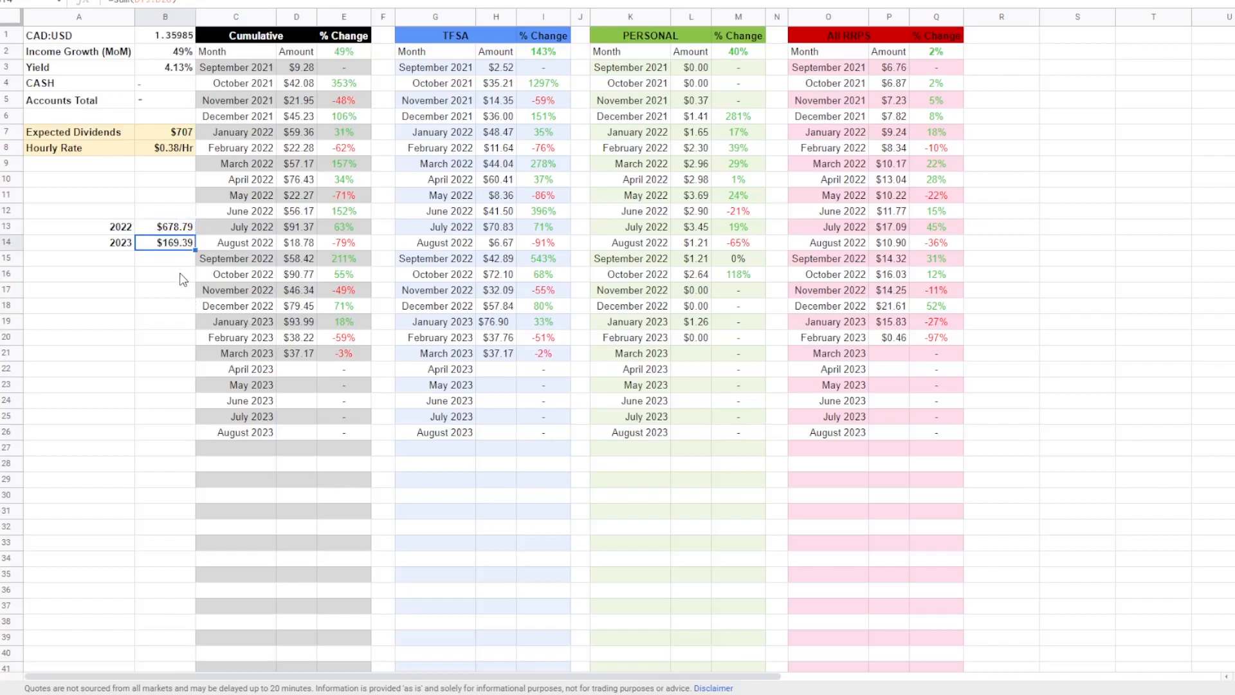
mouse_move(193, 280)
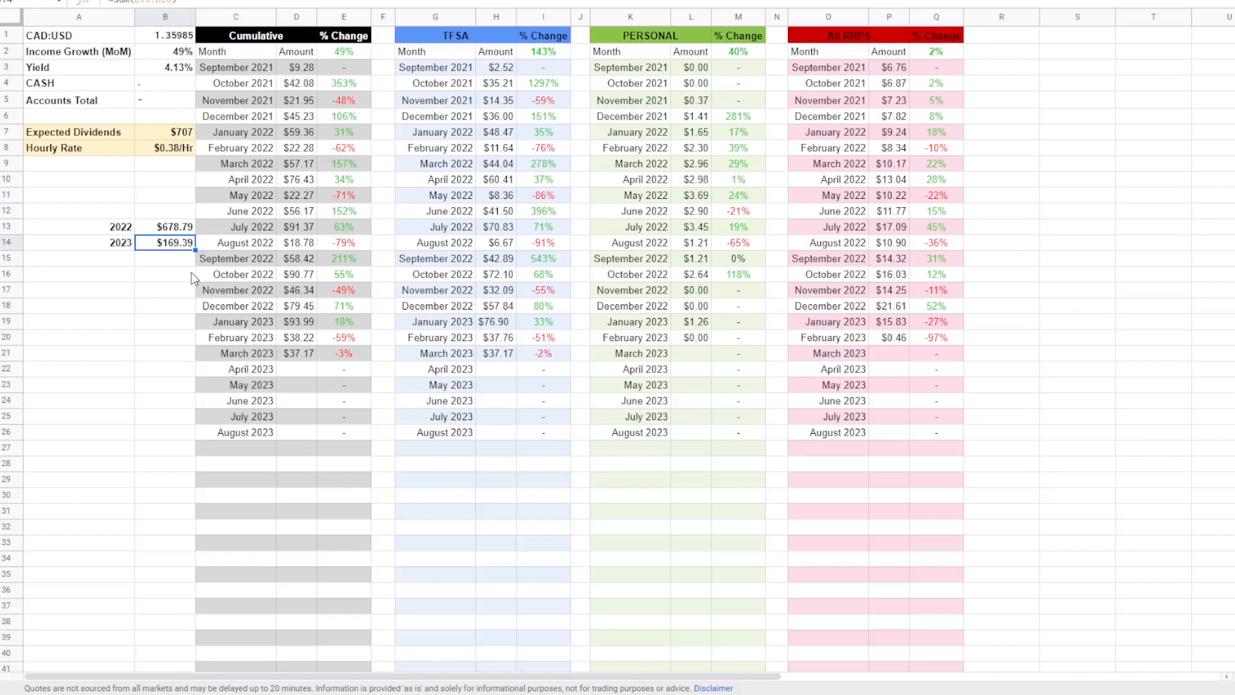
mouse_move(271, 369)
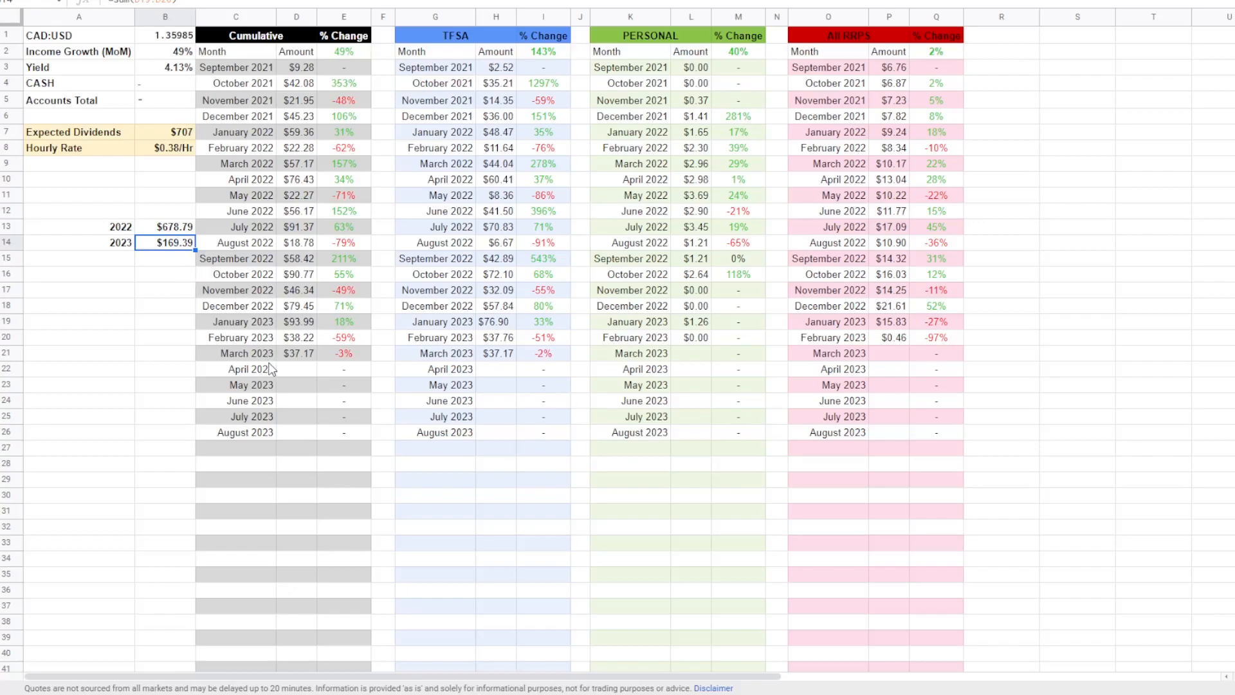
mouse_move(173, 265)
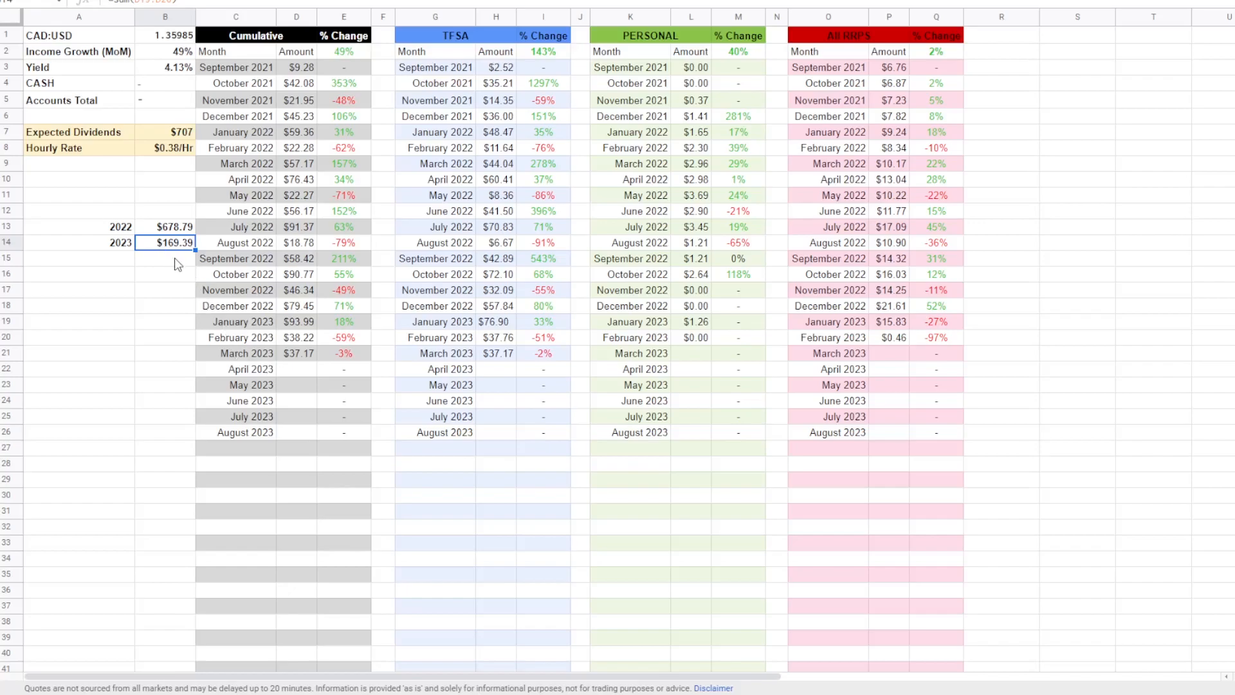
mouse_move(204, 295)
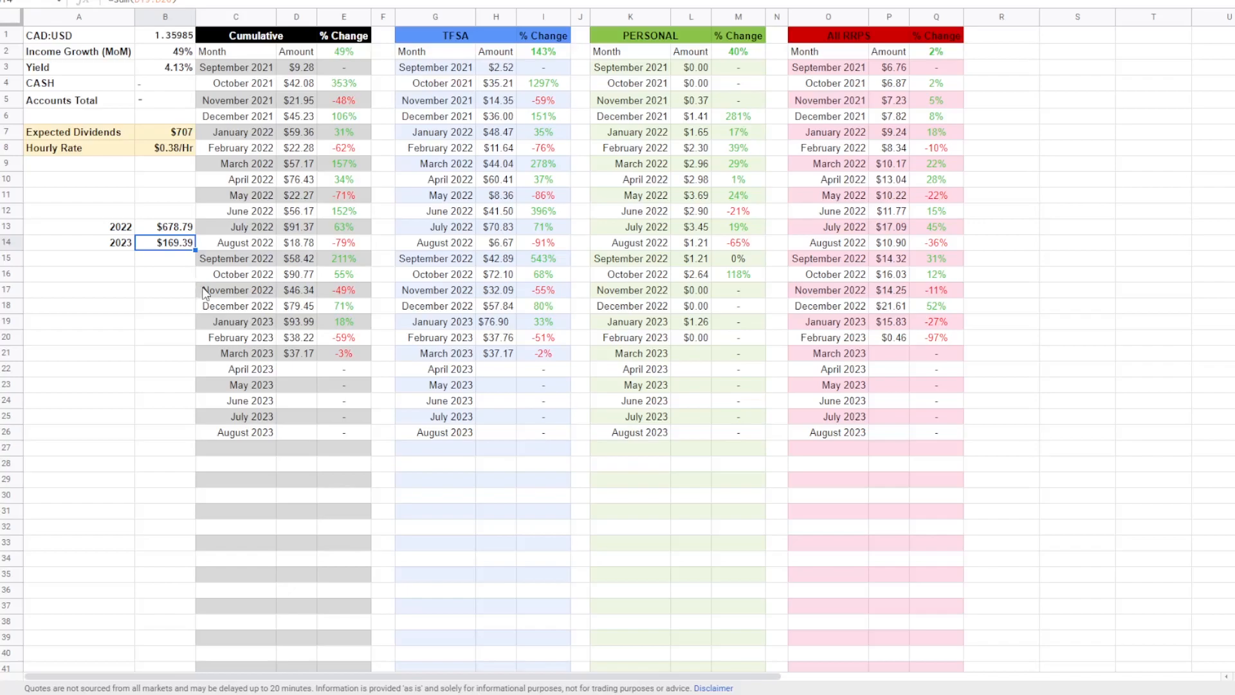
mouse_move(292, 362)
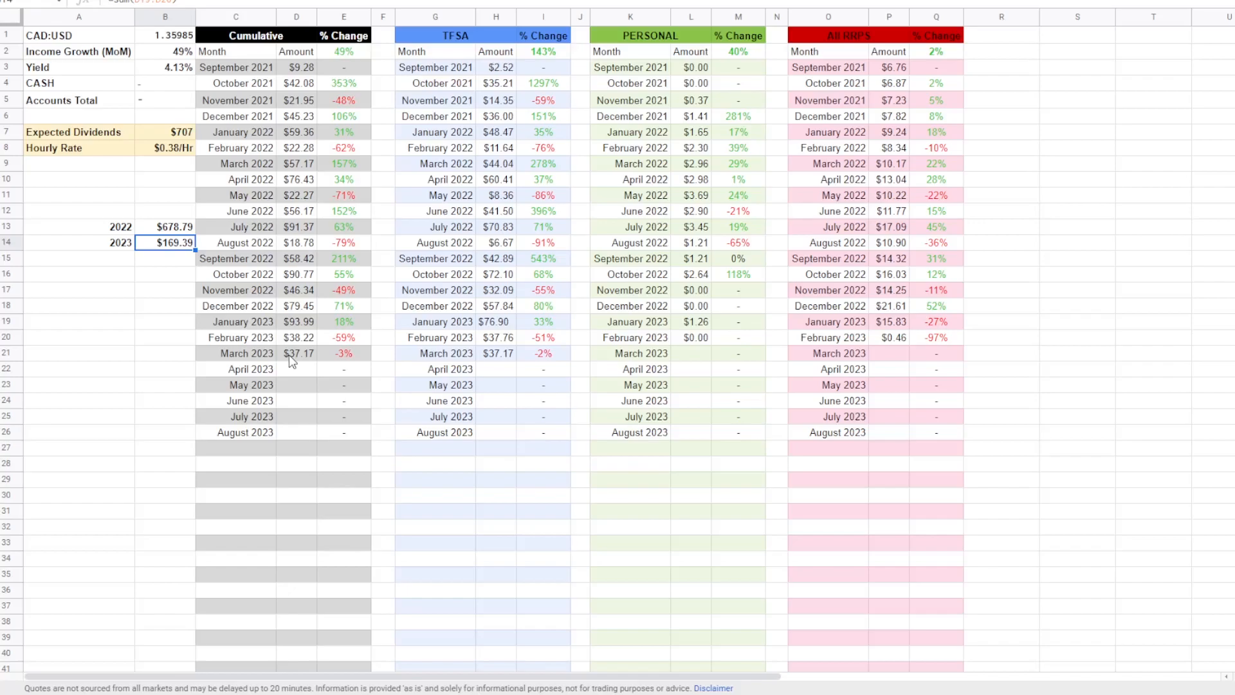
mouse_move(290, 351)
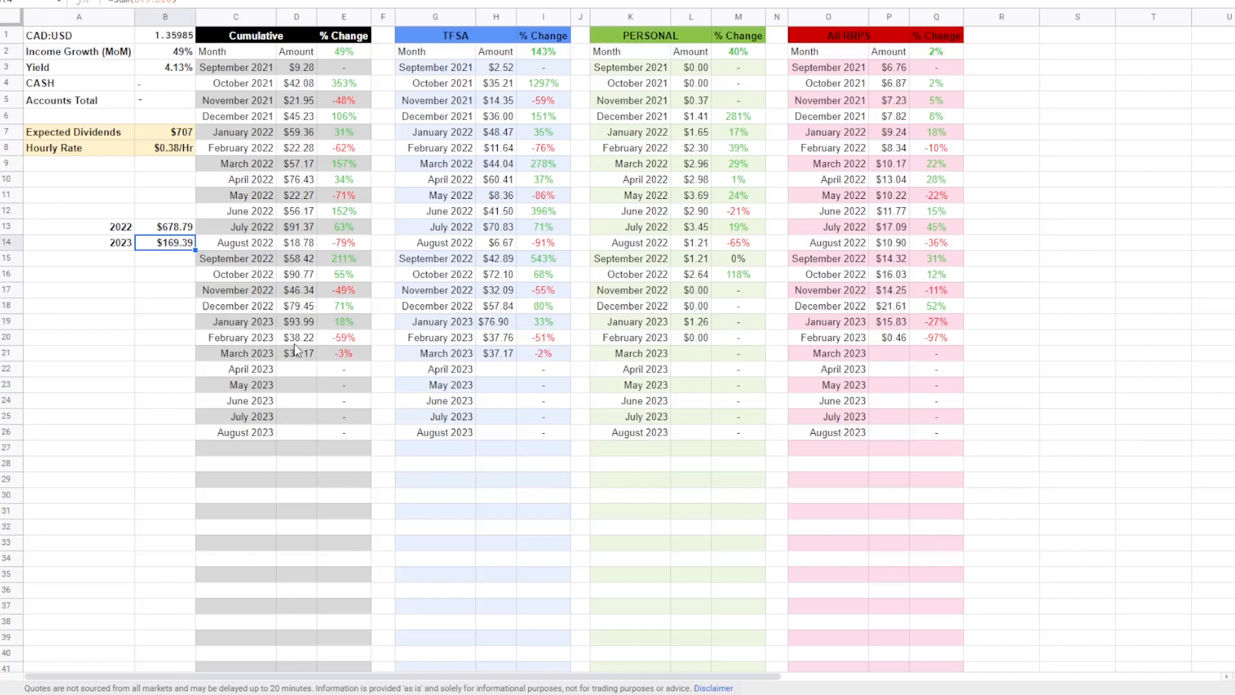
mouse_move(303, 308)
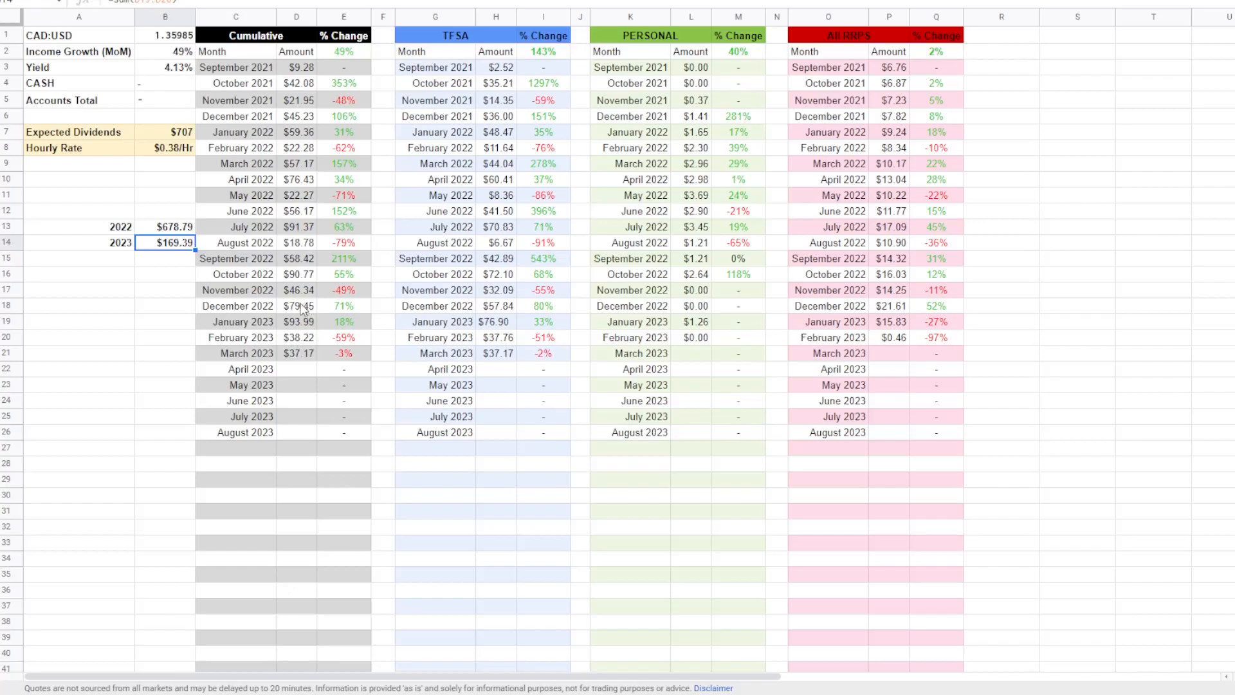
mouse_move(393, 484)
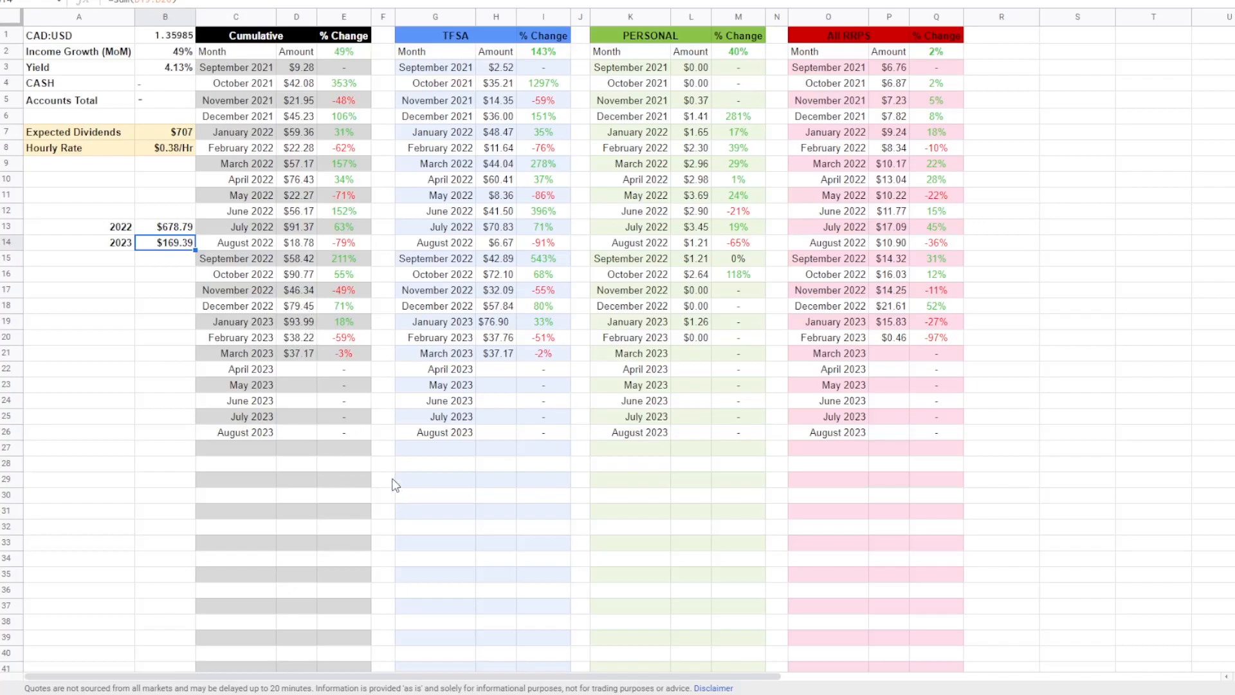
mouse_move(390, 473)
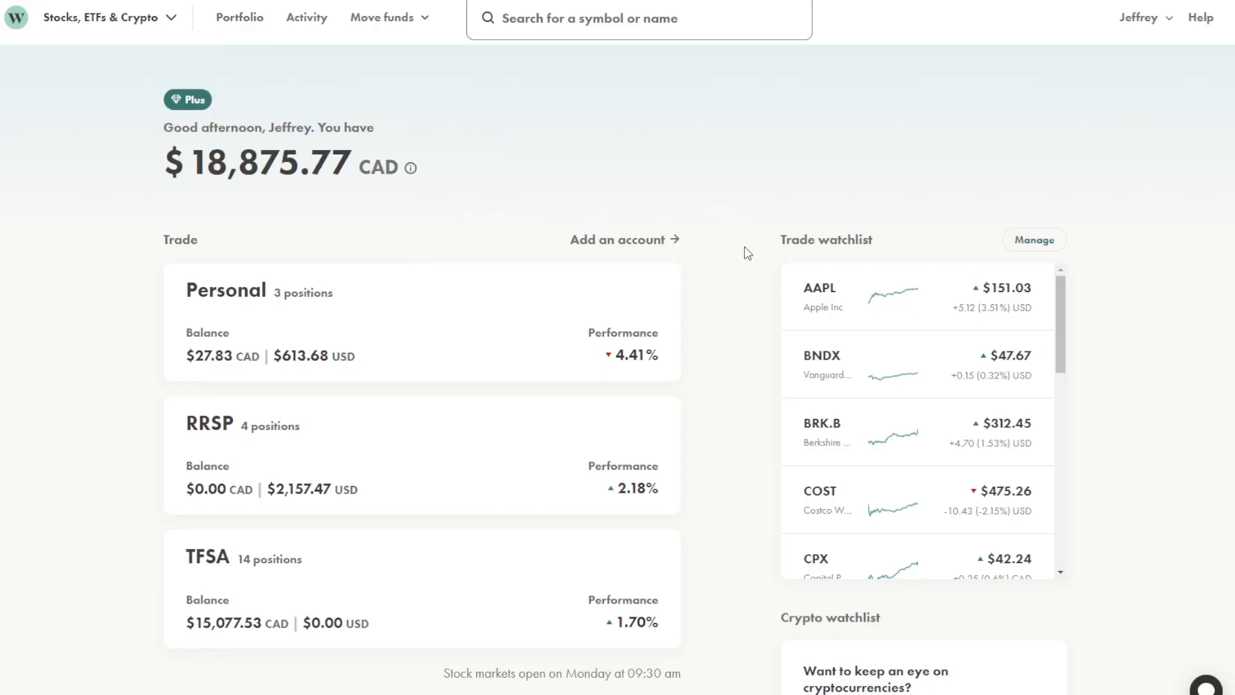
mouse_move(740, 260)
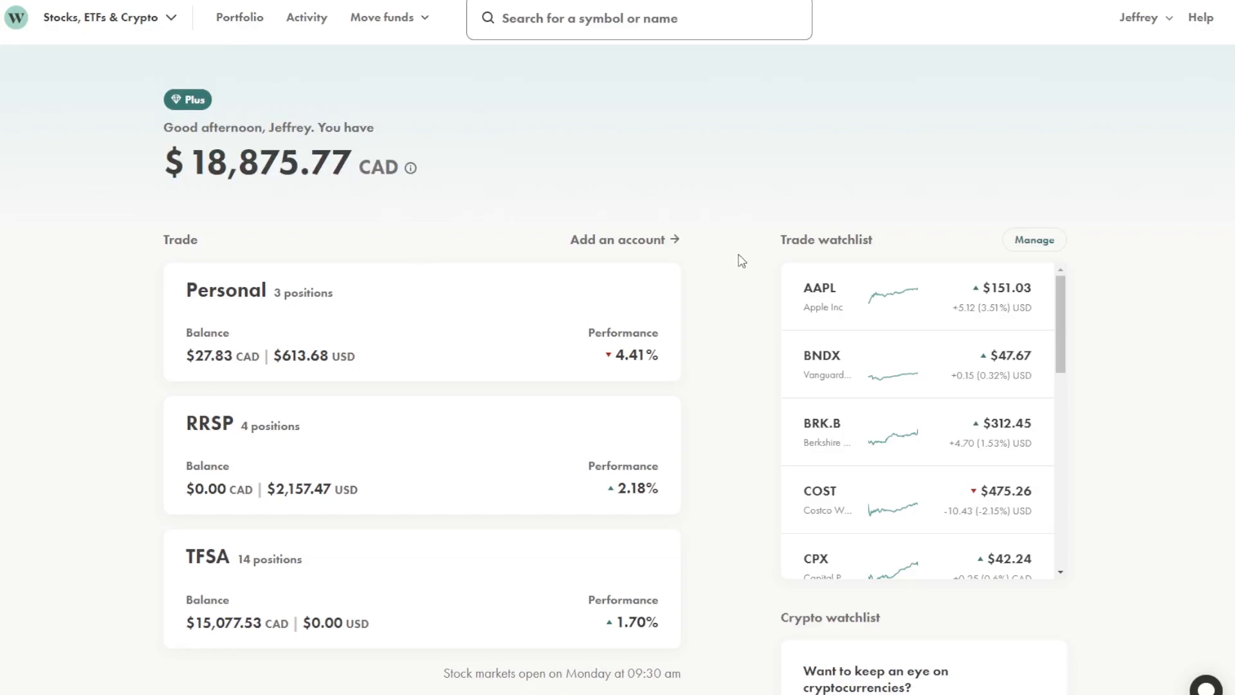
mouse_move(730, 267)
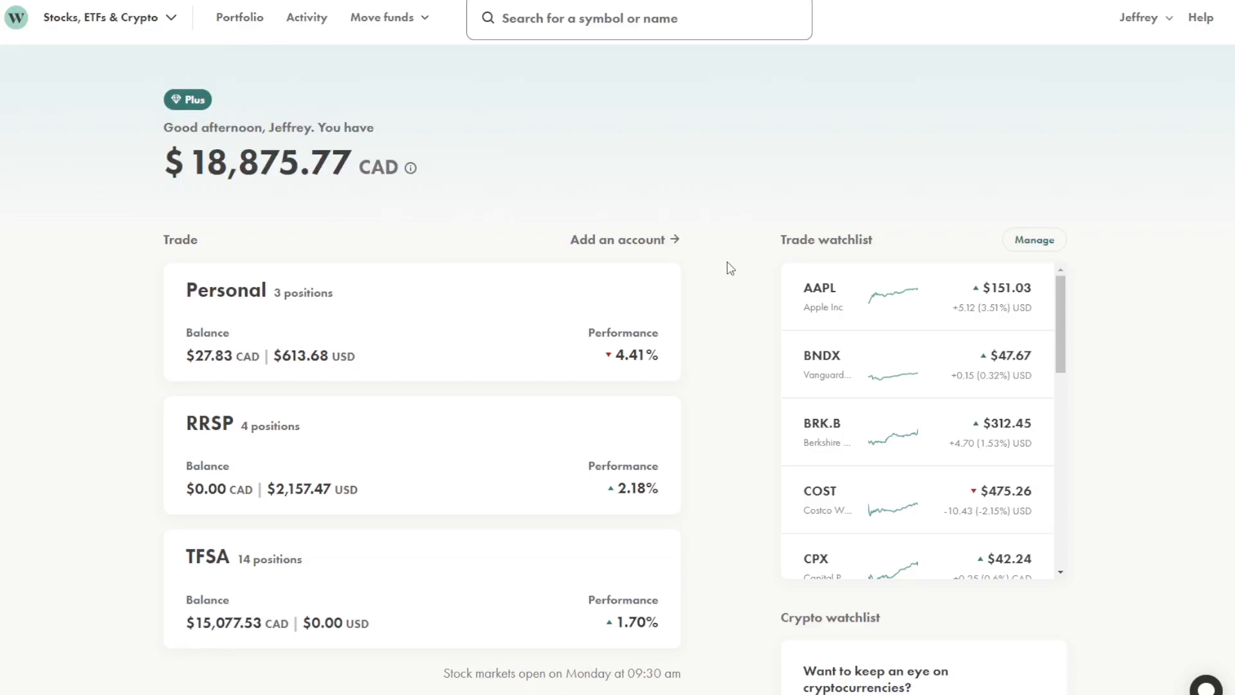